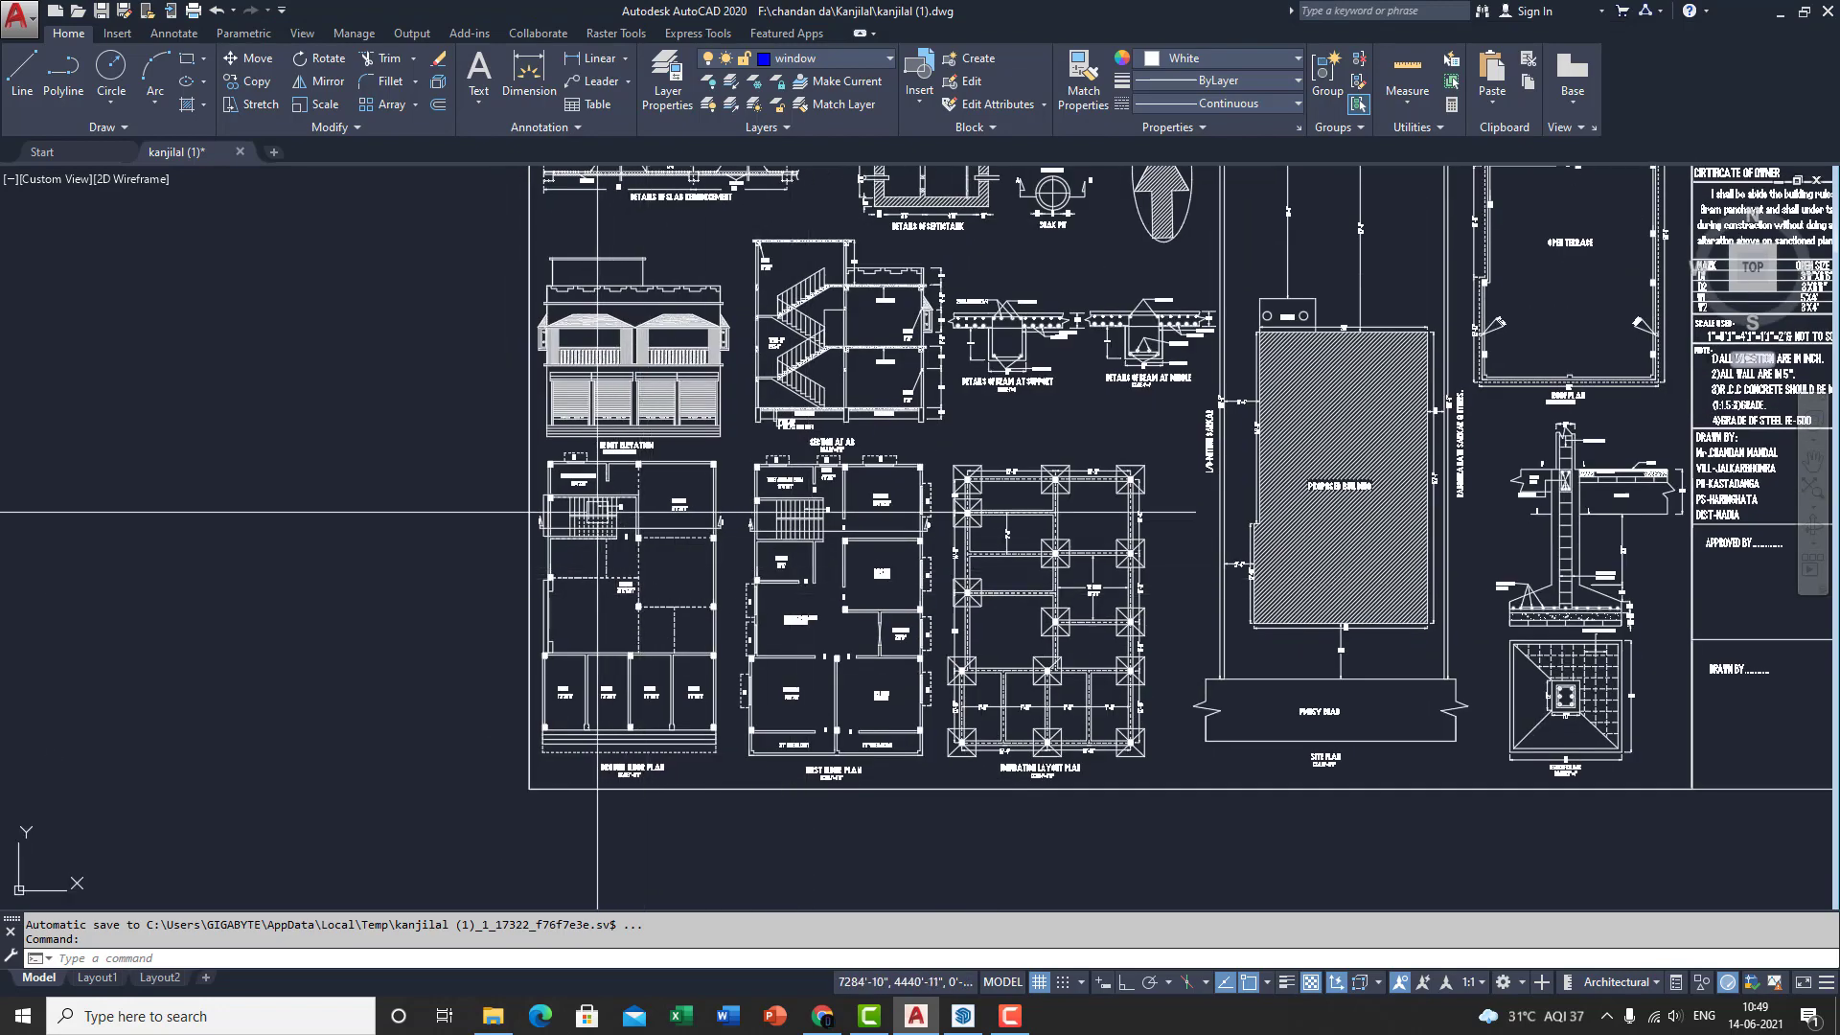
# Copy both floor plans with CO and place the copy left of the drawing sheet.
pyautogui.scroll(-3)
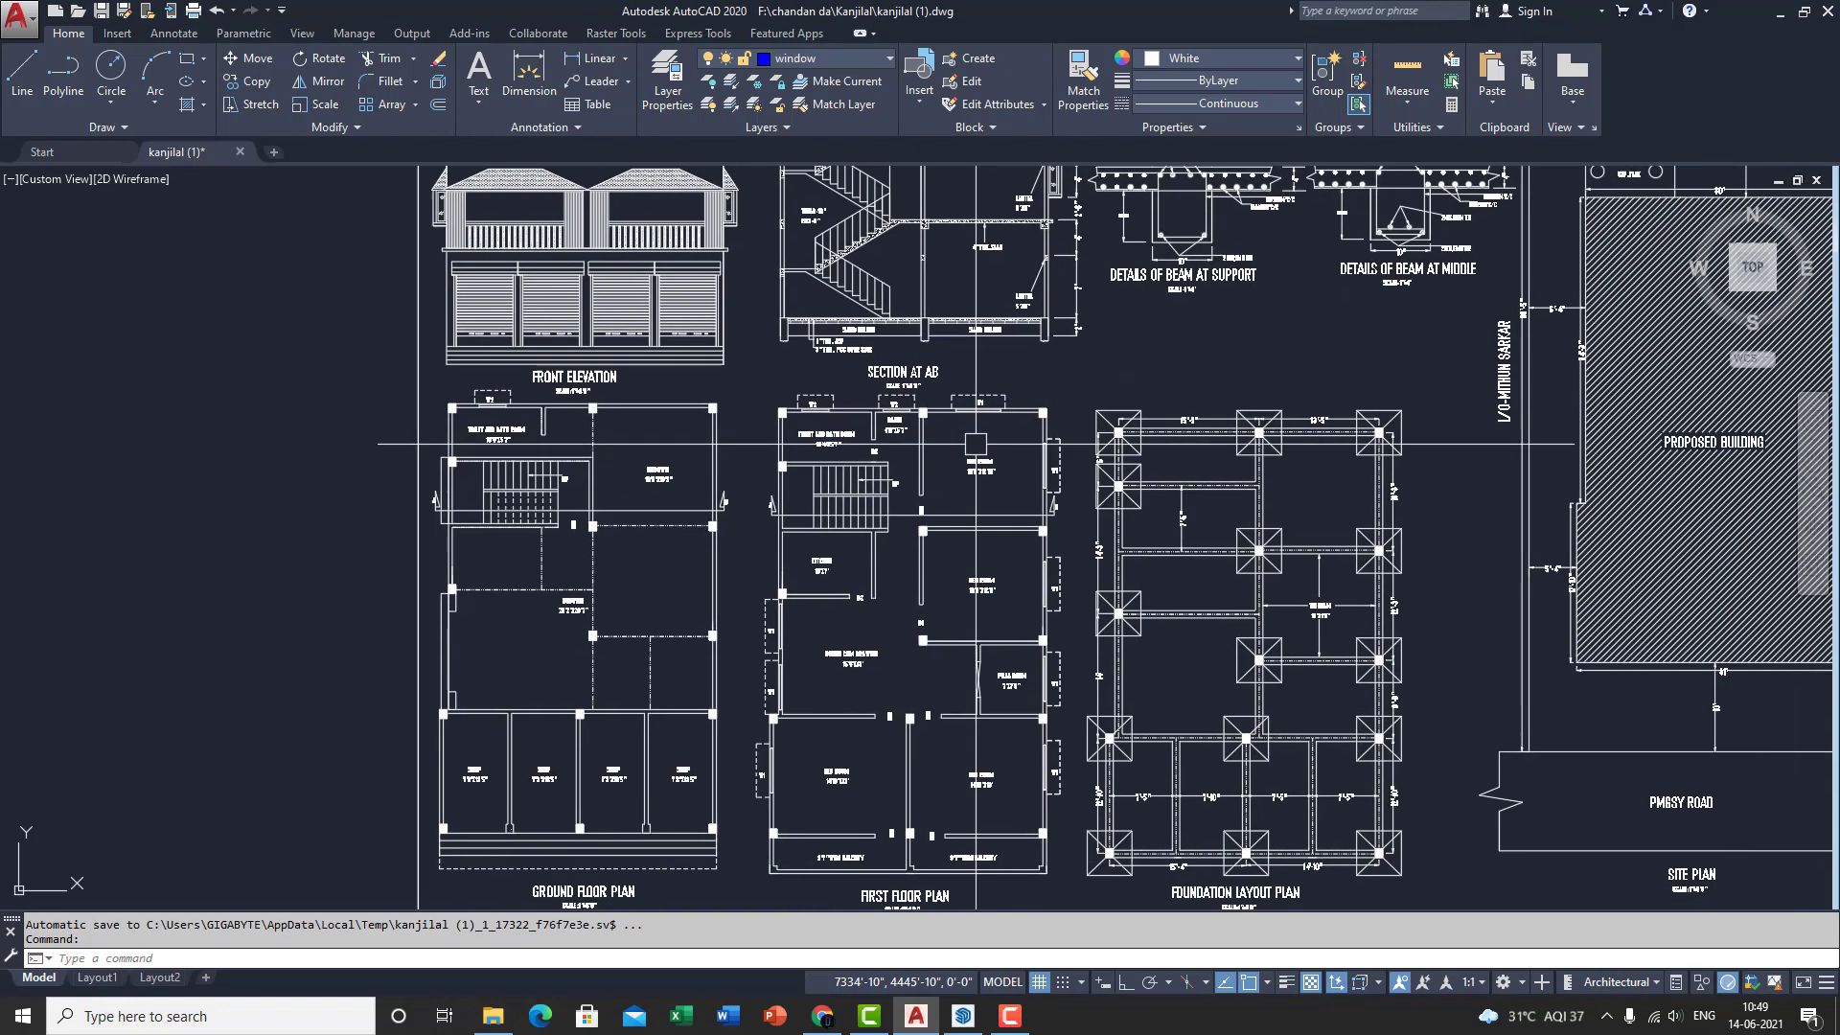
pyautogui.moveTo(970, 446)
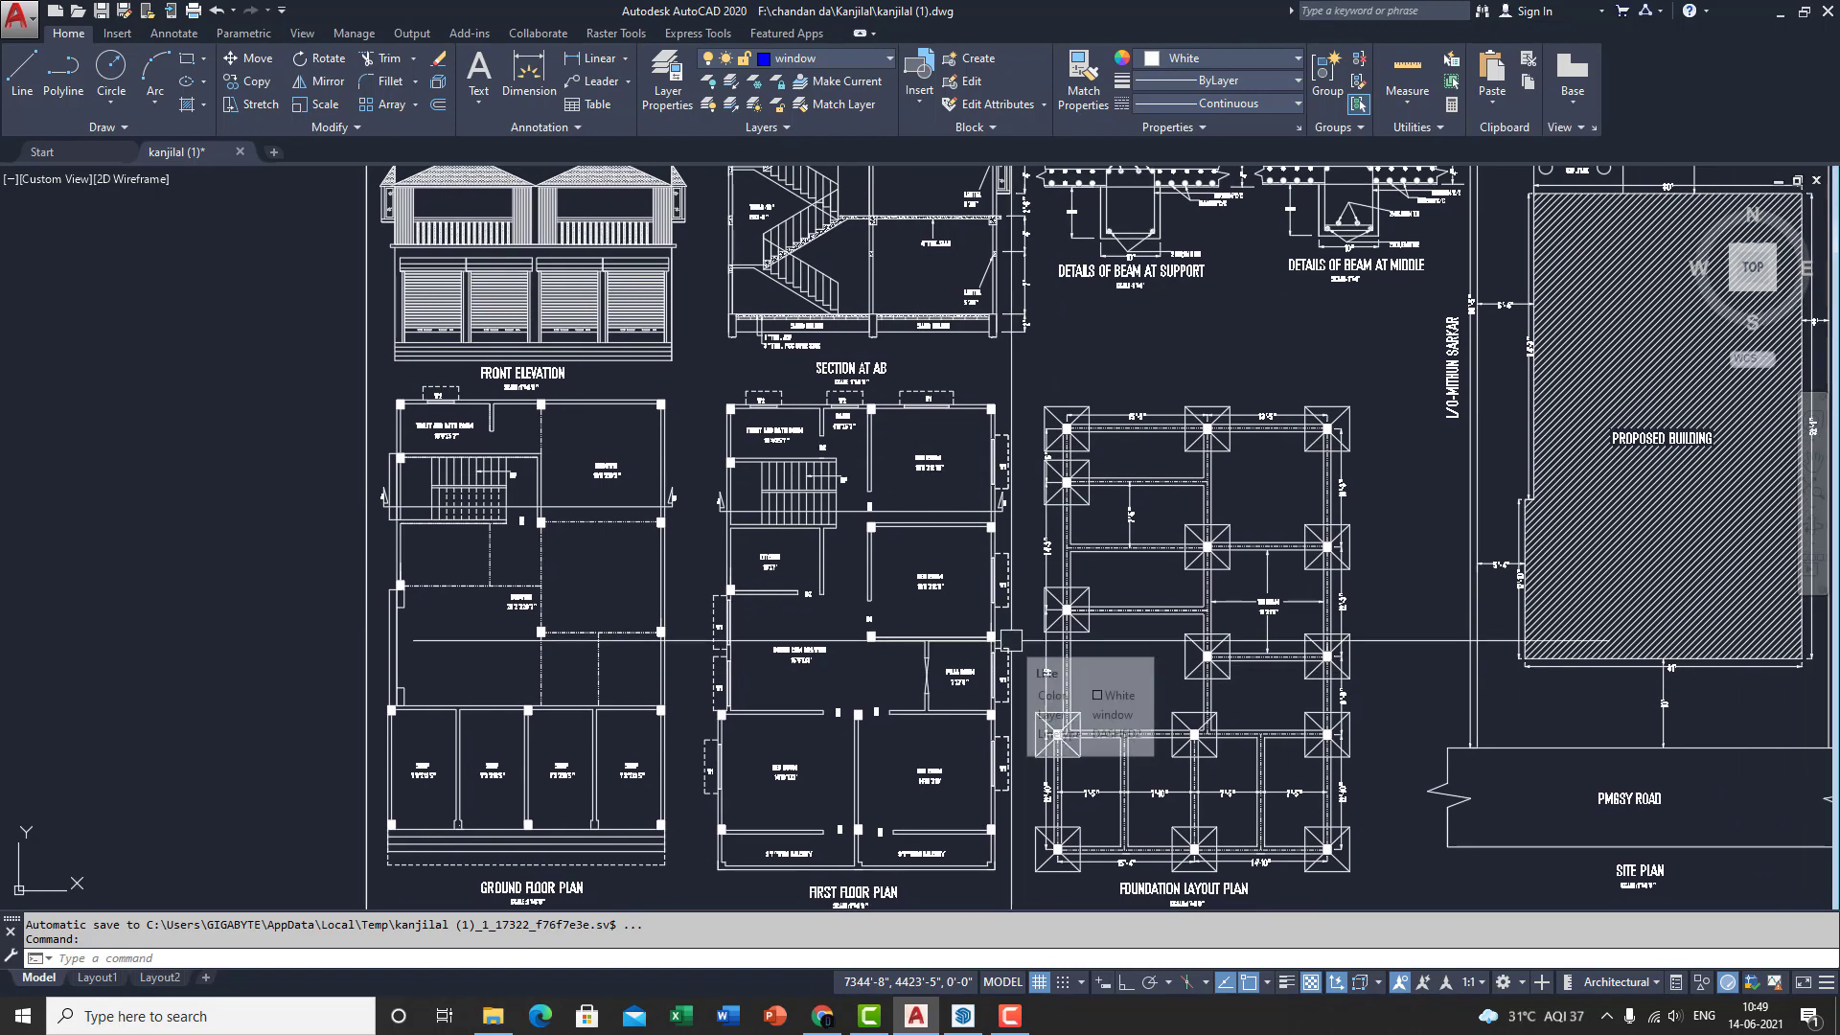
pyautogui.moveTo(1056, 734)
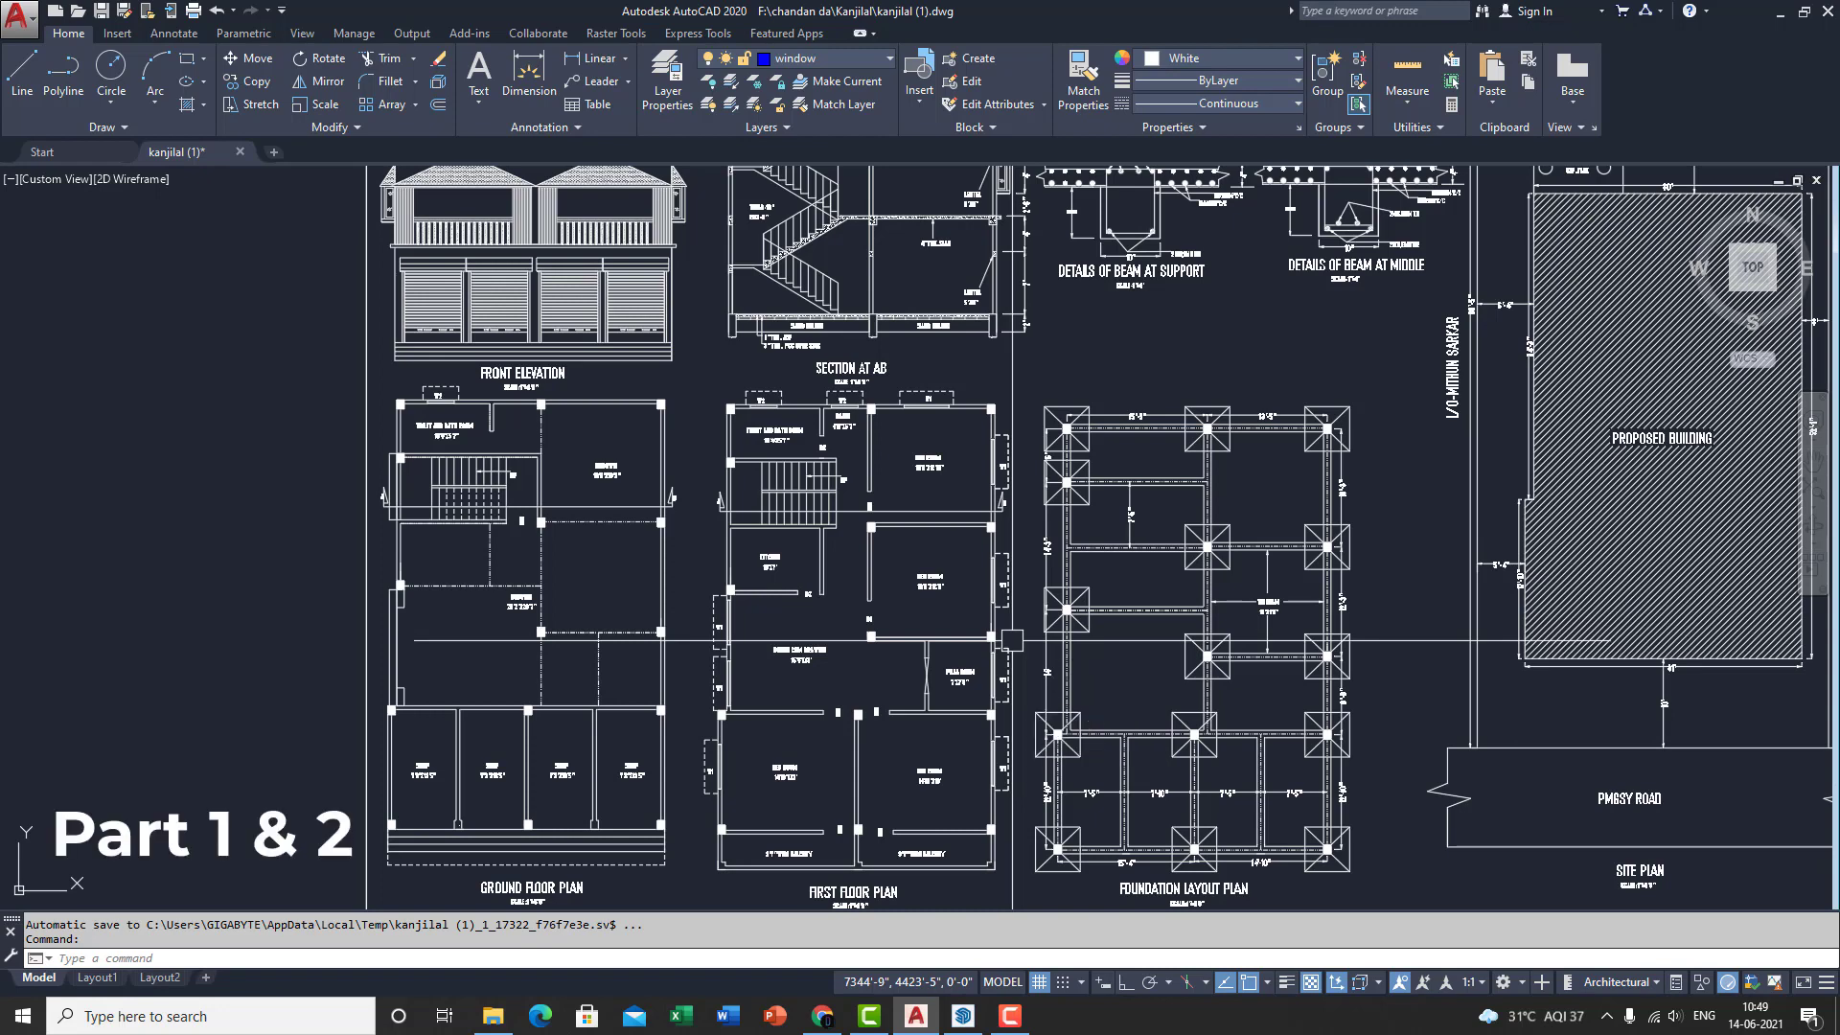
pyautogui.moveTo(1002, 644)
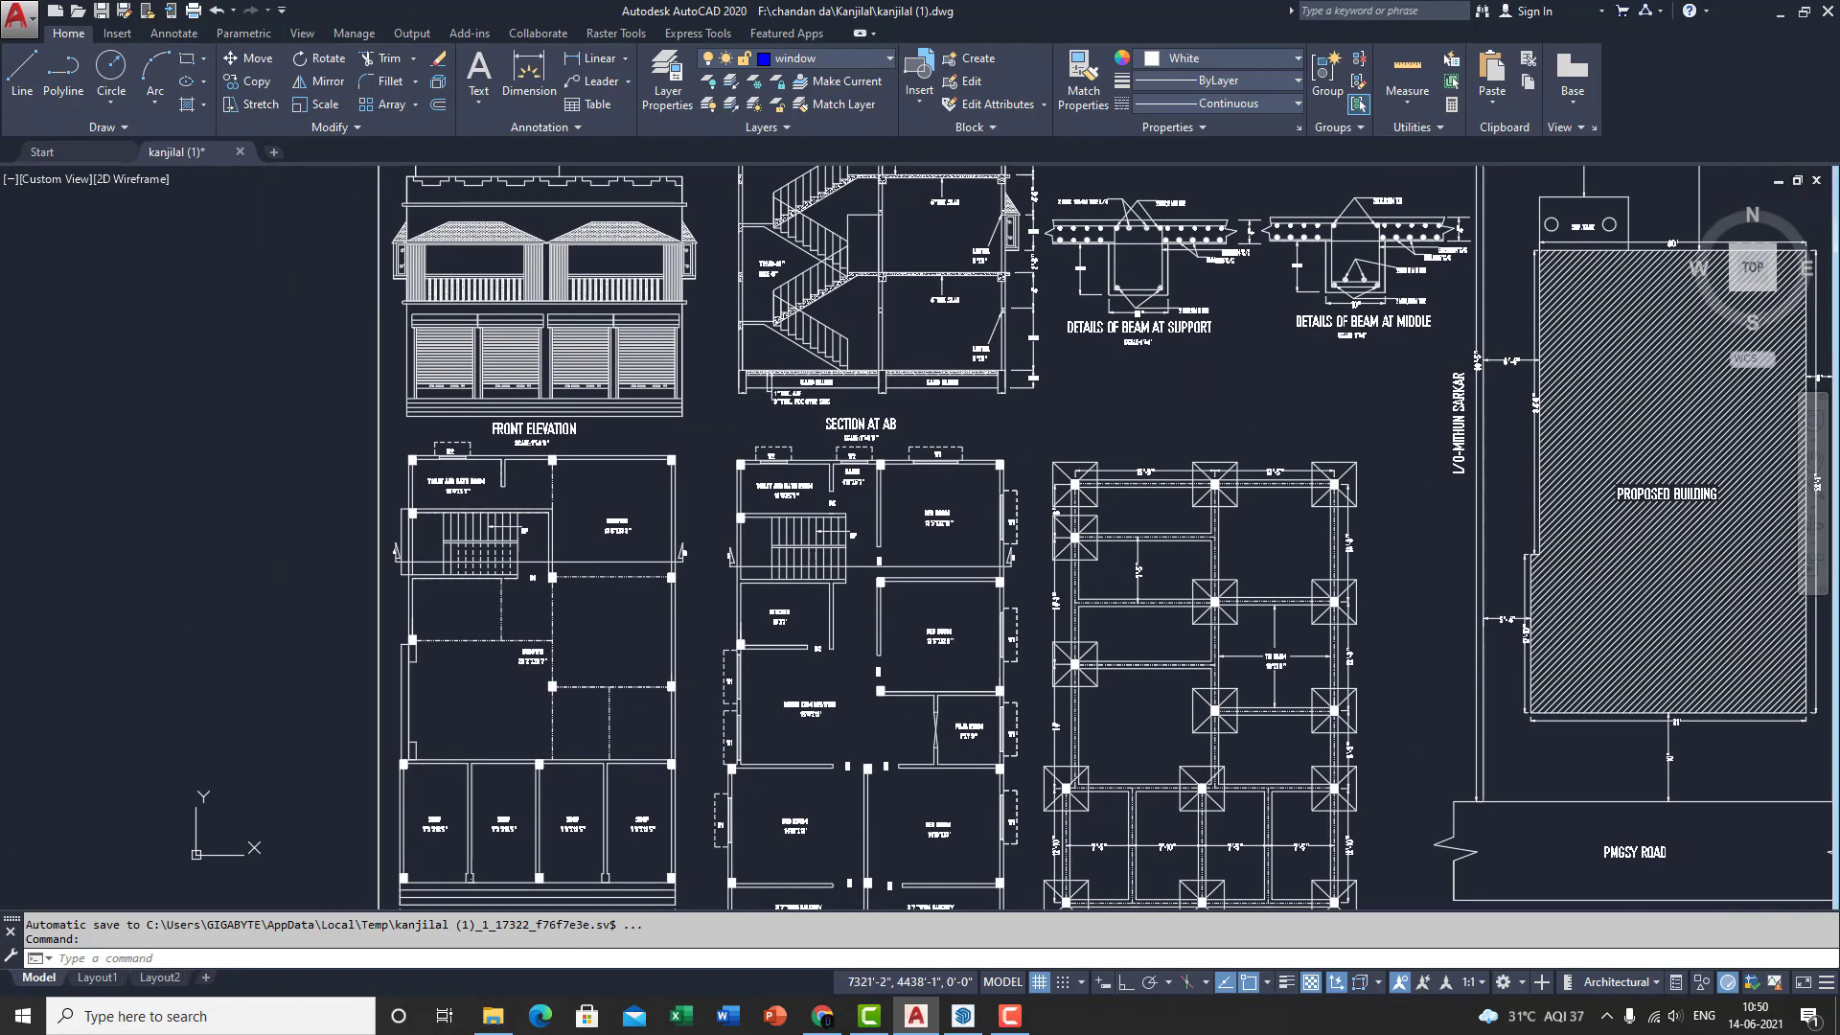
pyautogui.scroll(-3)
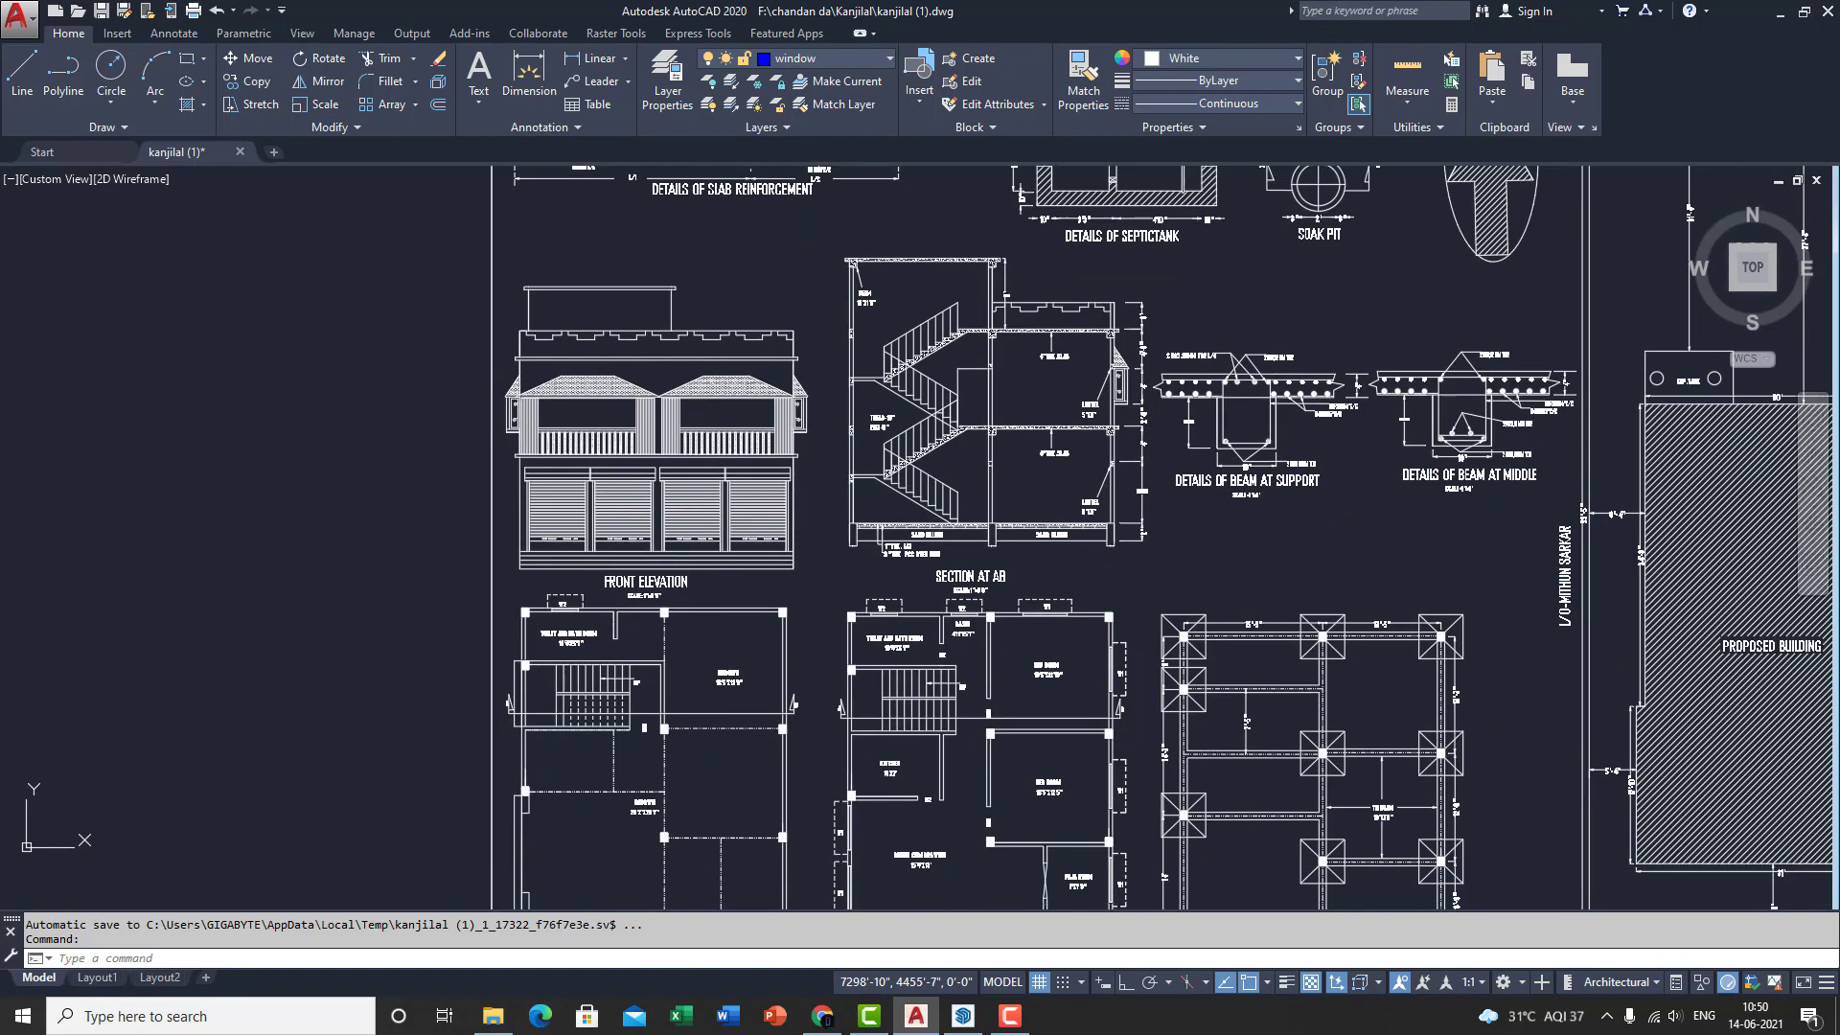
pyautogui.scroll(3)
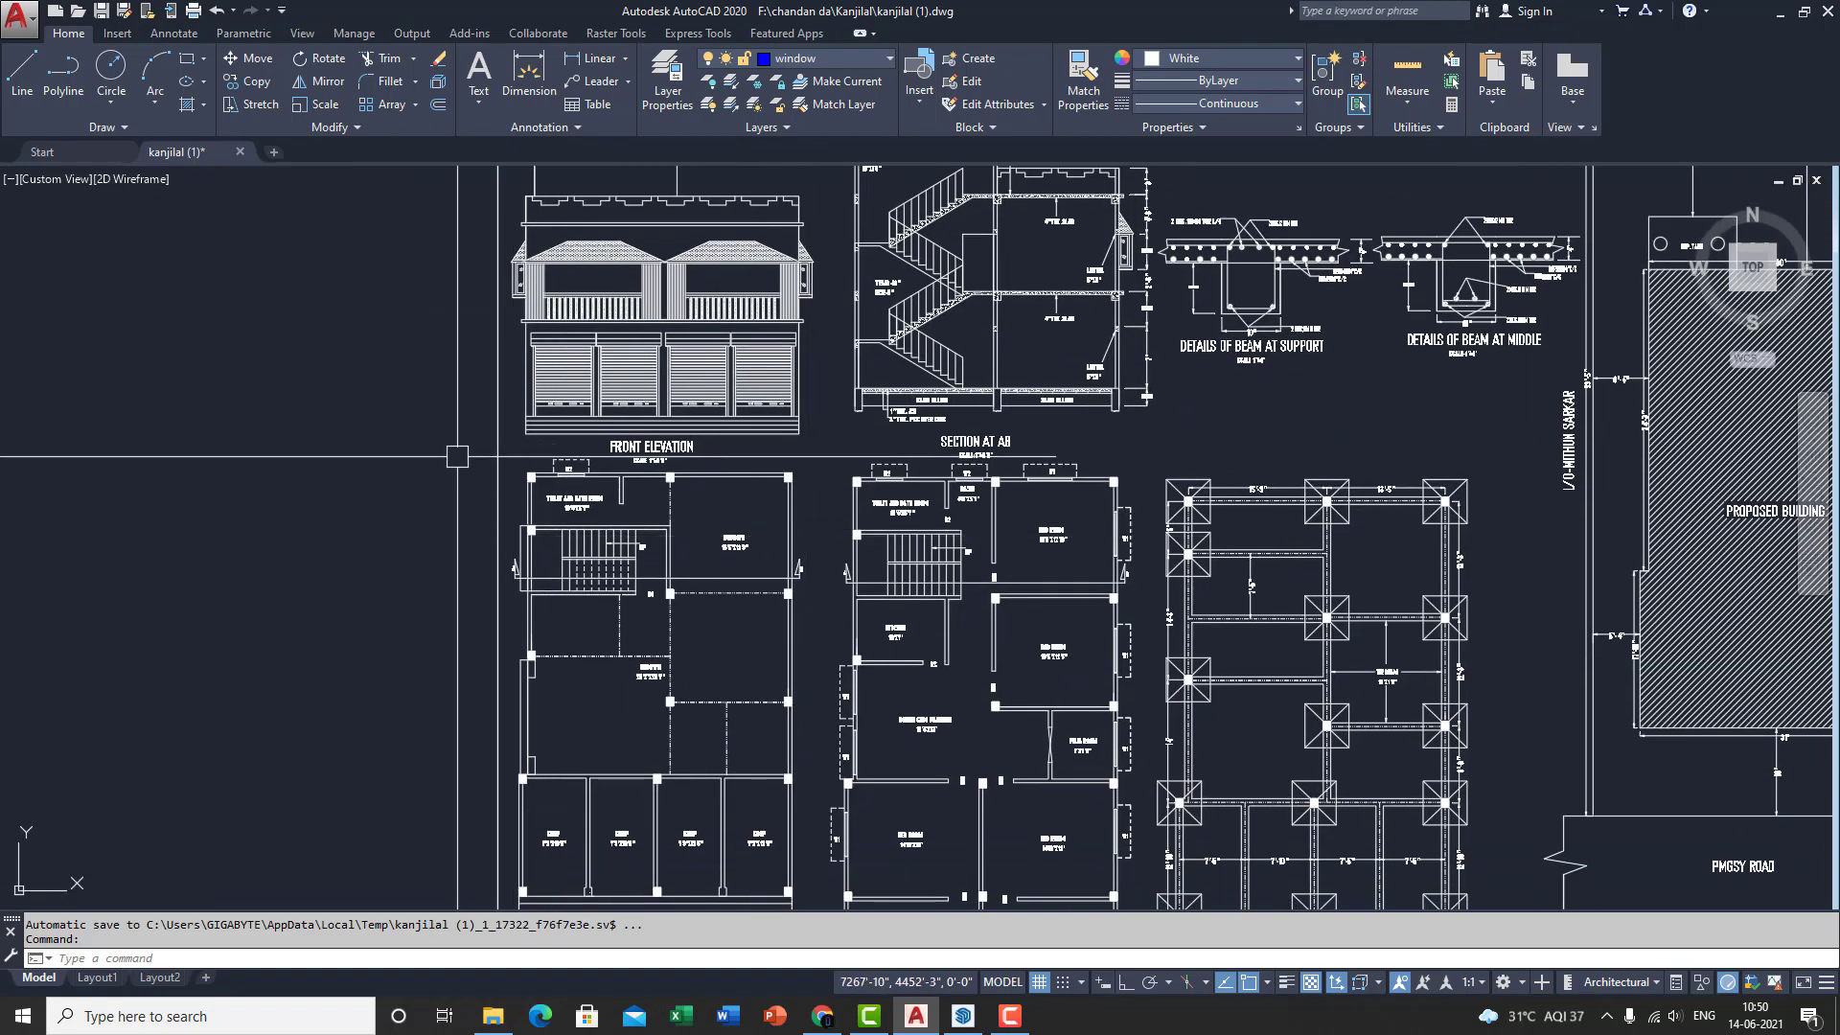
pyautogui.moveTo(453, 448)
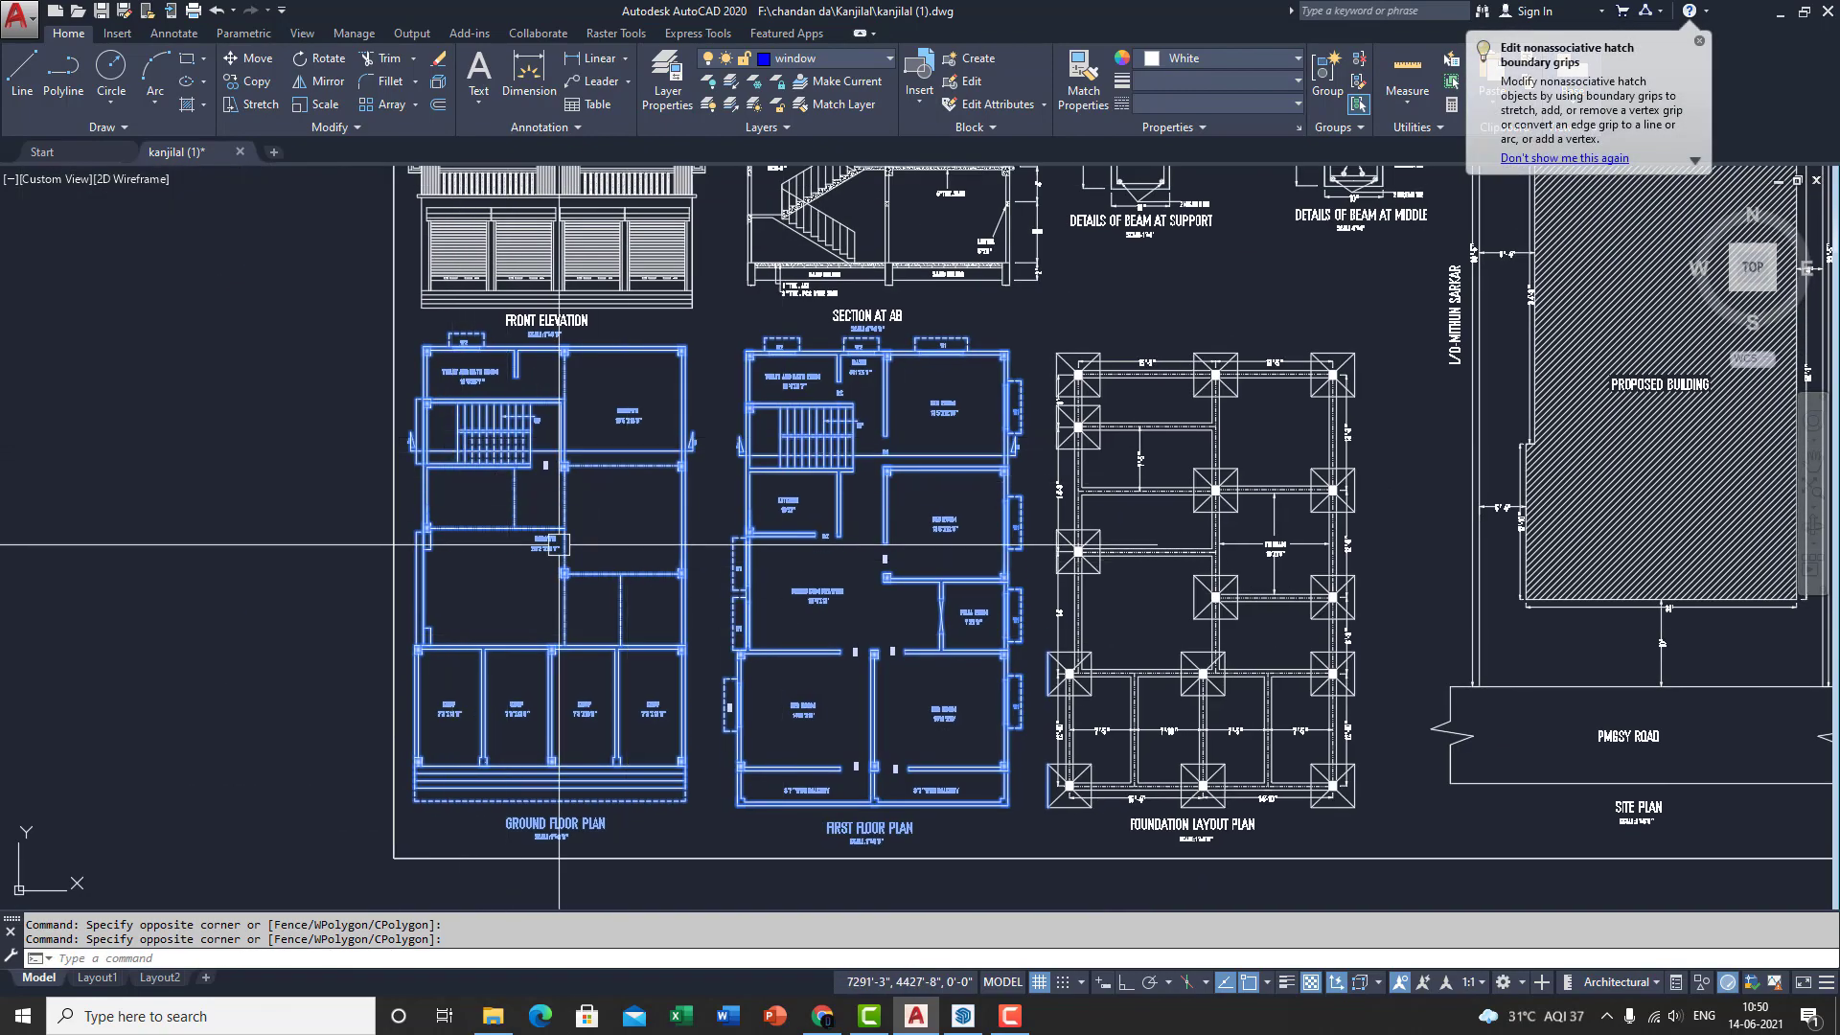
pyautogui.write('co')
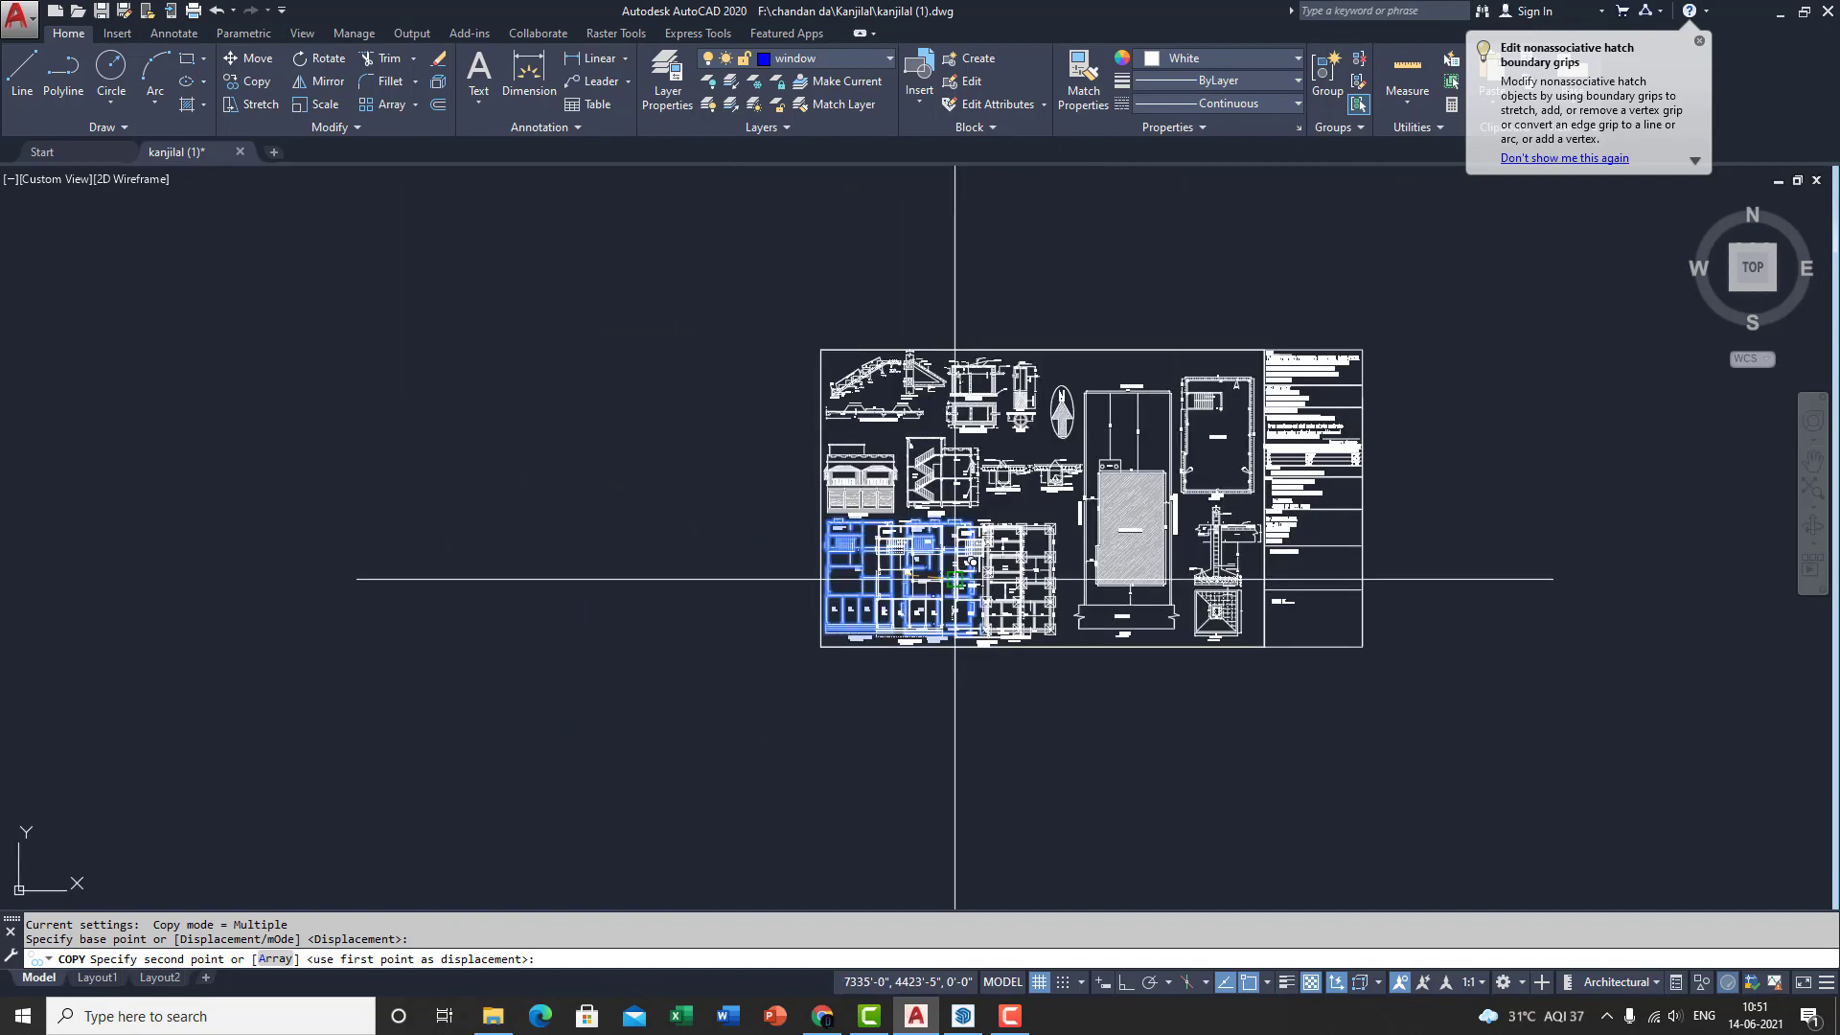
pyautogui.click(634, 592)
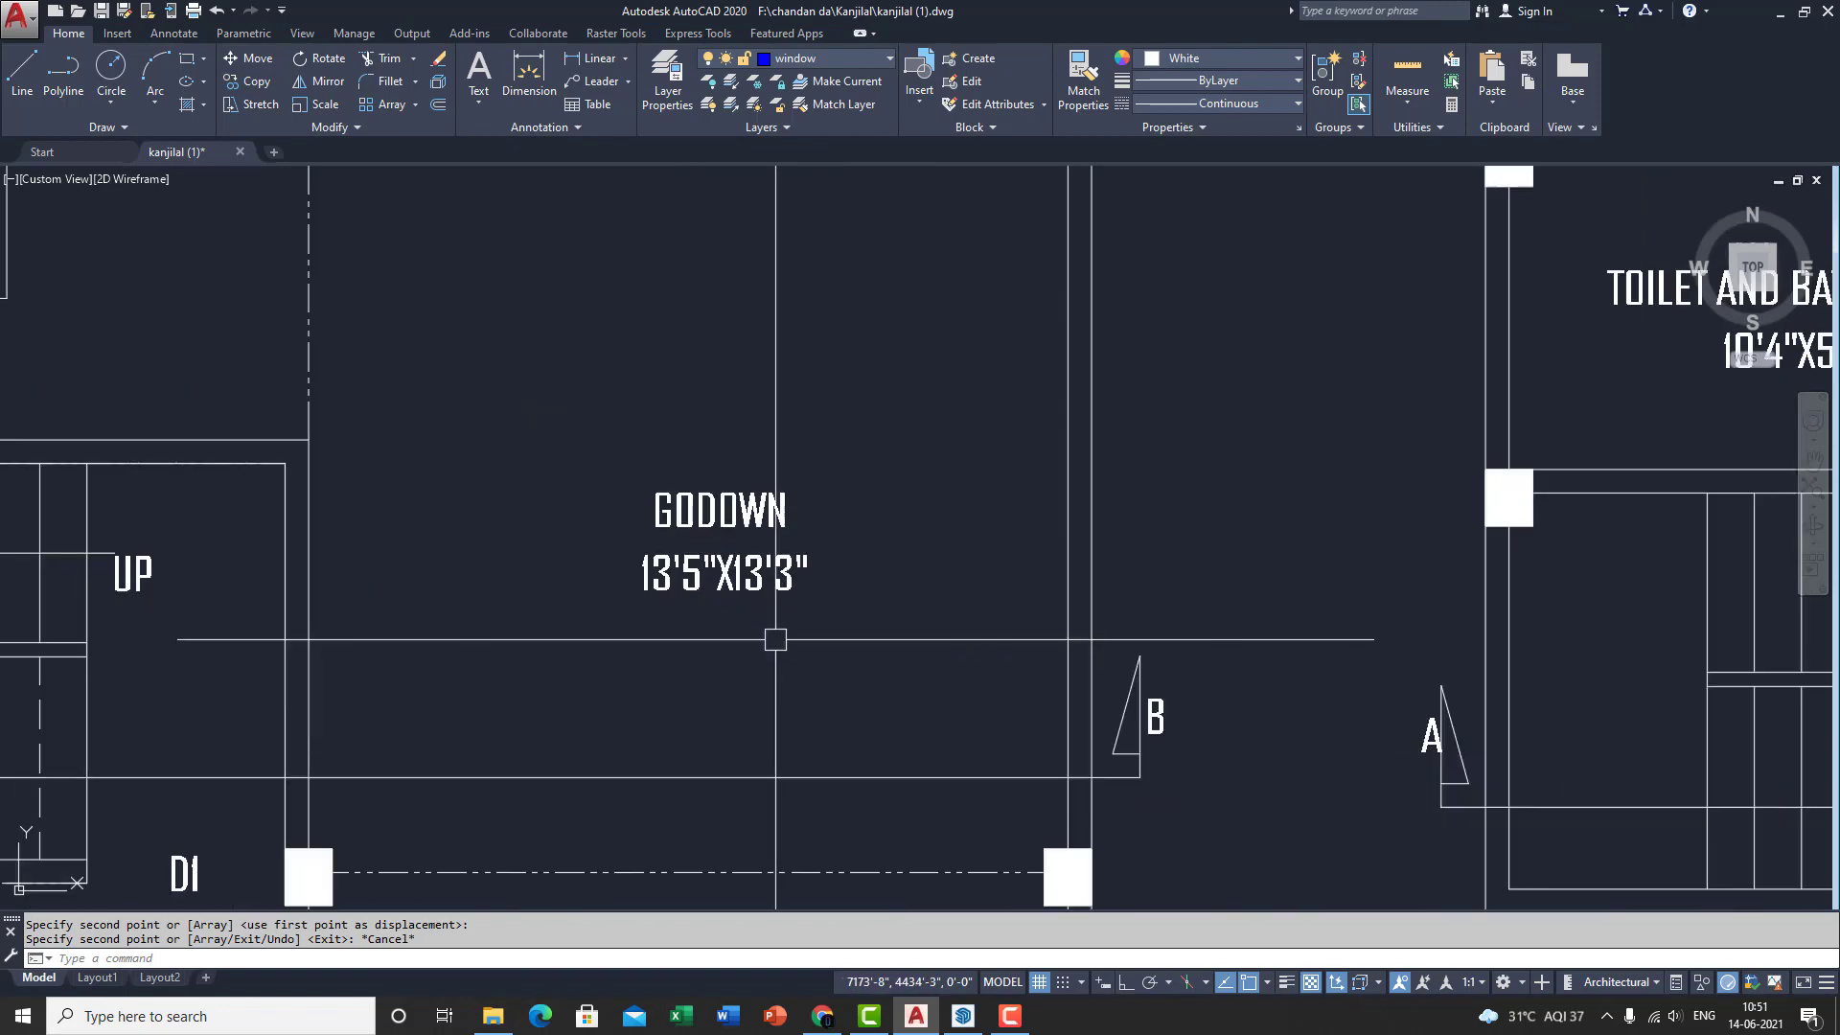
# Zoom toward the copied plans to begin erasing room text and interior detail.
pyautogui.scroll(-3)
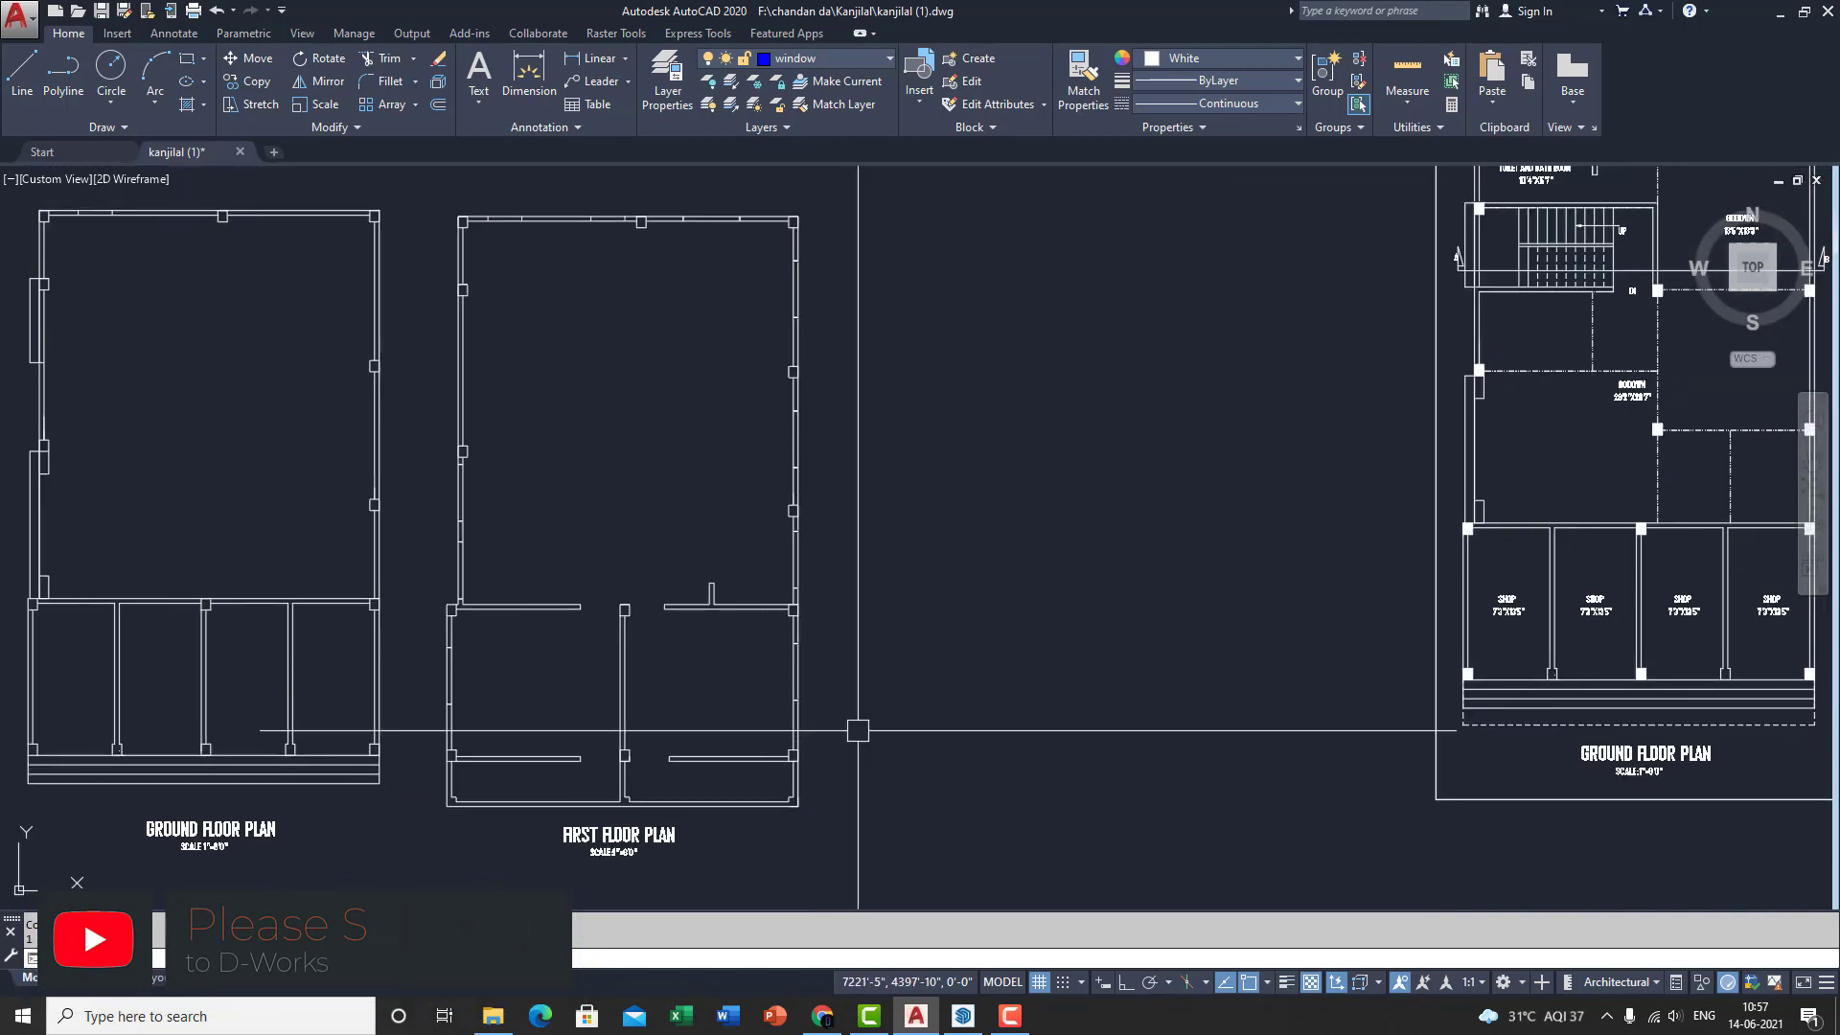
pyautogui.scroll(-3)
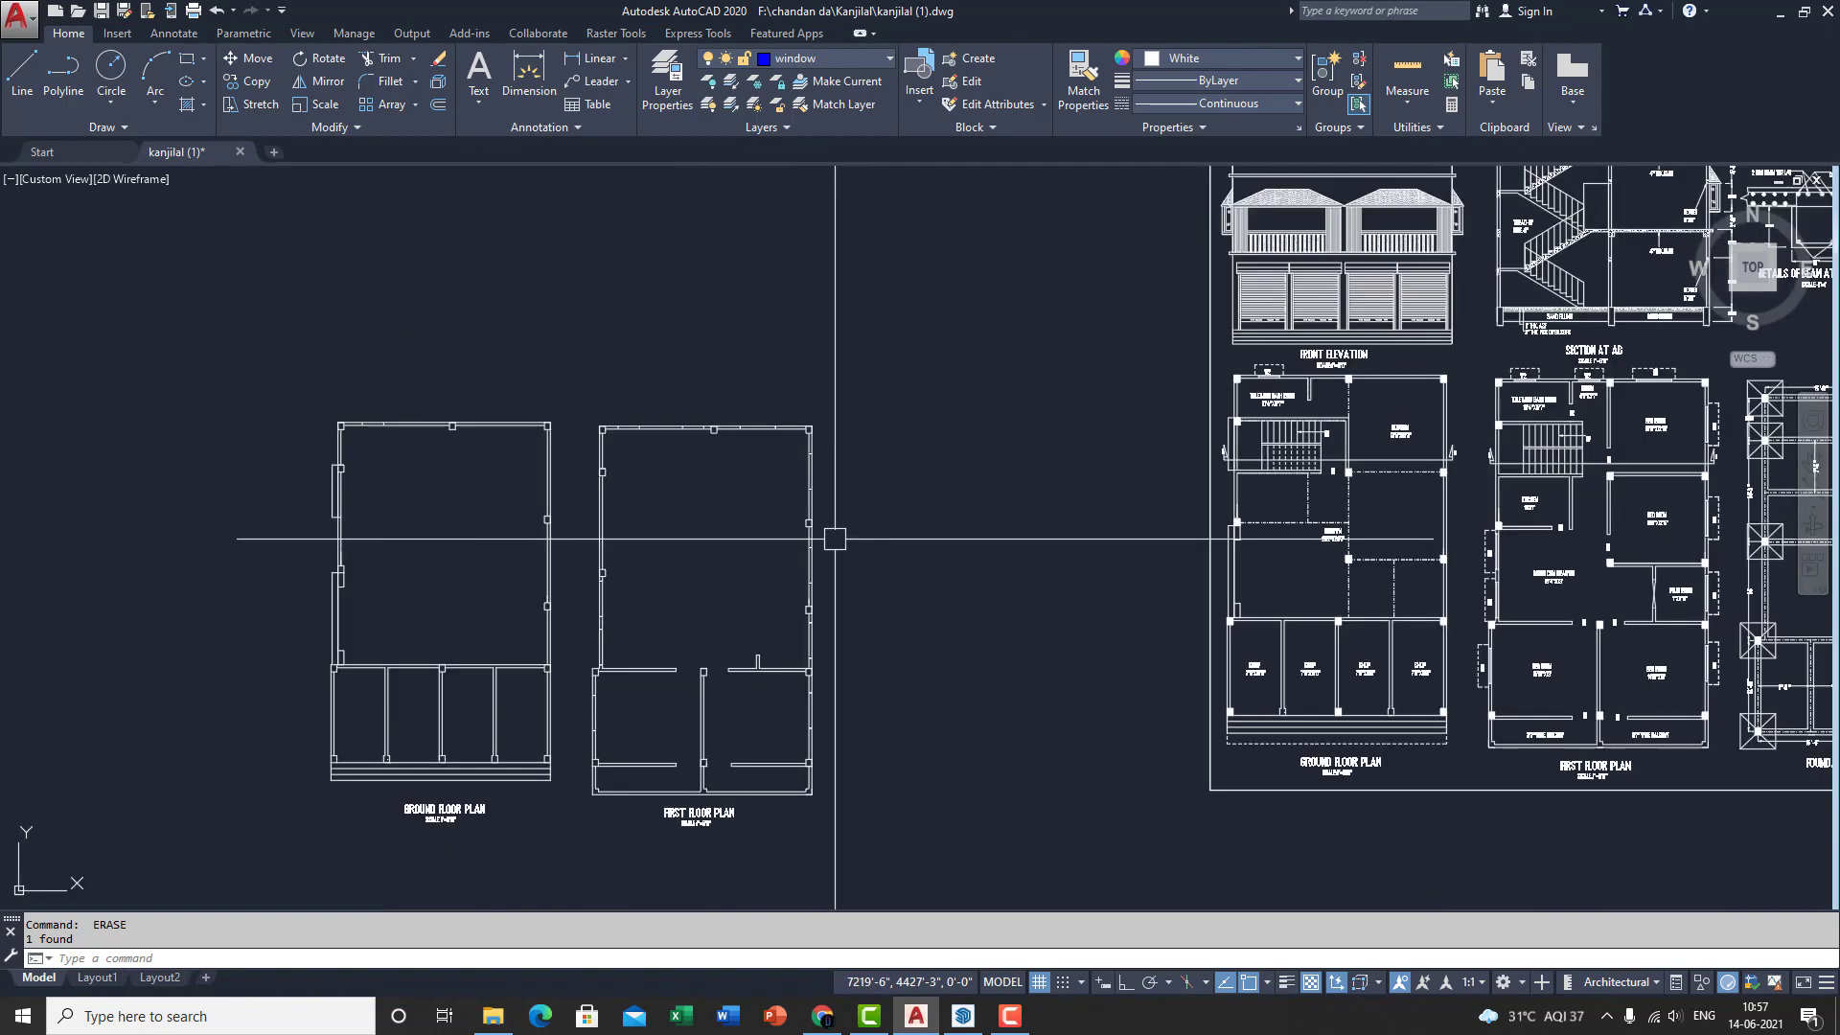
pyautogui.moveTo(755, 640)
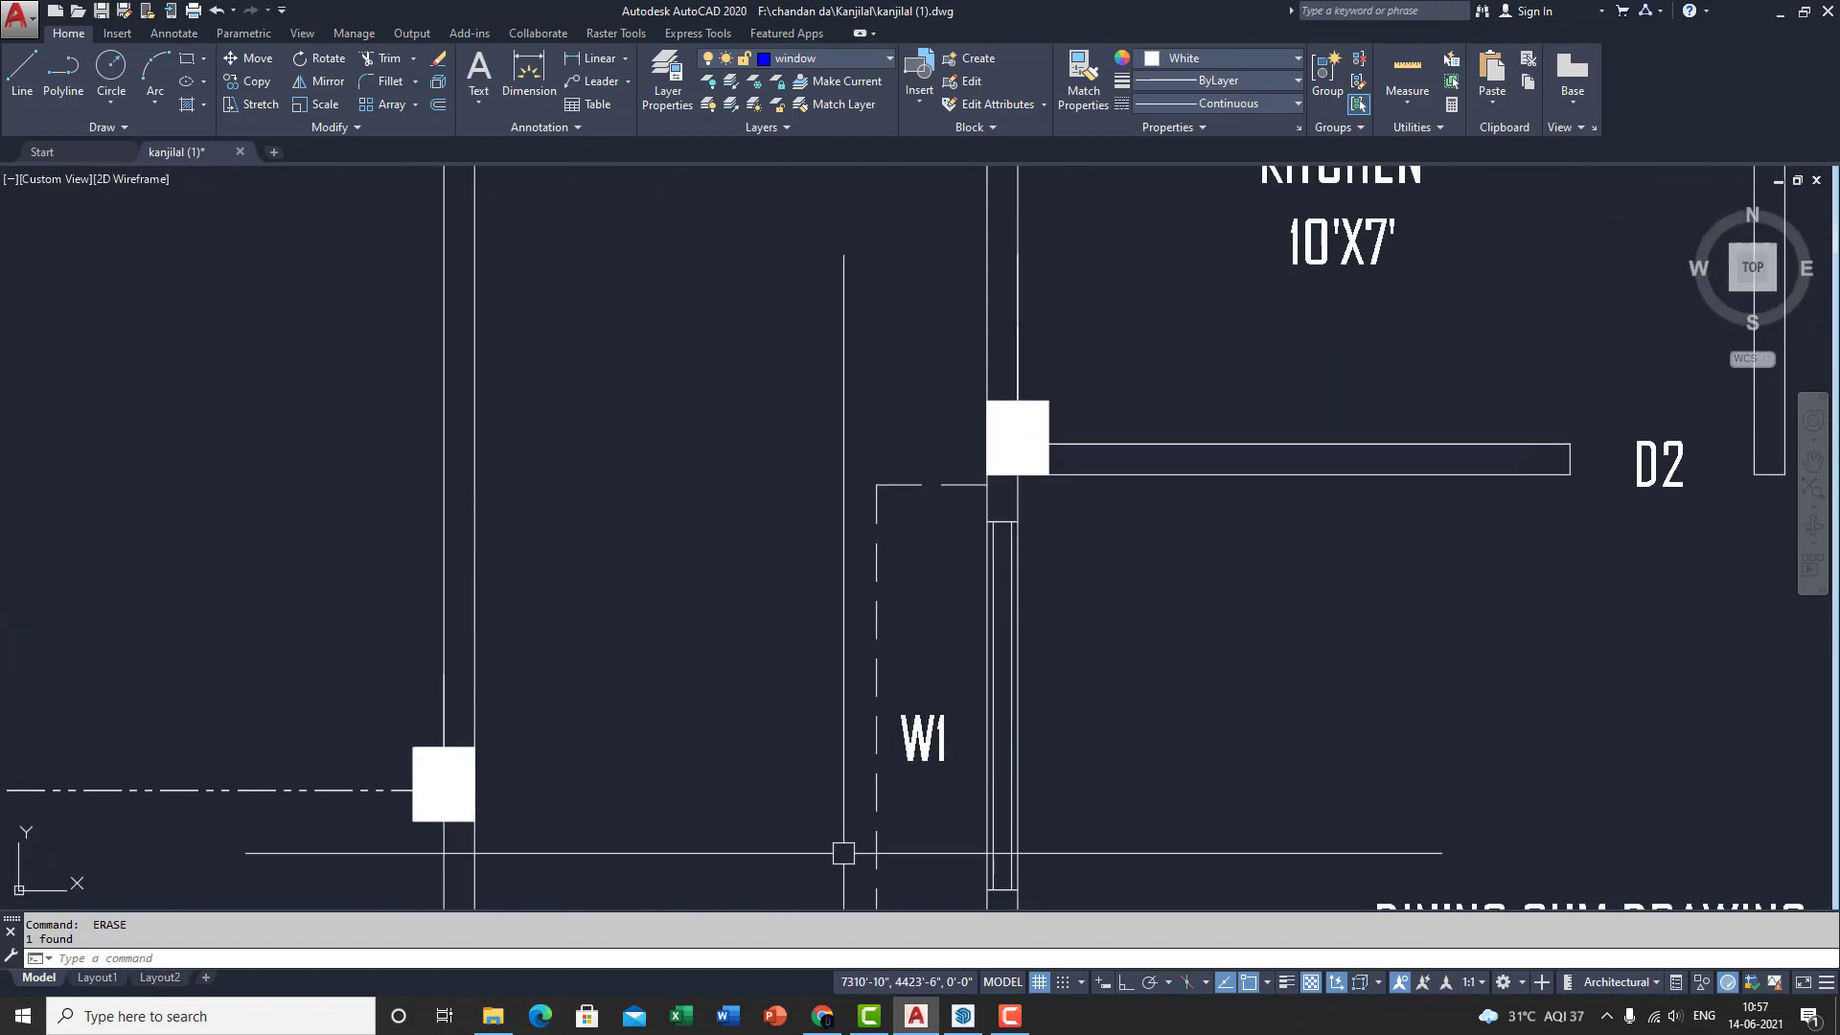
pyautogui.scroll(-3)
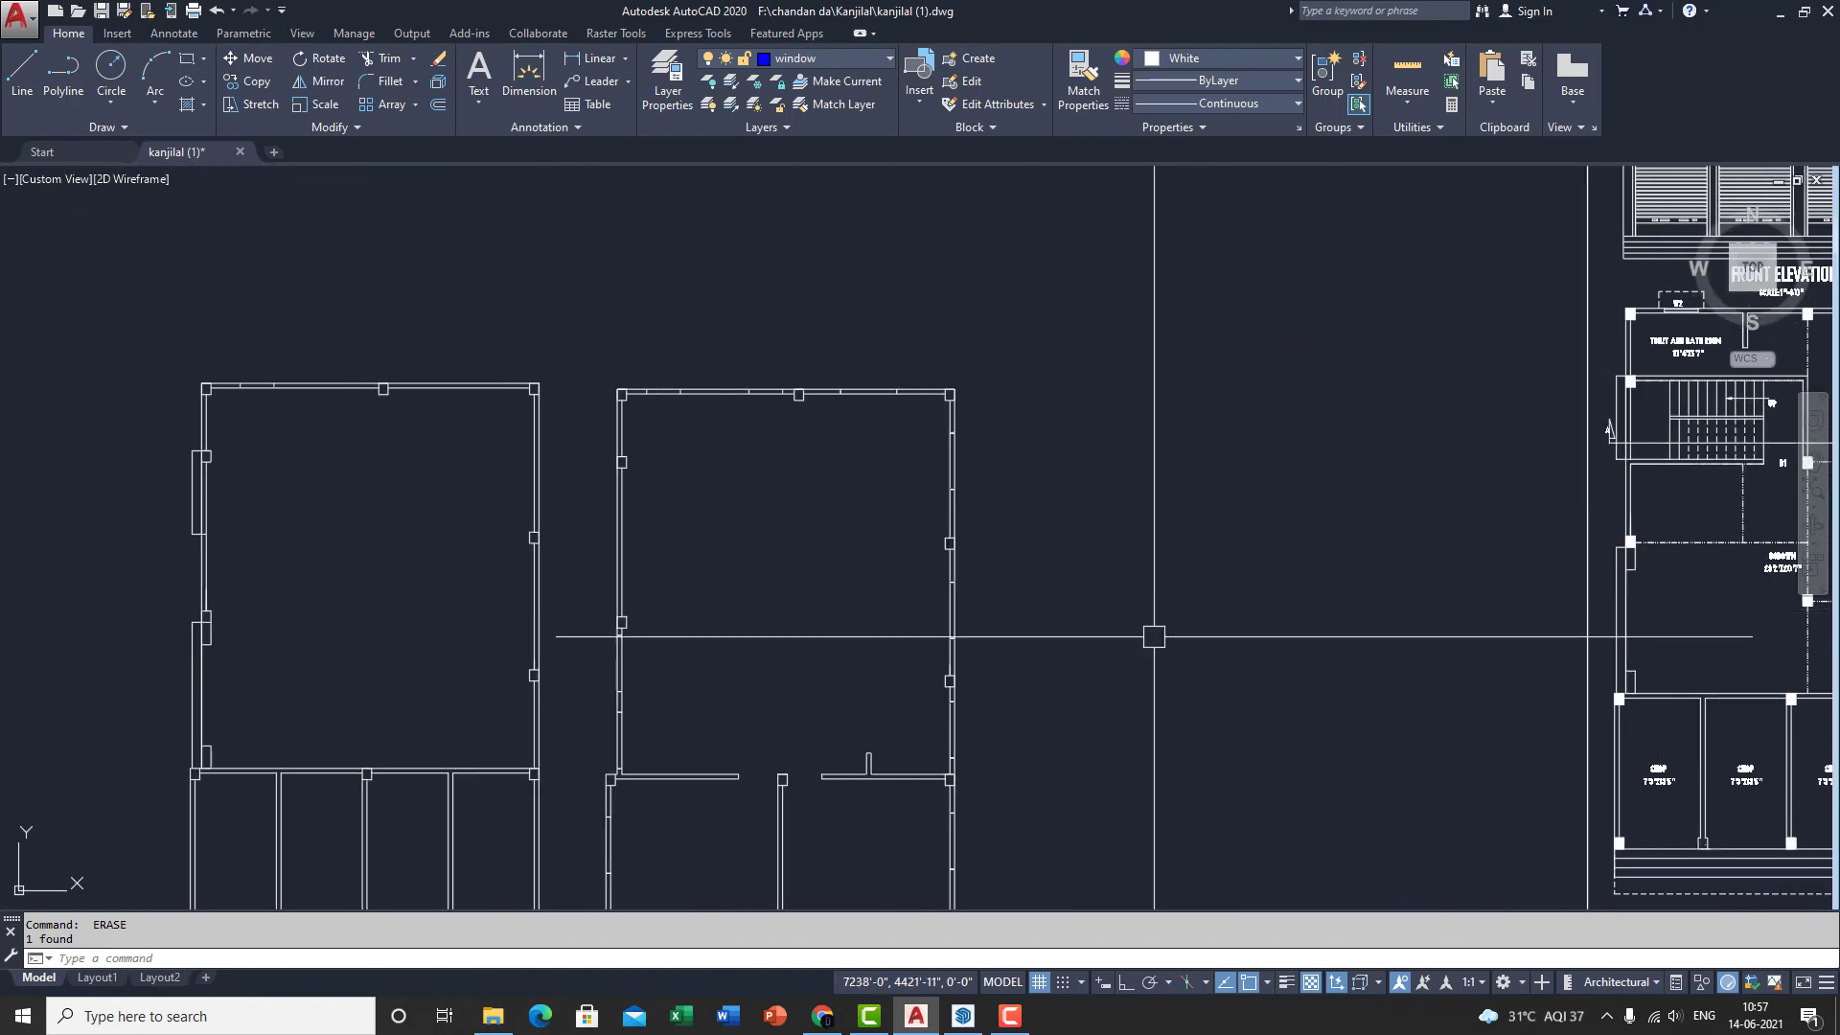
pyautogui.scroll(3)
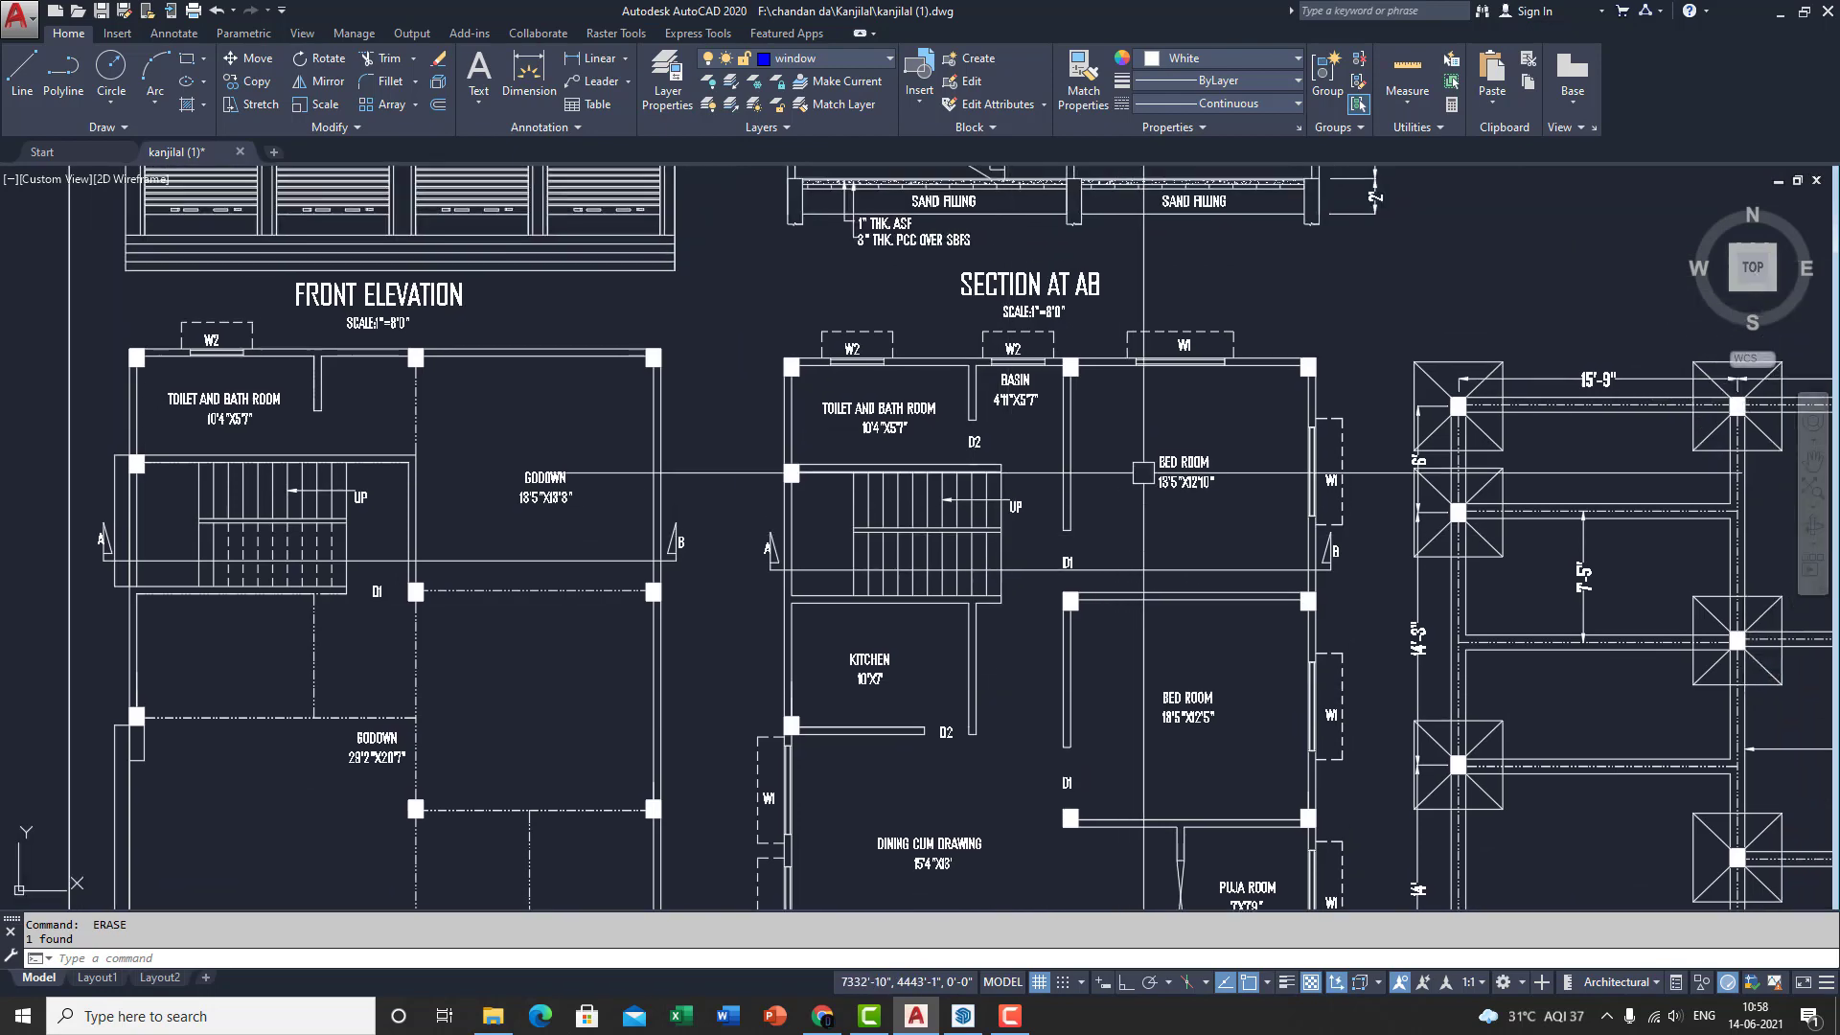
pyautogui.scroll(-3)
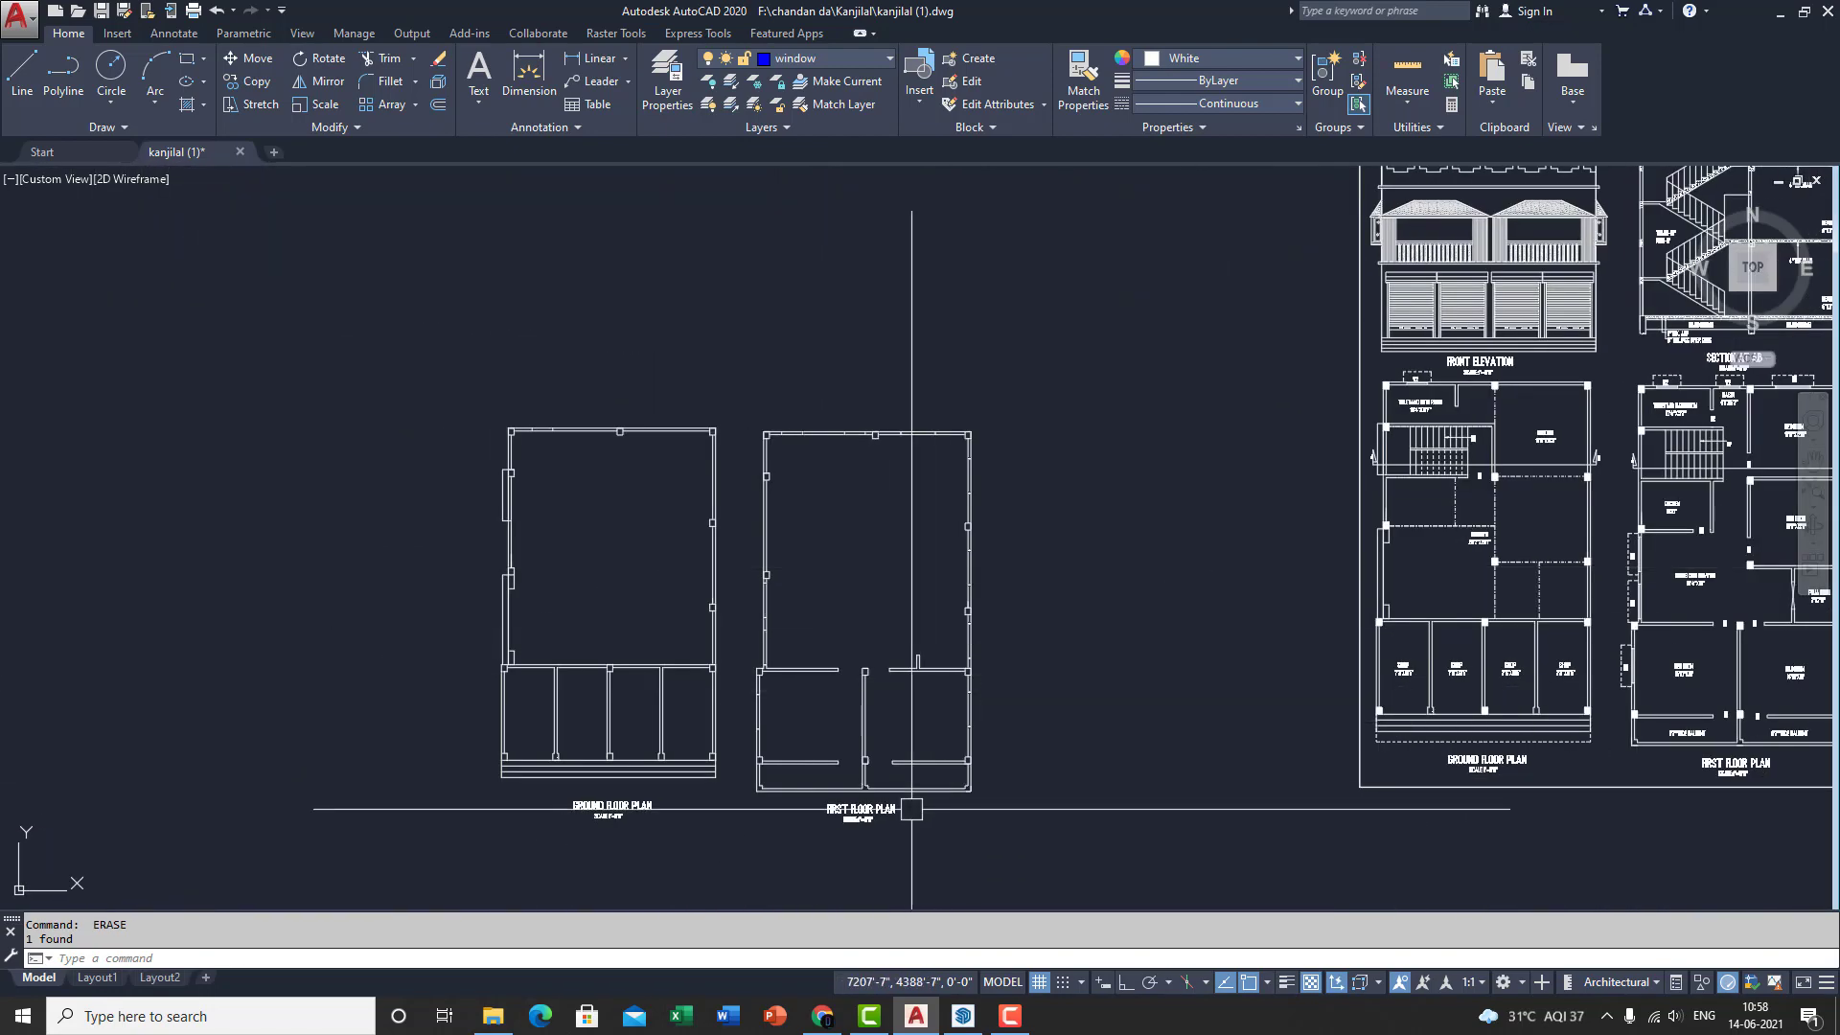
pyautogui.moveTo(1079, 749)
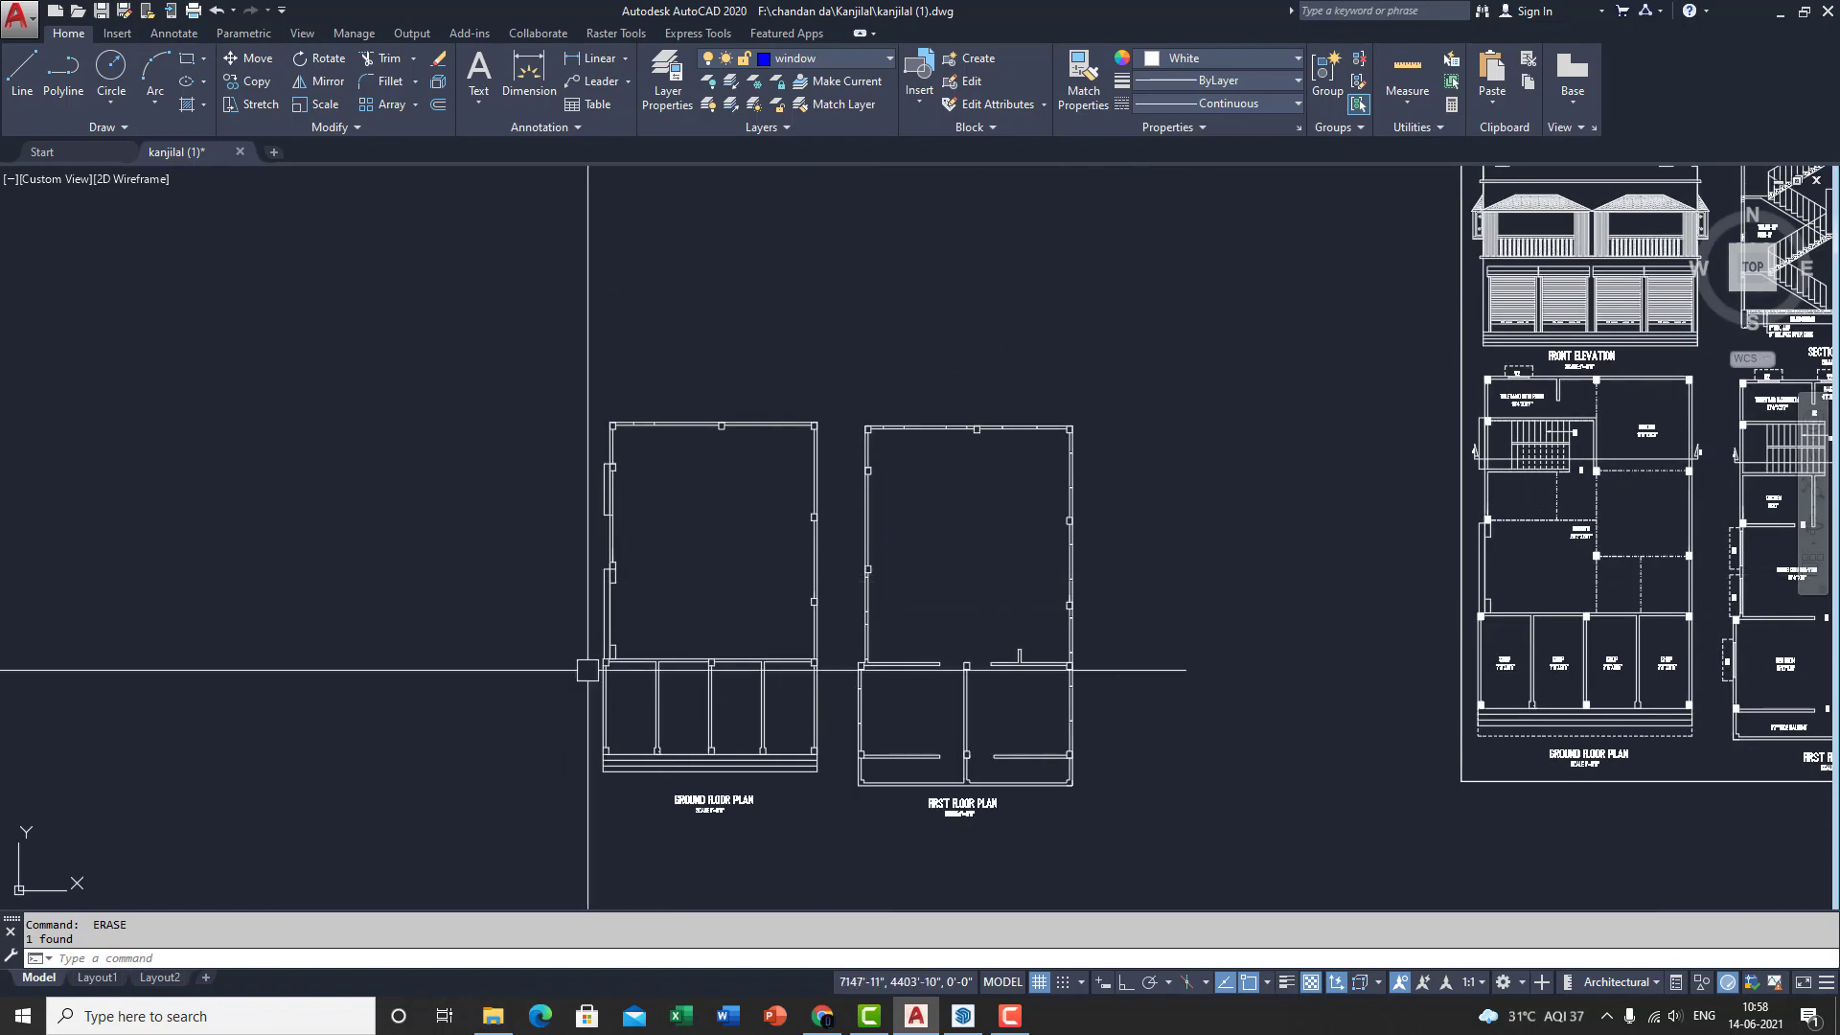
pyautogui.moveTo(1035, 822)
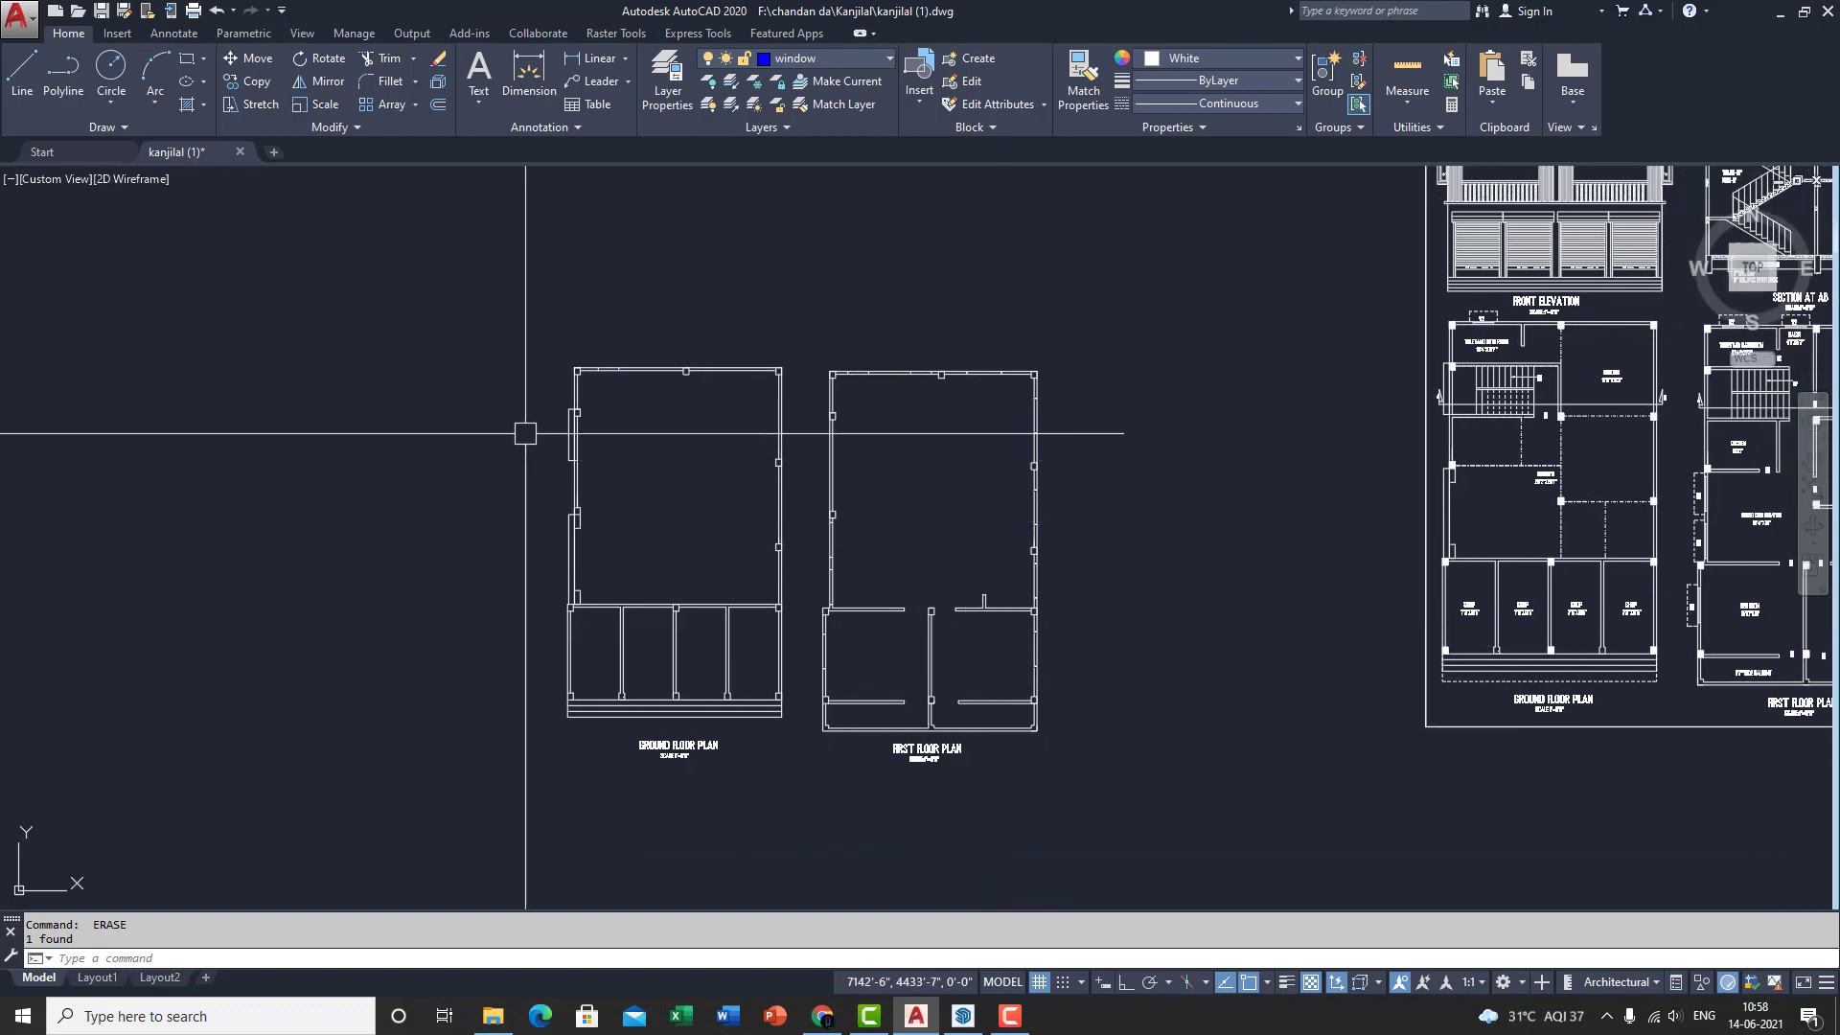
pyautogui.moveTo(1200, 874)
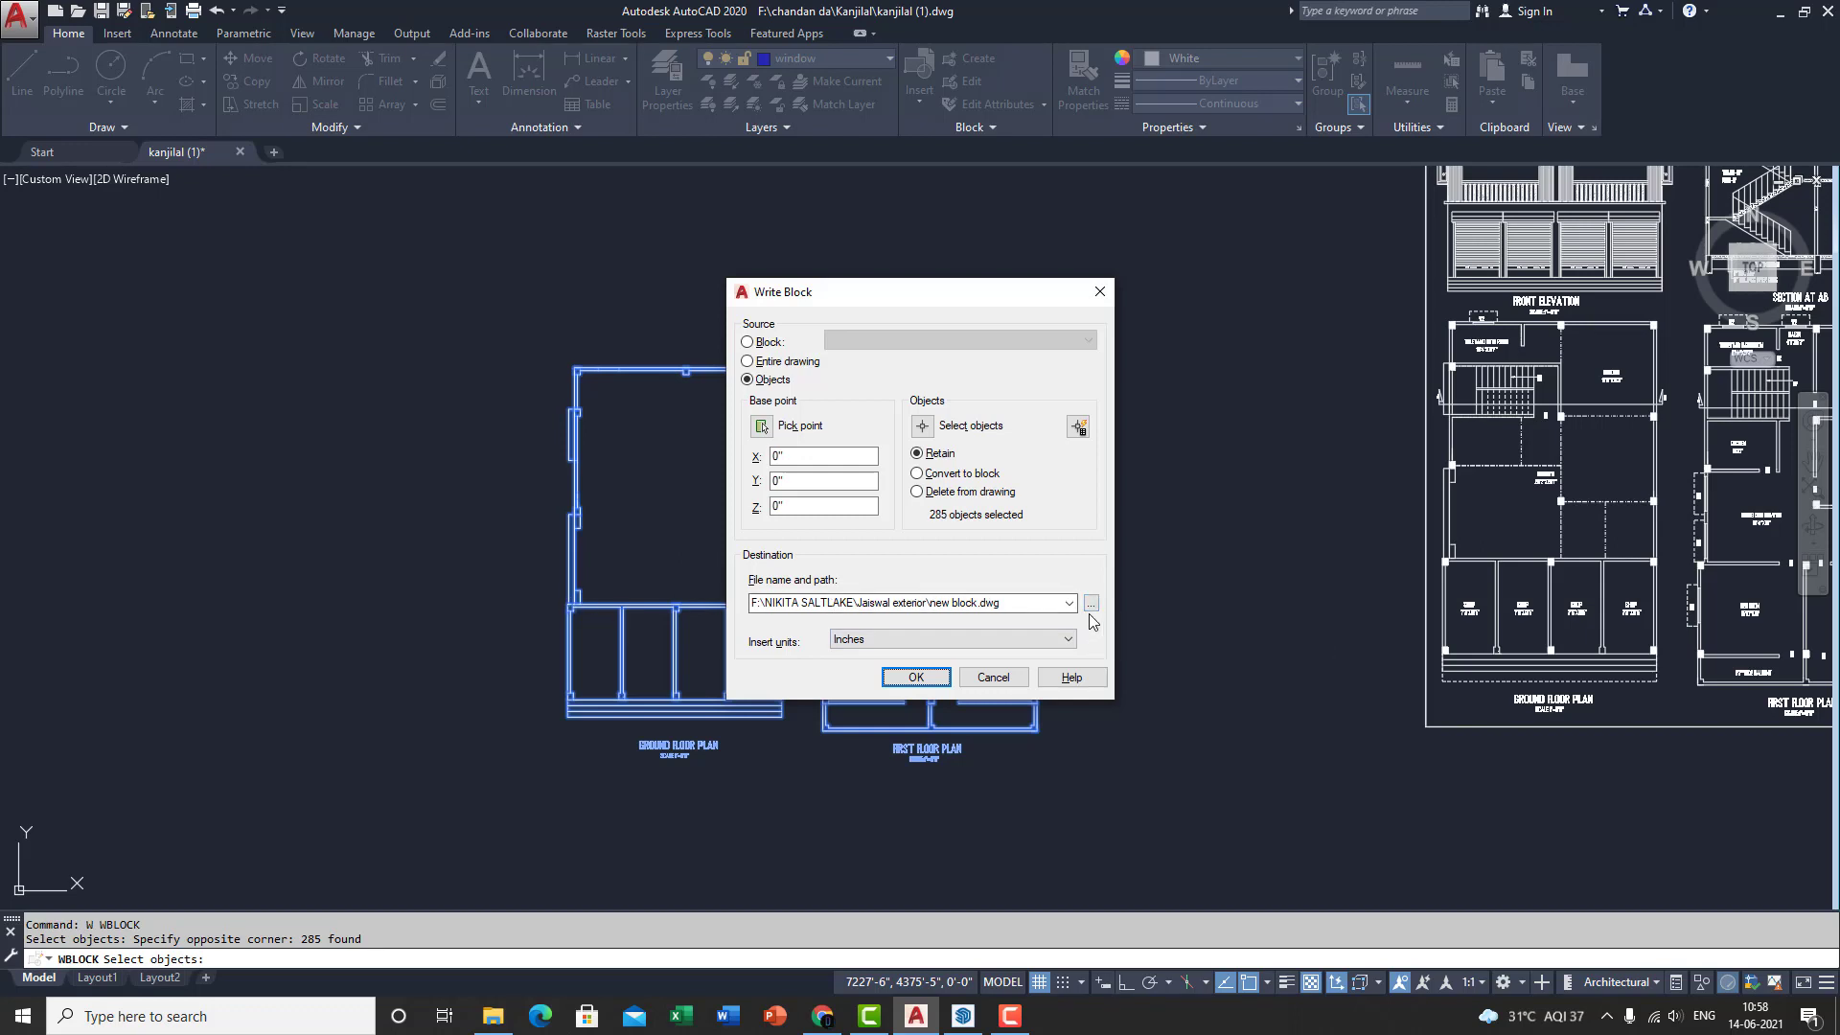
pyautogui.click(1089, 604)
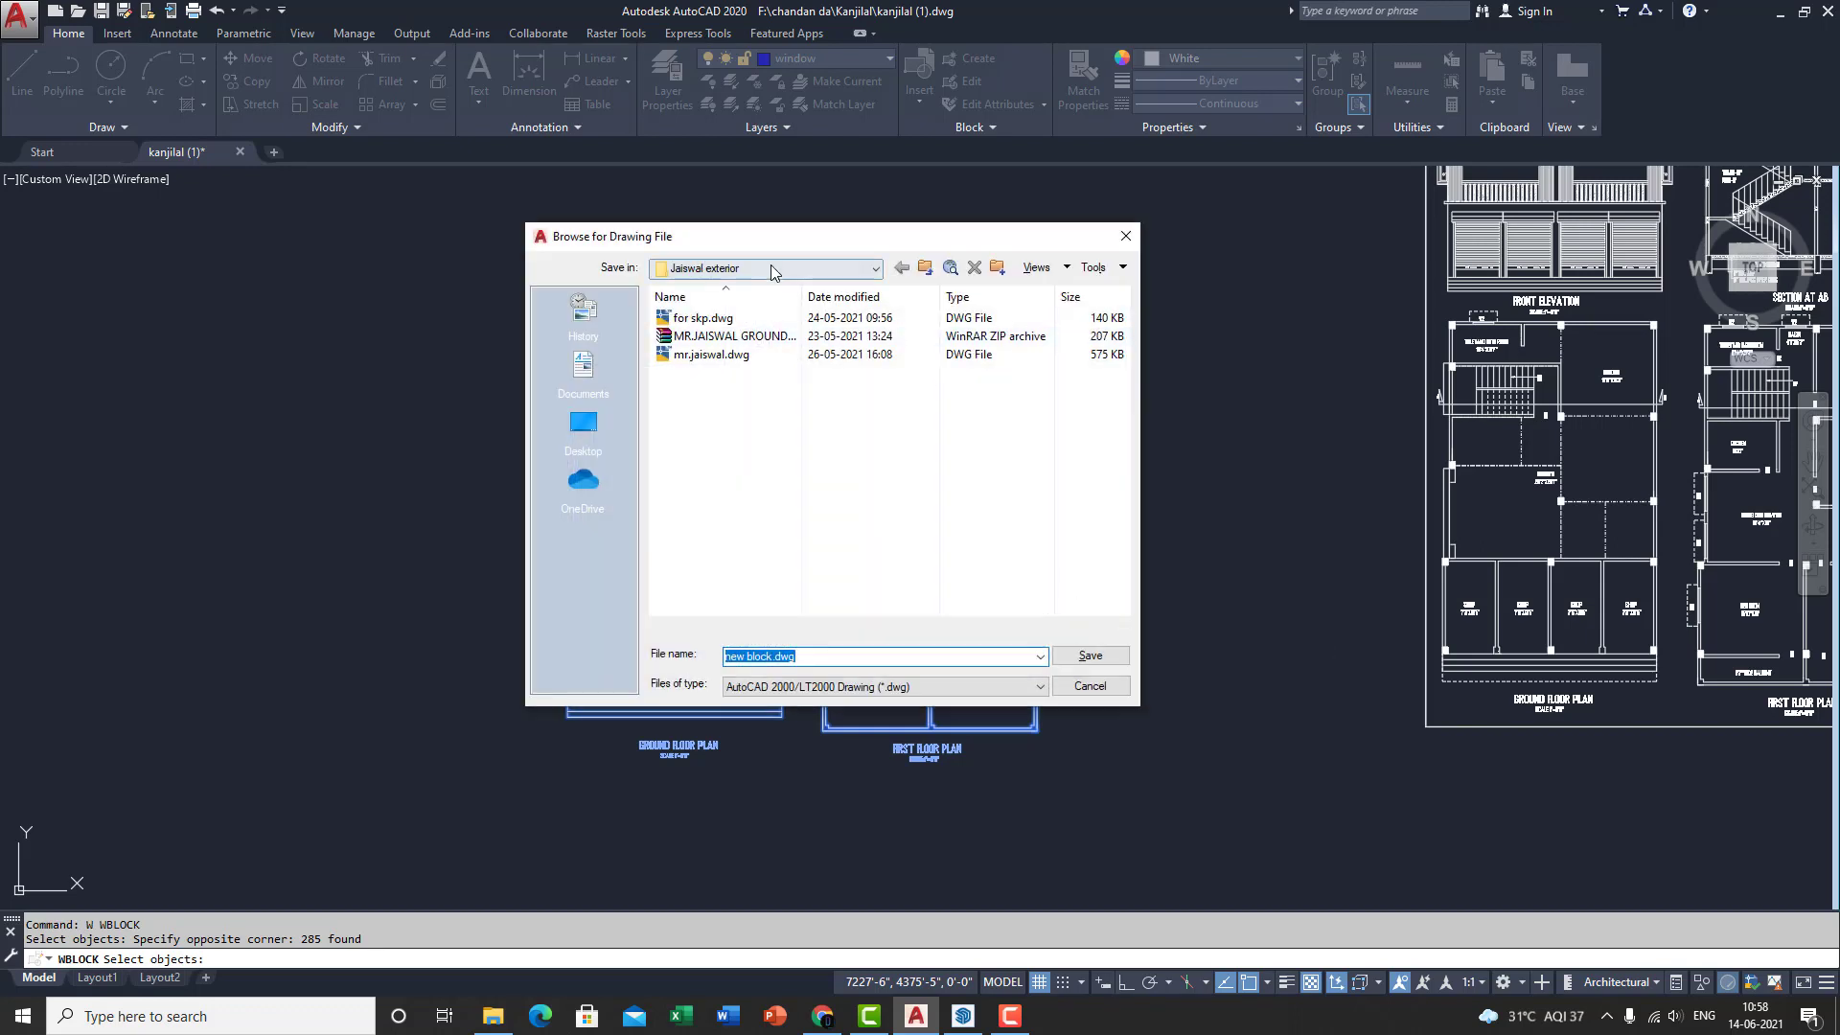
pyautogui.click(874, 269)
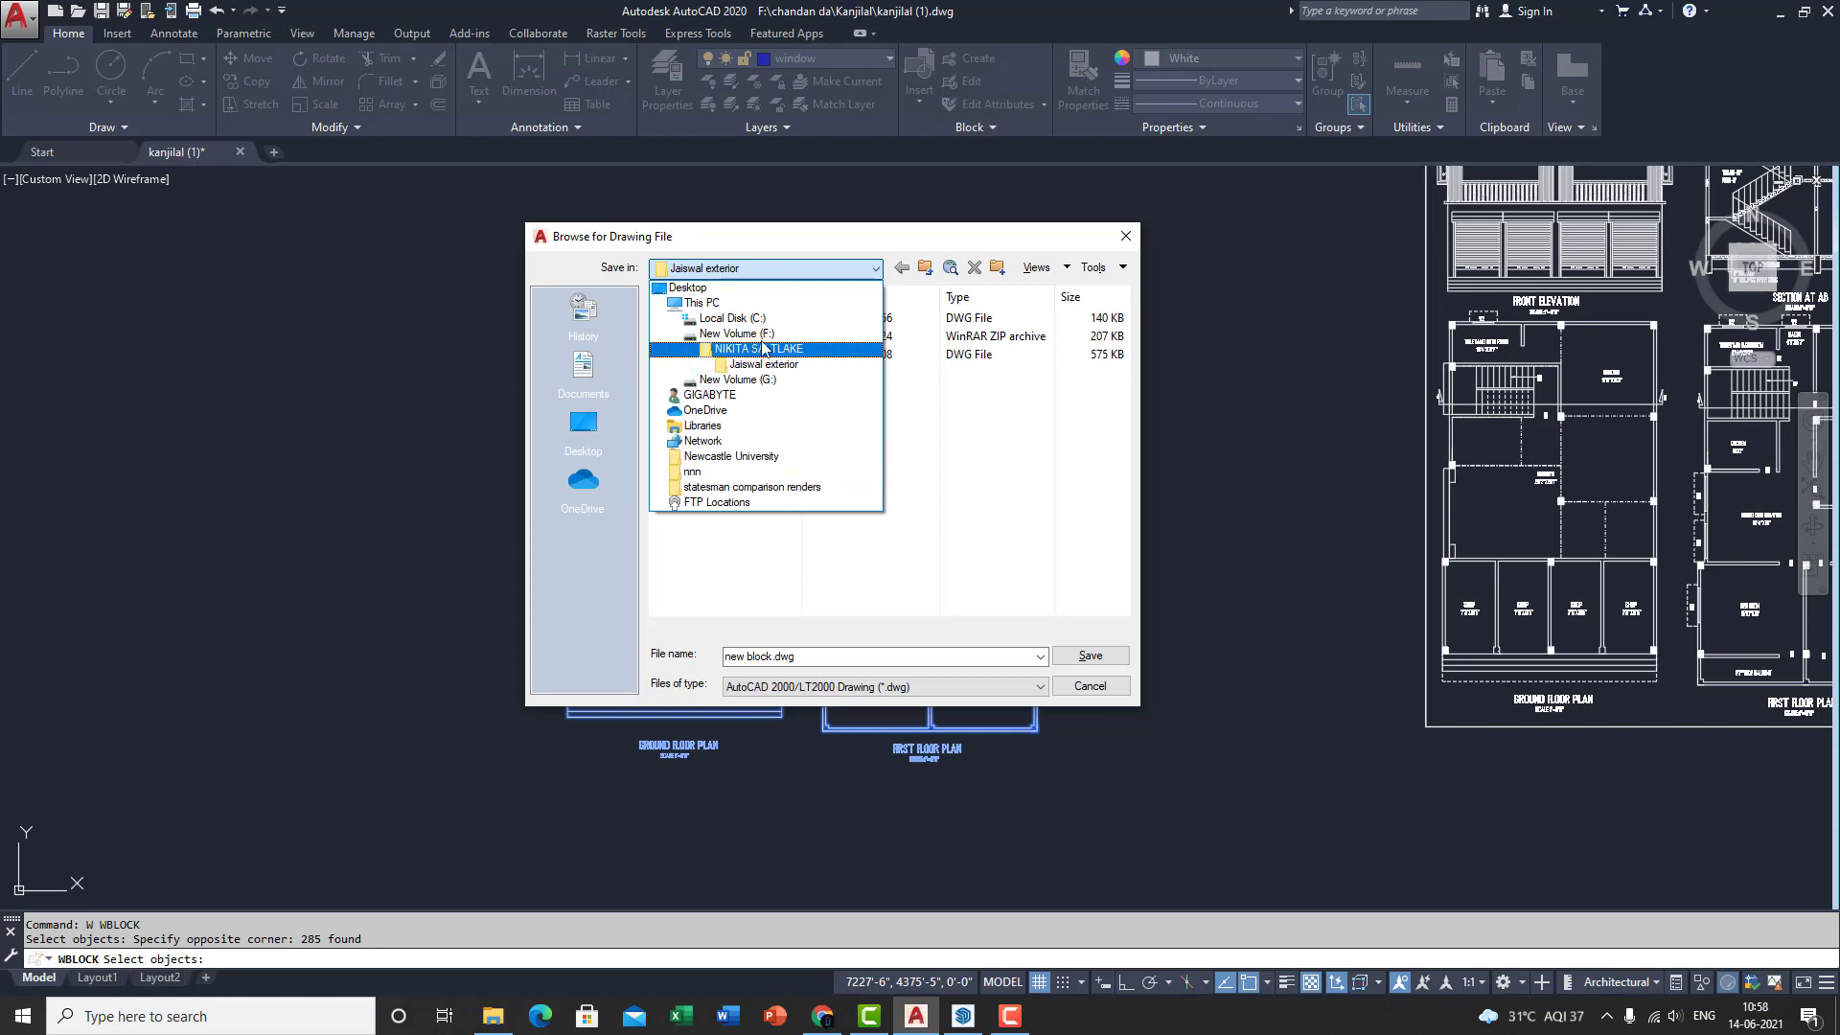
pyautogui.click(735, 334)
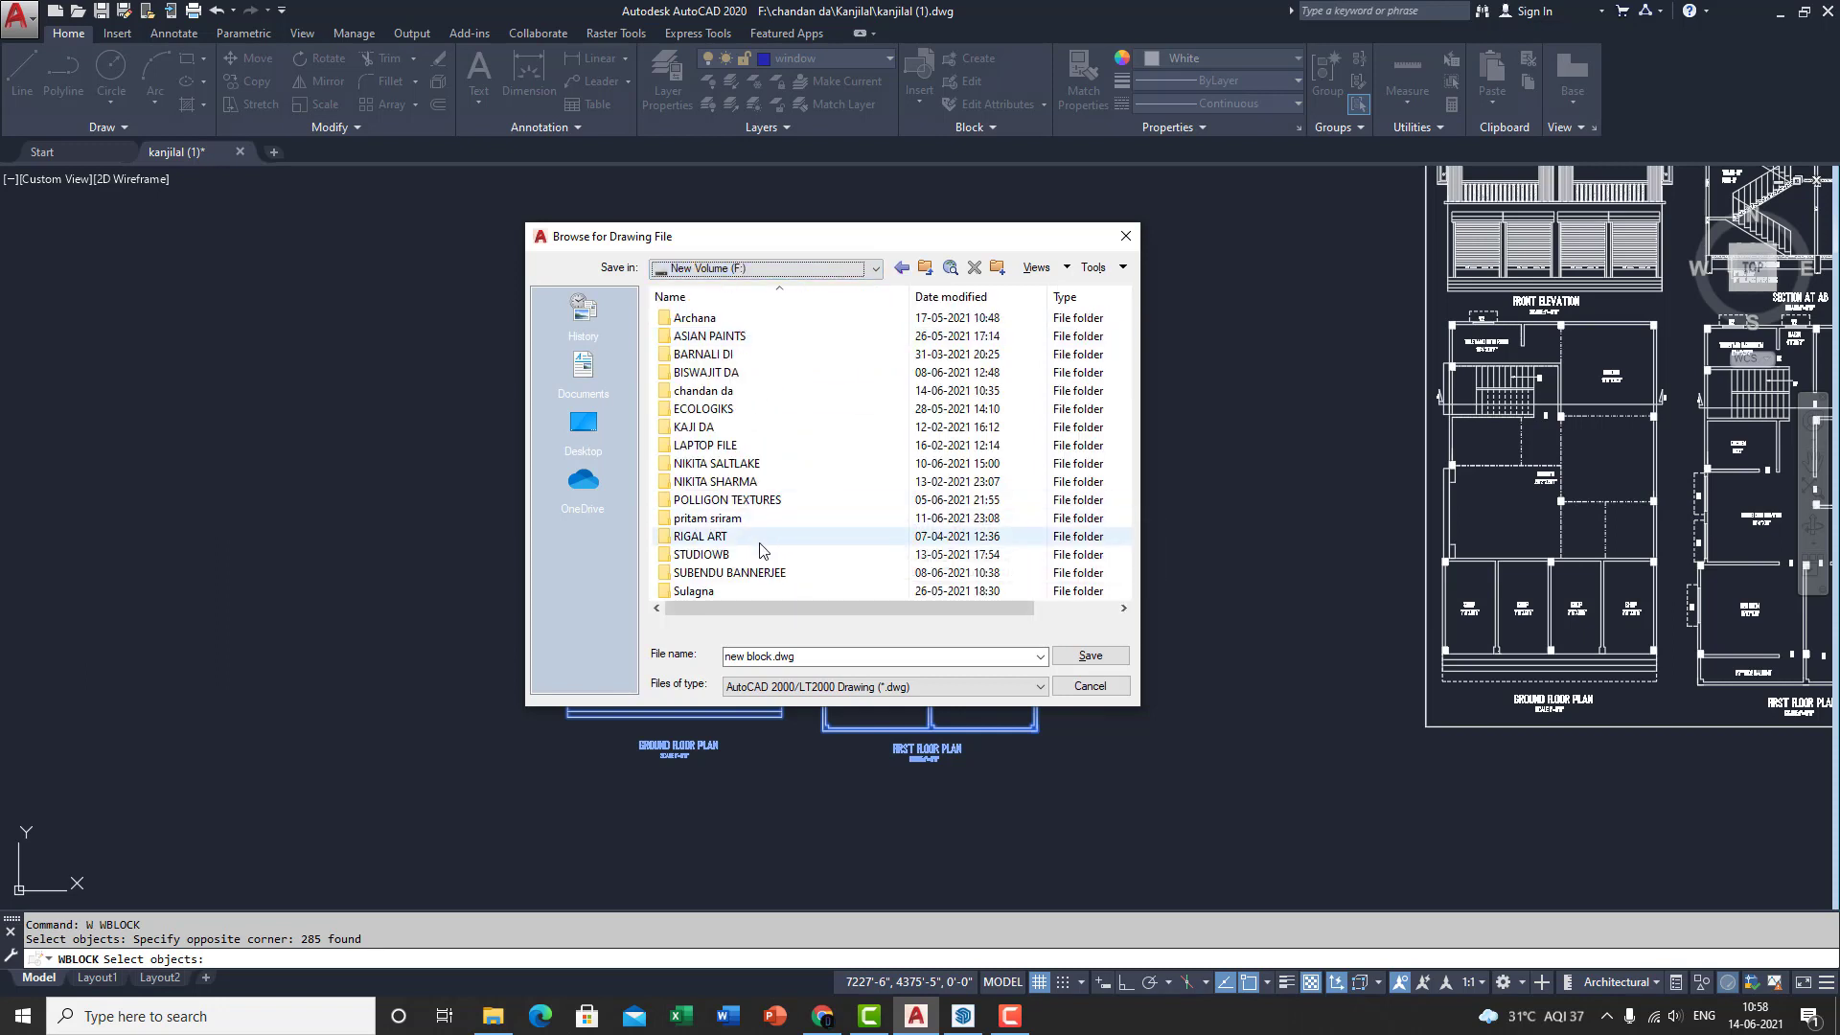
pyautogui.click(713, 481)
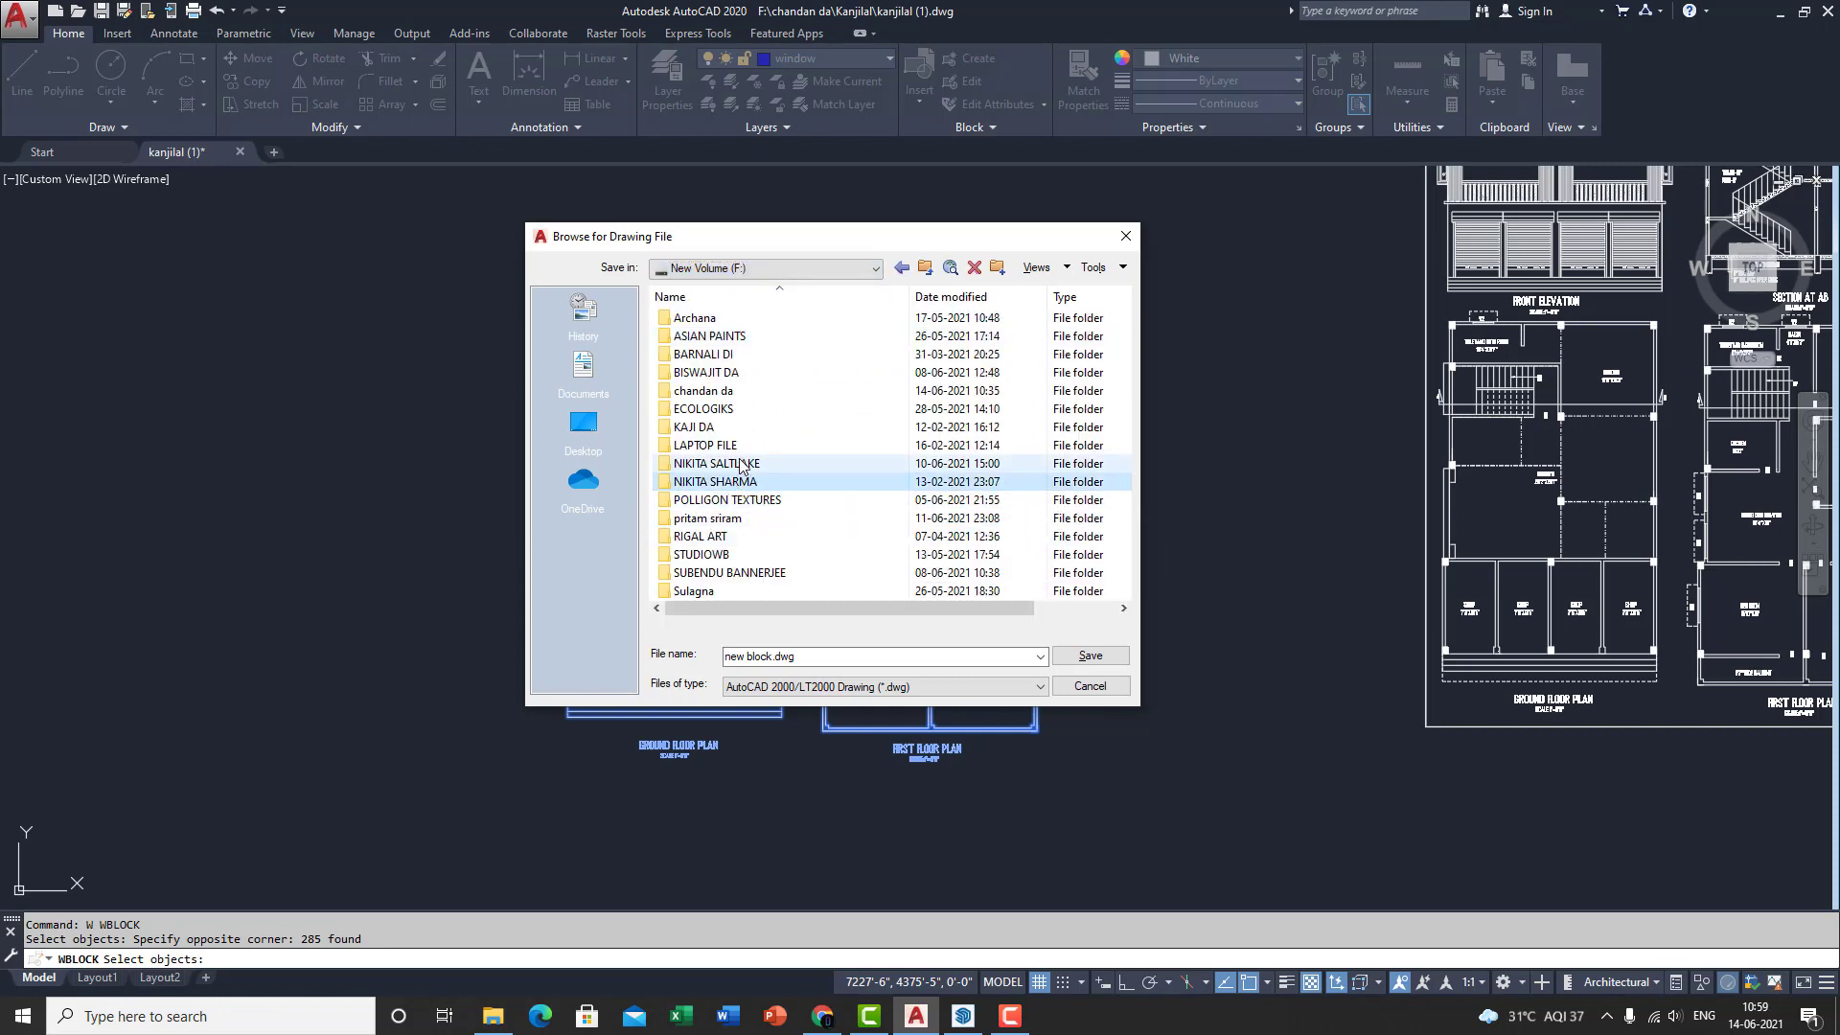
pyautogui.moveTo(704, 408)
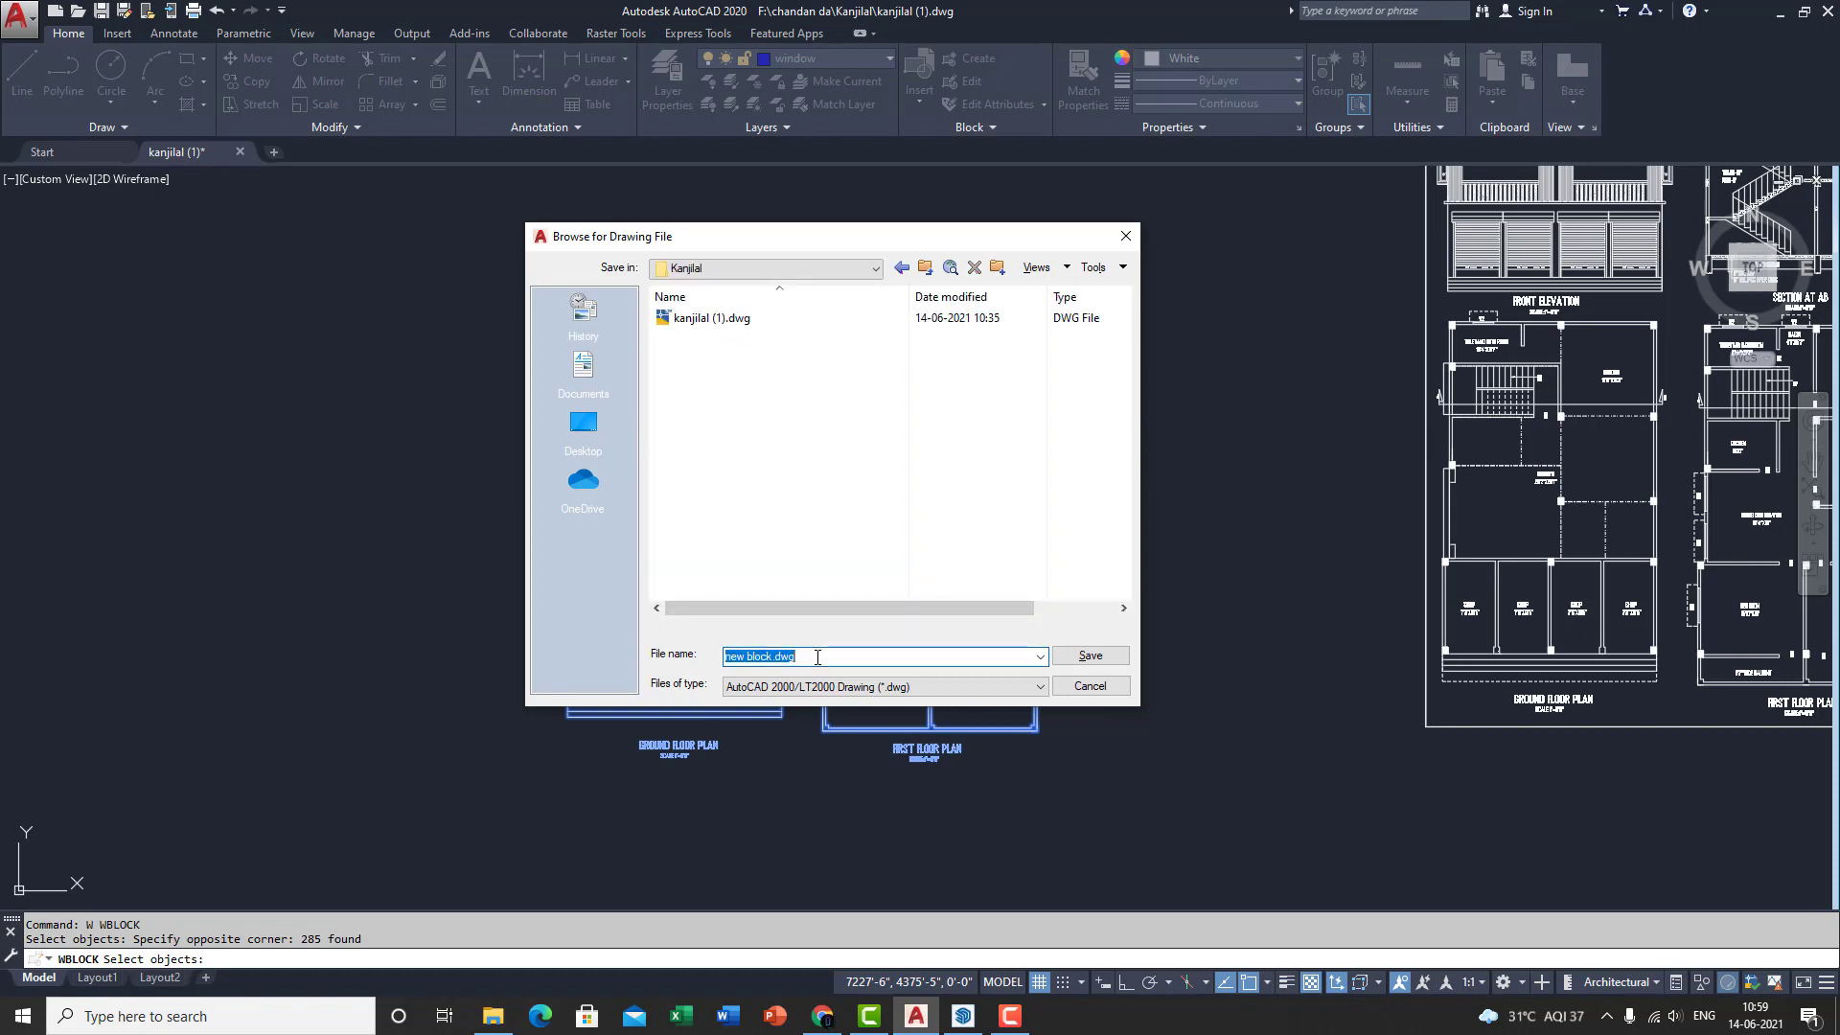
# Name the export 'sketchup model file' with file type AutoCAD 2000/LT2000 DXF.
pyautogui.write('sketchup')
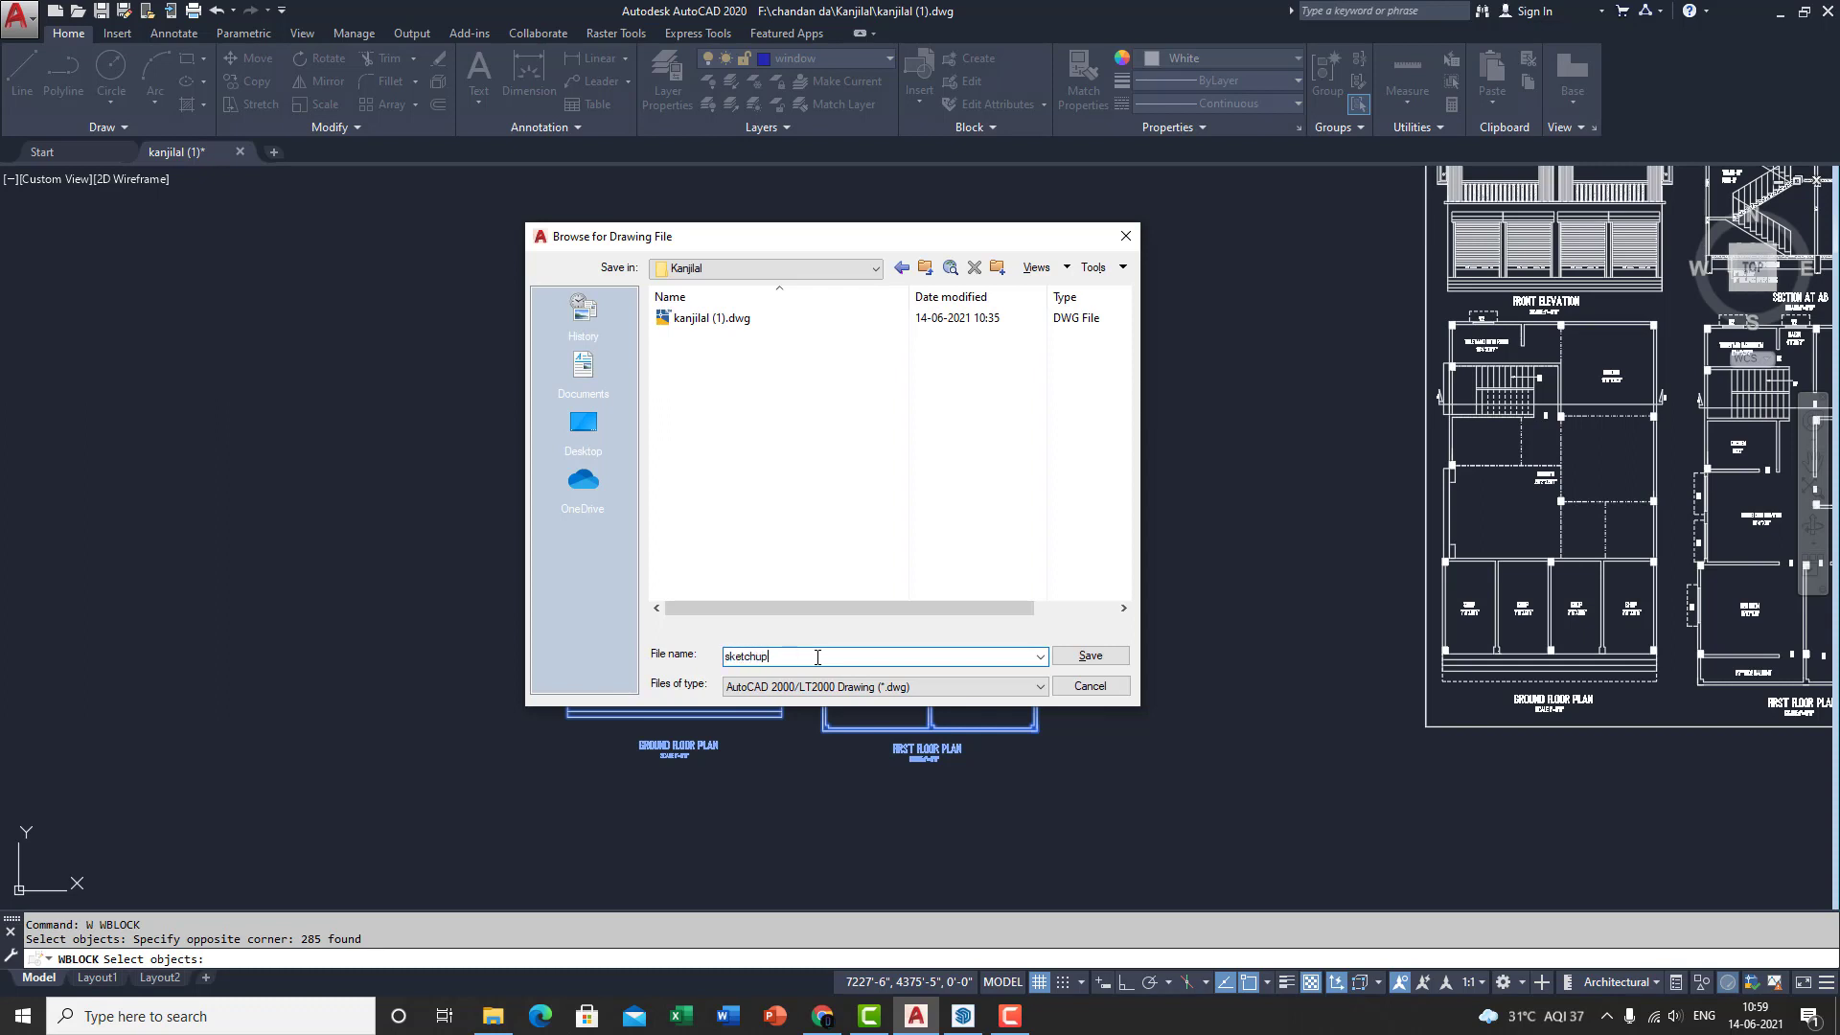
pyautogui.write('model file')
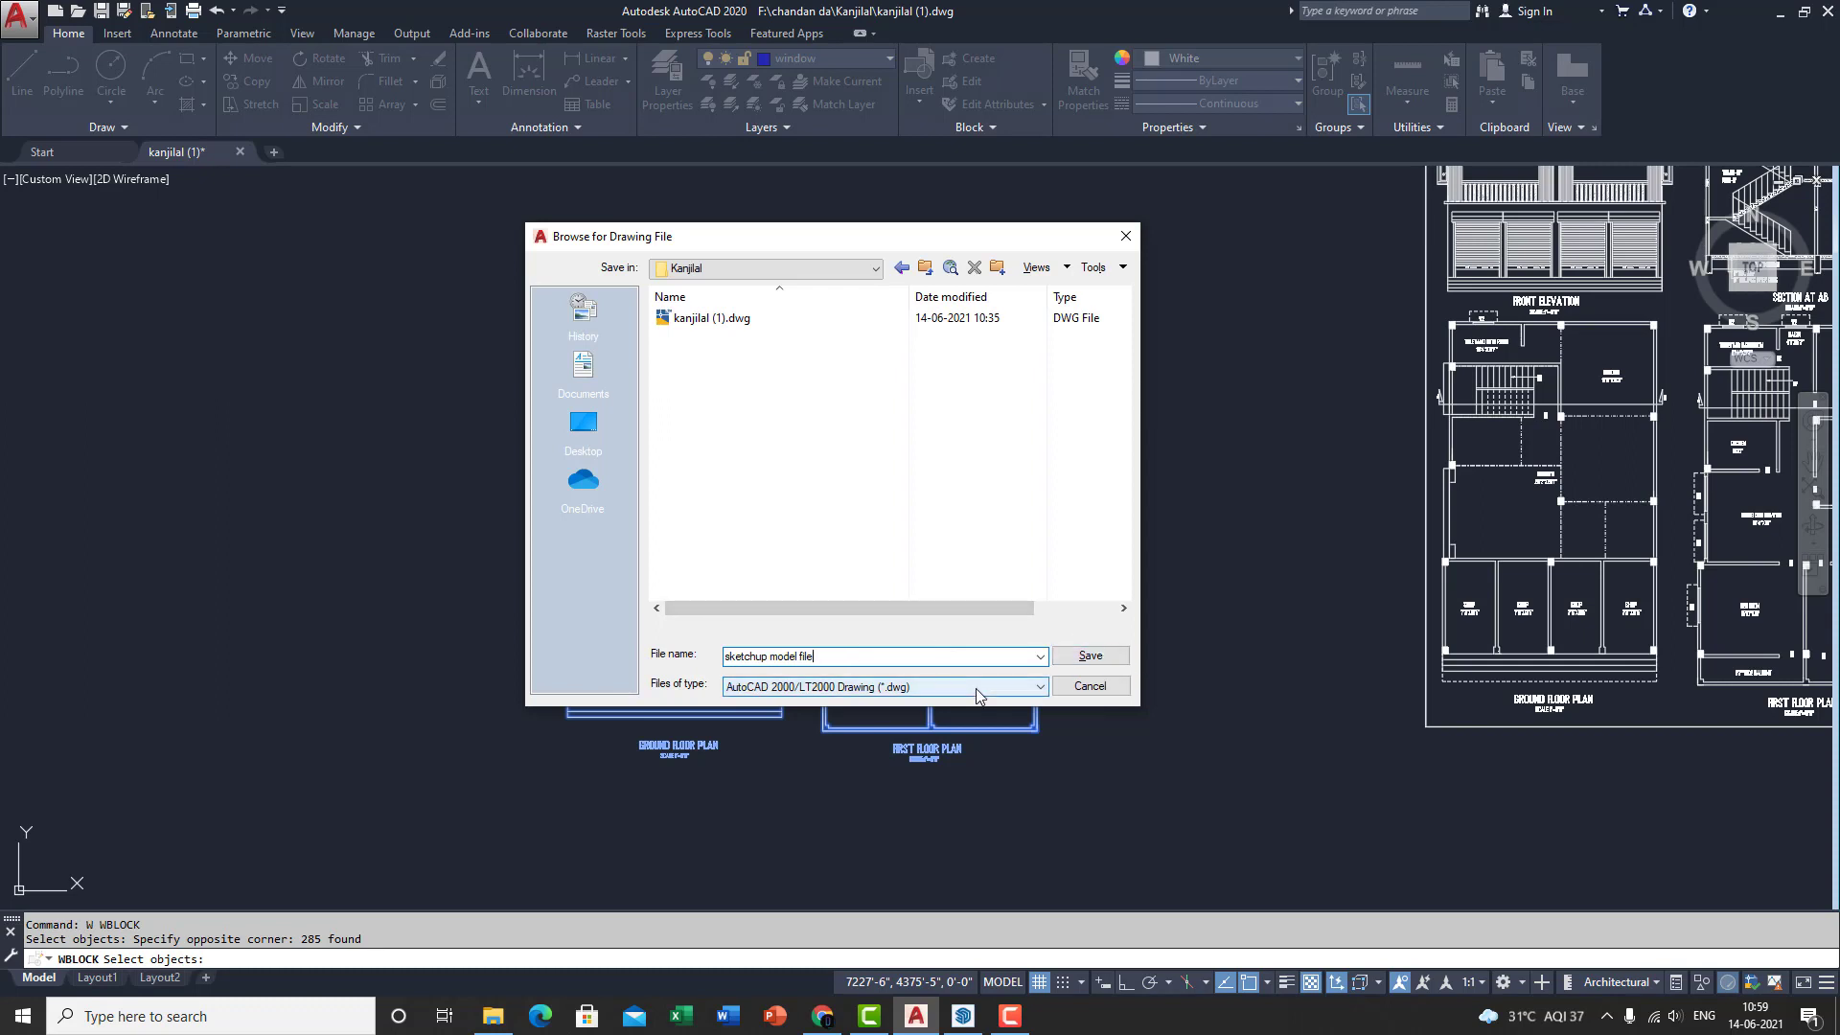
pyautogui.click(1037, 686)
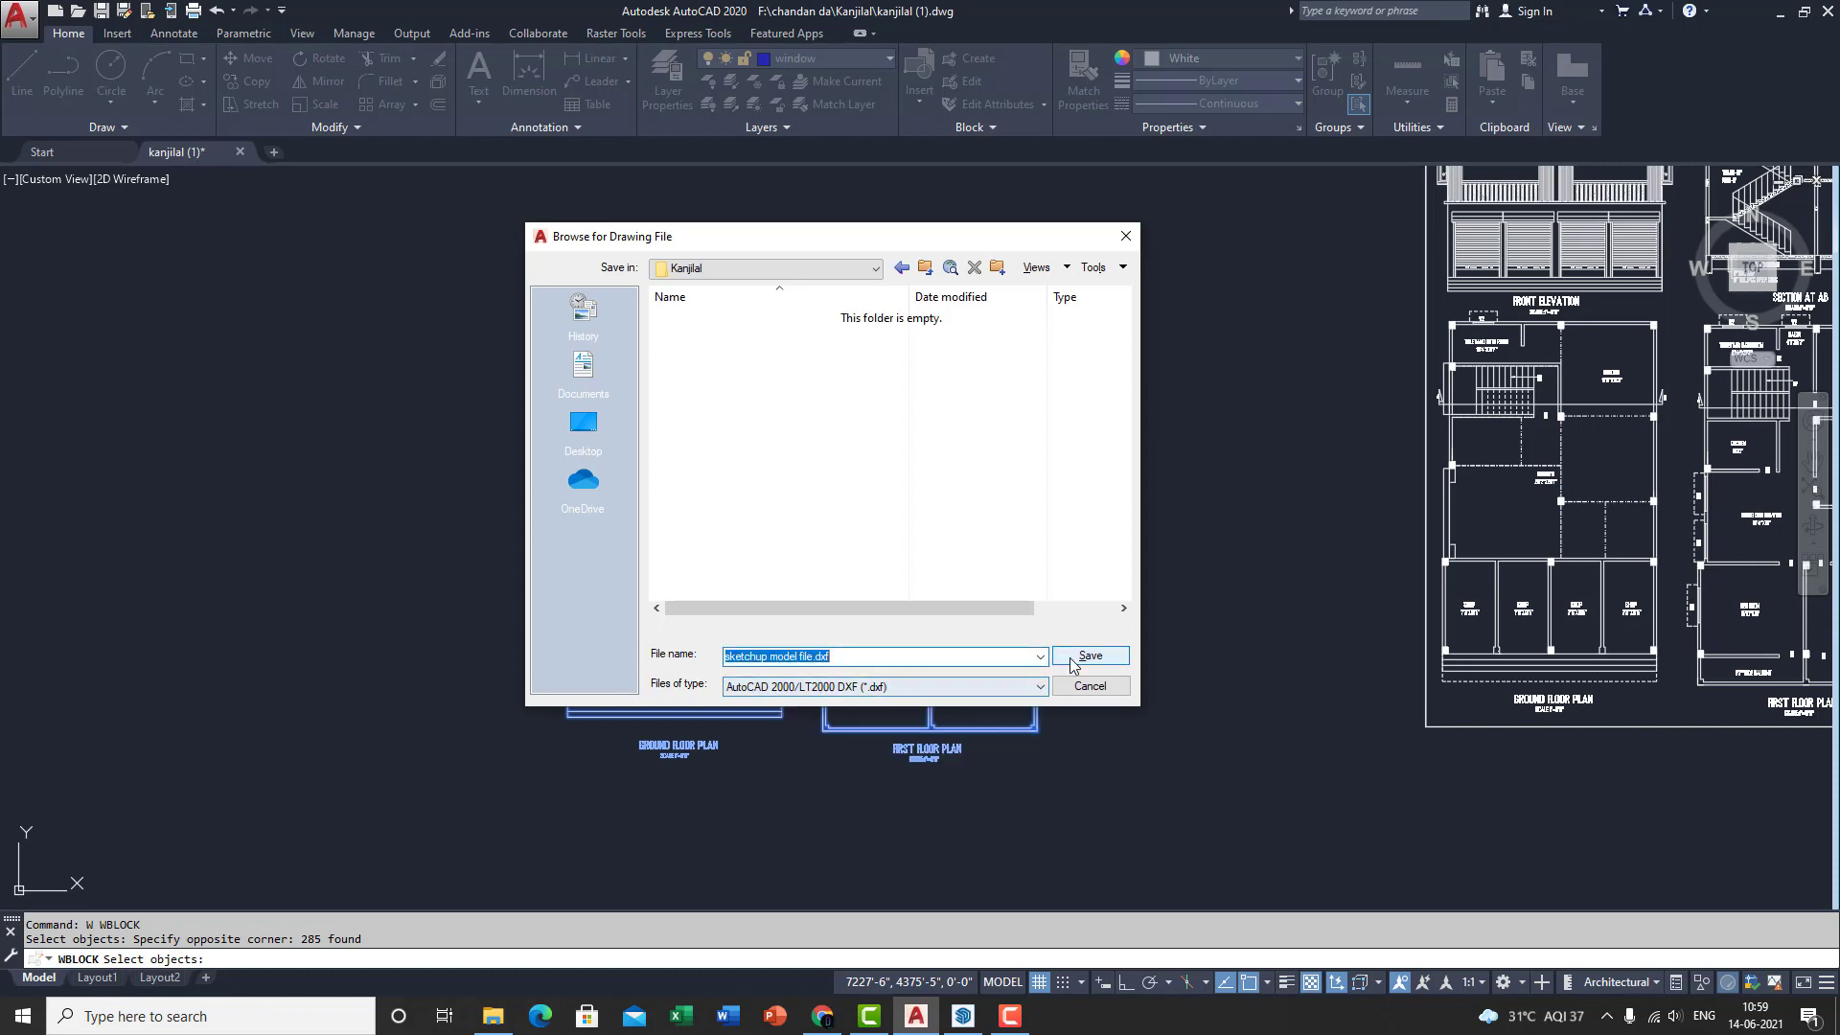
pyautogui.click(1087, 656)
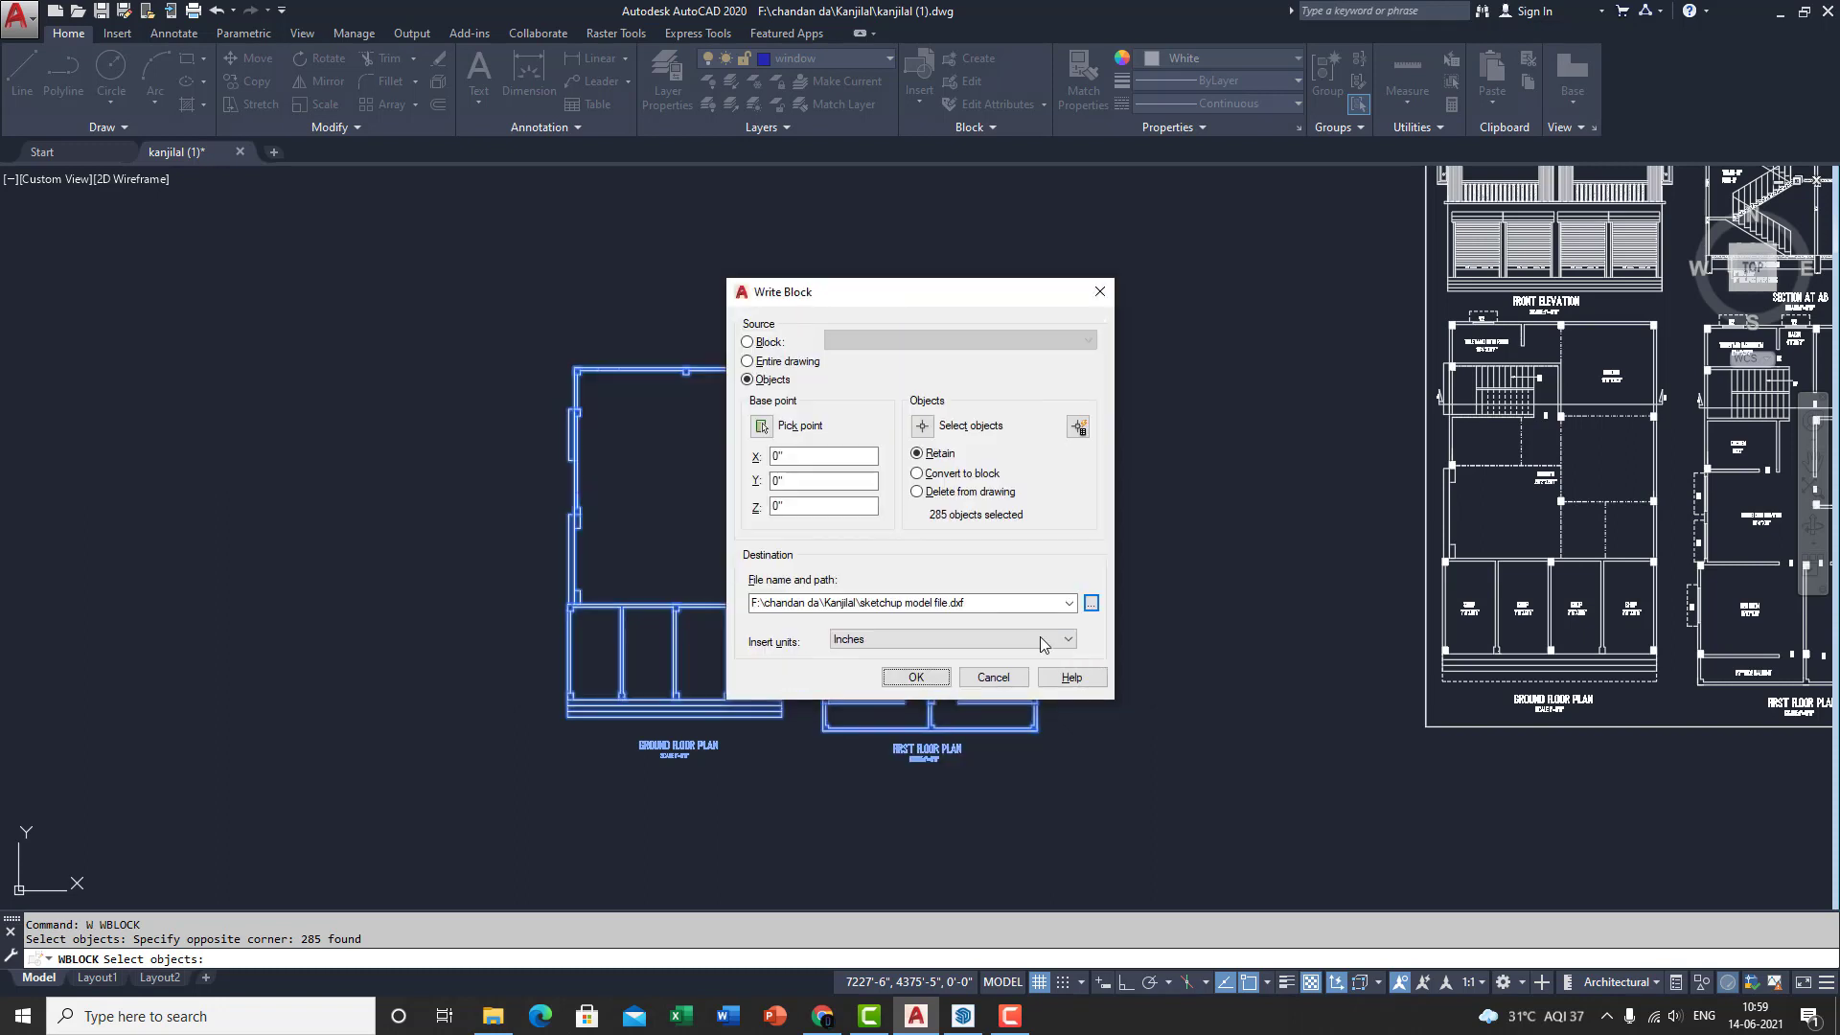
# Keep Inches as insert units and write the 285 outlines to the DXF.
pyautogui.click(1063, 639)
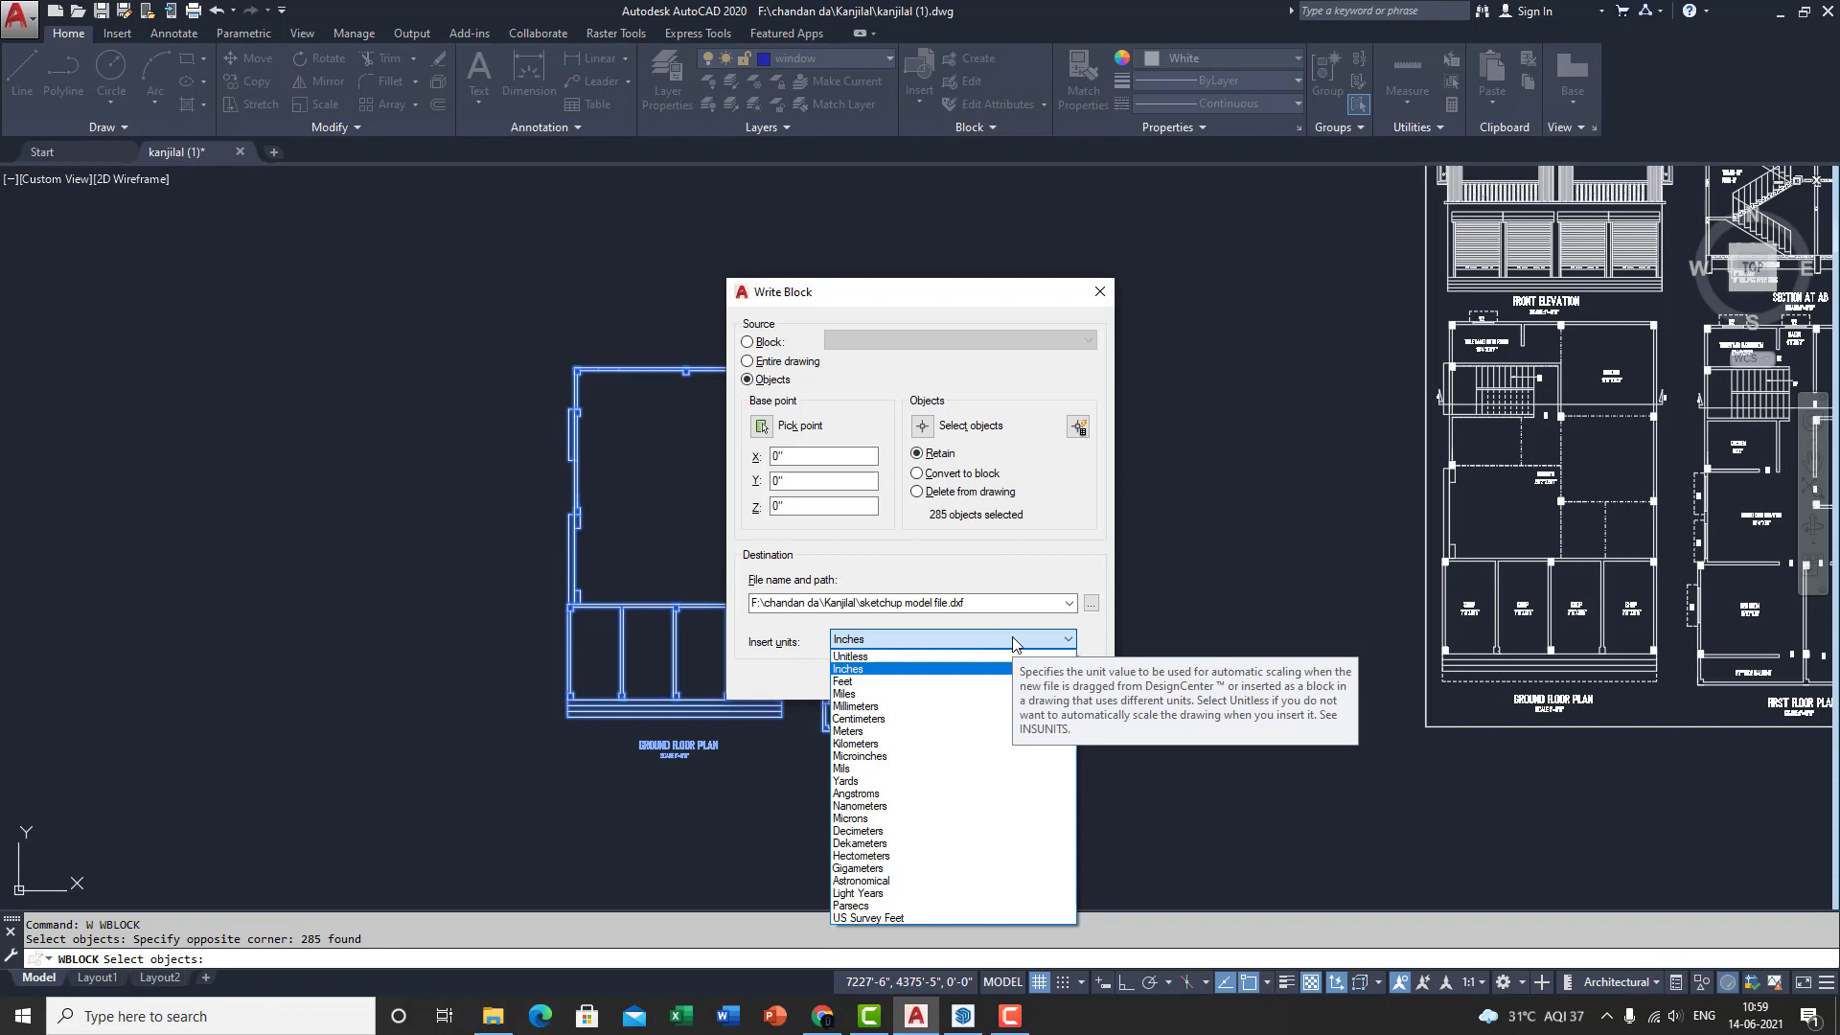
pyautogui.click(847, 667)
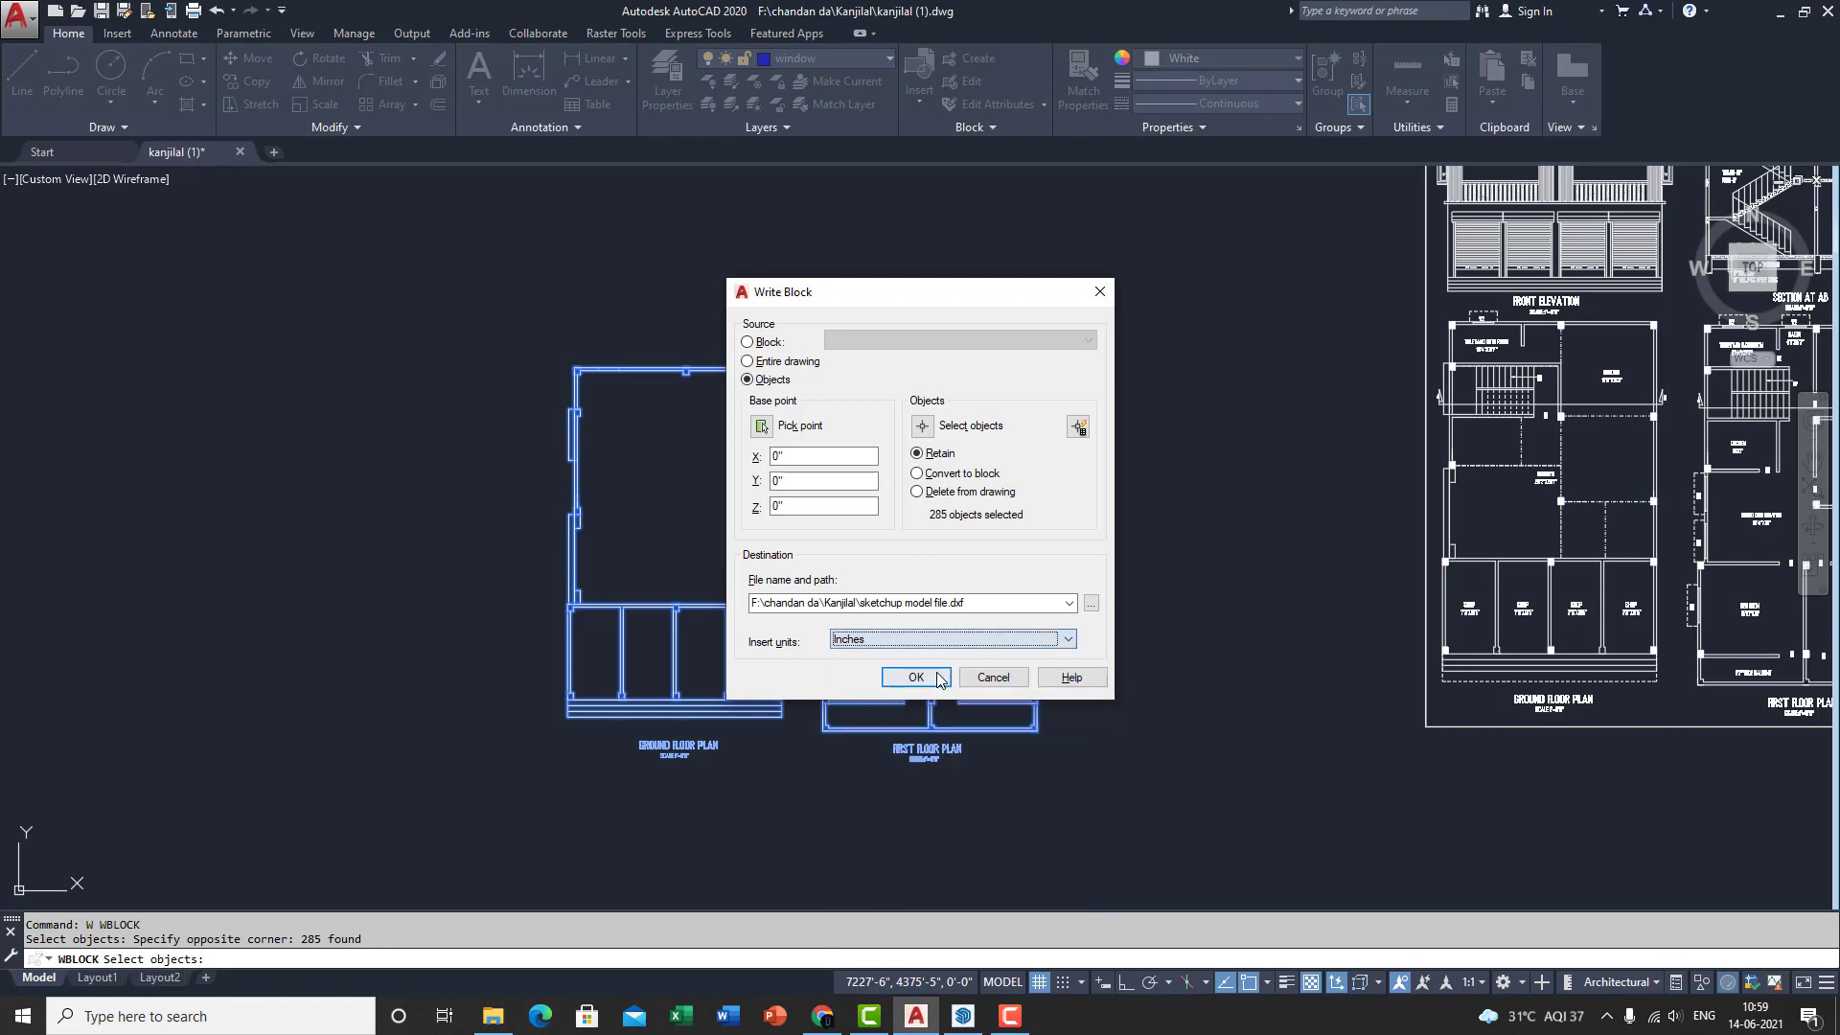
pyautogui.click(1065, 639)
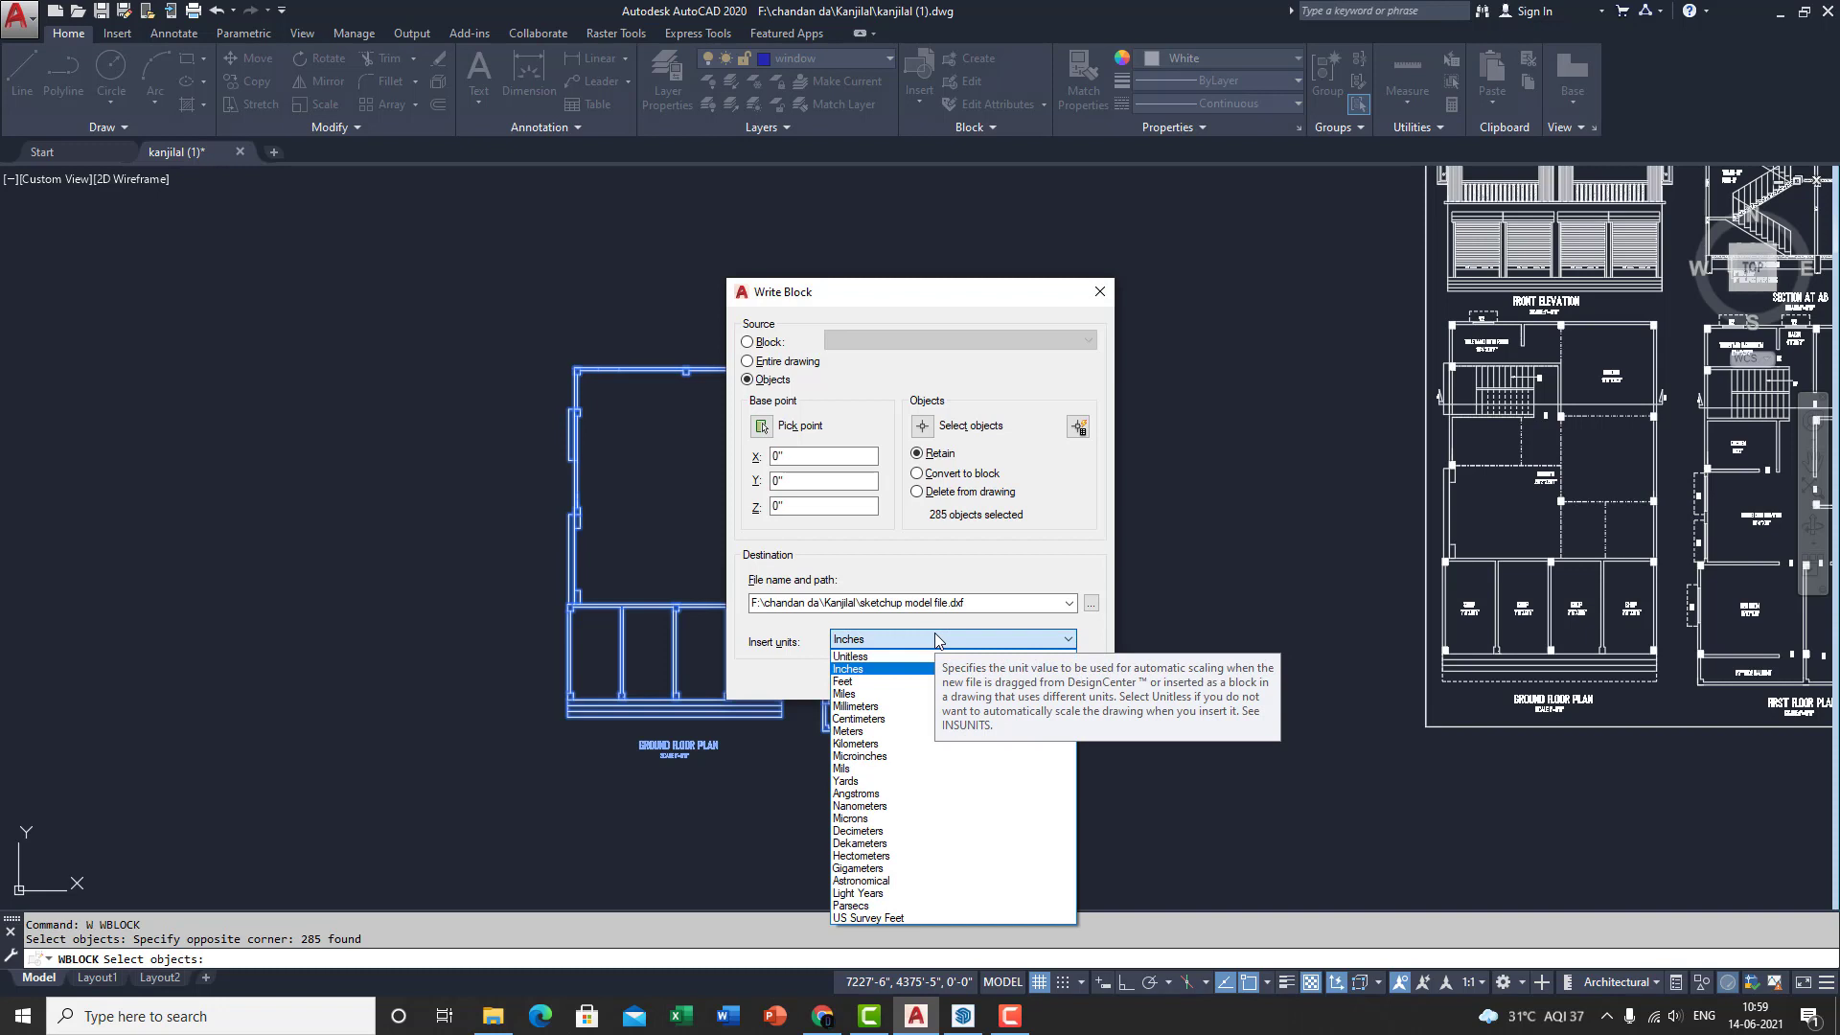
pyautogui.moveTo(874, 677)
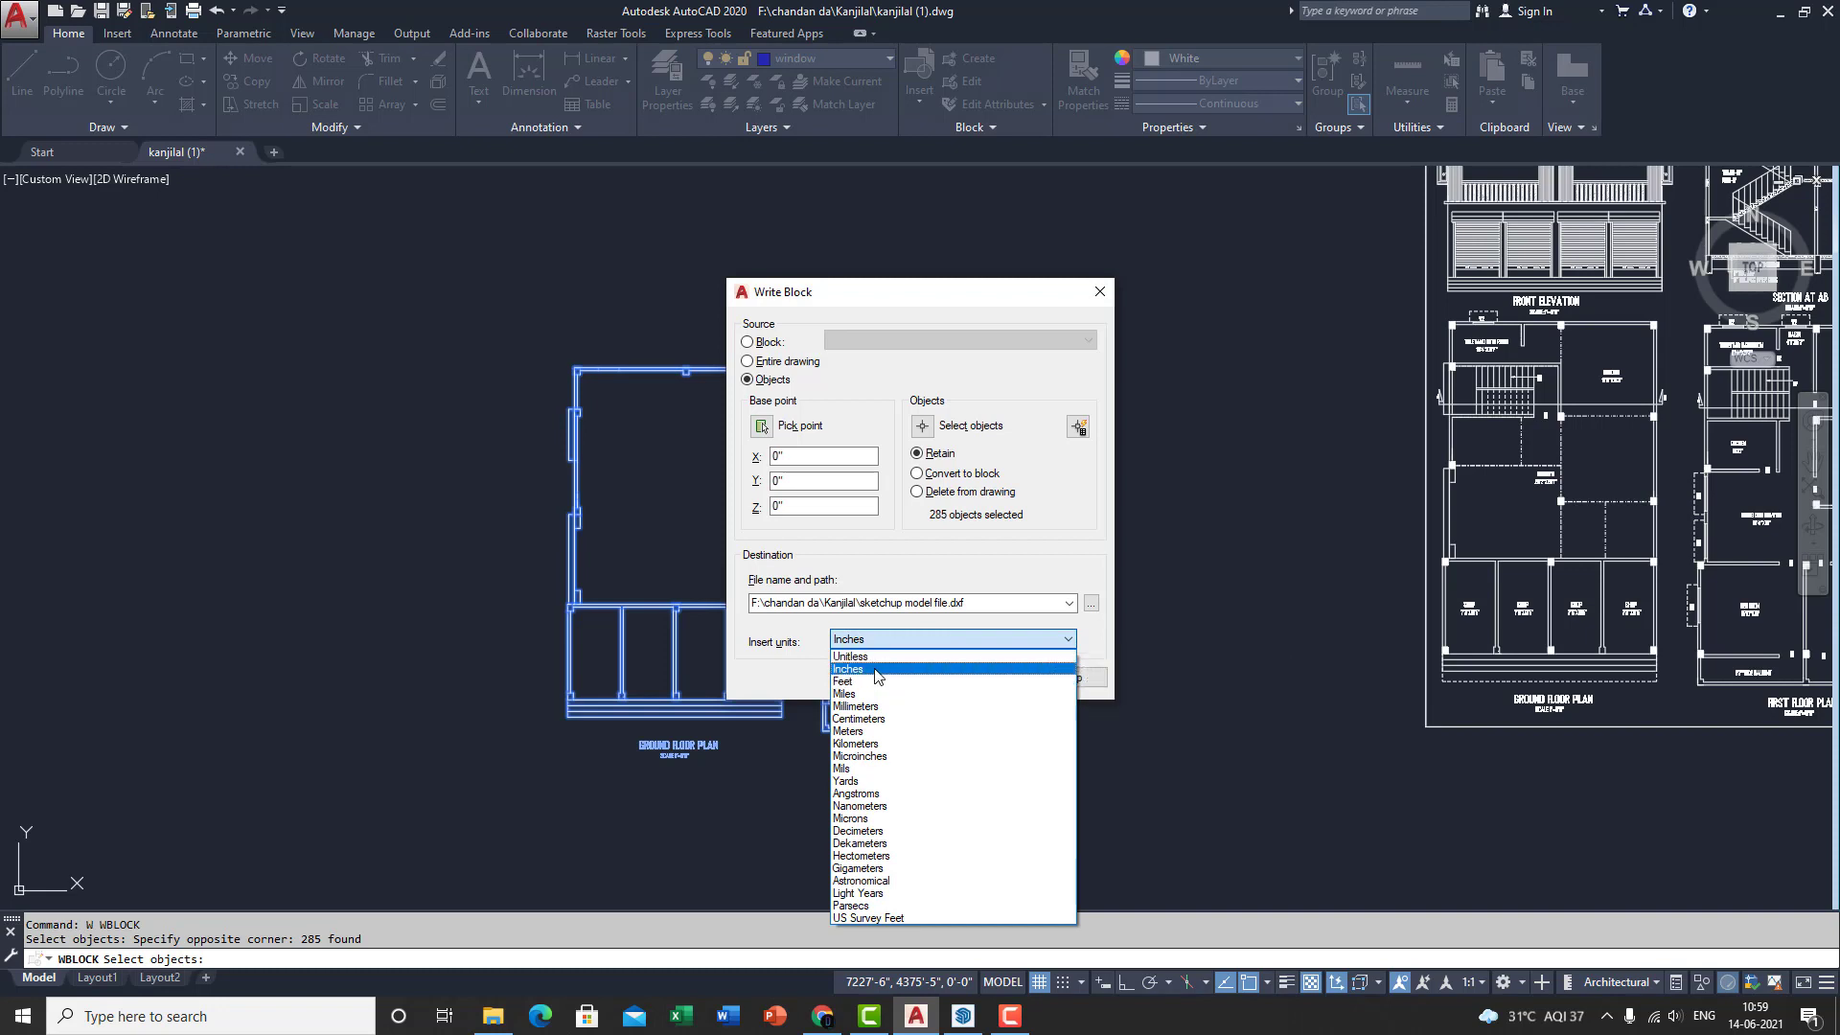
pyautogui.click(847, 667)
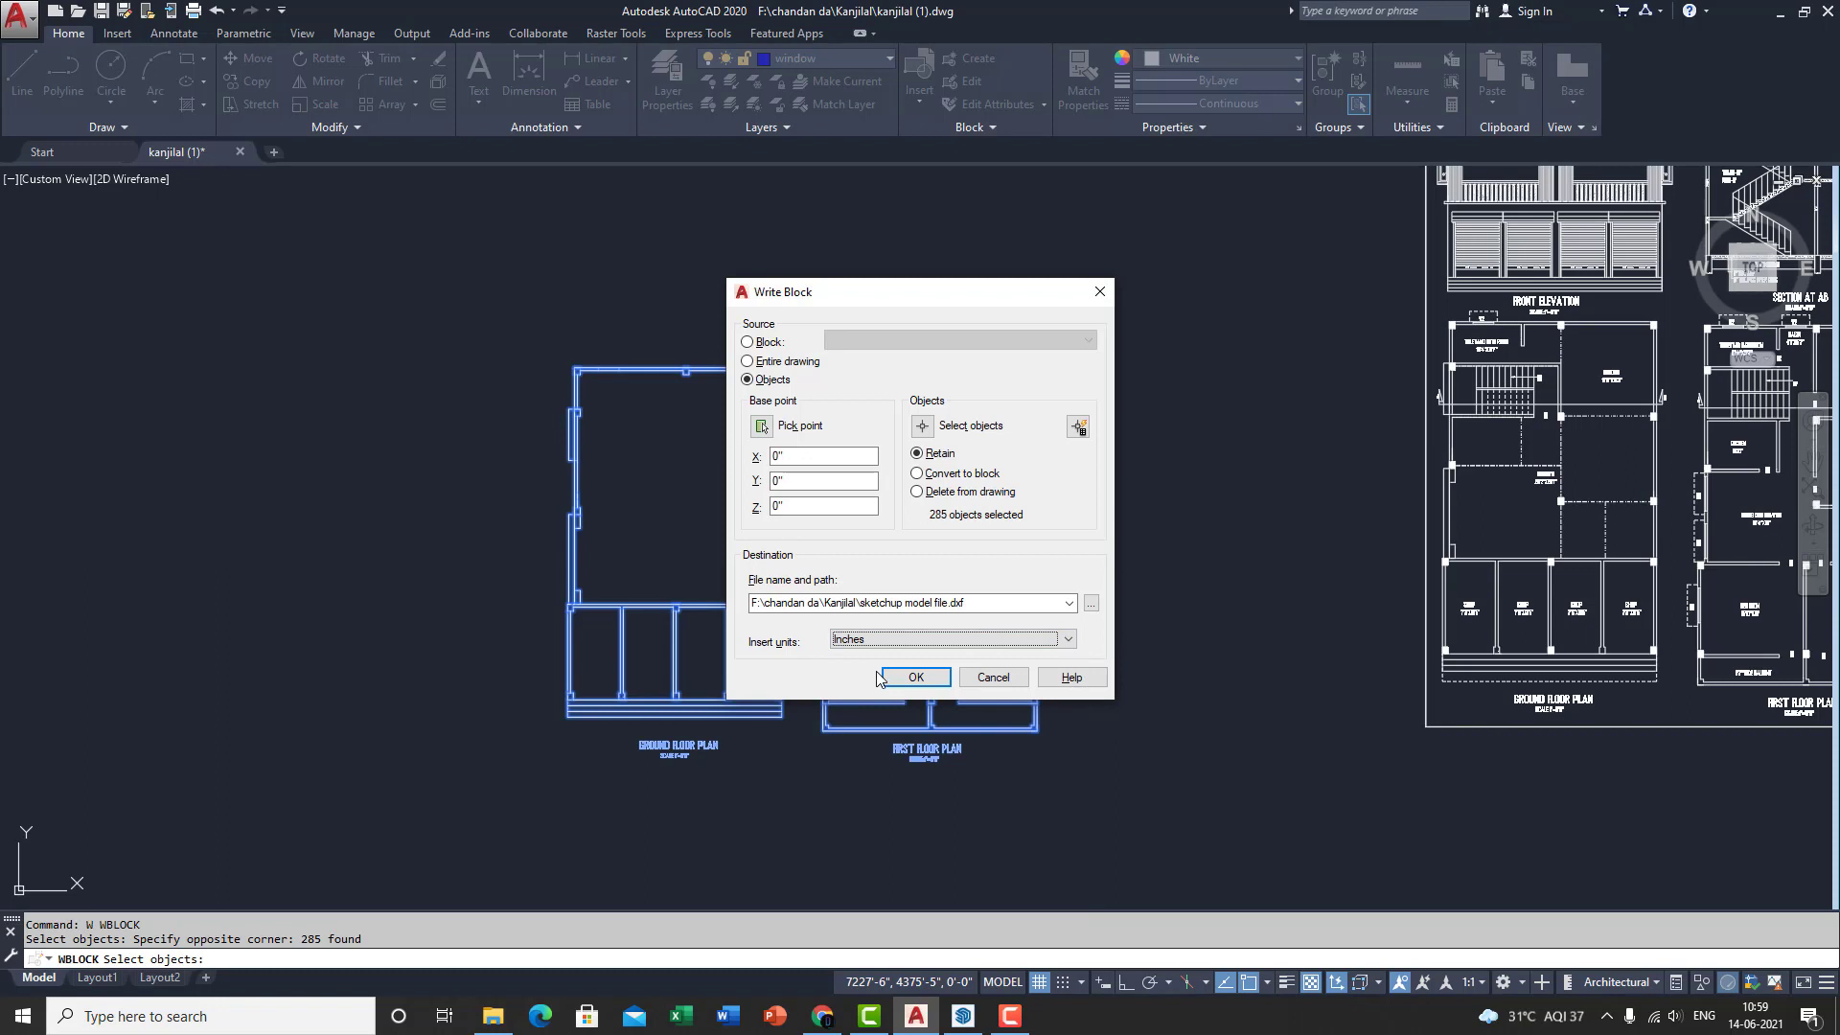
pyautogui.click(916, 676)
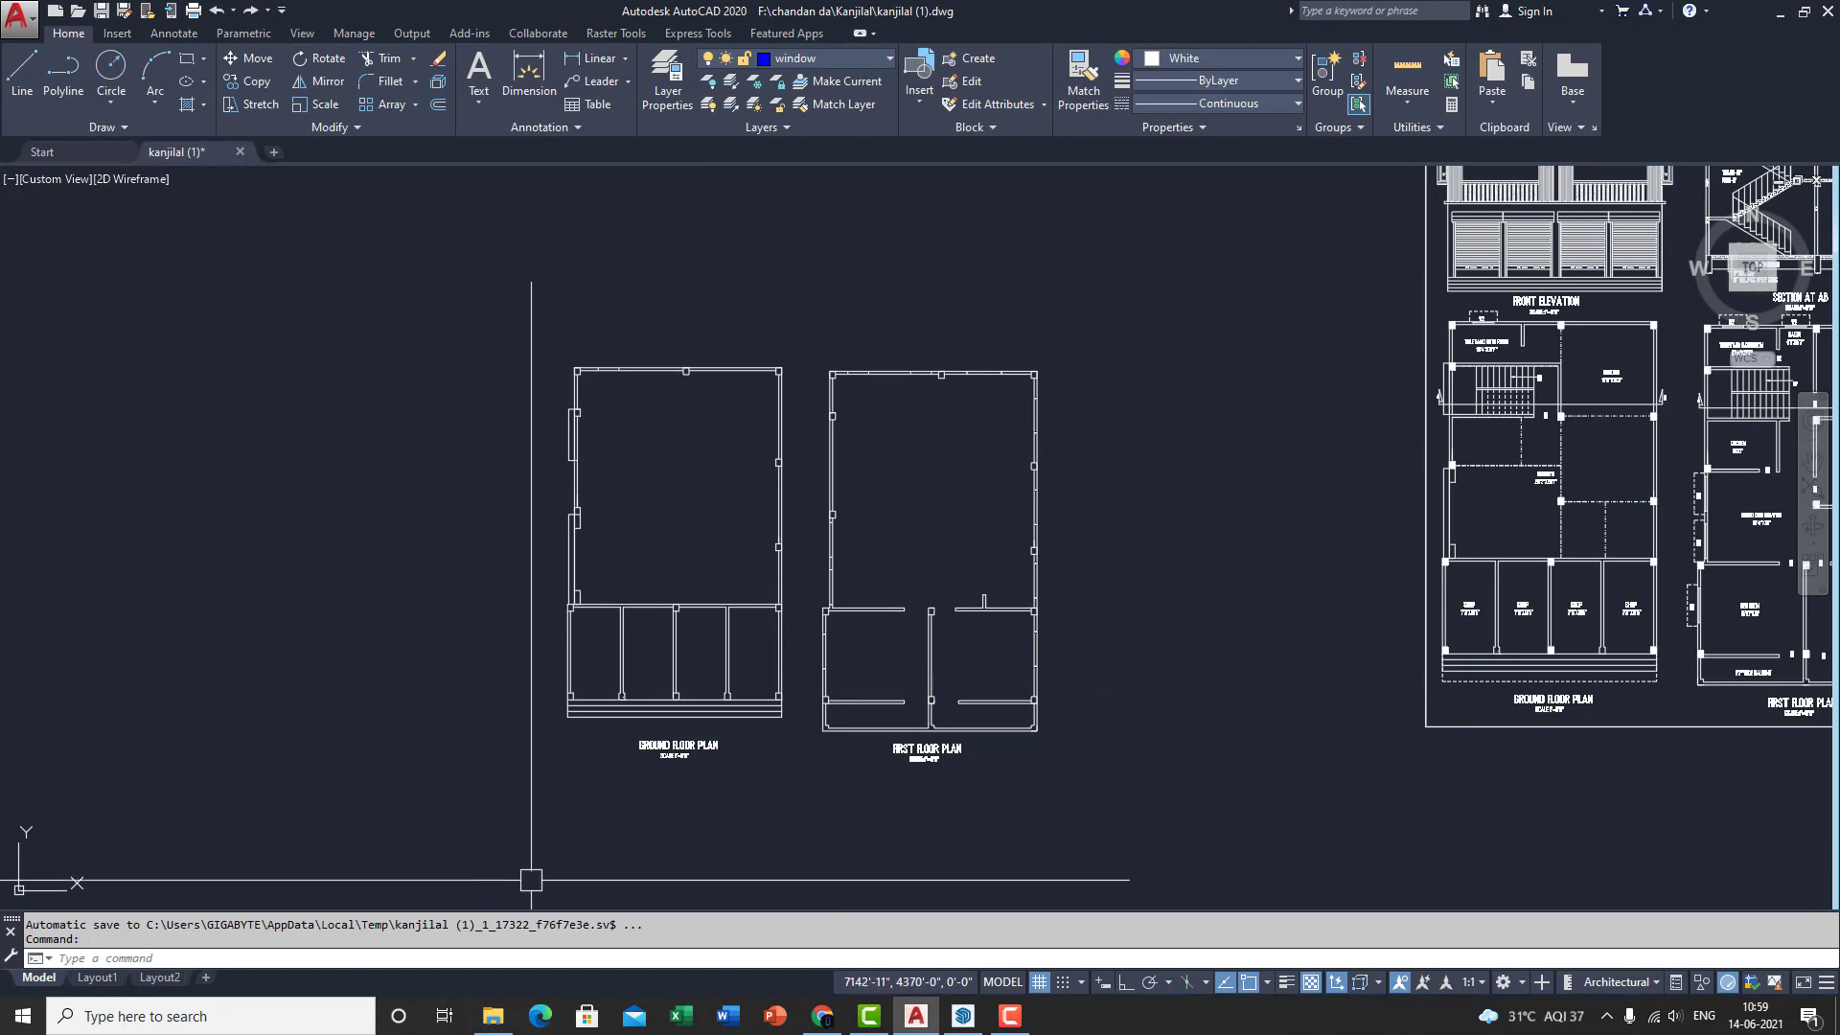
pyautogui.click(493, 1016)
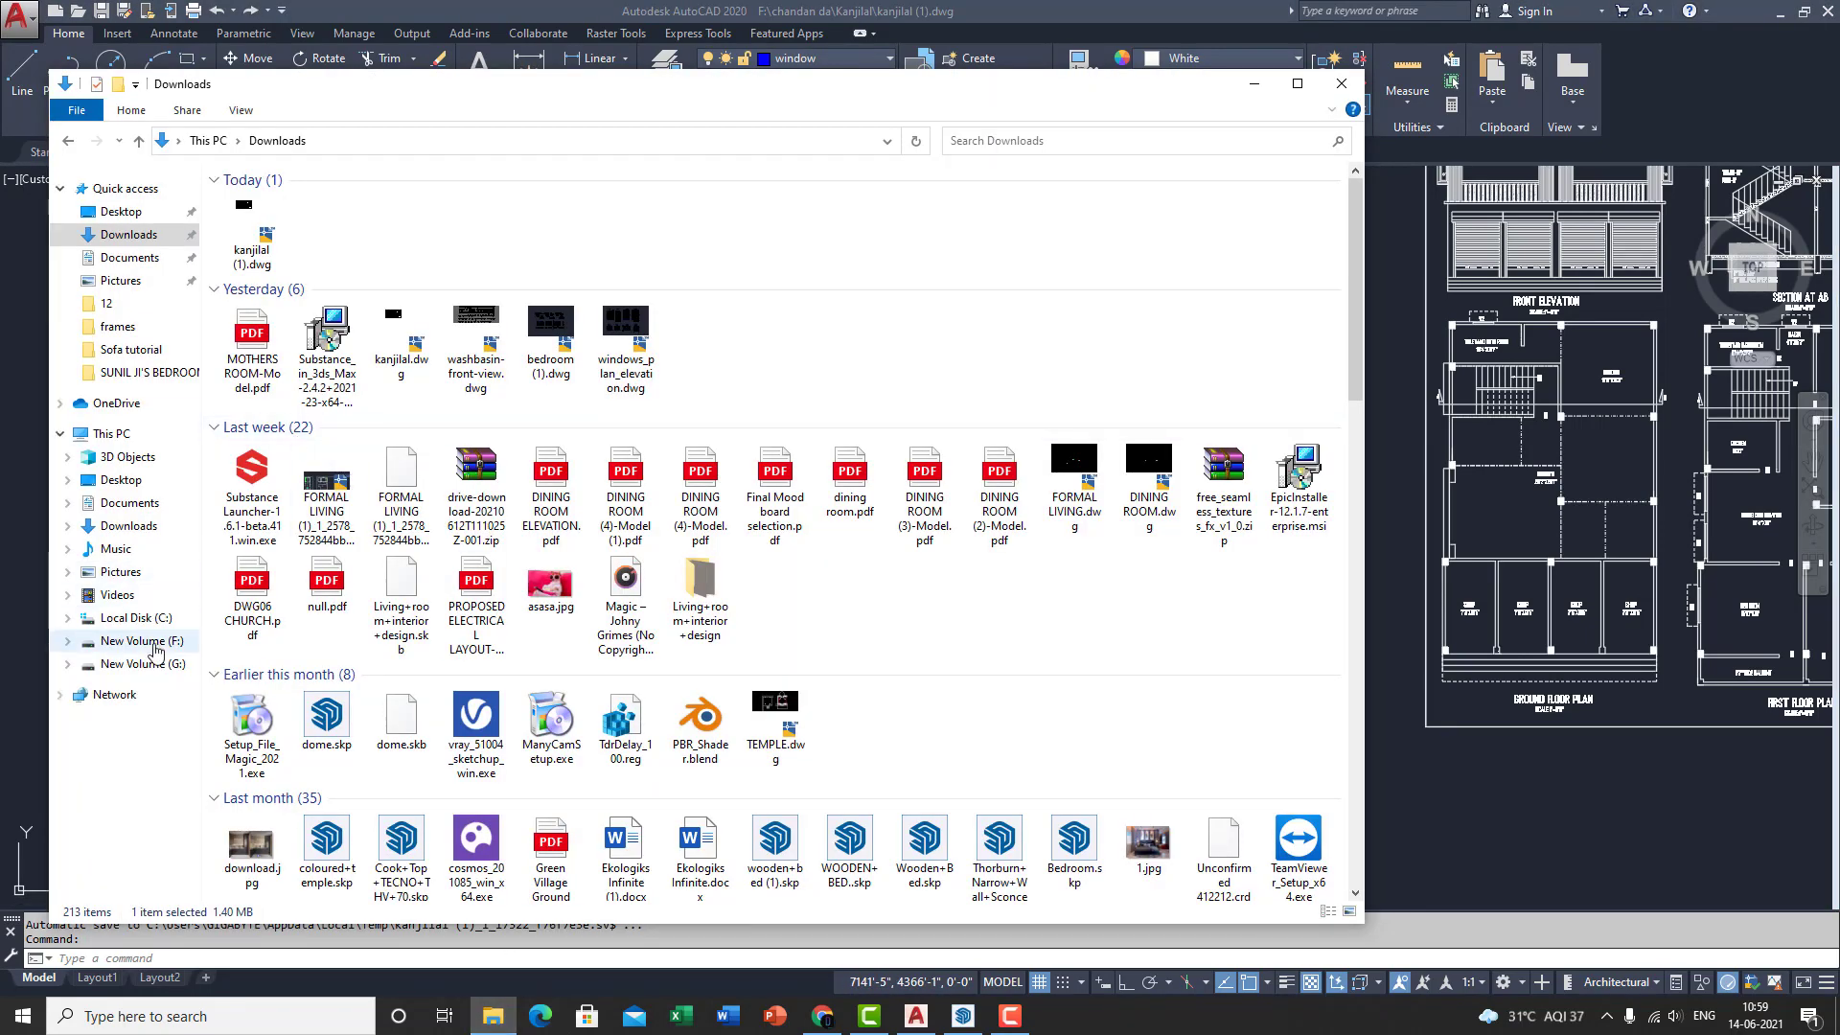
pyautogui.click(134, 640)
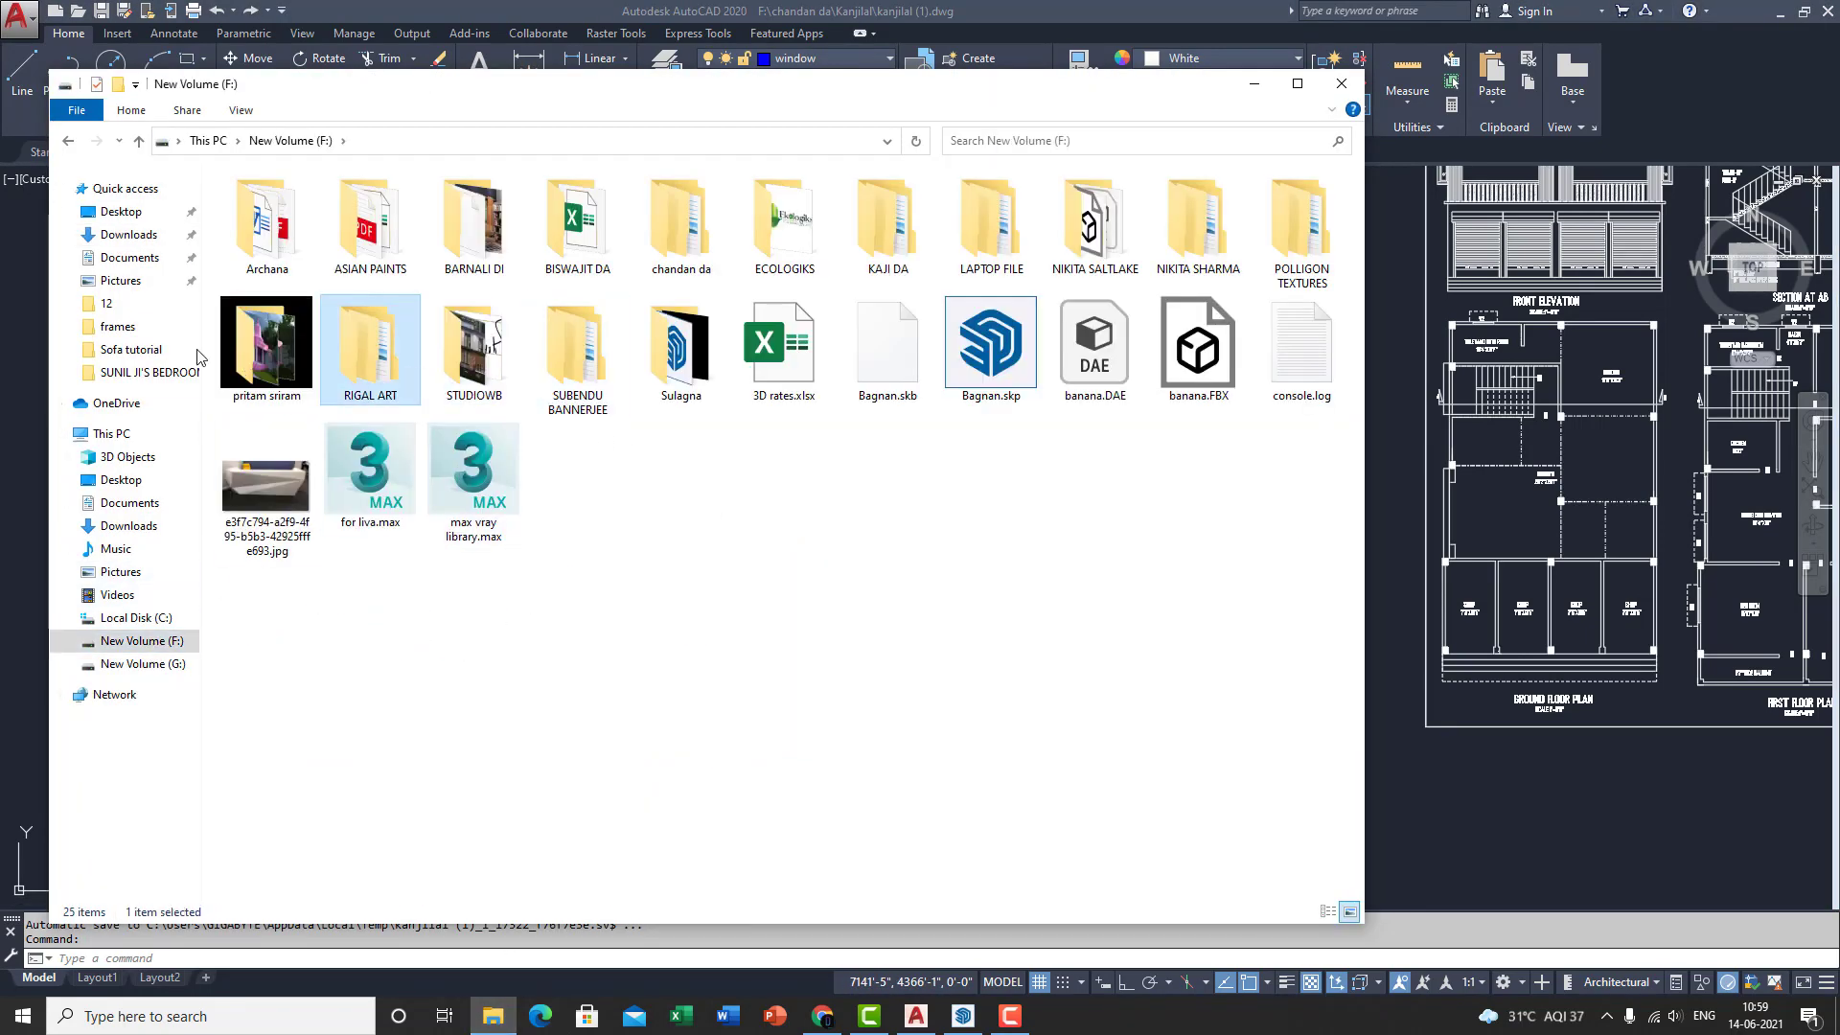
pyautogui.click(680, 222)
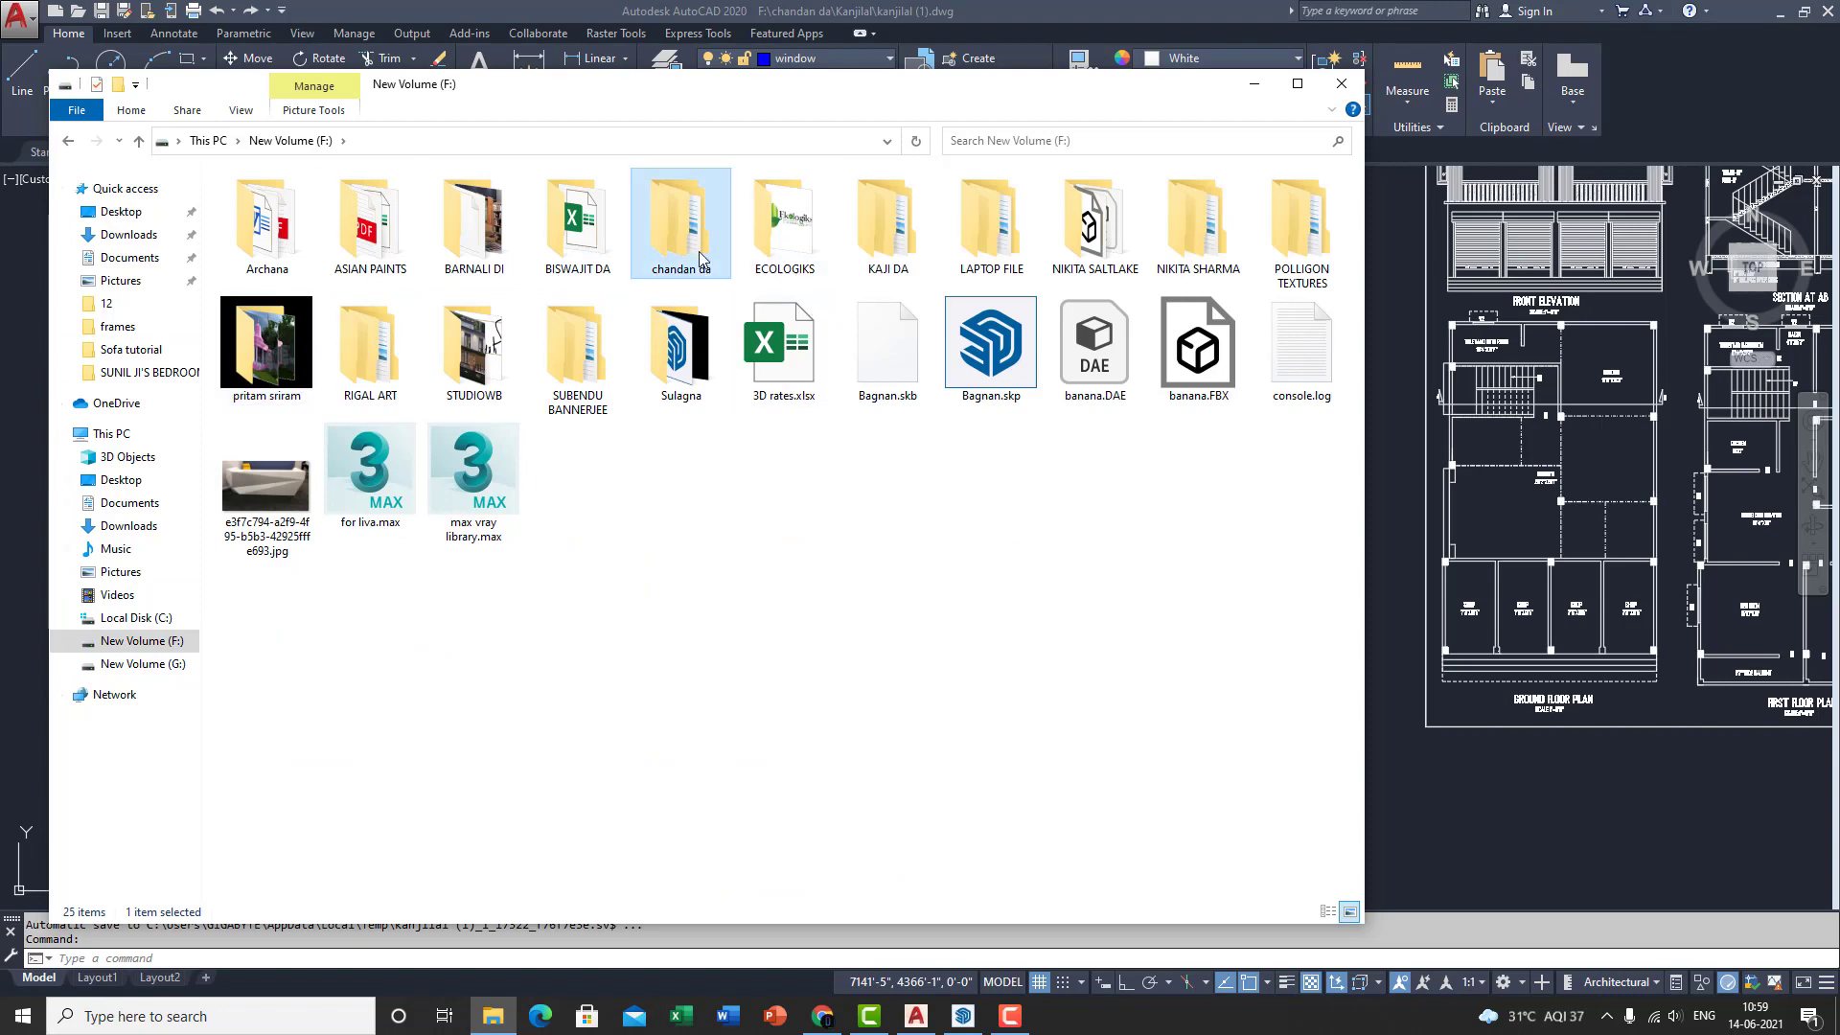
pyautogui.doubleClick(679, 216)
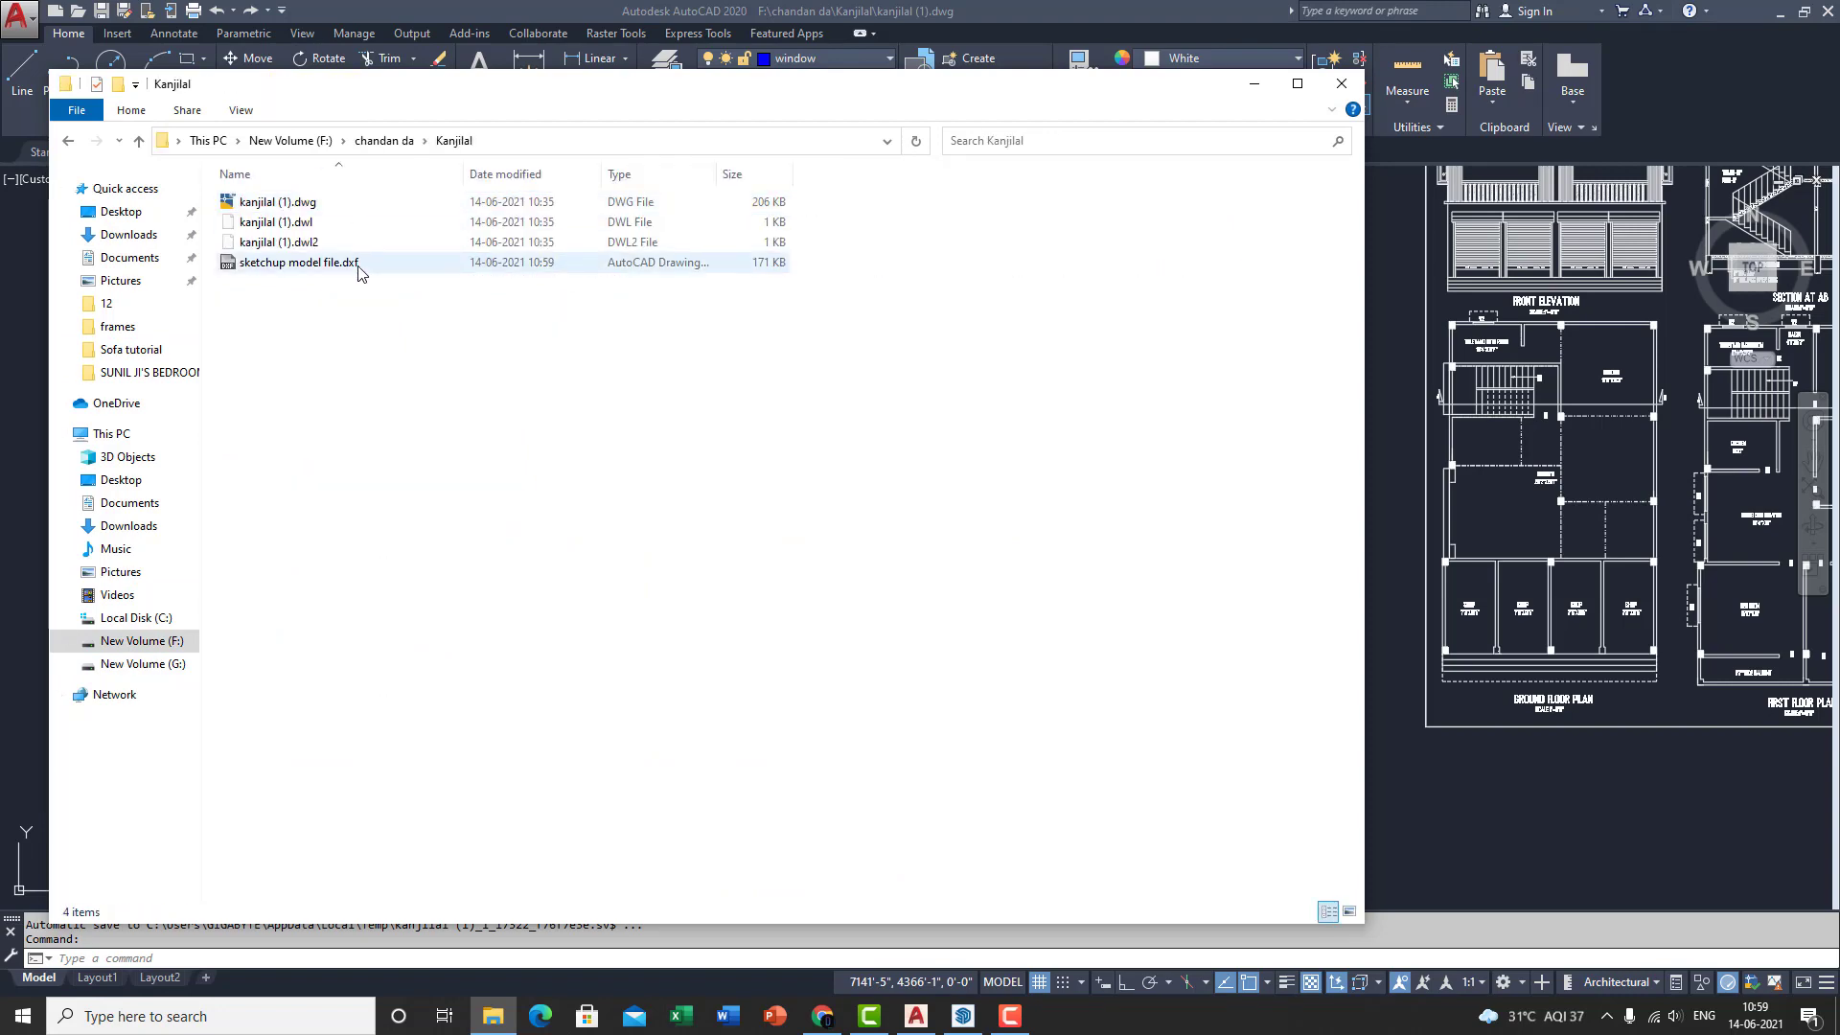
pyautogui.doubleClick(296, 263)
pyautogui.write('M')
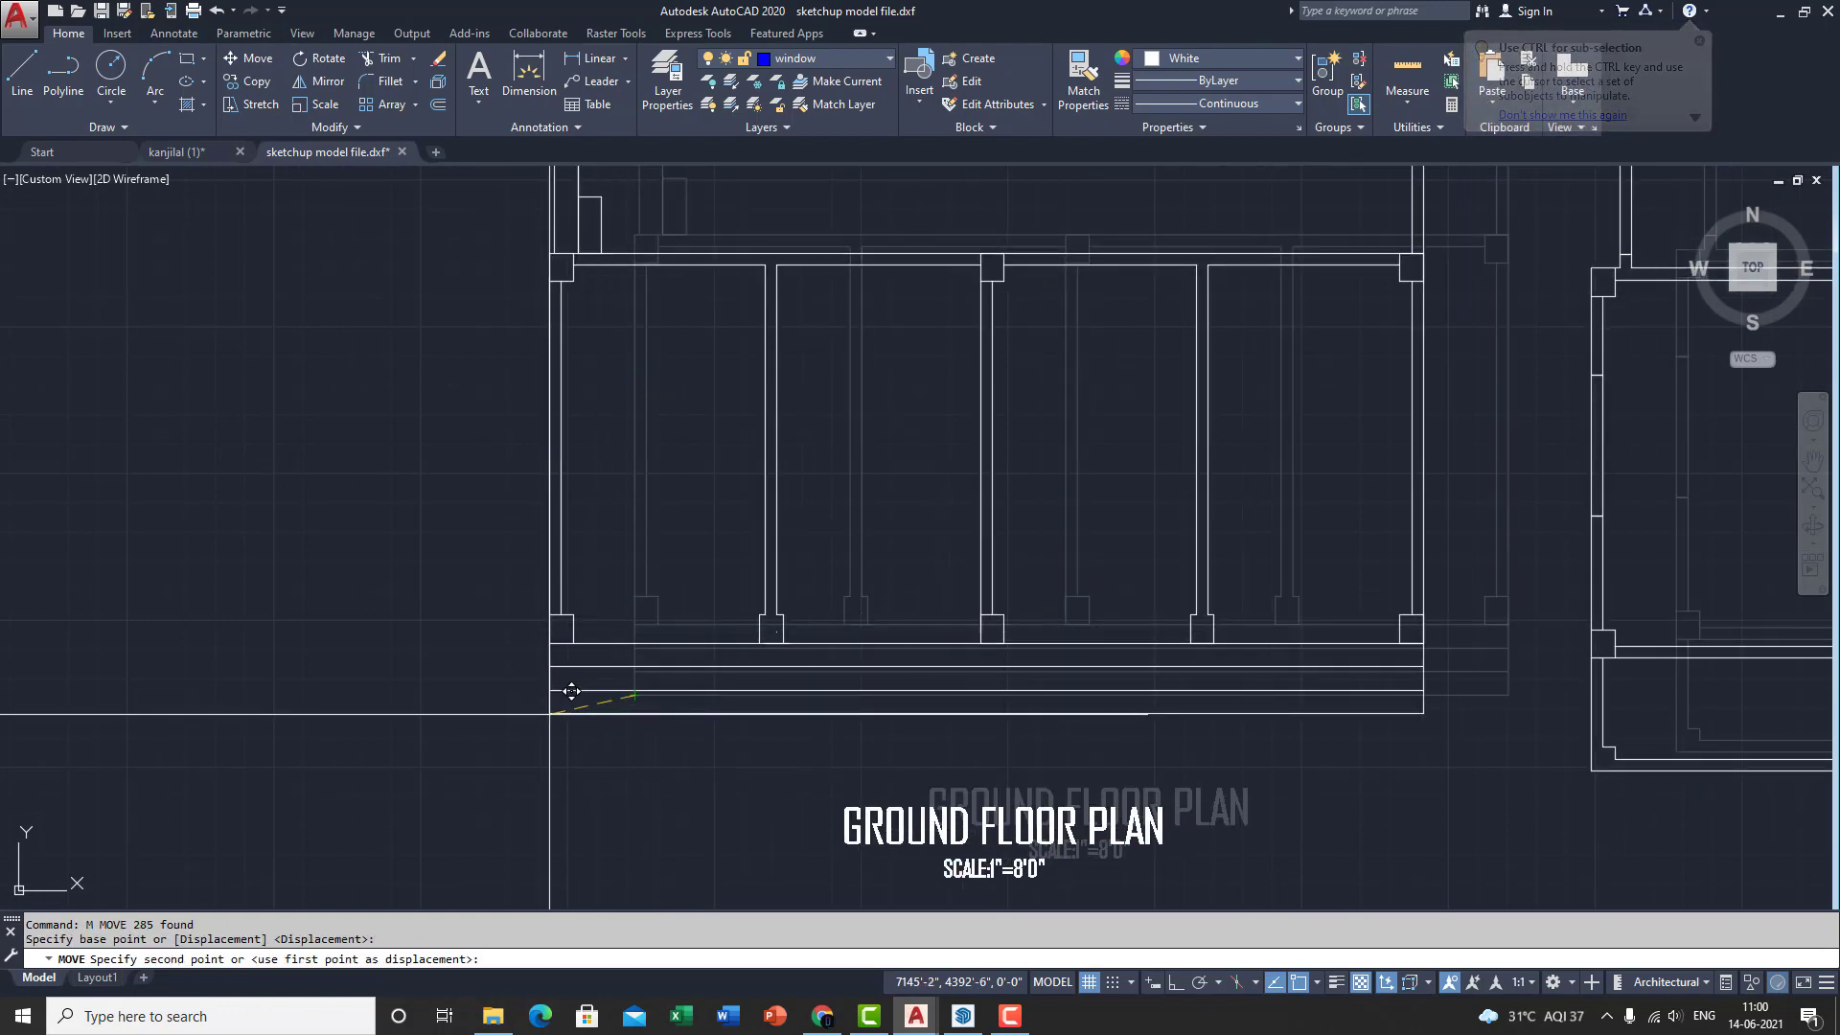
# Move all outlines so the ground floor plan's corner lands at 0,0.
pyautogui.write('0,0')
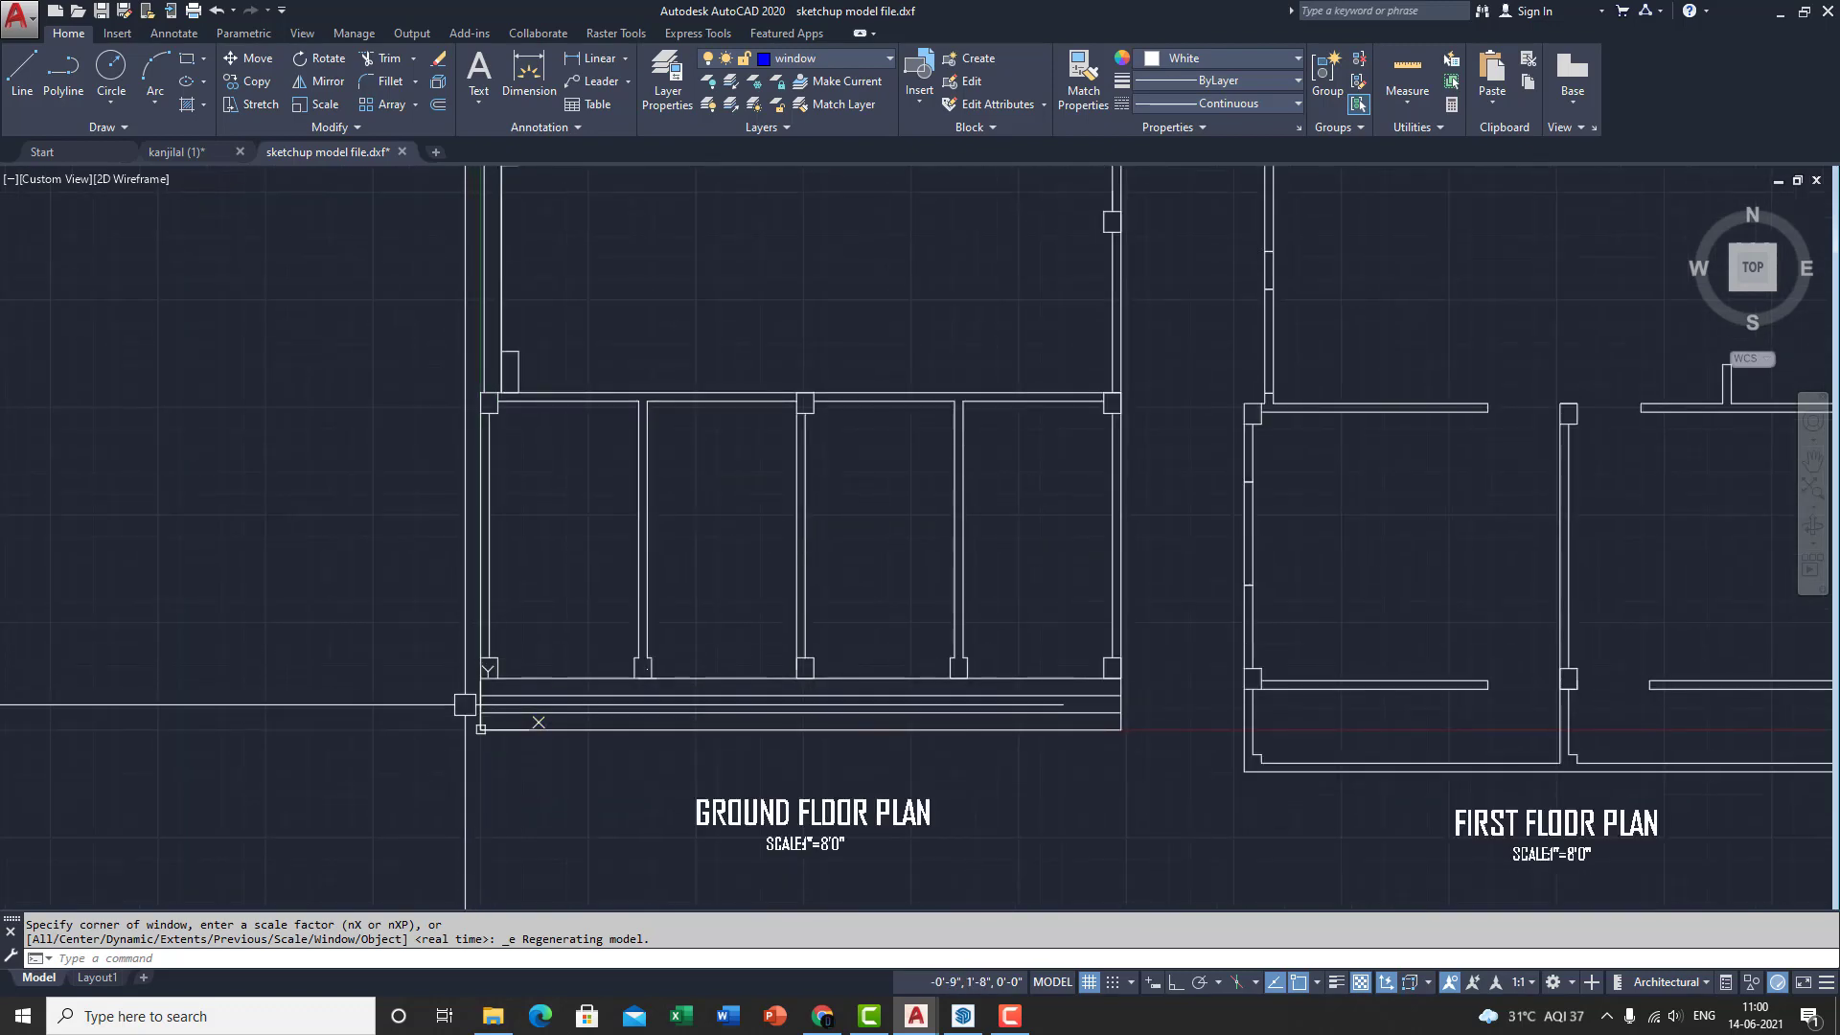
pyautogui.scroll(-3)
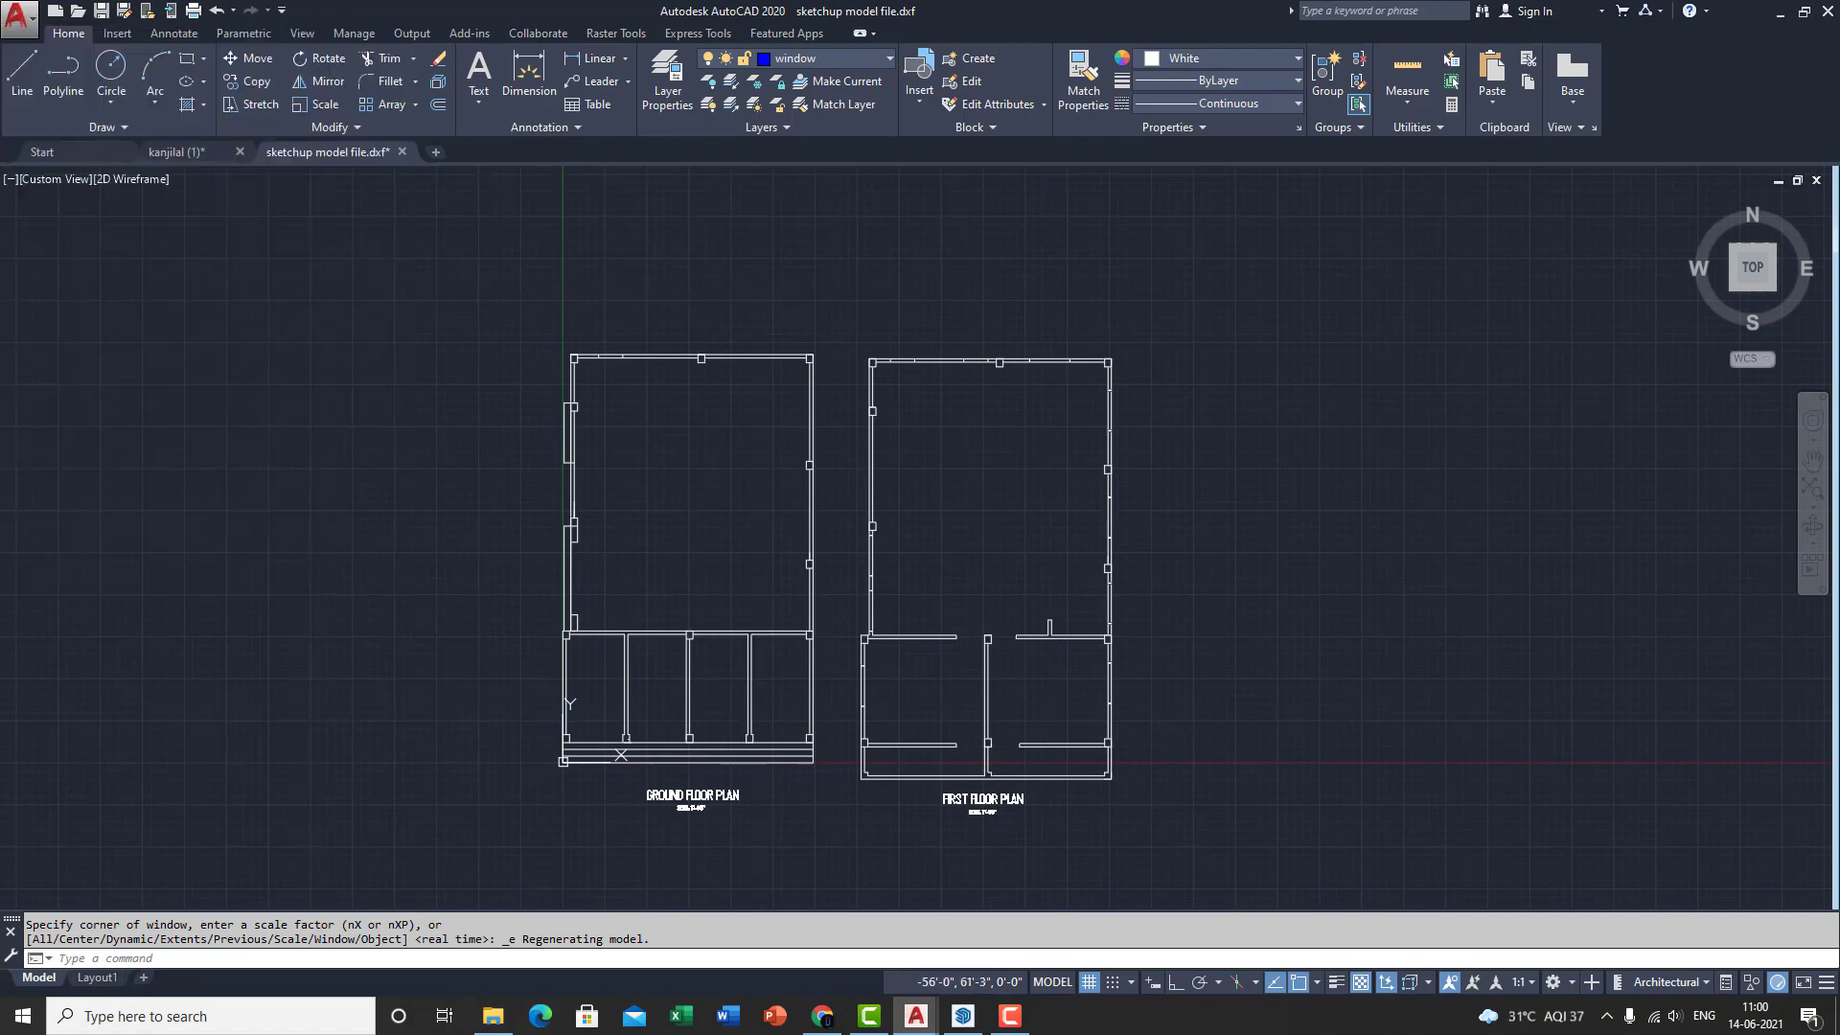
# Save over the DXF in AutoCAD 2000 DXF format and close it without converting to 2018.
pyautogui.click(1125, 751)
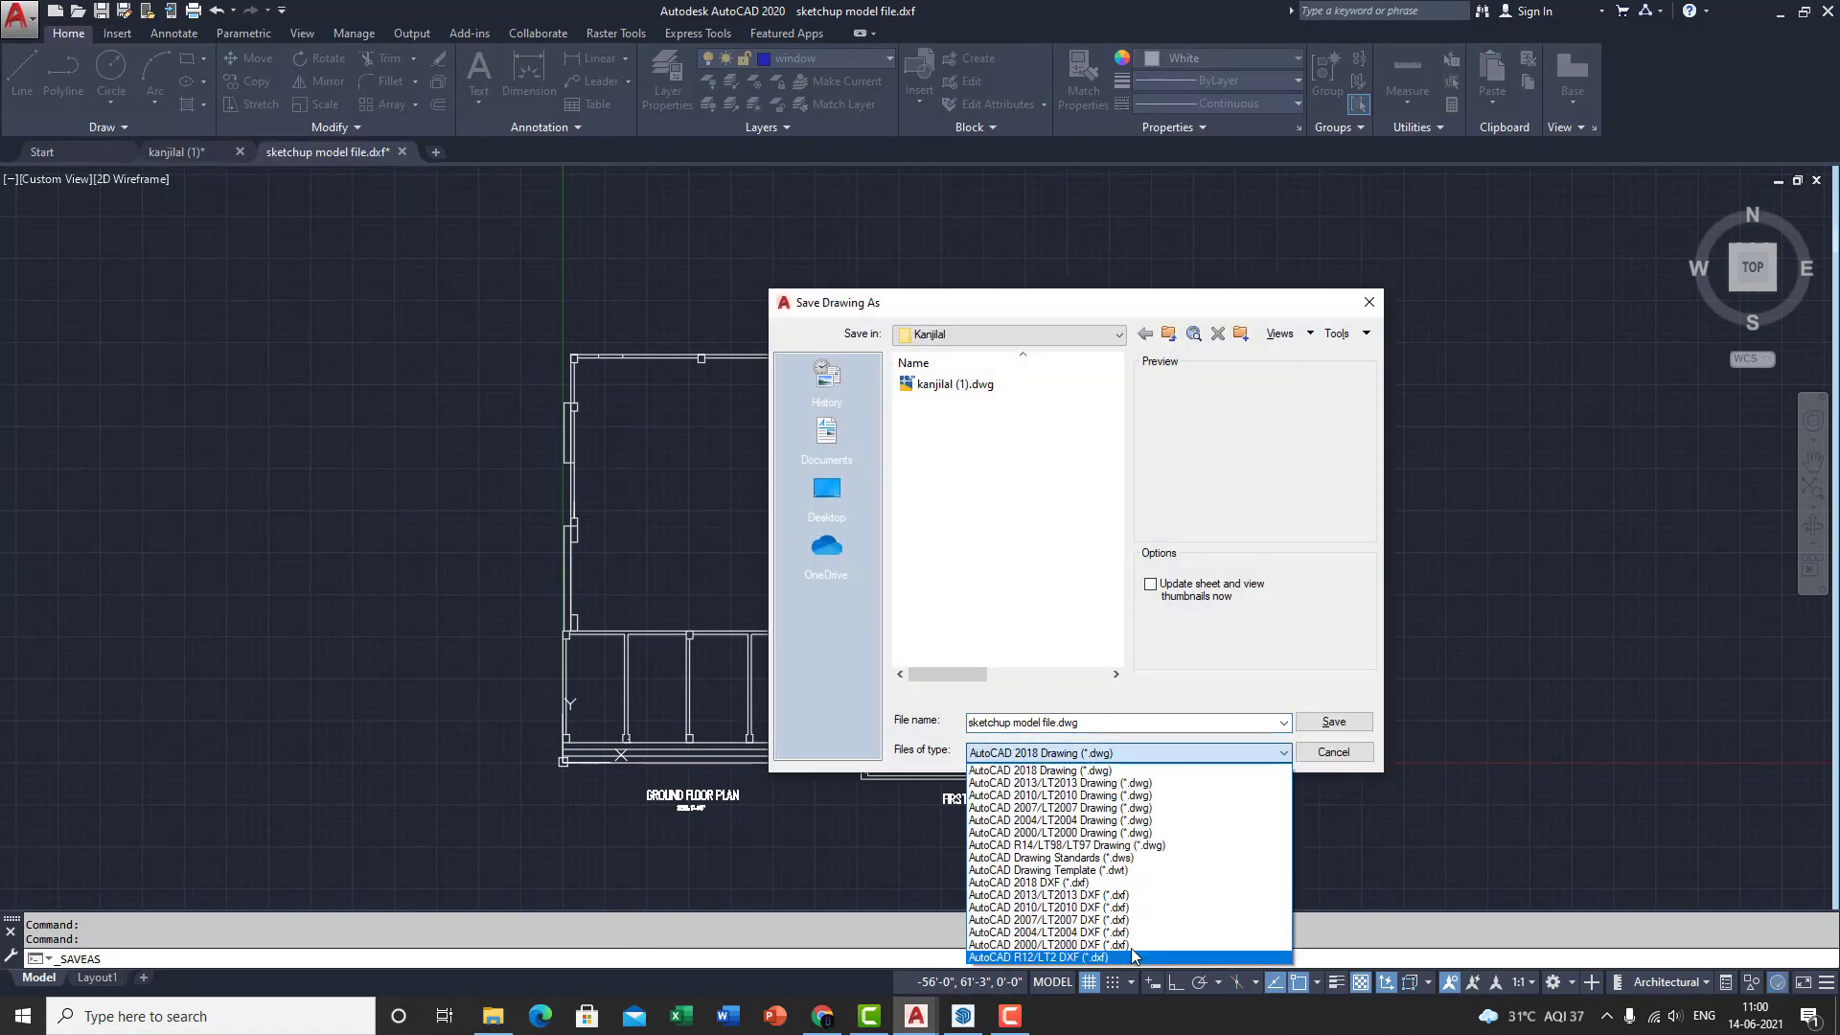
pyautogui.click(1332, 722)
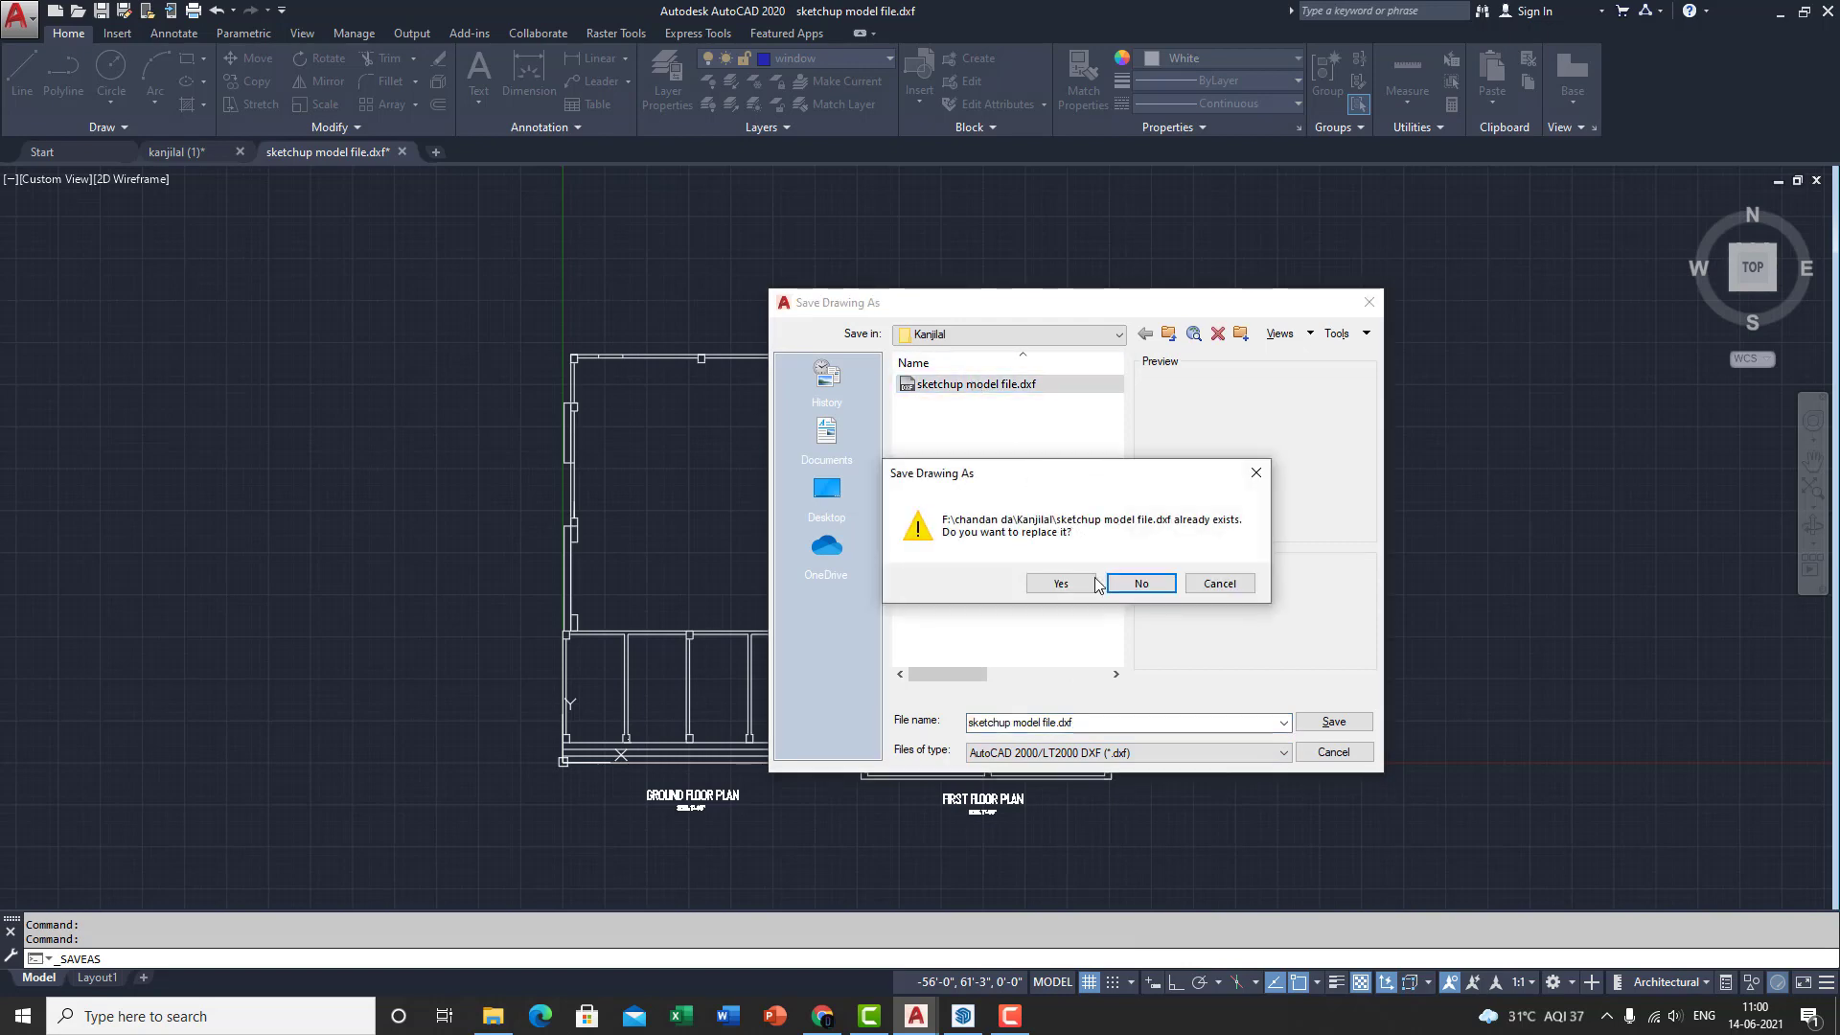
pyautogui.click(1060, 582)
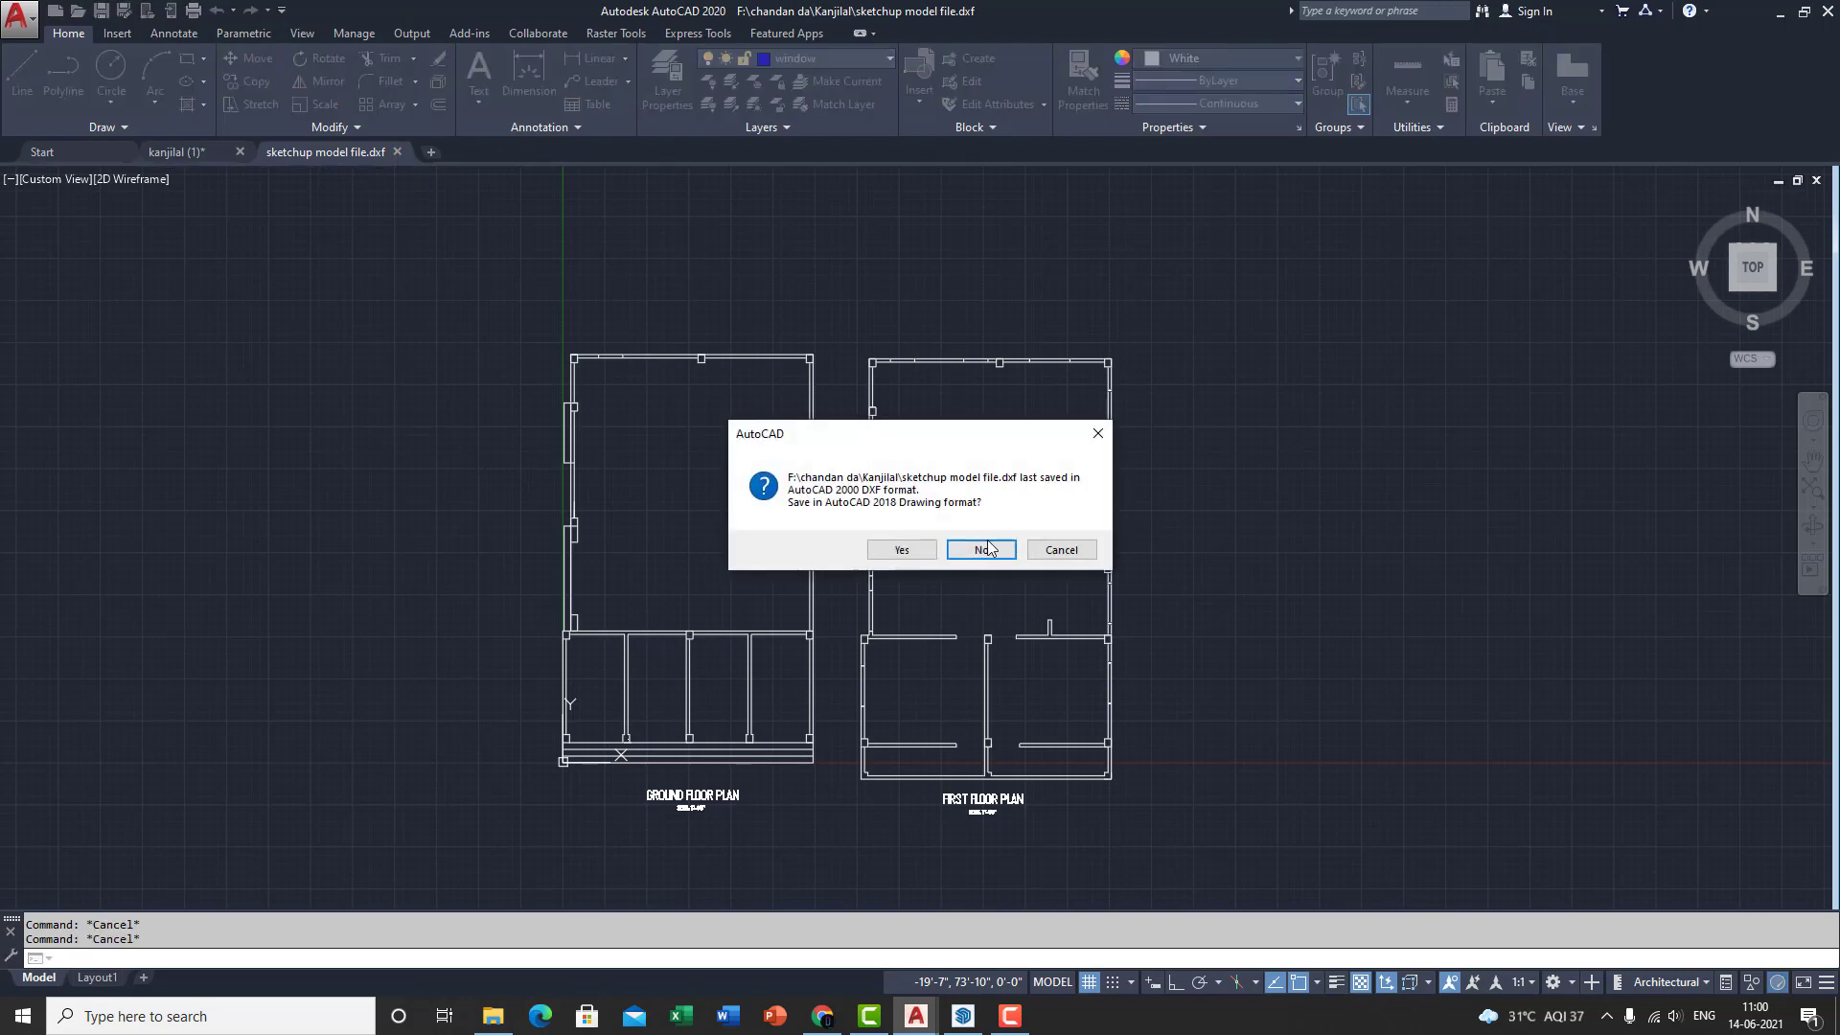
pyautogui.moveTo(989, 550)
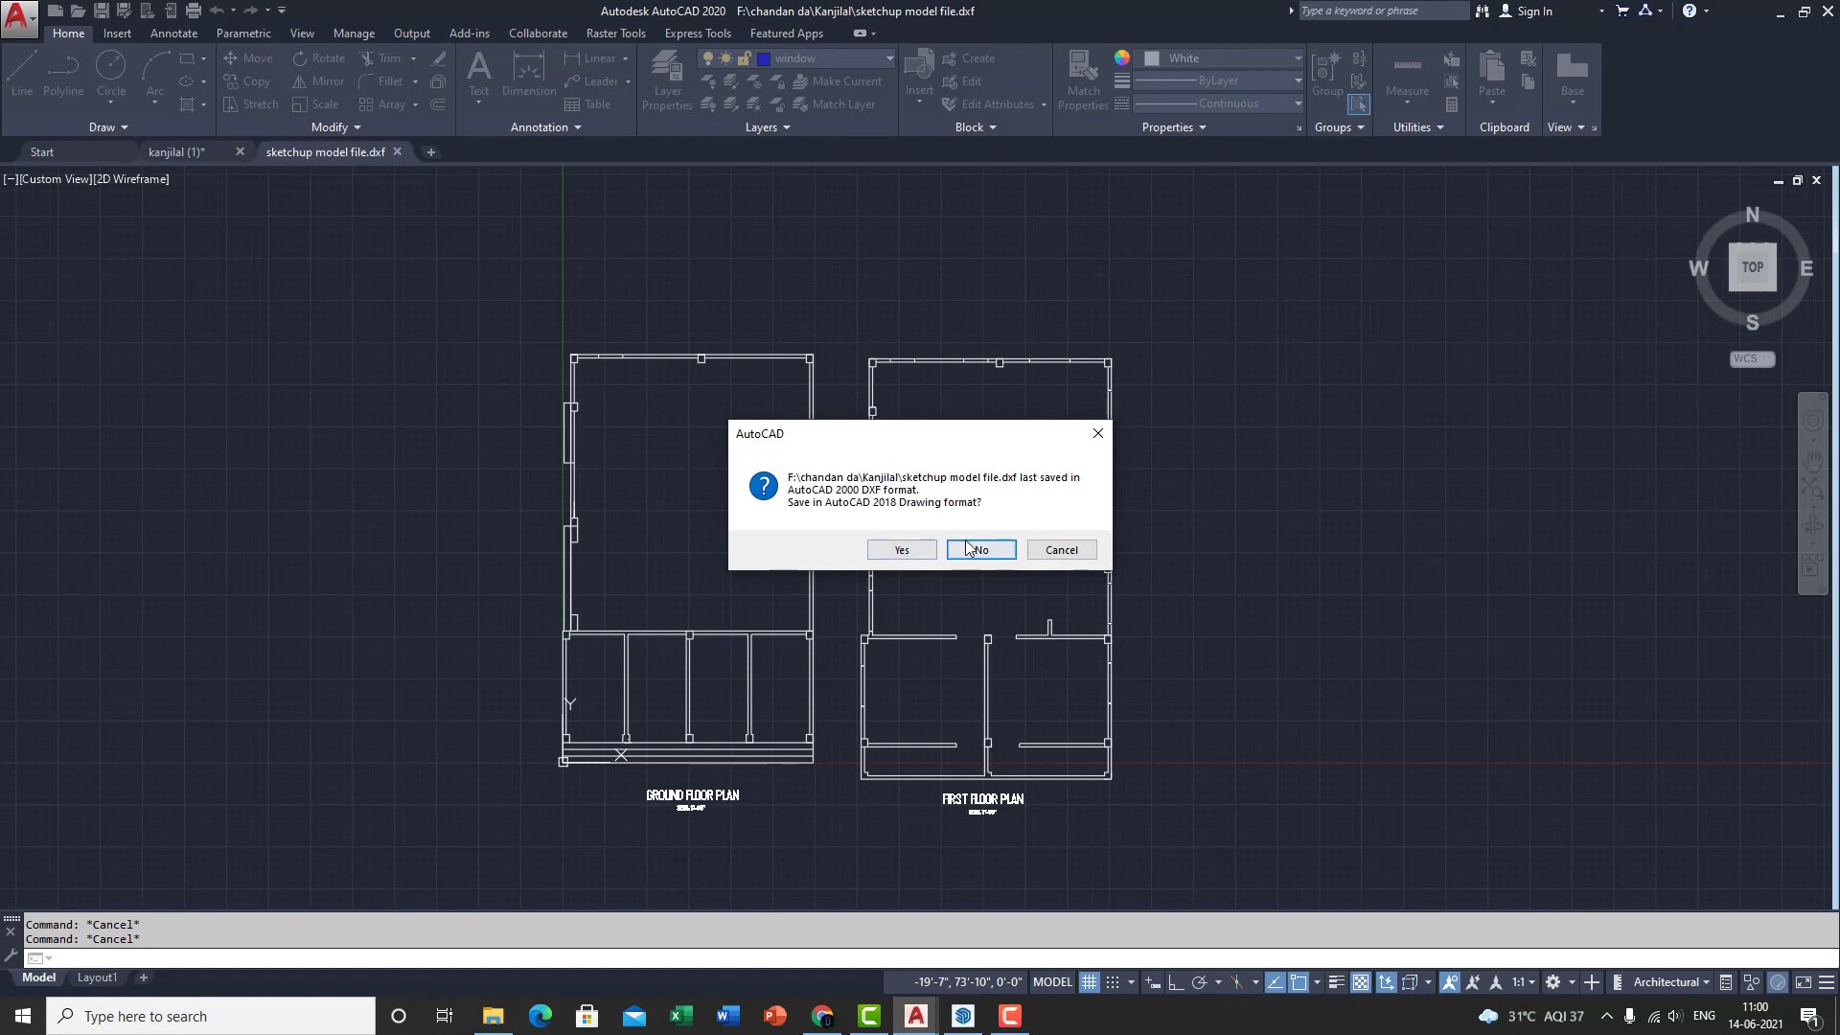
pyautogui.moveTo(928, 523)
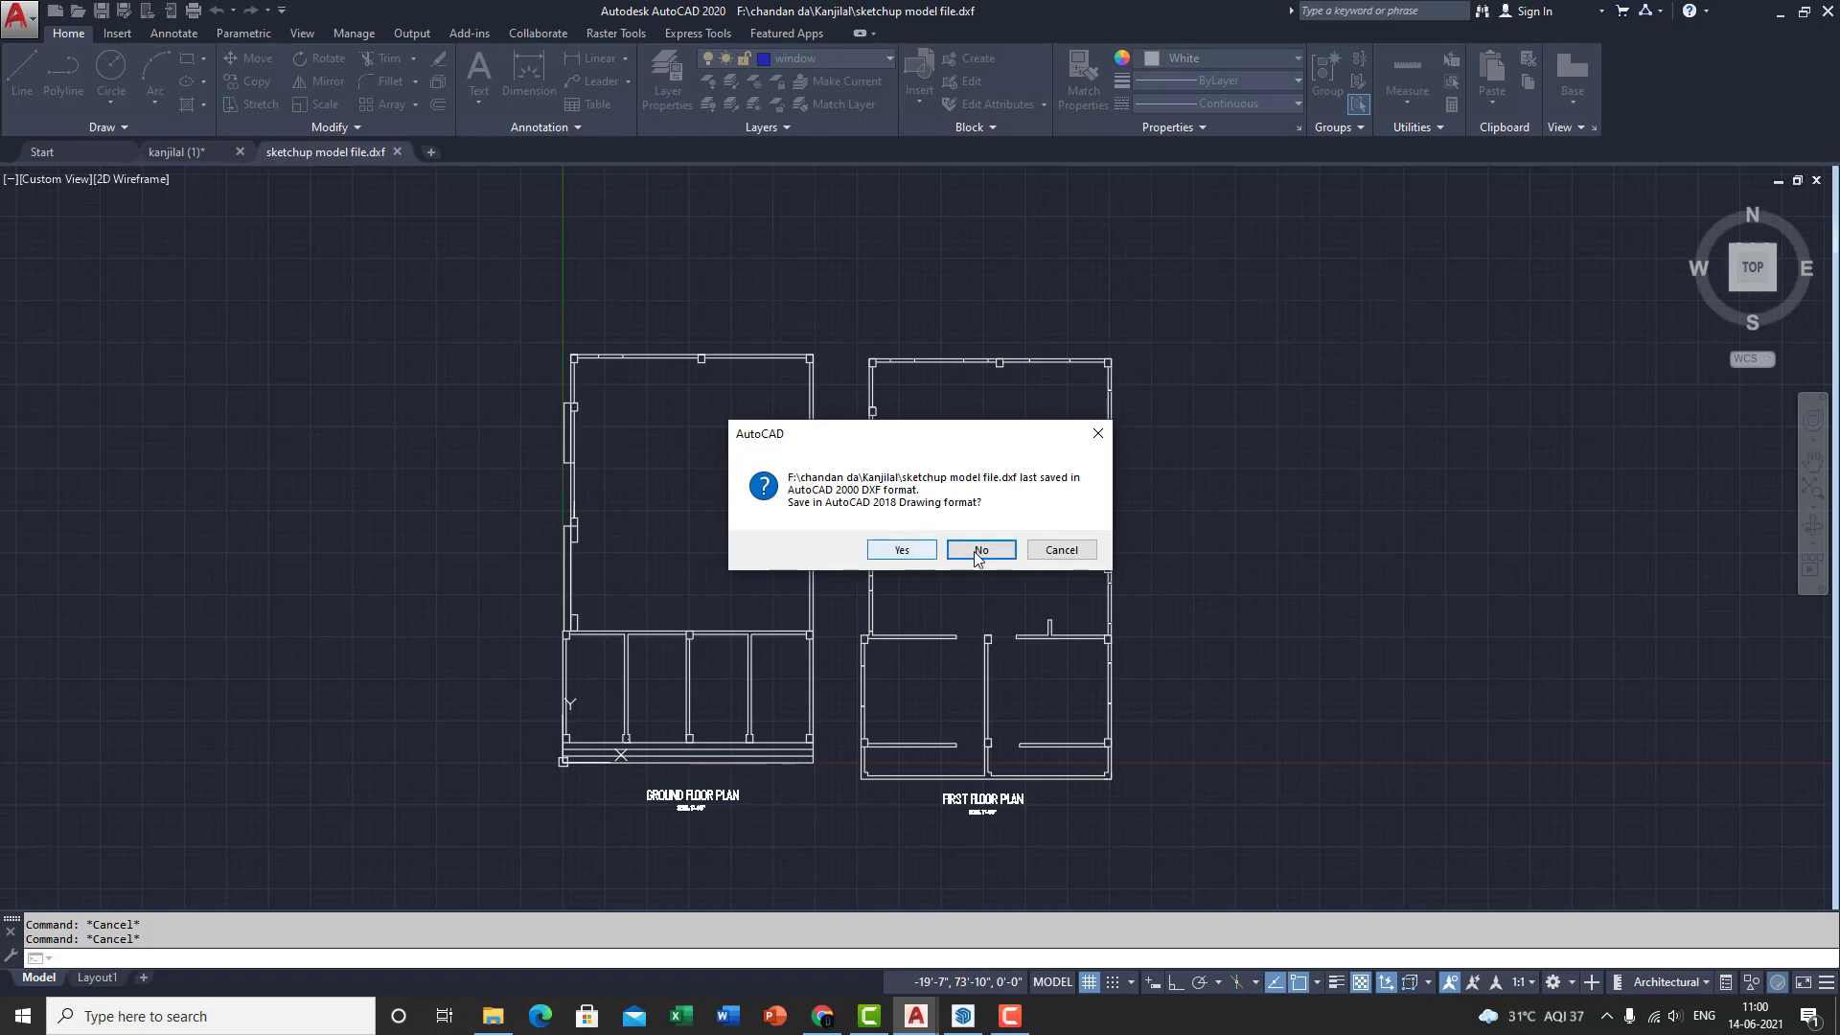
pyautogui.click(980, 550)
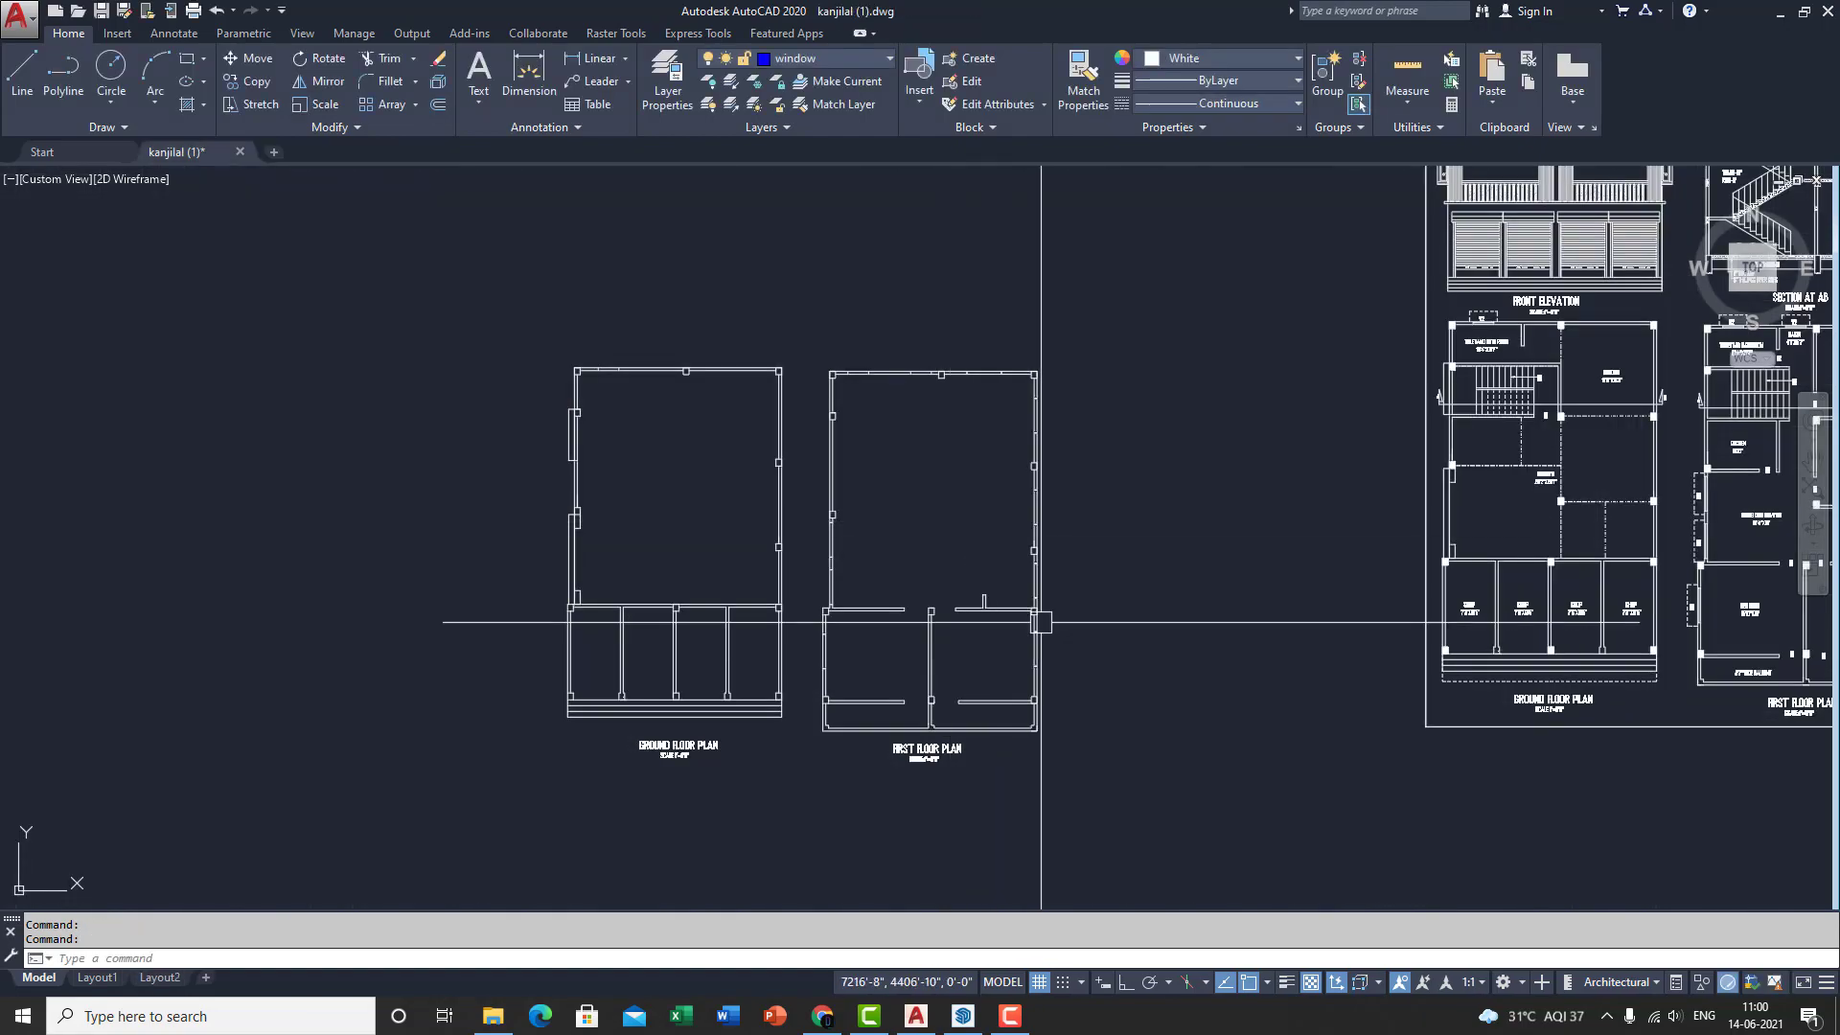
# Review the original kanjilal drawing, then switch to SketchUp Pro 2021.
pyautogui.scroll(-3)
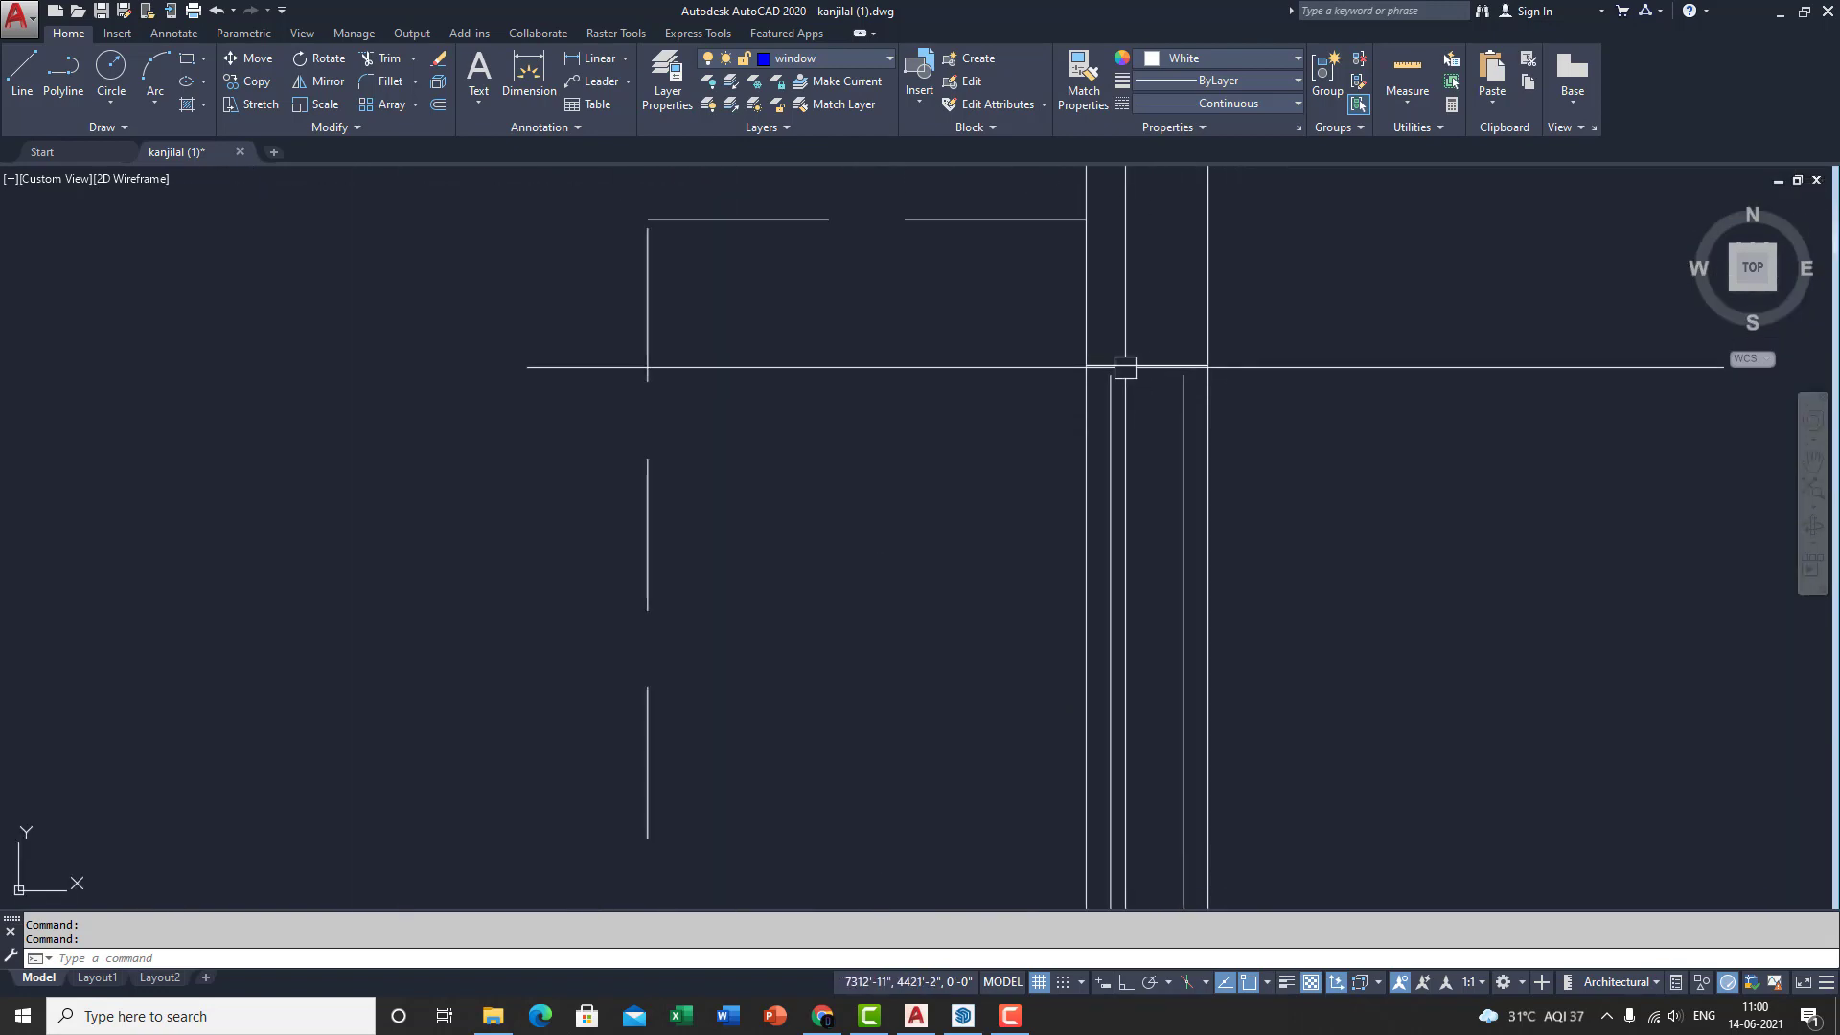
pyautogui.scroll(-3)
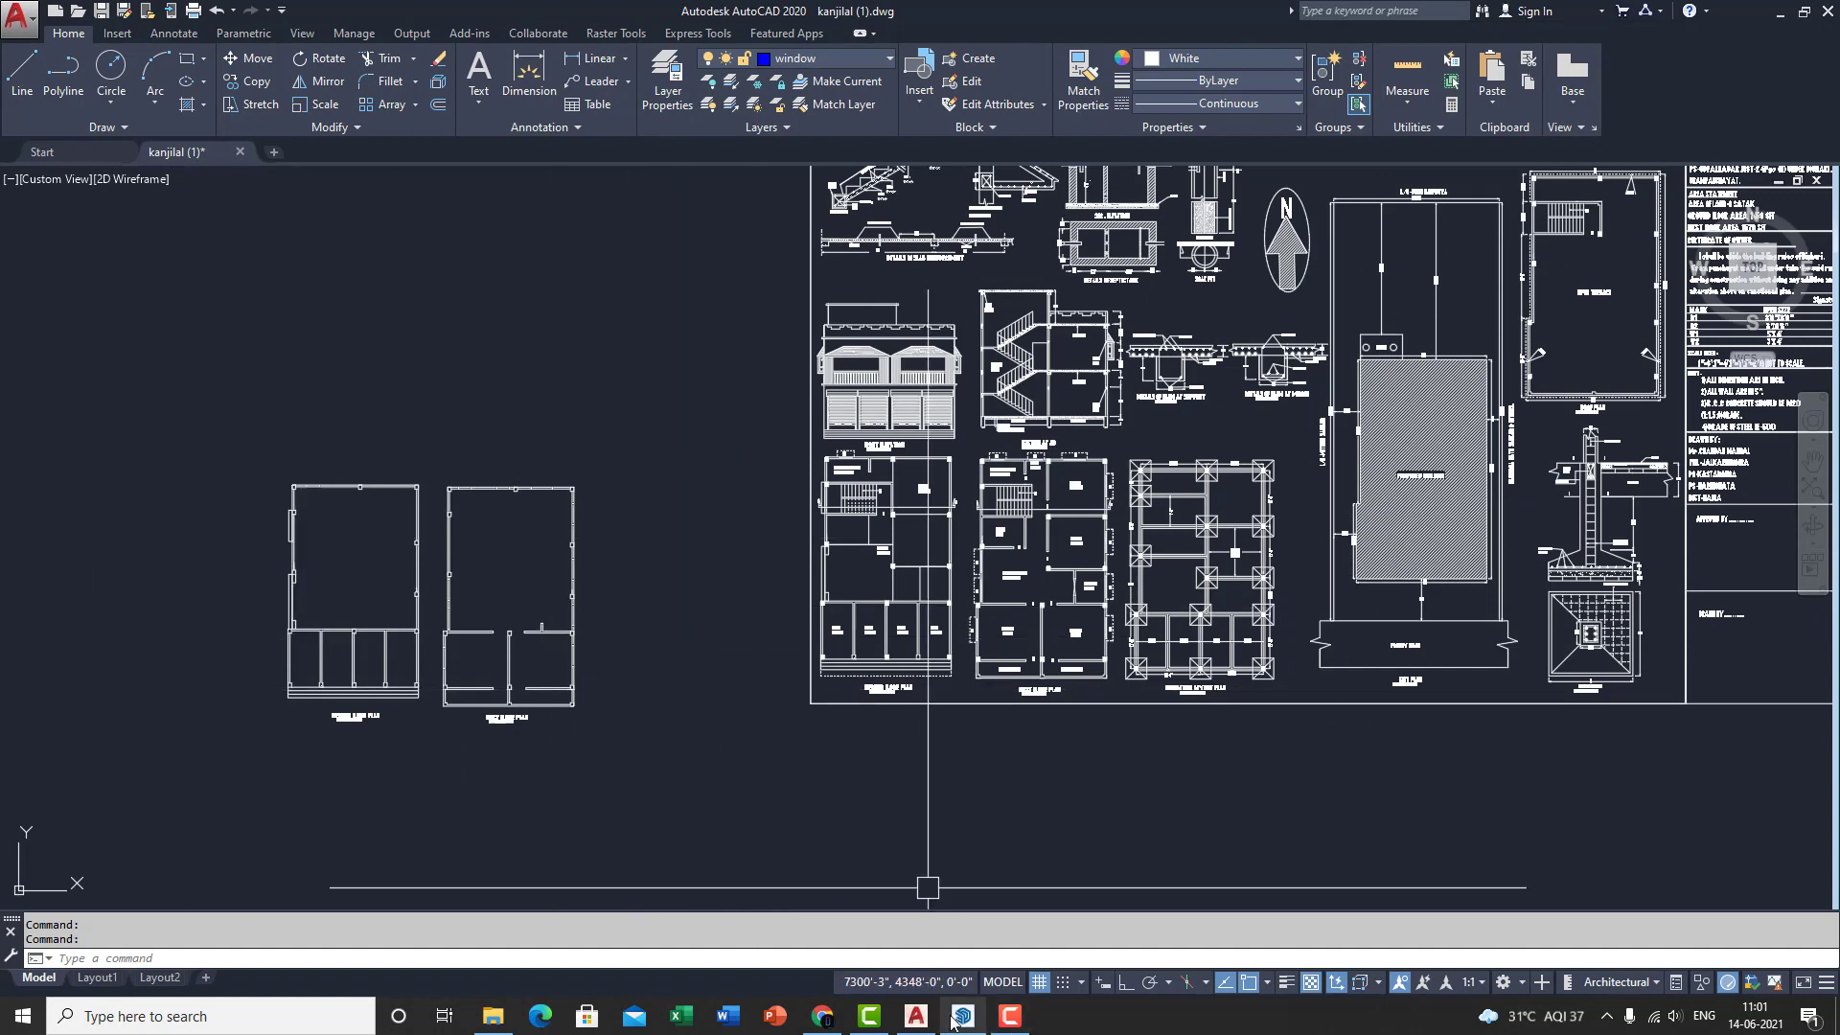
pyautogui.click(960, 1016)
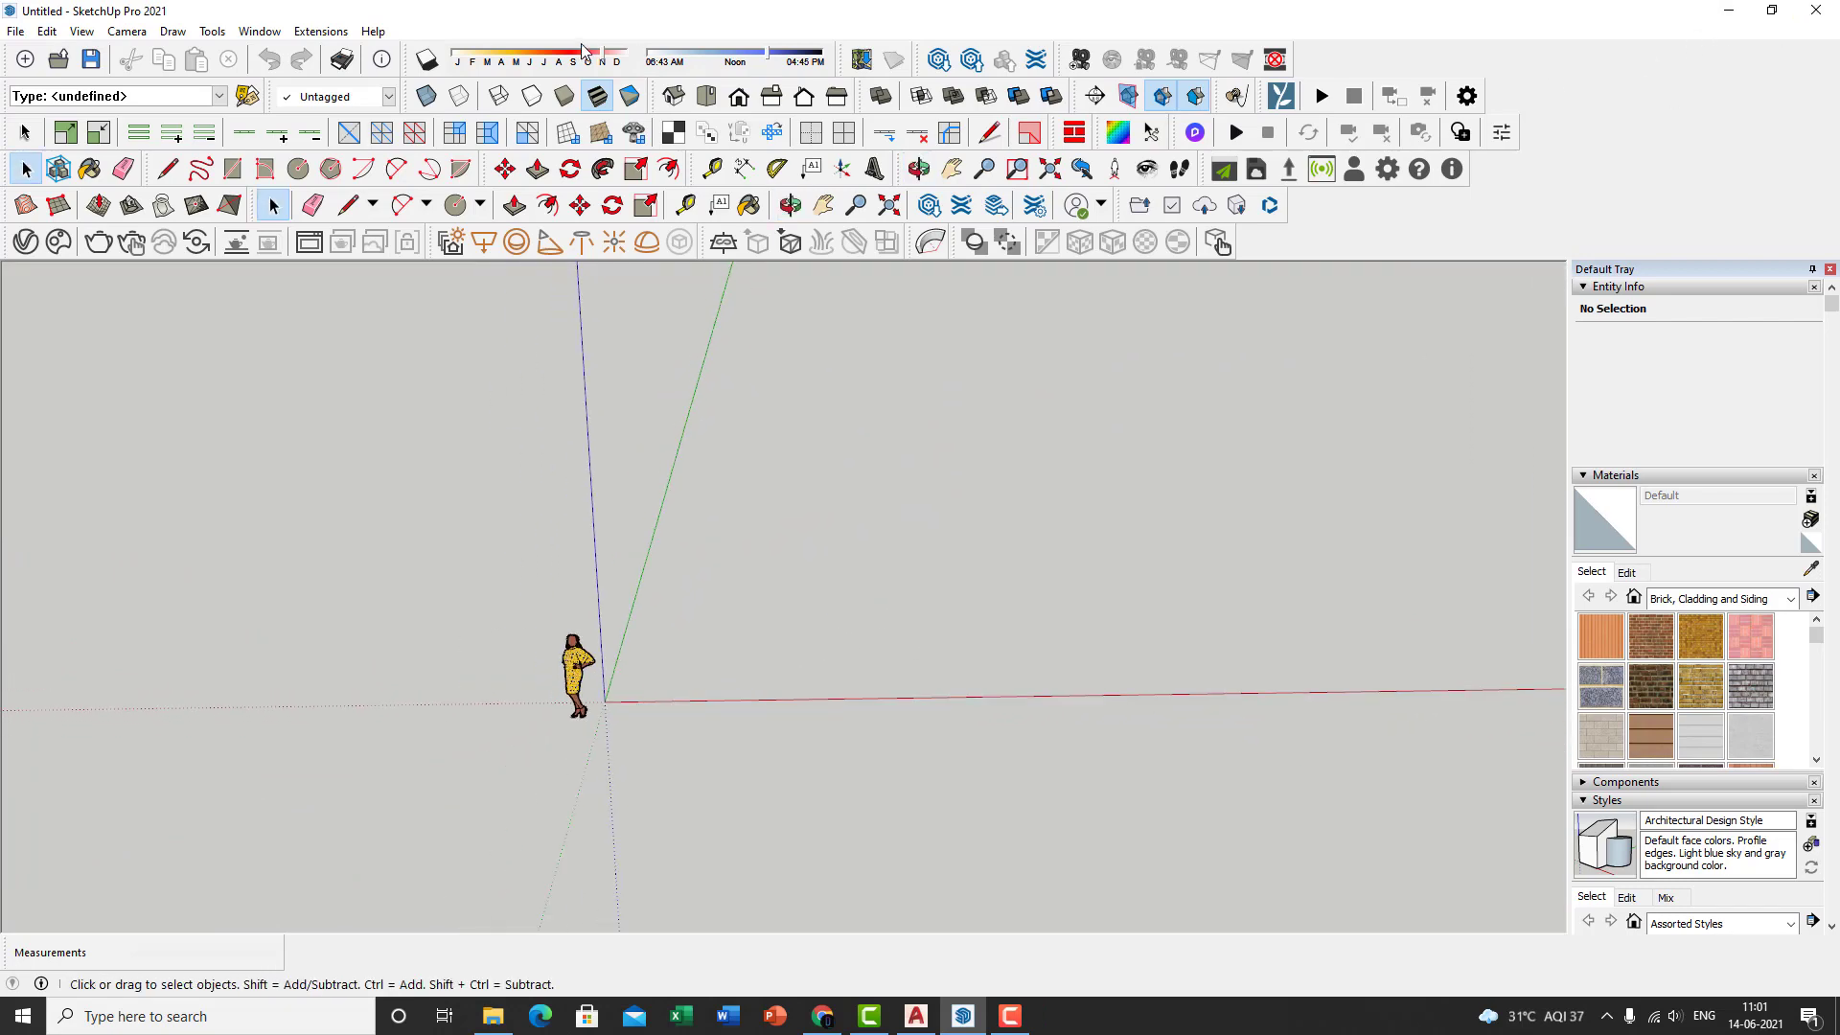
# Start a new SketchUp model from the Architectural Inches template.
pyautogui.click(15, 31)
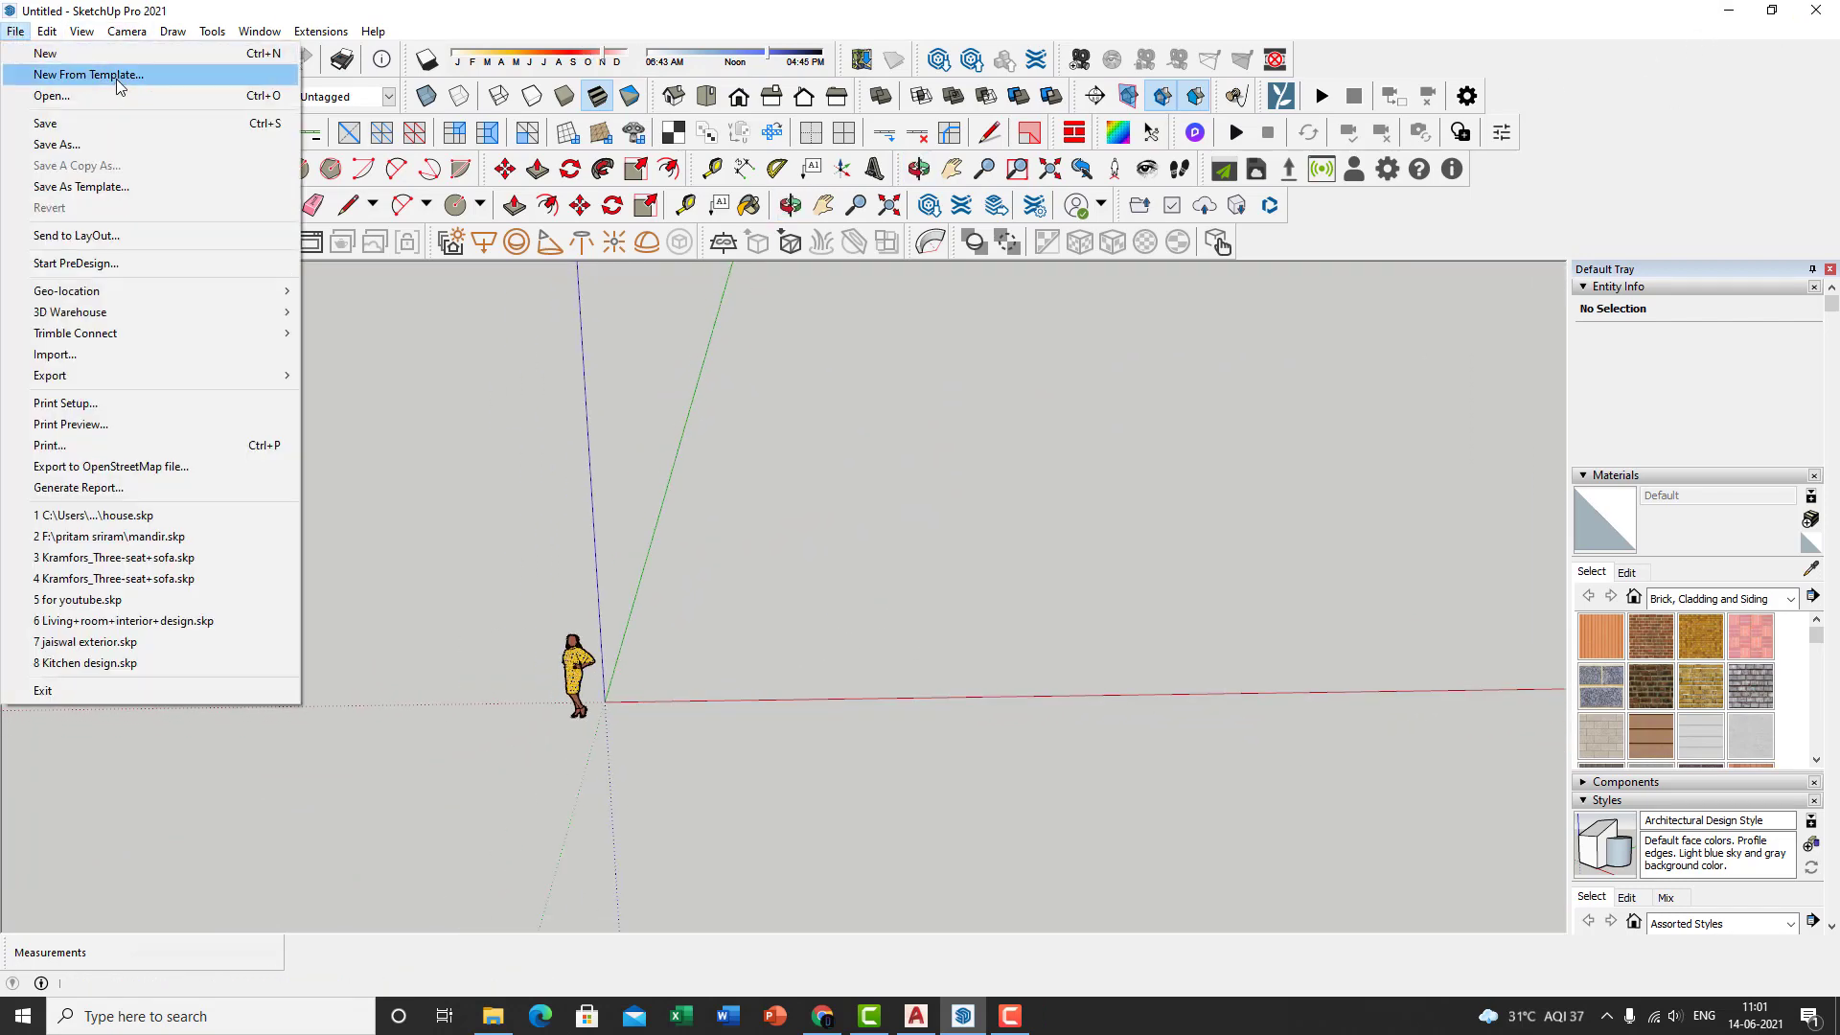
pyautogui.click(86, 75)
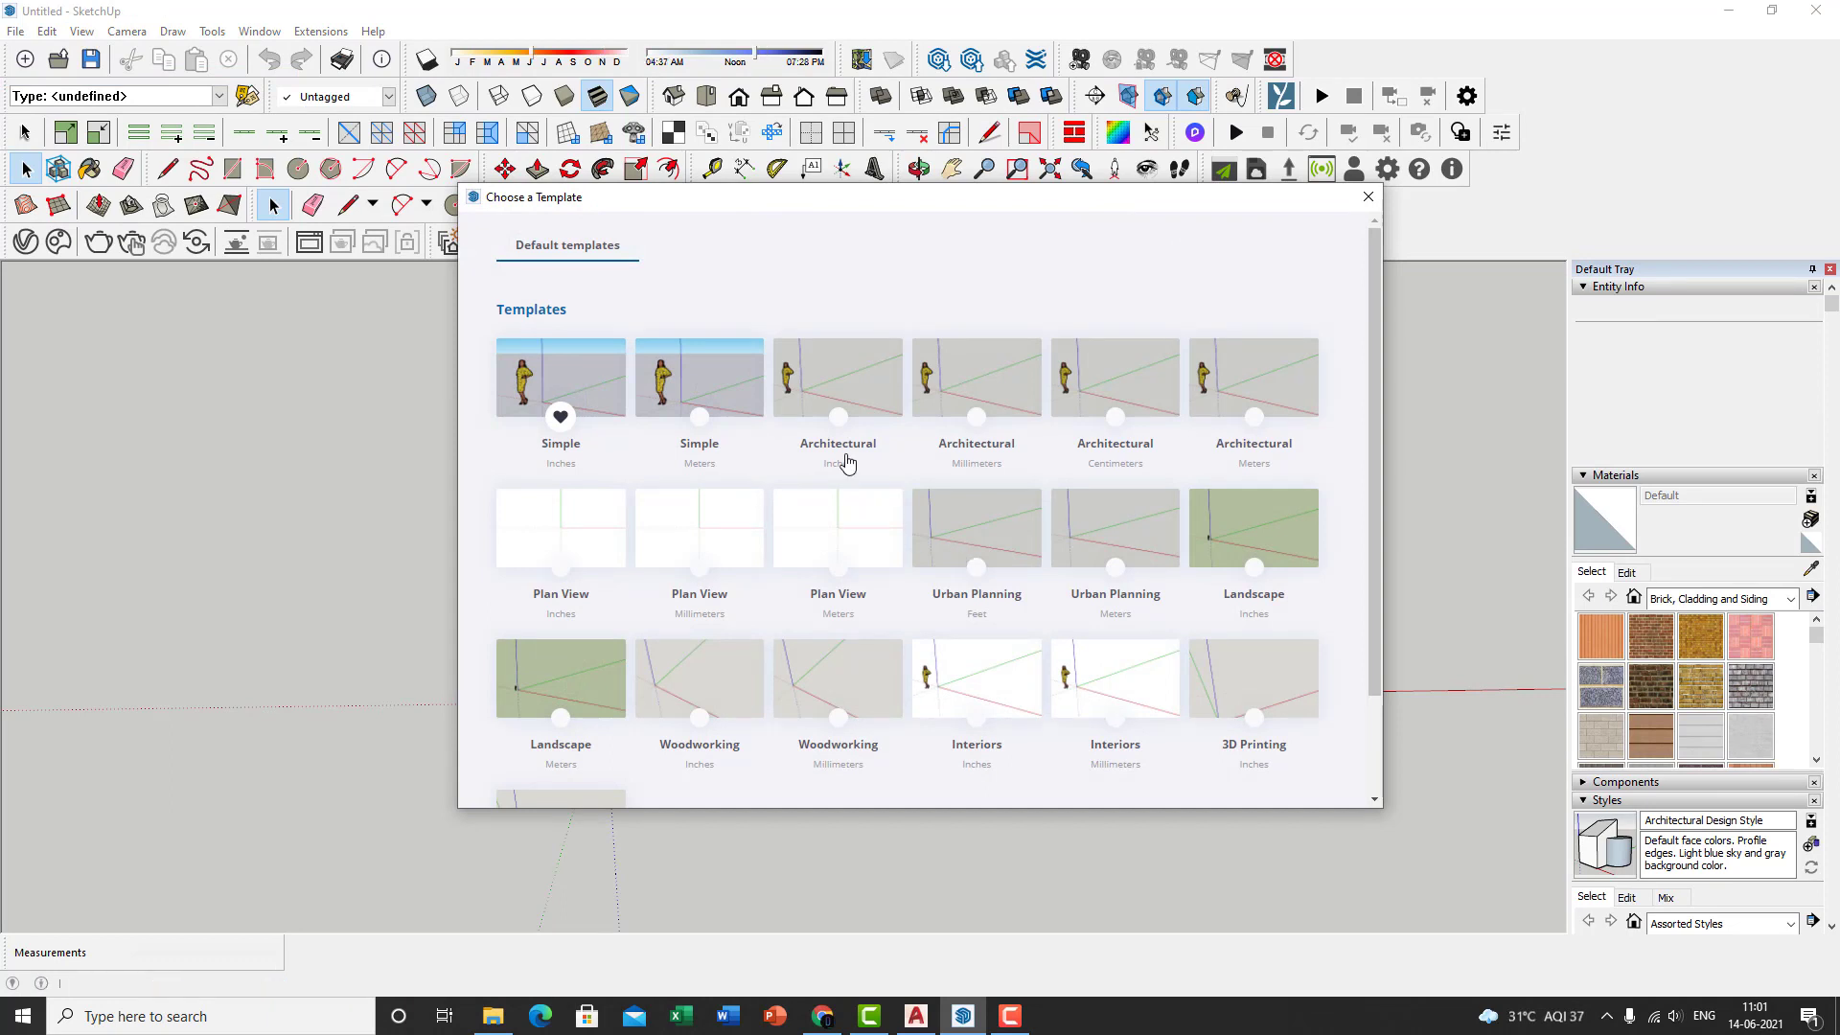
pyautogui.click(838, 377)
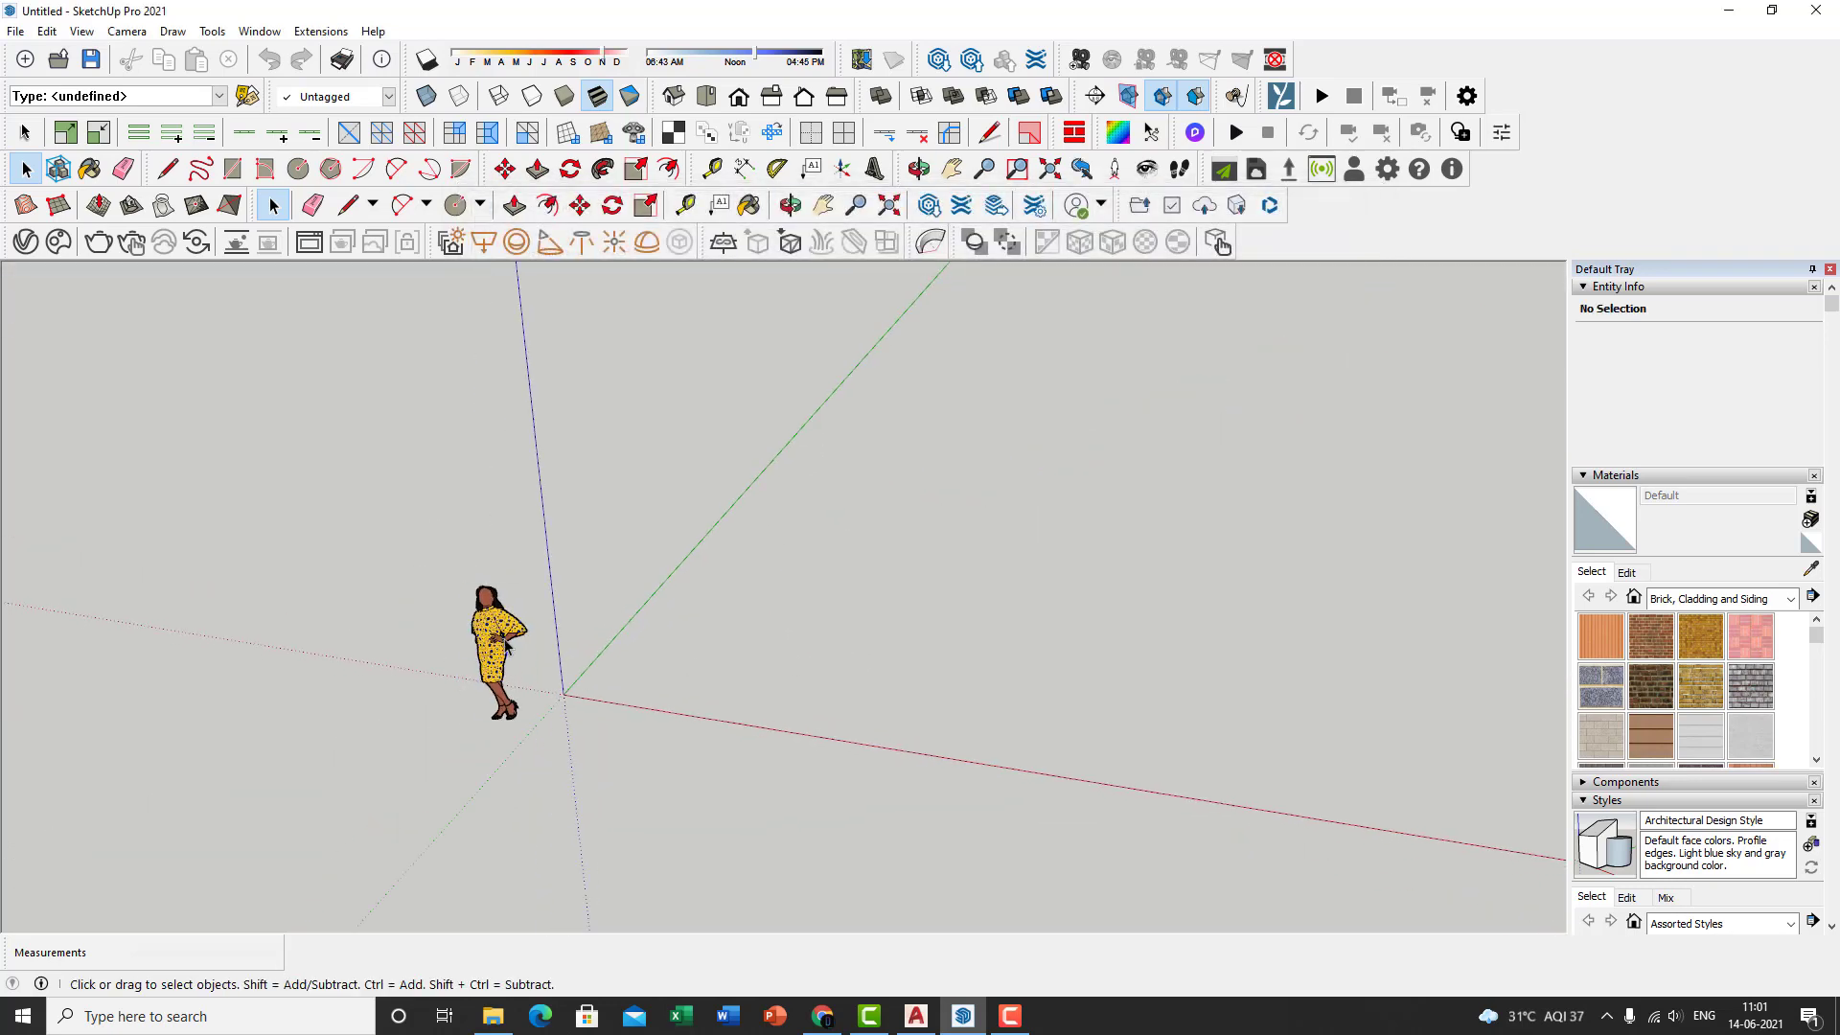
pyautogui.click(492, 645)
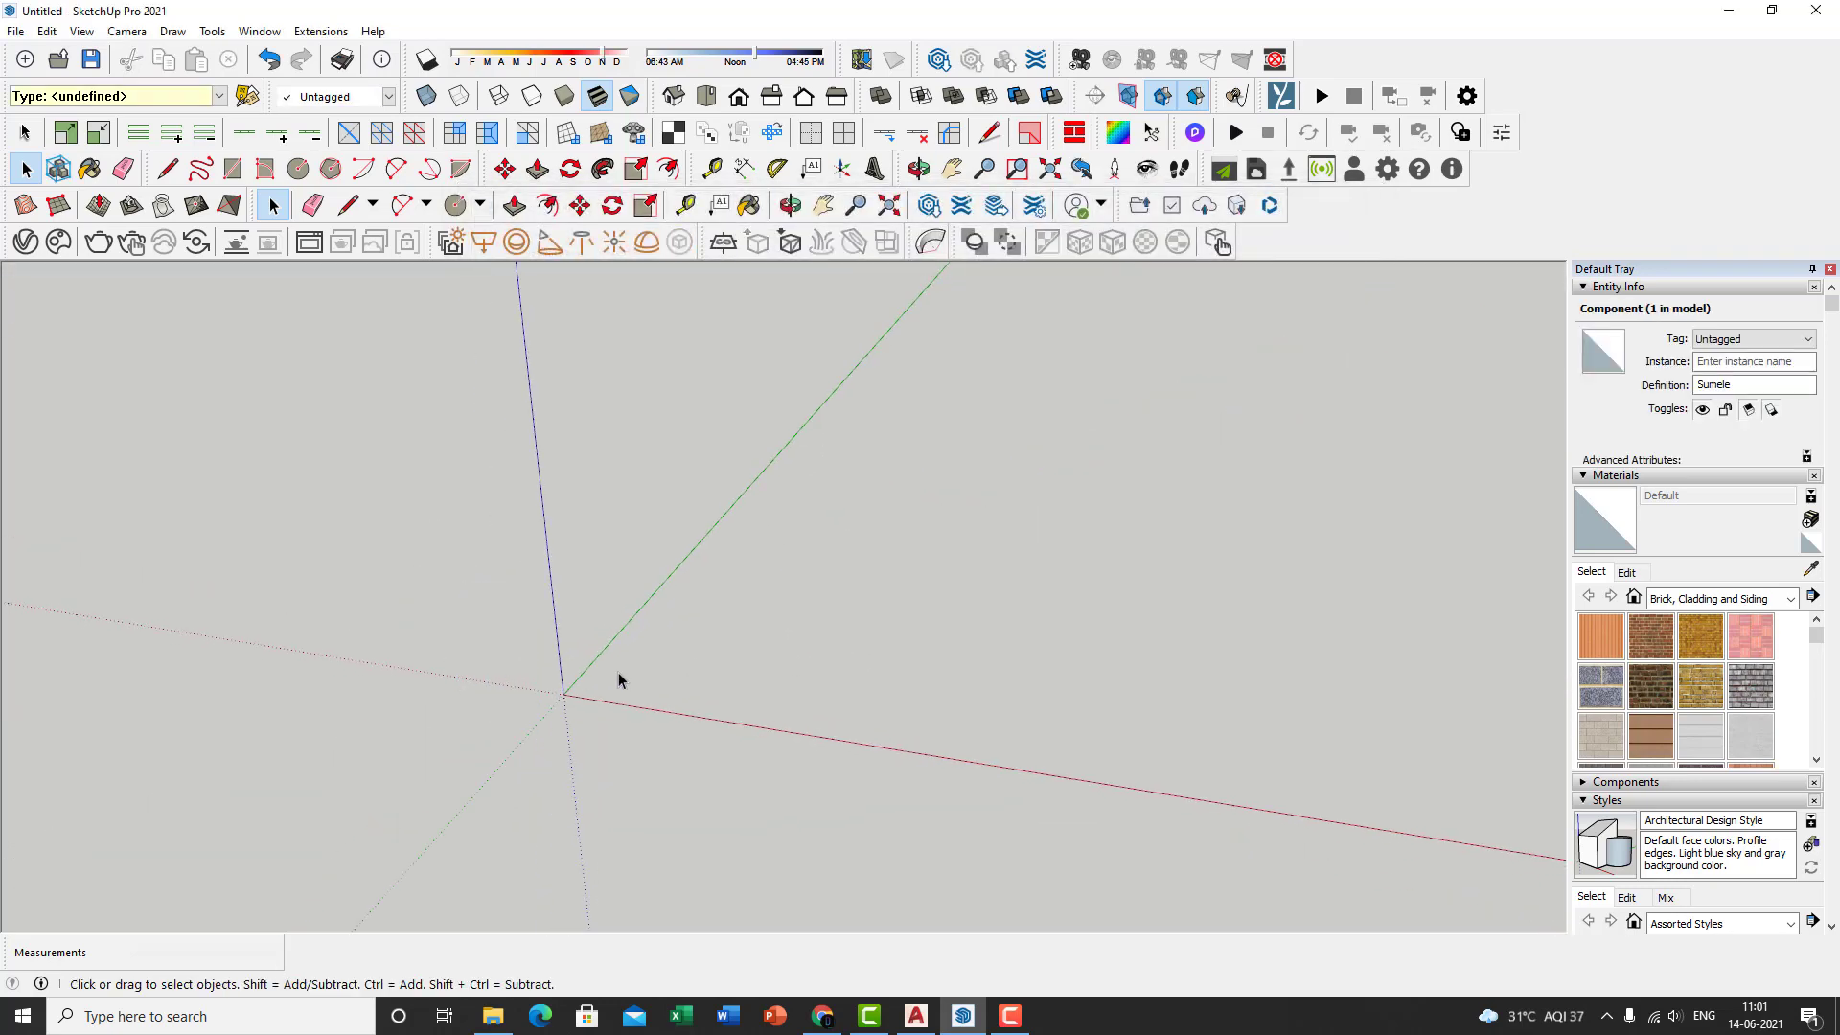
# Import sketchup model file.dxf from the Kanjilal folder as an AutoCAD file.
pyautogui.click(15, 31)
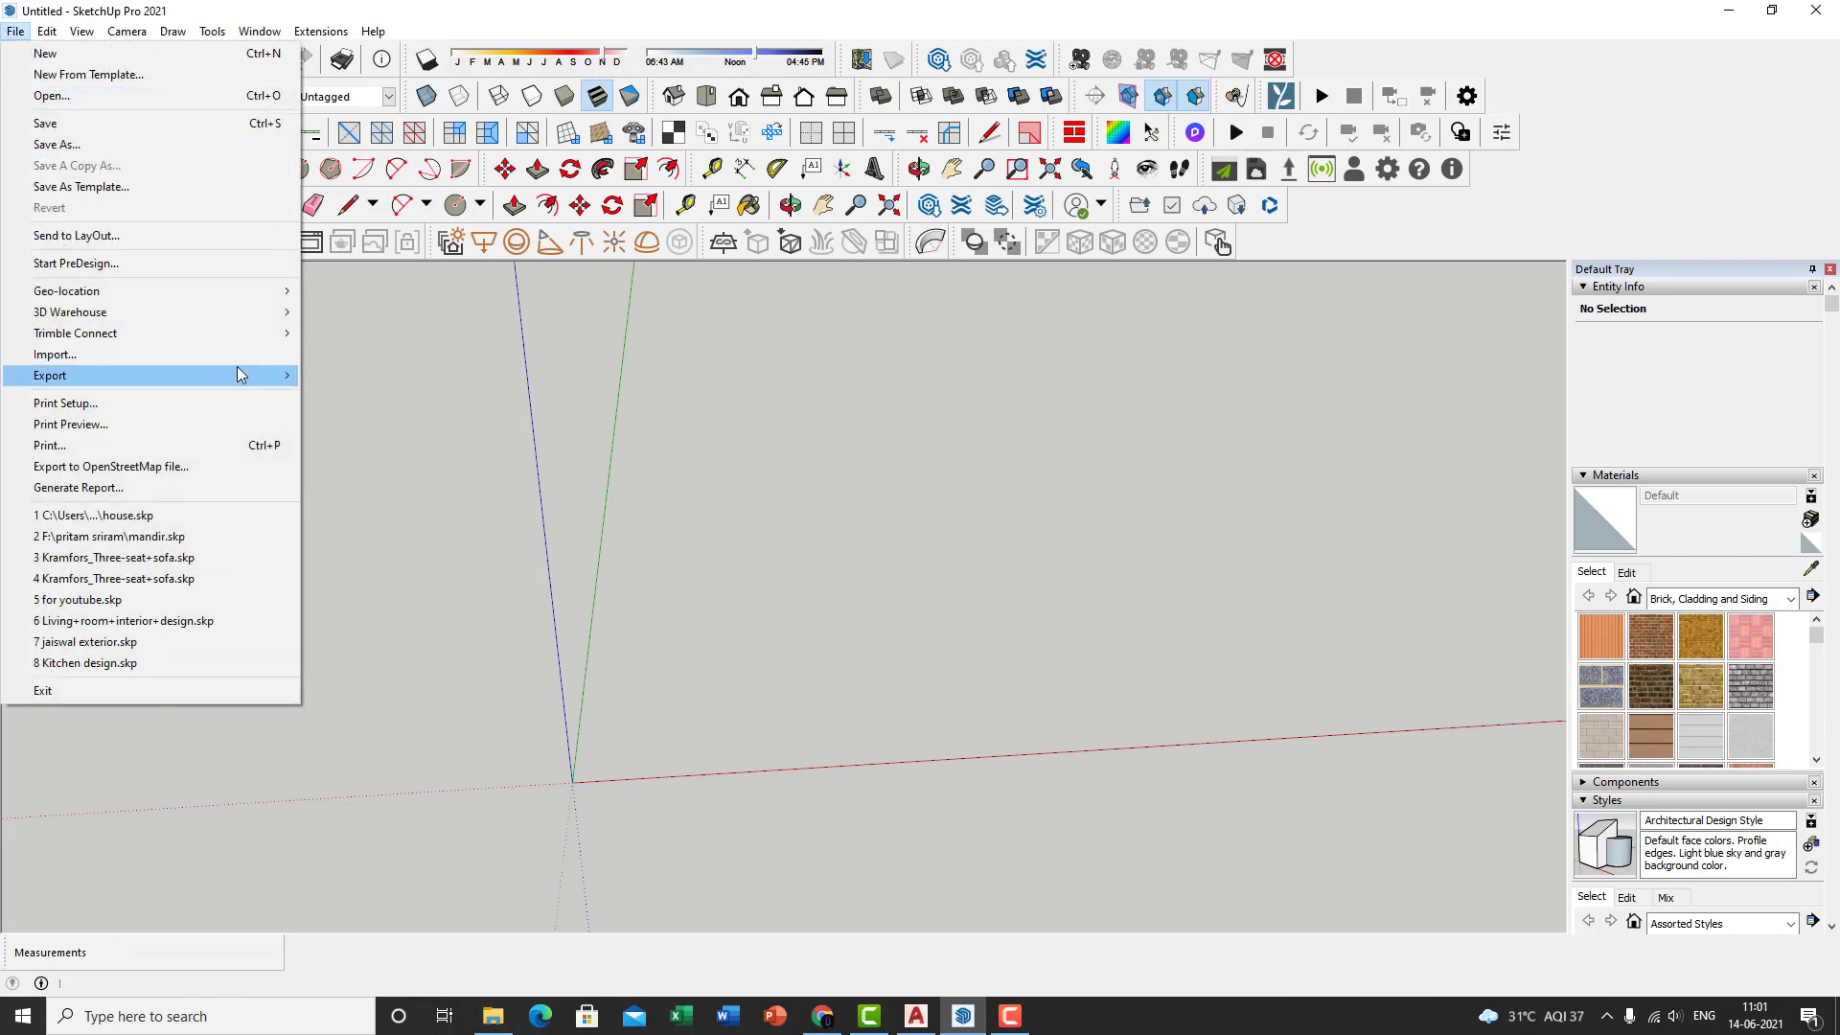
pyautogui.click(54, 354)
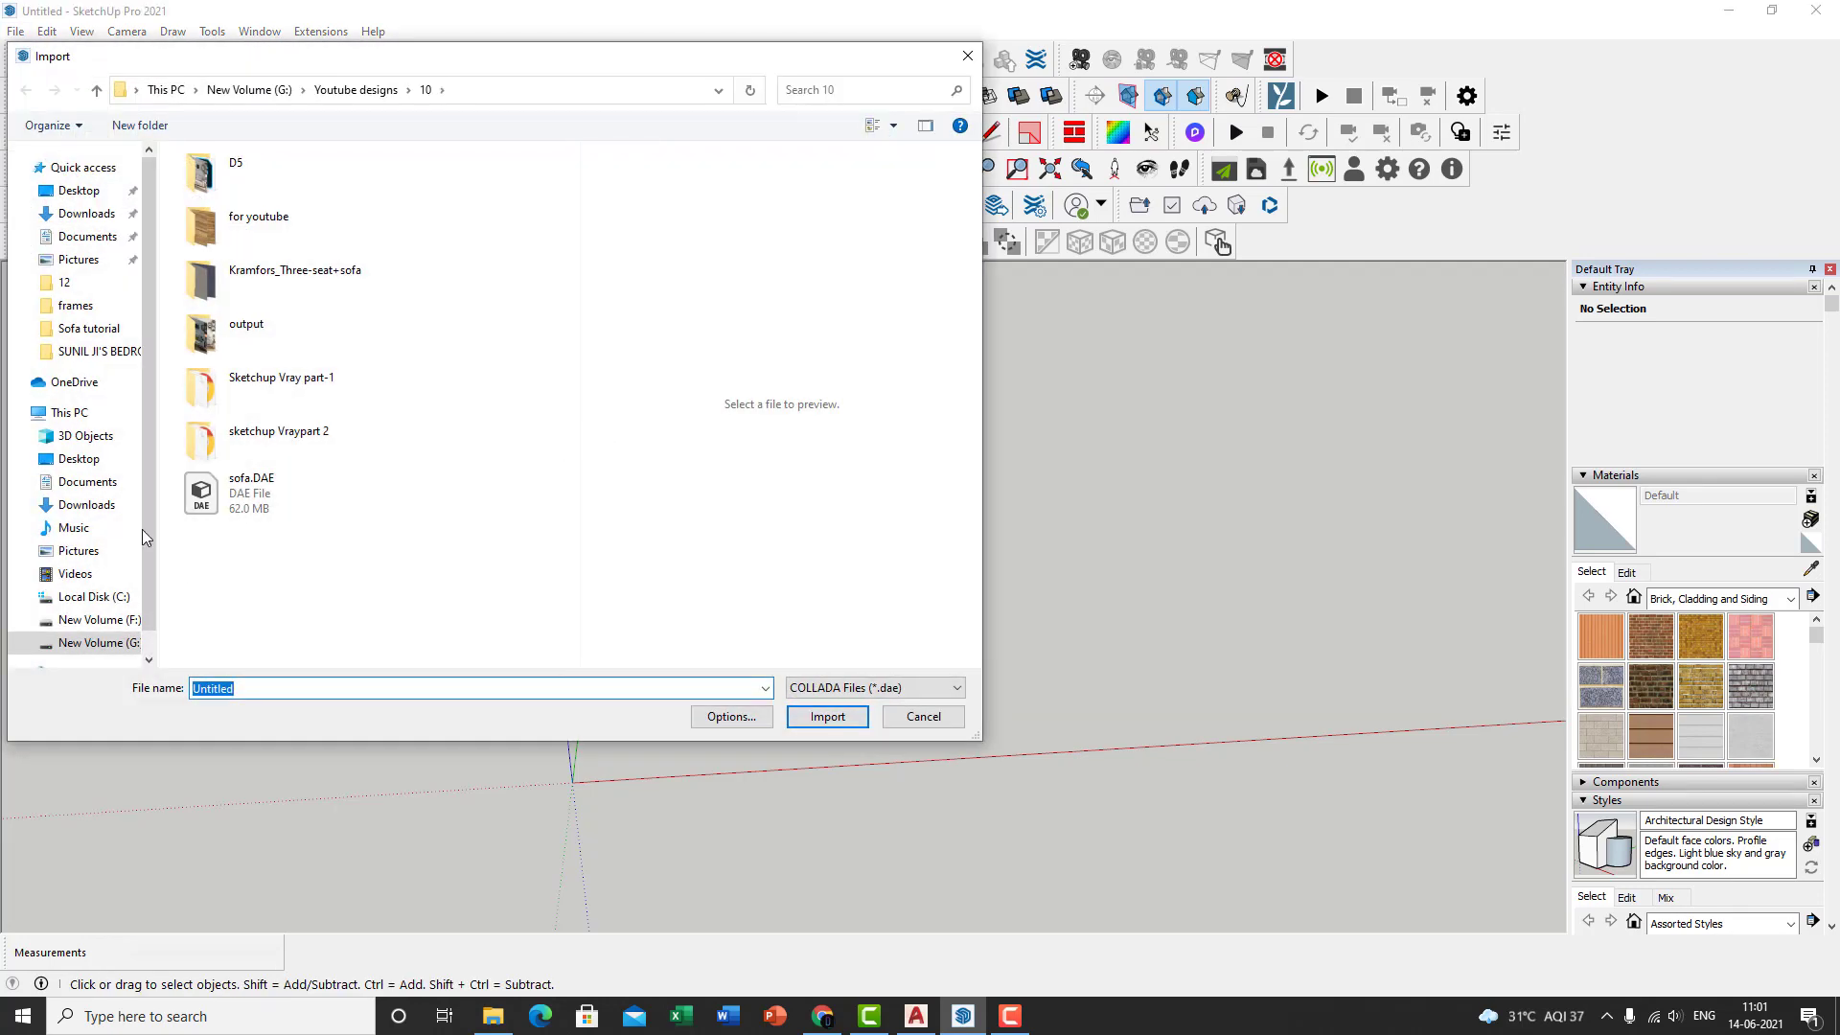
pyautogui.click(97, 619)
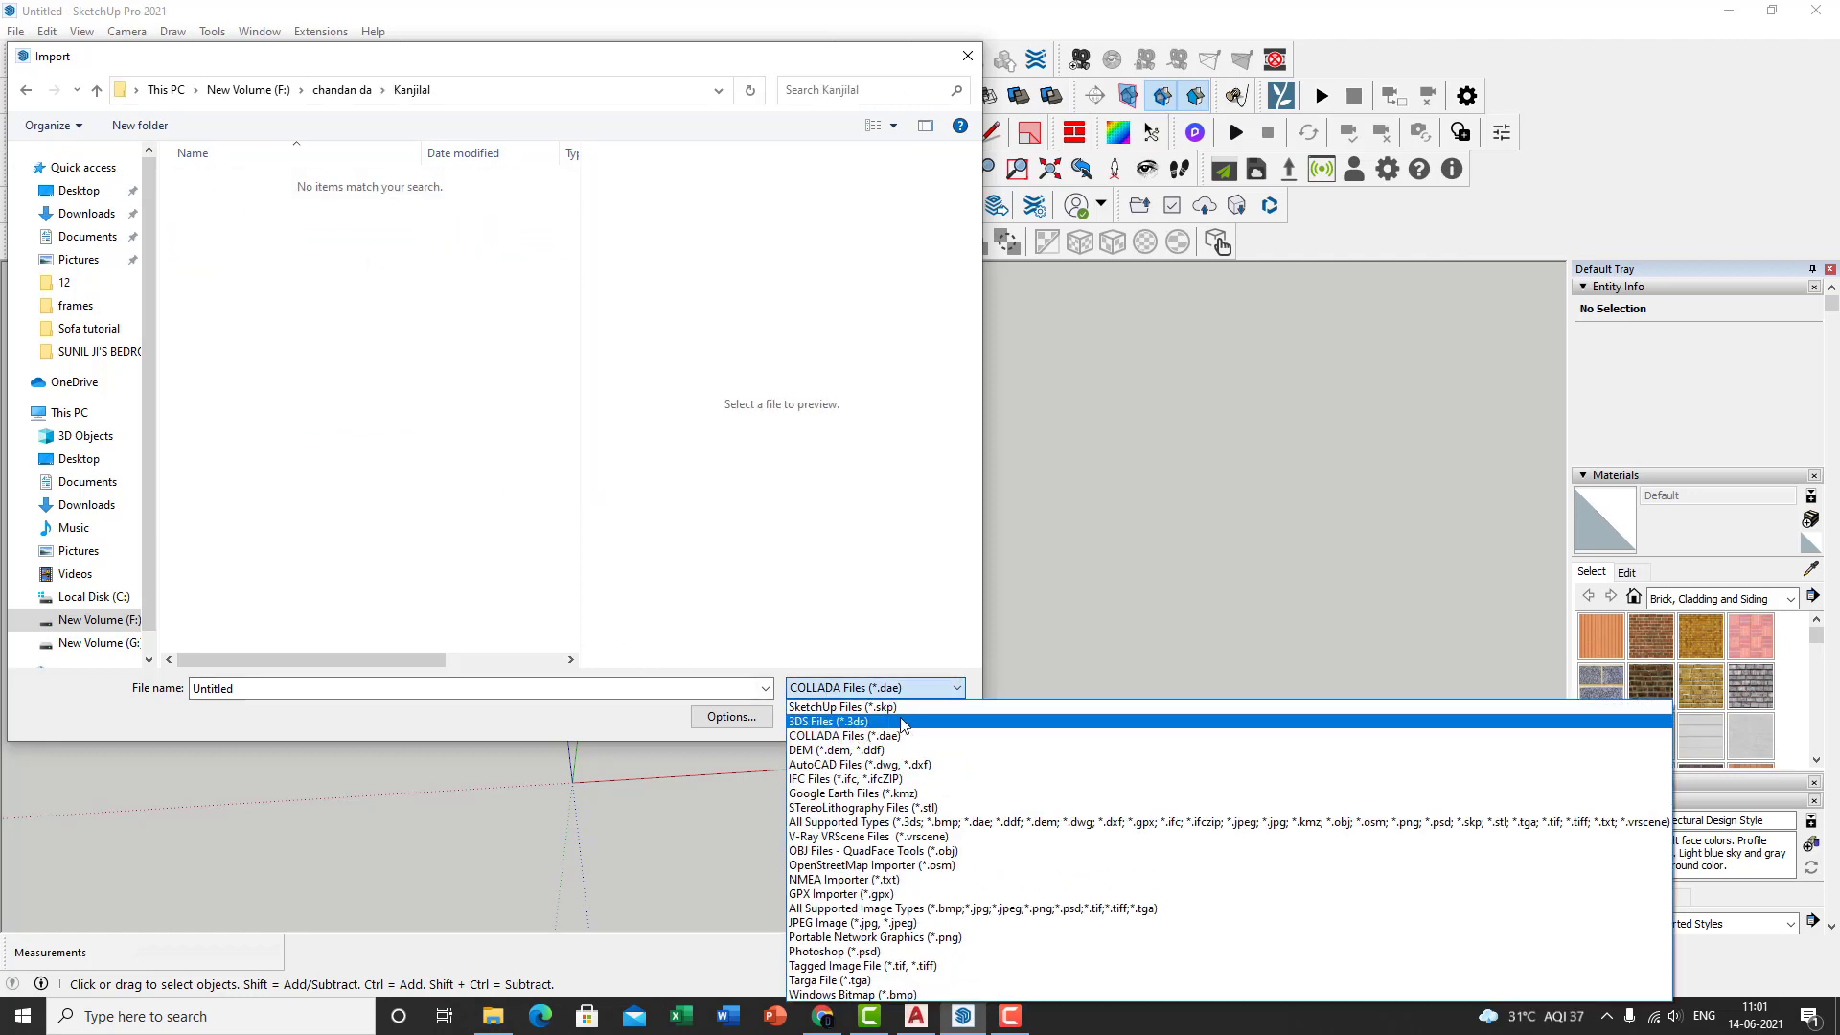
pyautogui.click(841, 765)
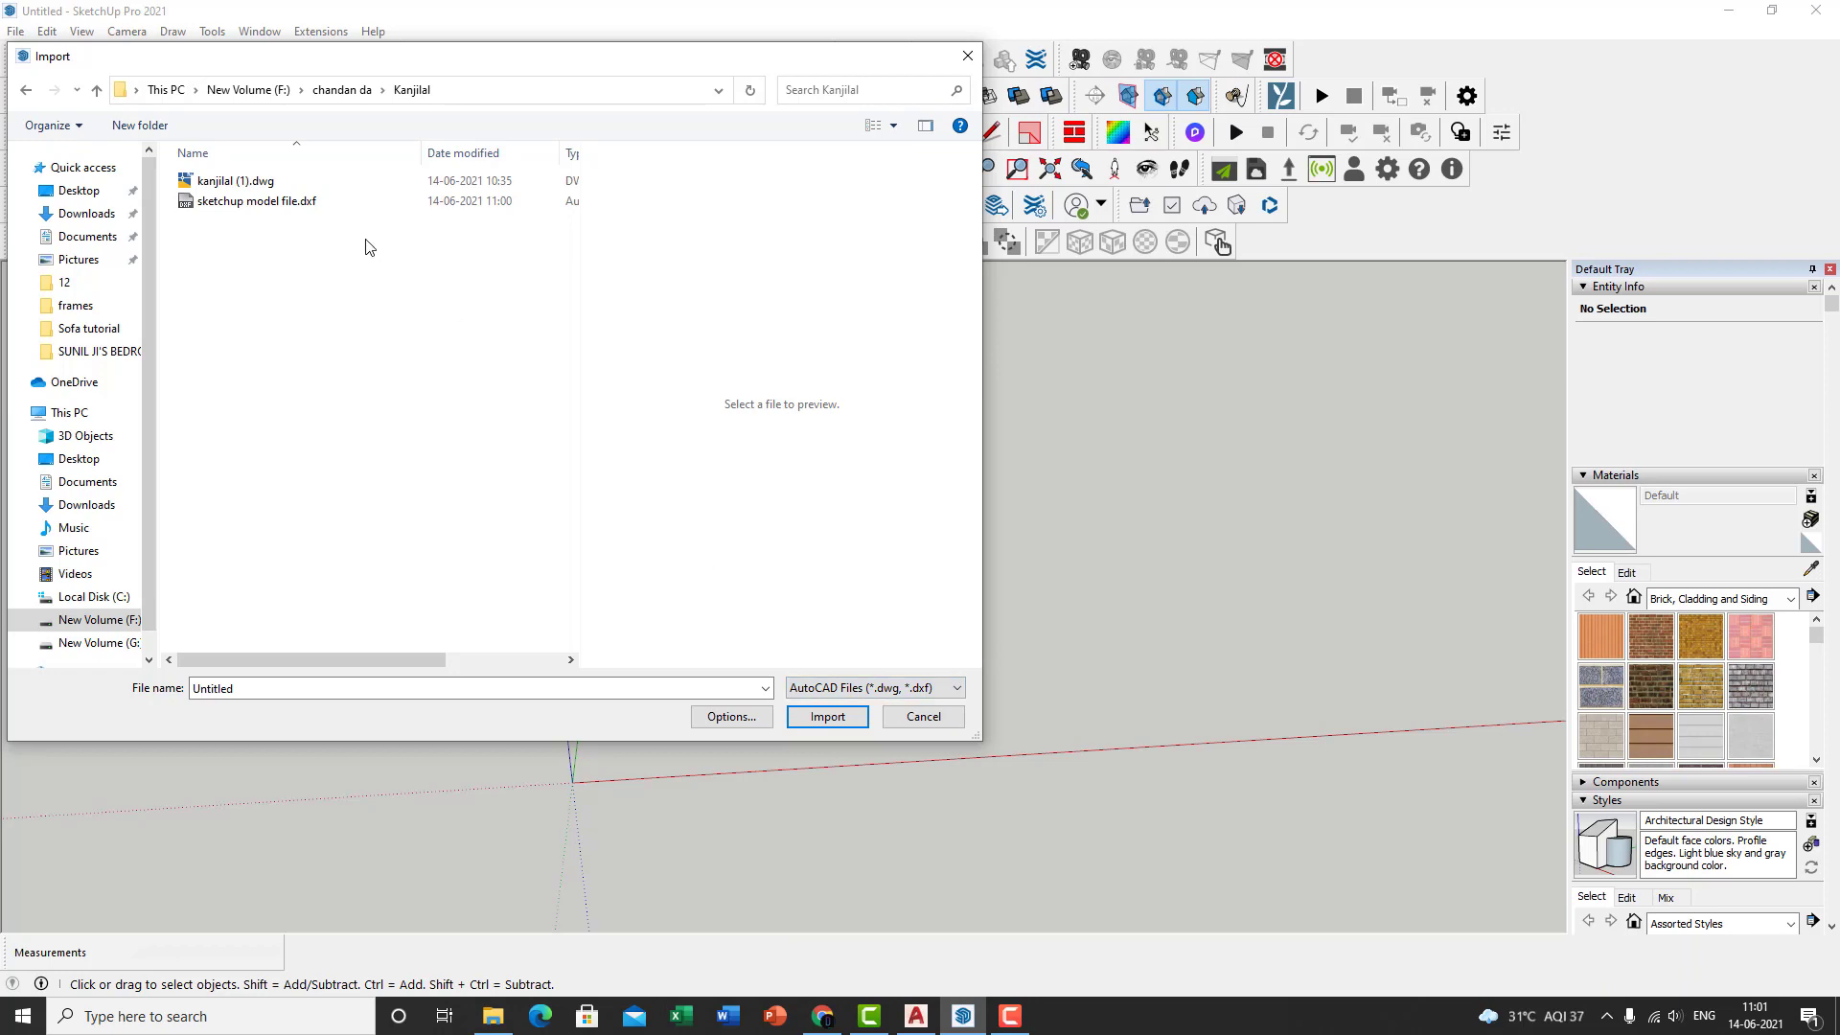
pyautogui.click(255, 201)
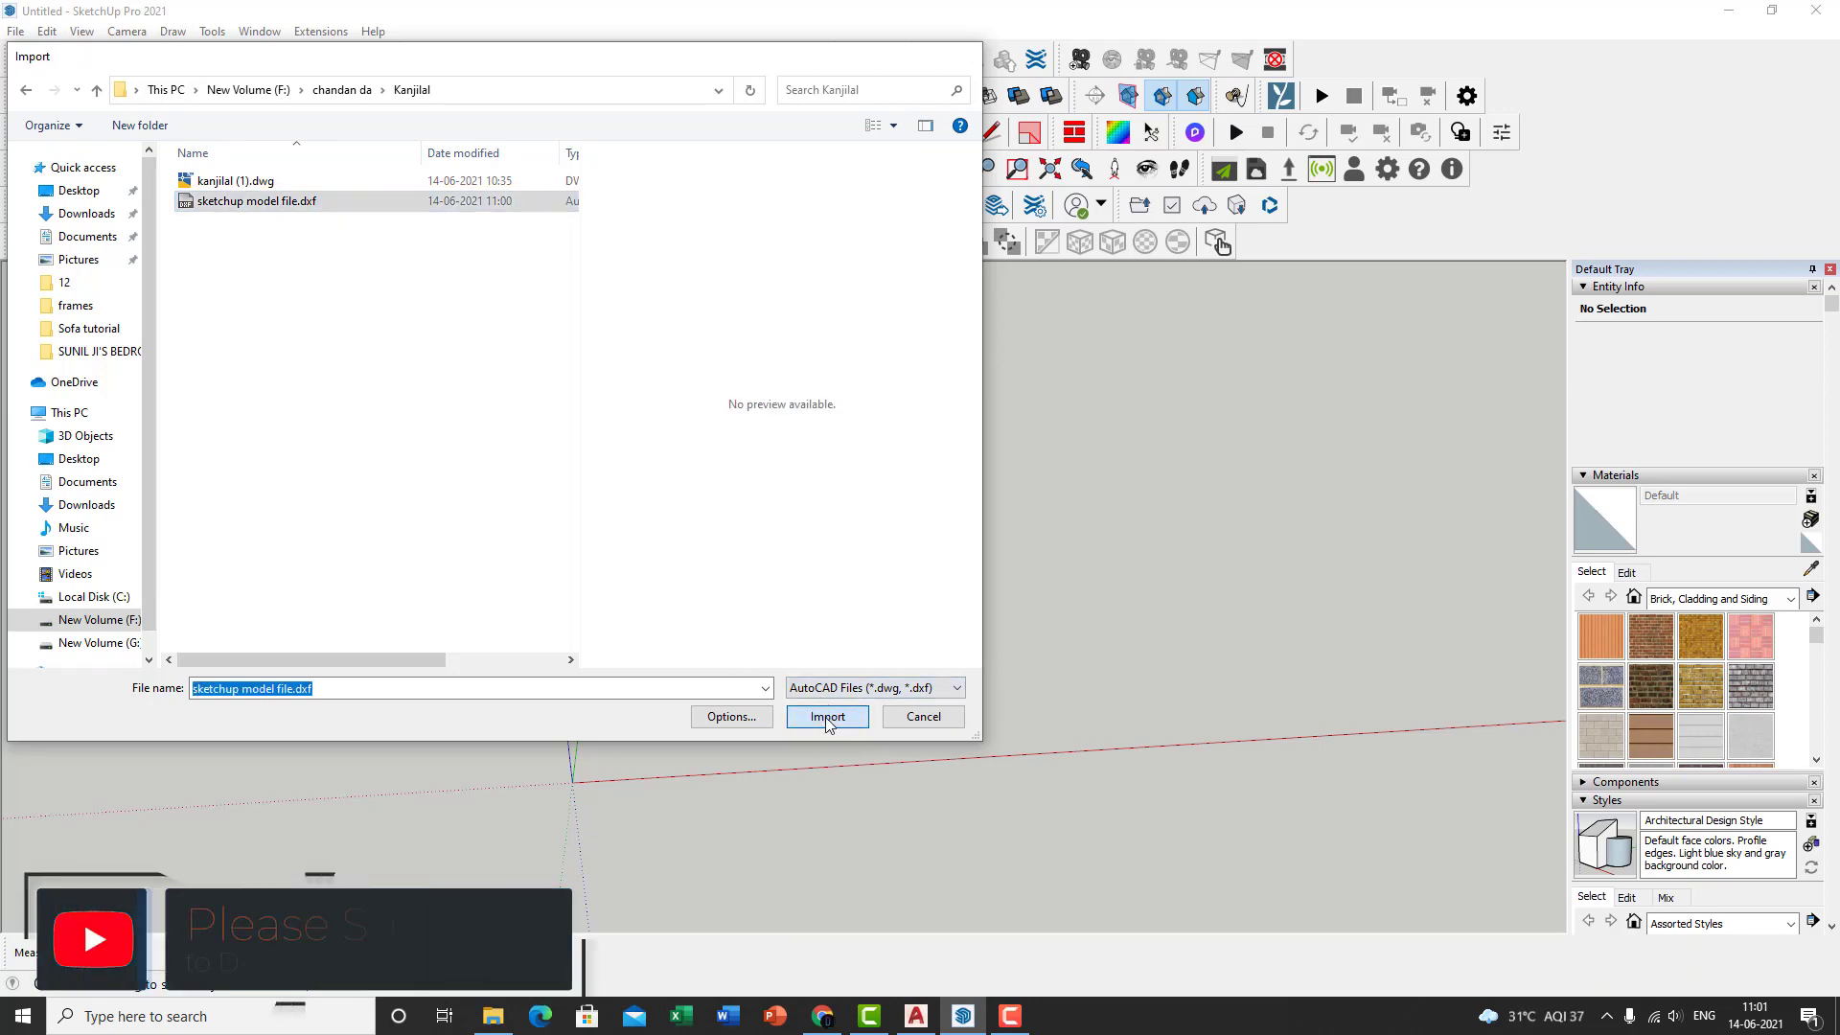
pyautogui.click(826, 717)
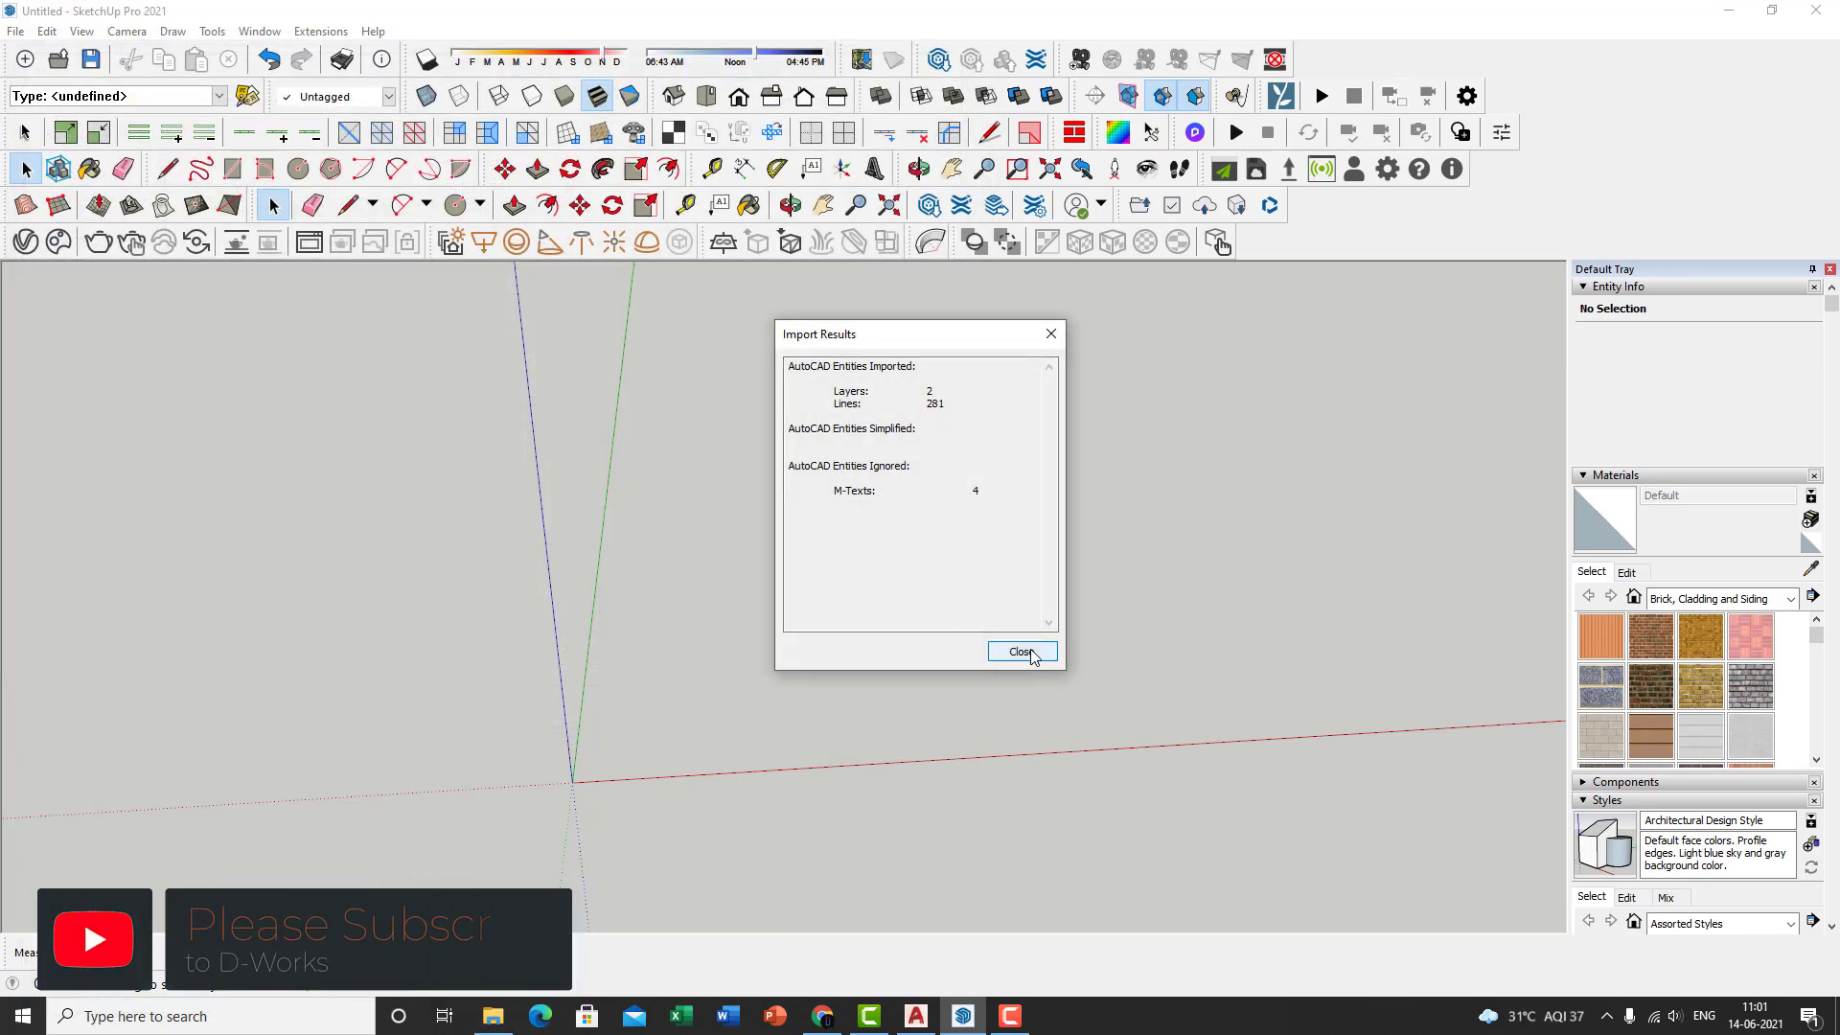
# Dismiss the import results, select the imported outlines and tape-measure an outer wall.
pyautogui.click(1020, 651)
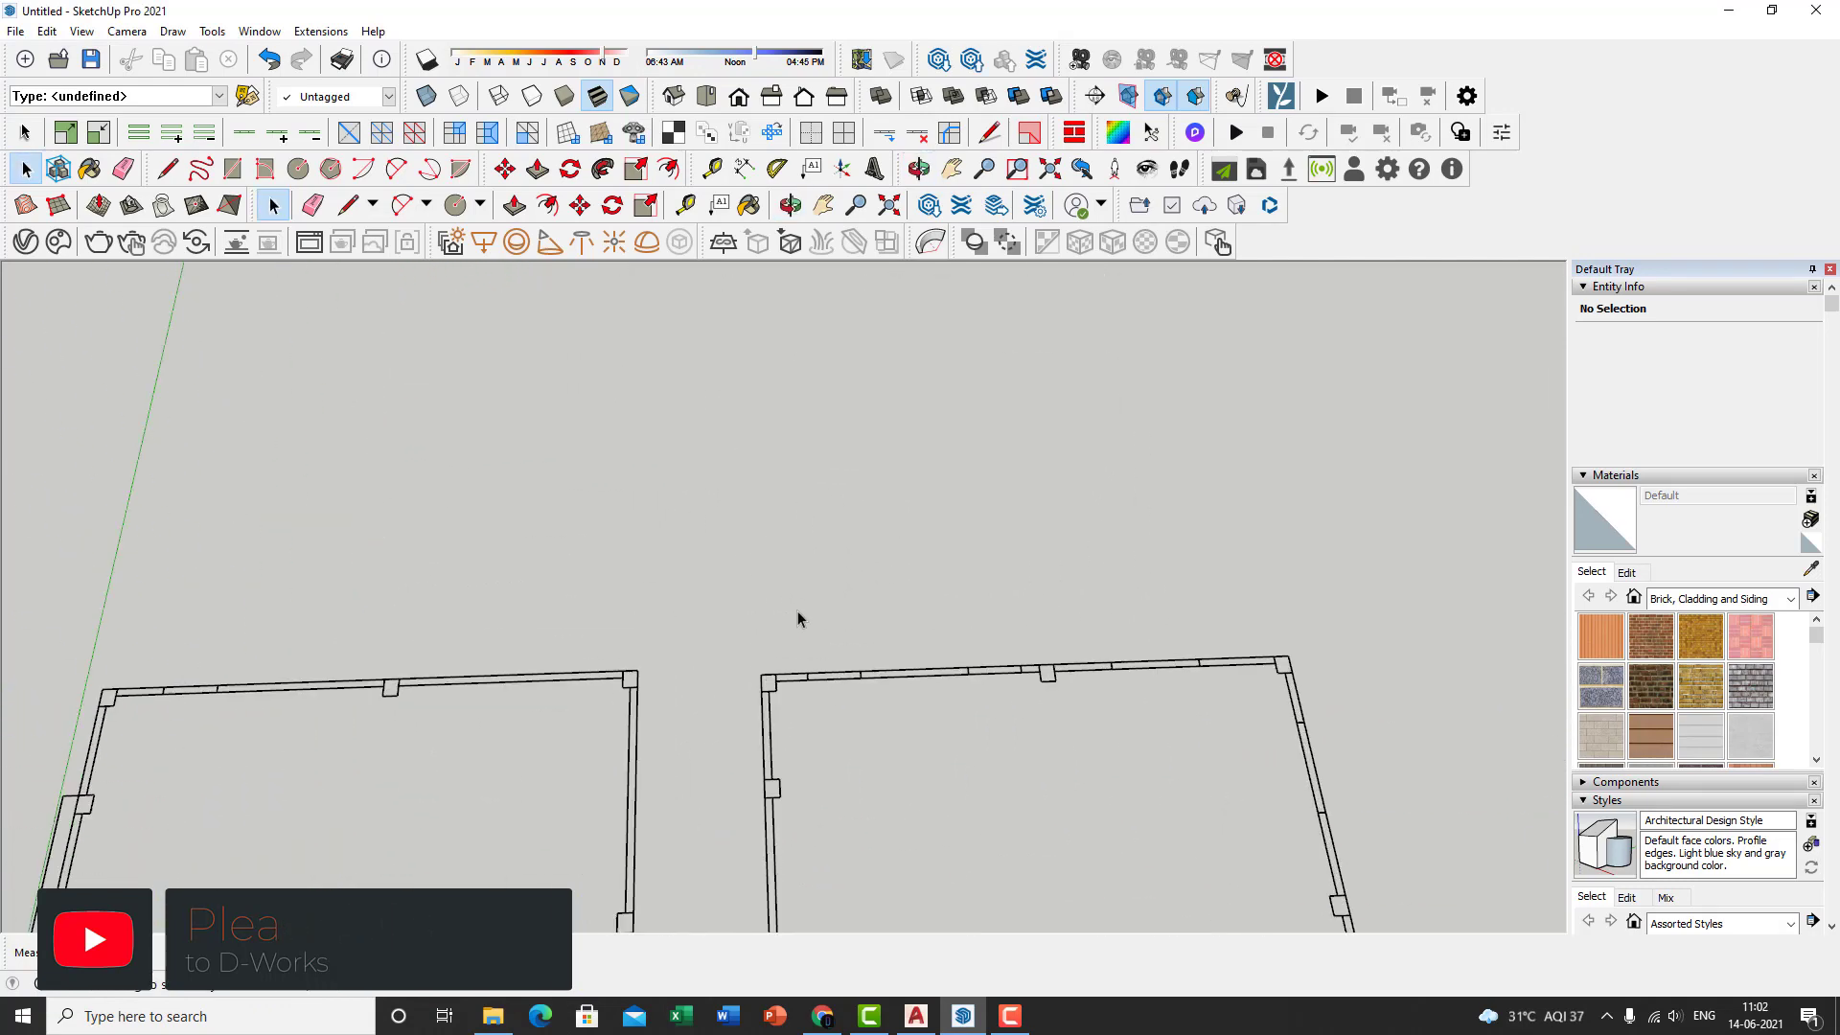
pyautogui.click(797, 619)
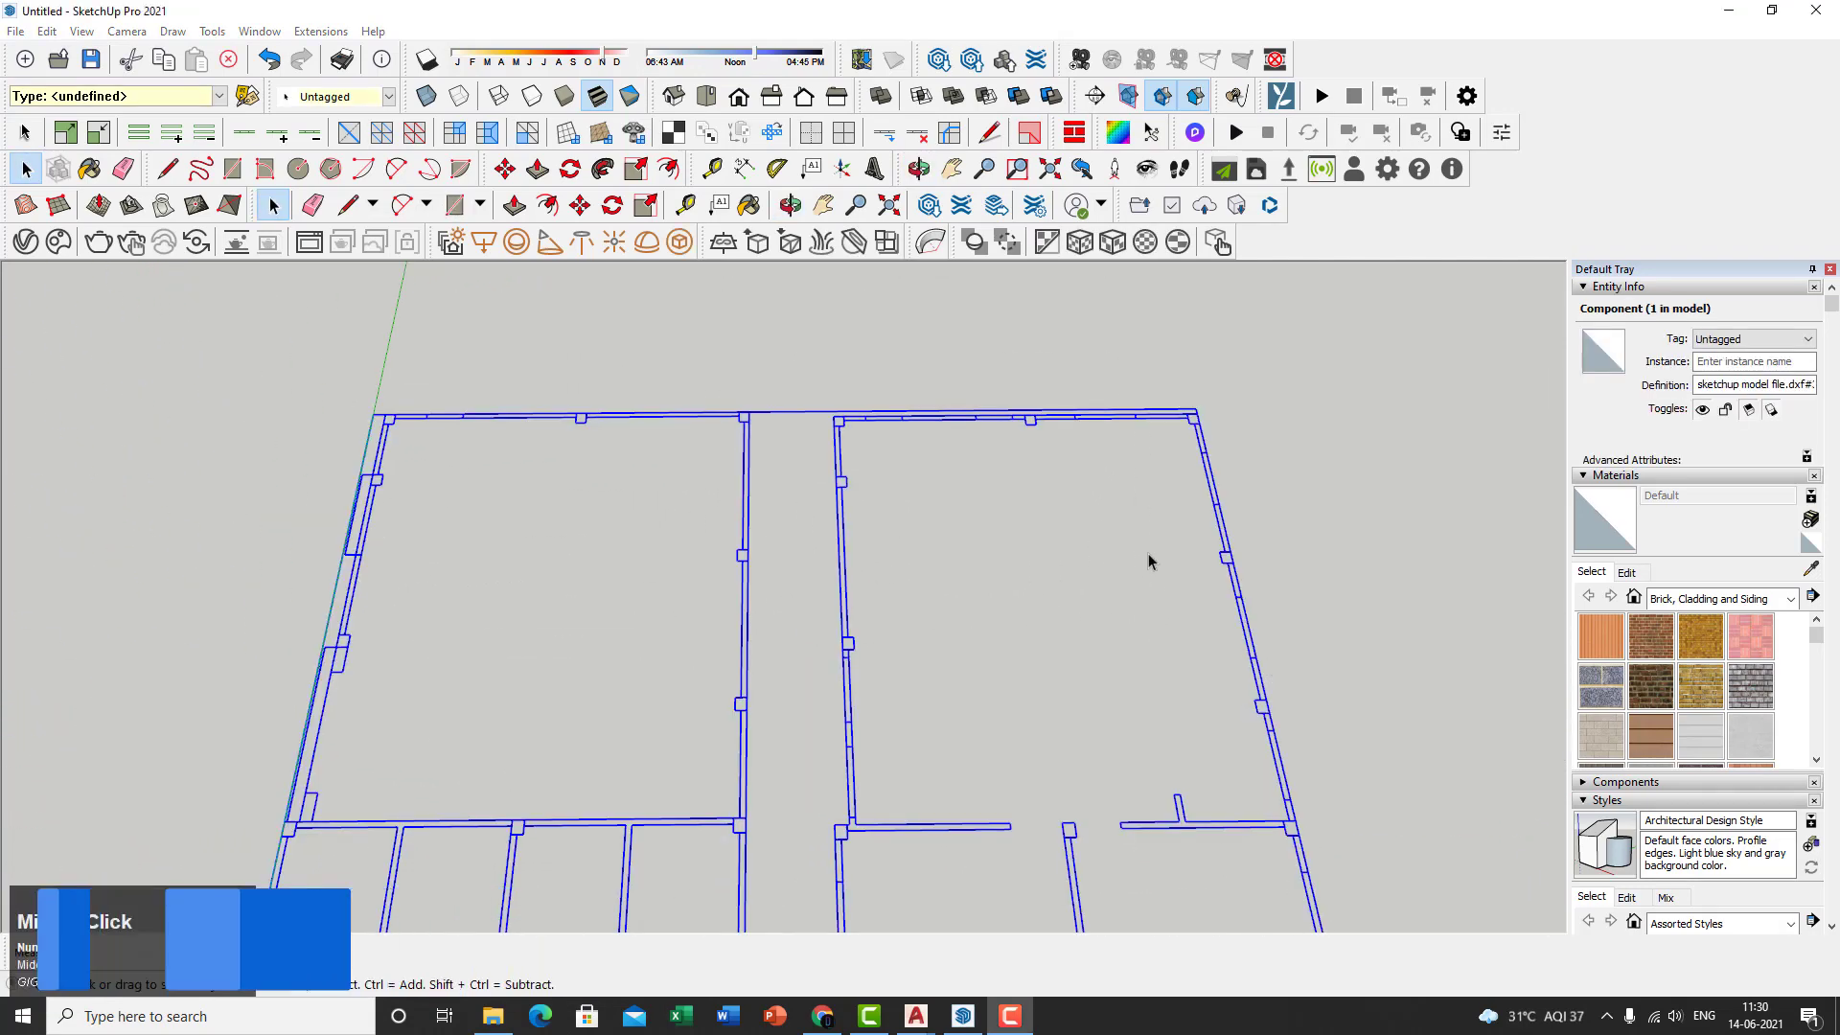
pyautogui.scroll(3)
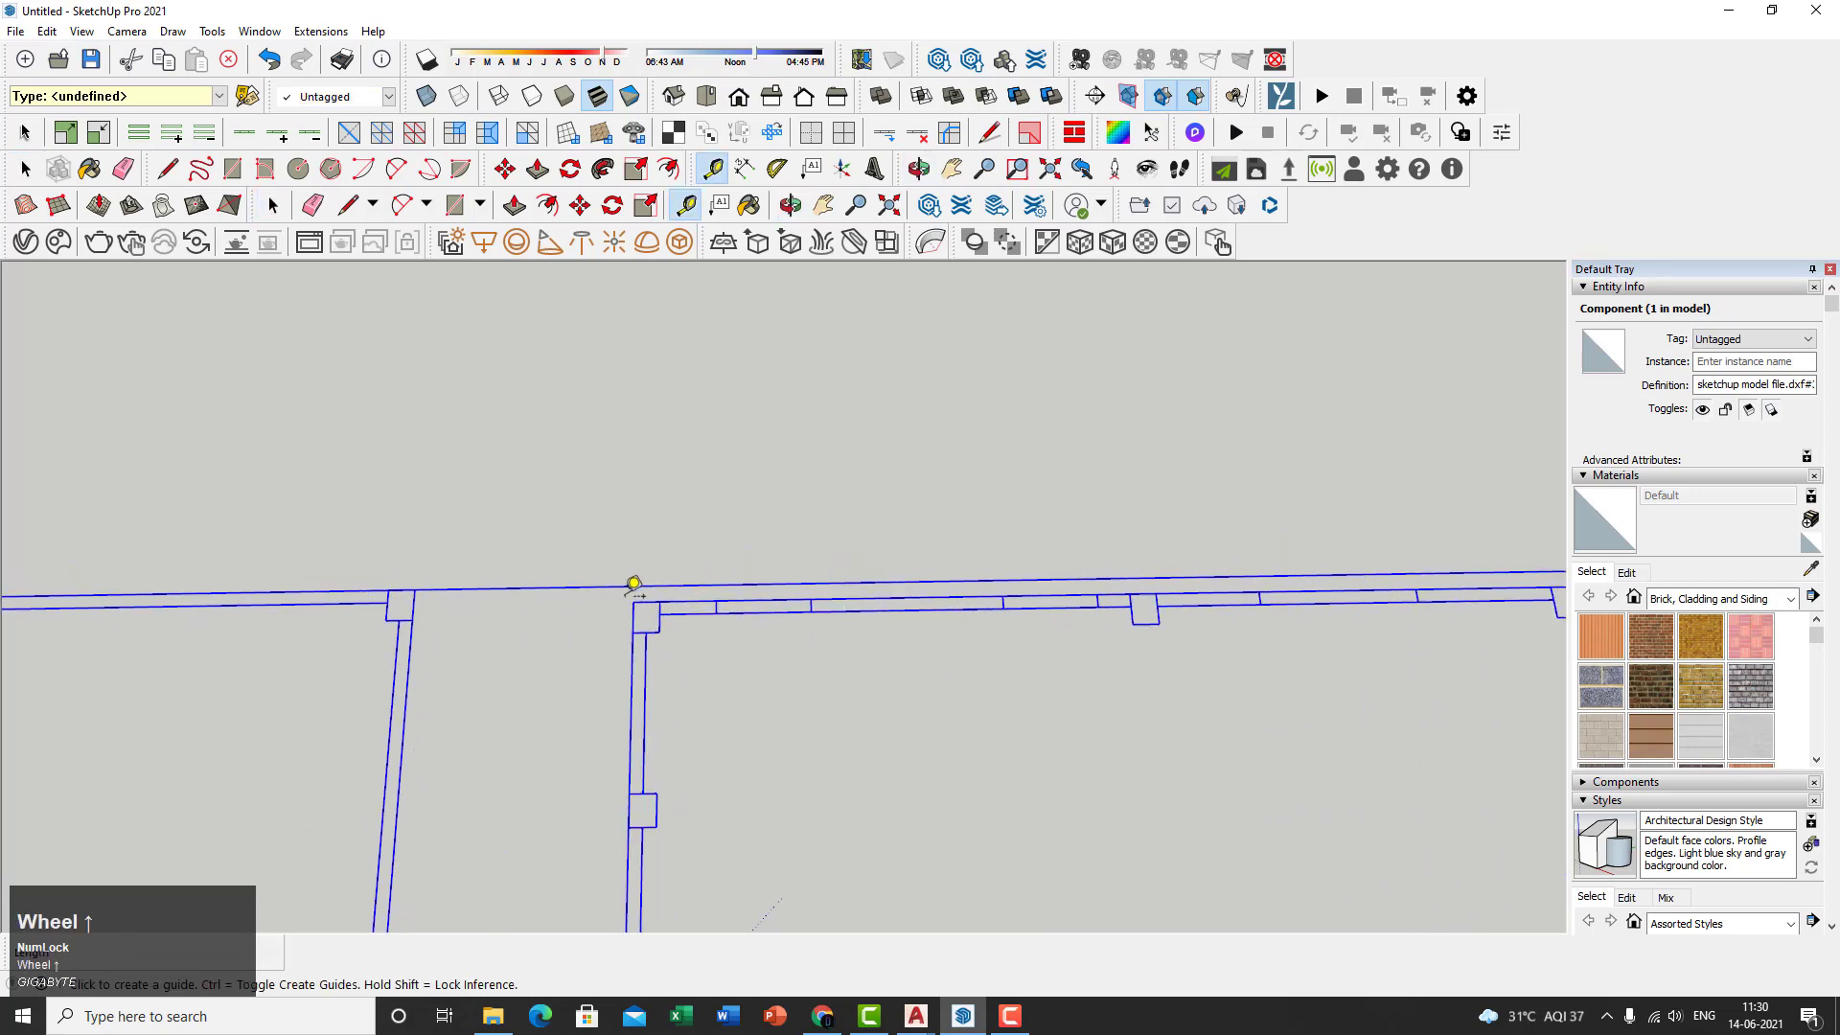
pyautogui.click(630, 602)
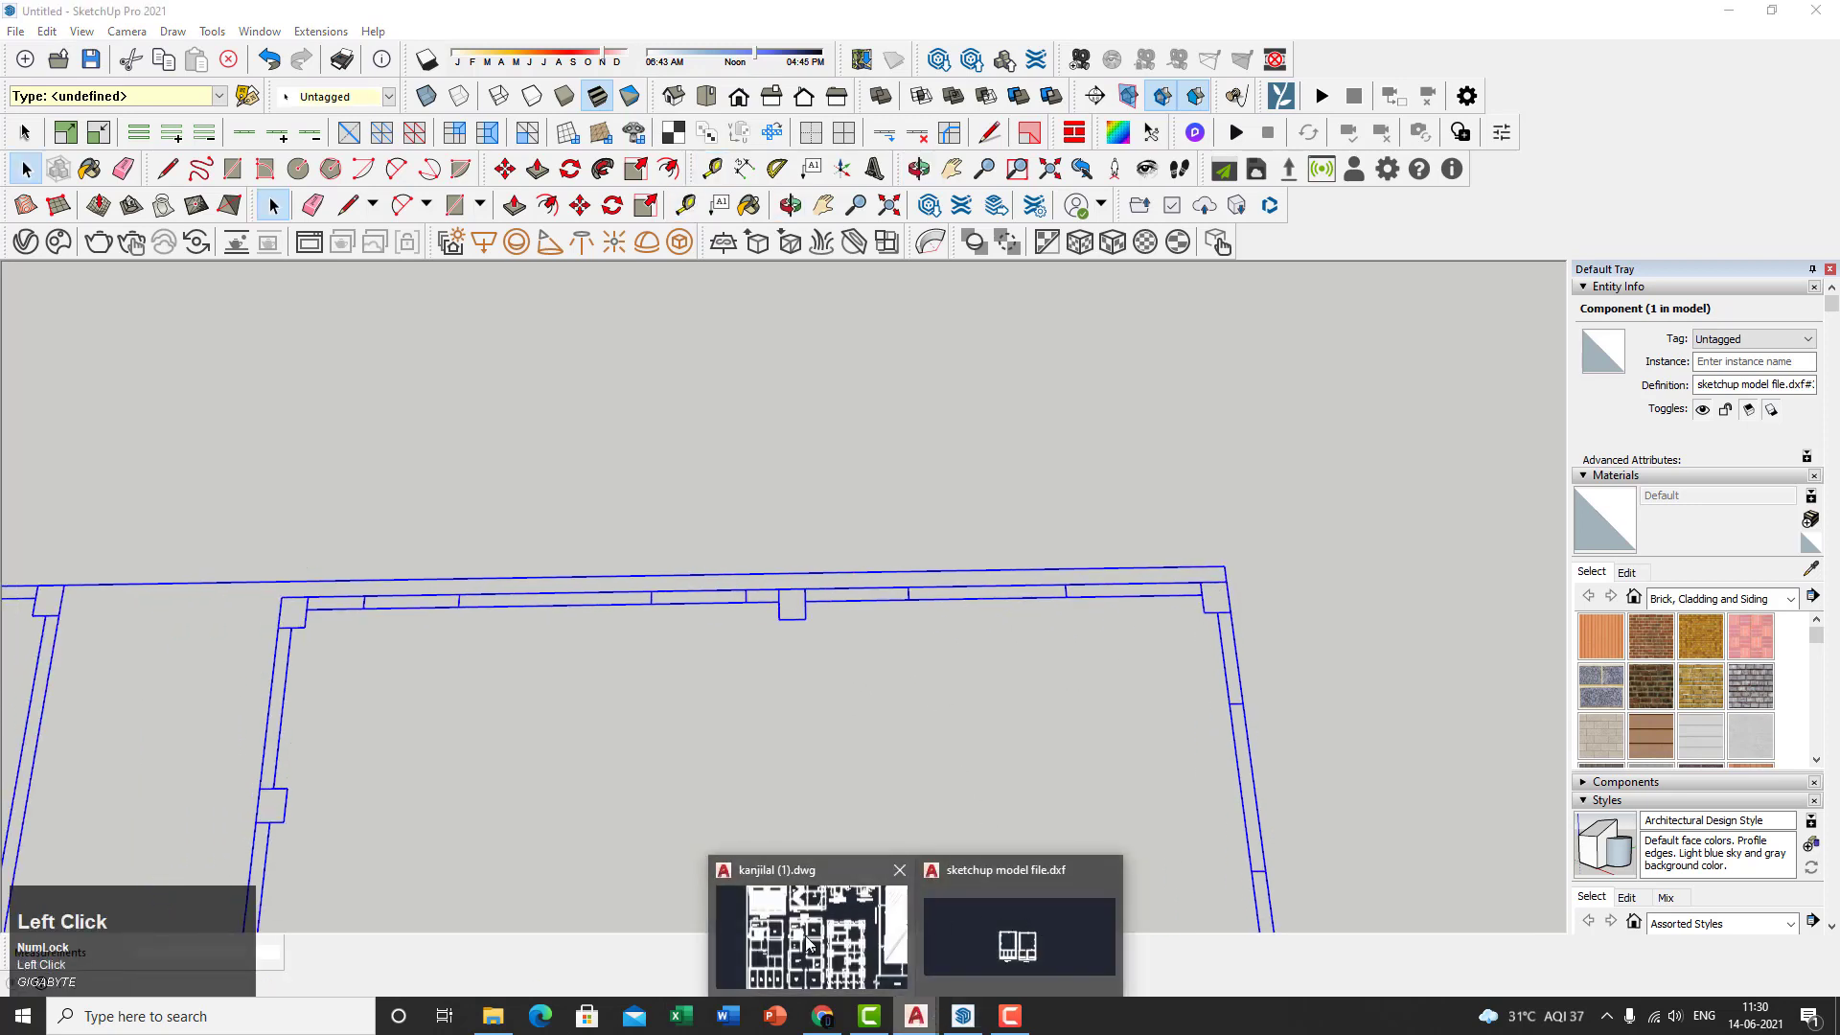
pyautogui.click(811, 935)
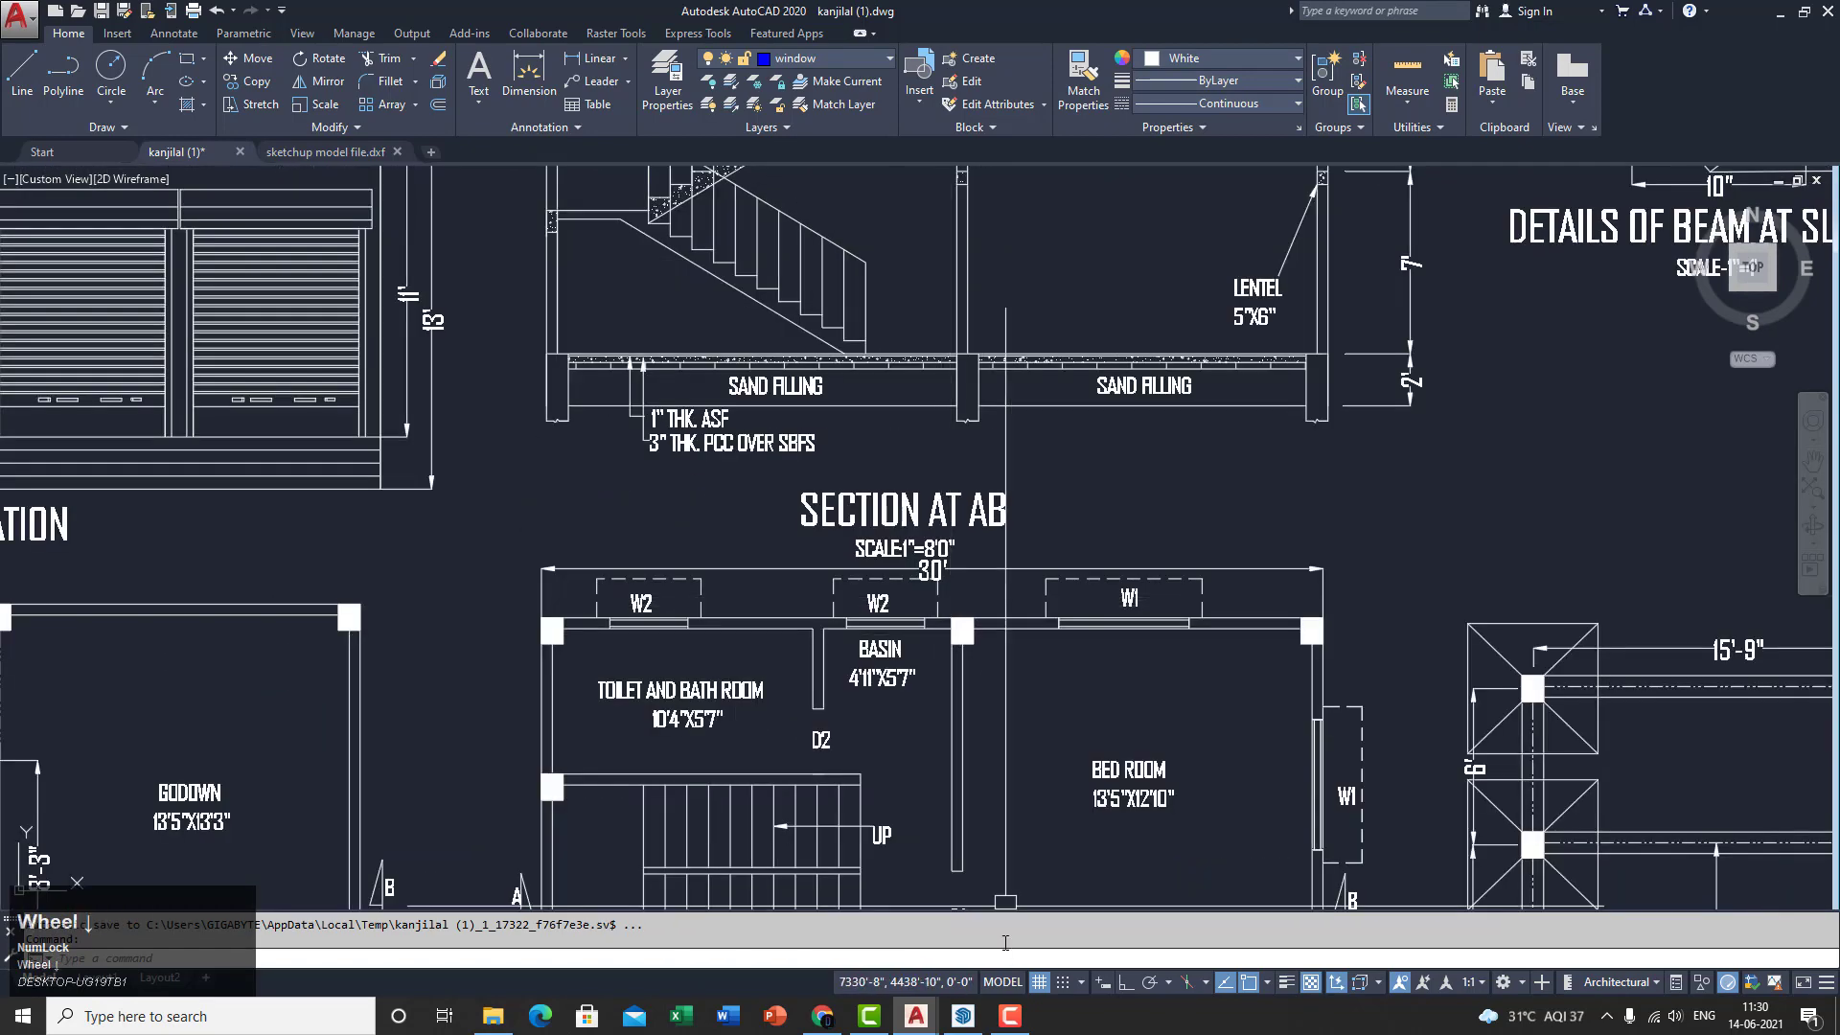
pyautogui.click(960, 1016)
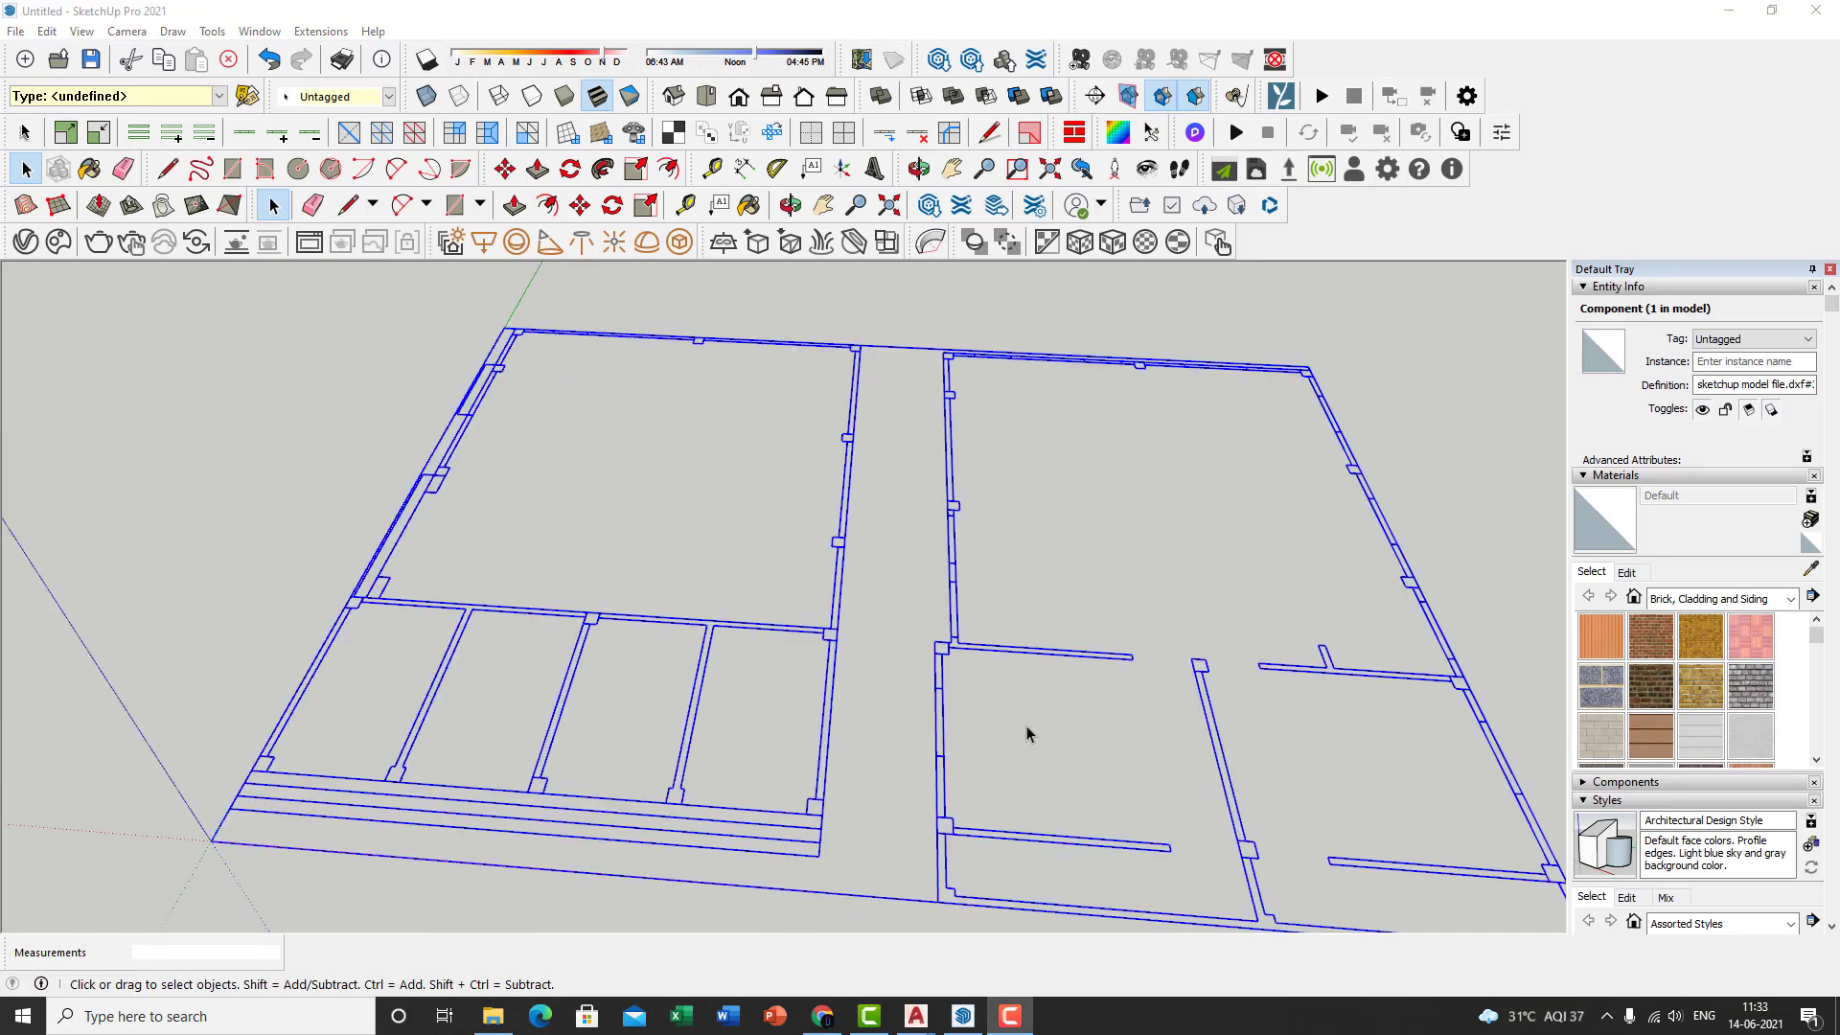
pyautogui.middleClick(1012, 765)
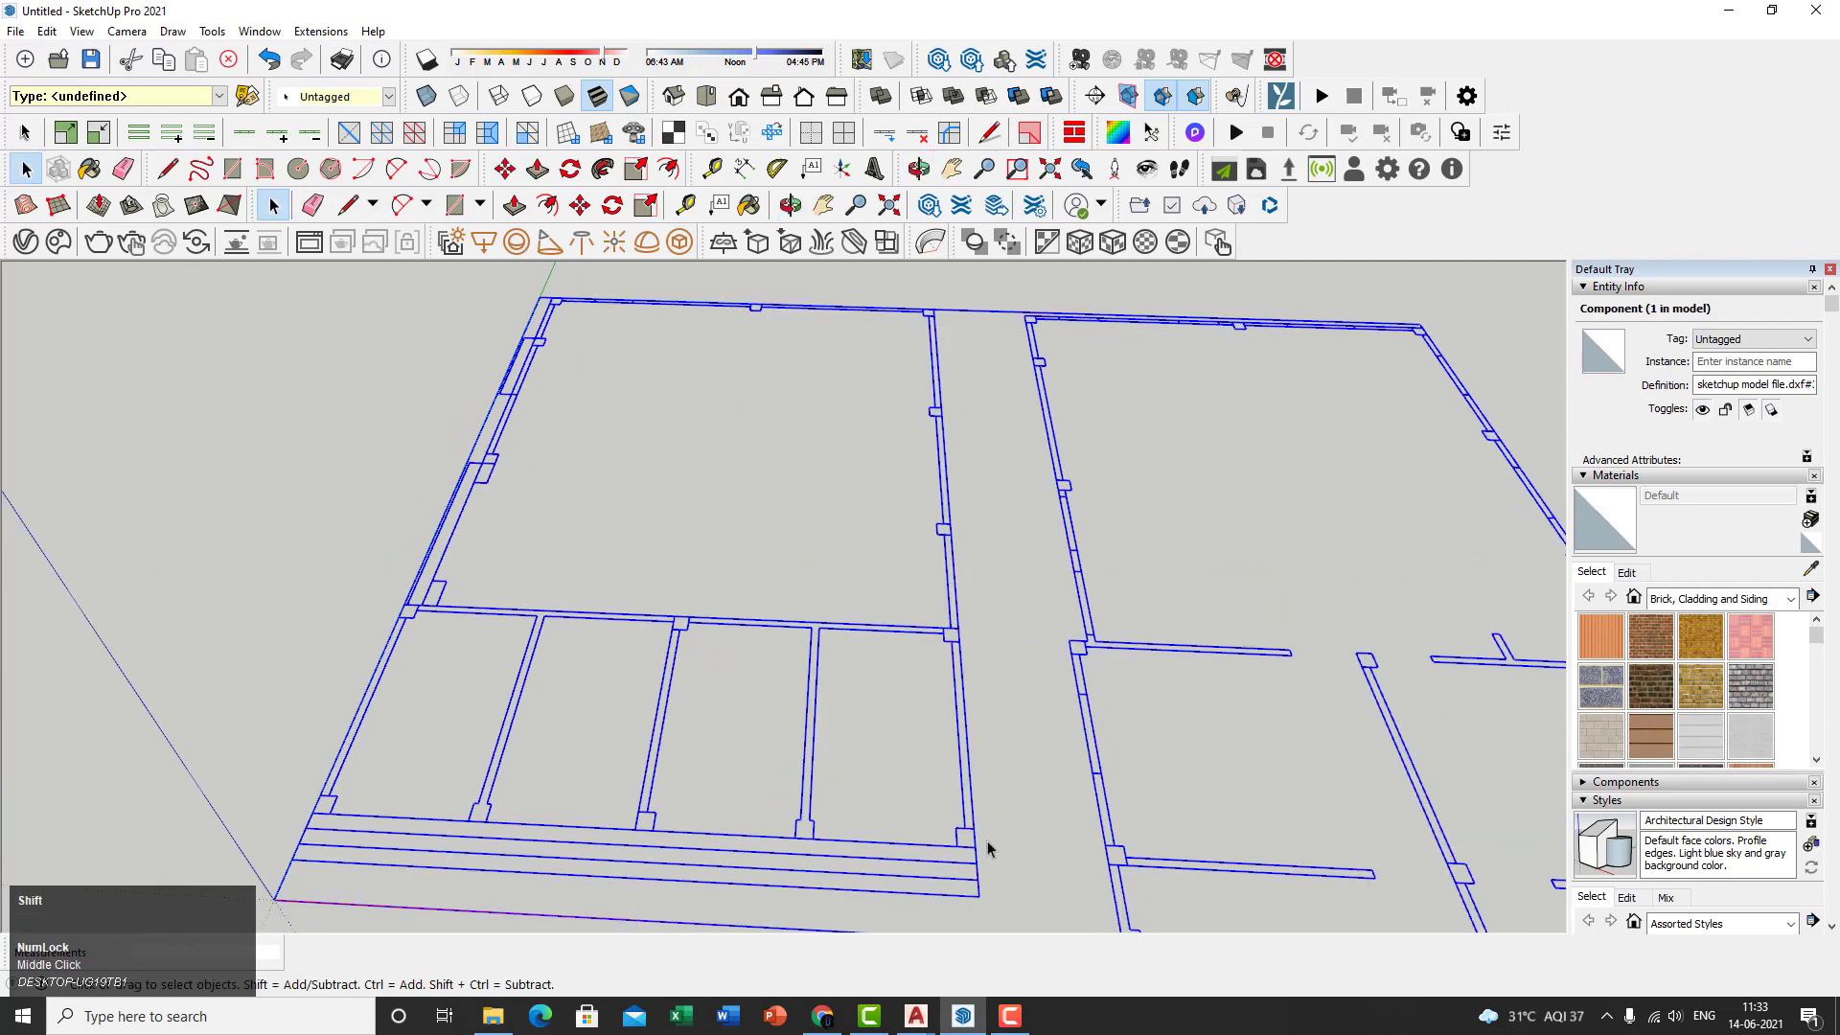
pyautogui.scroll(3)
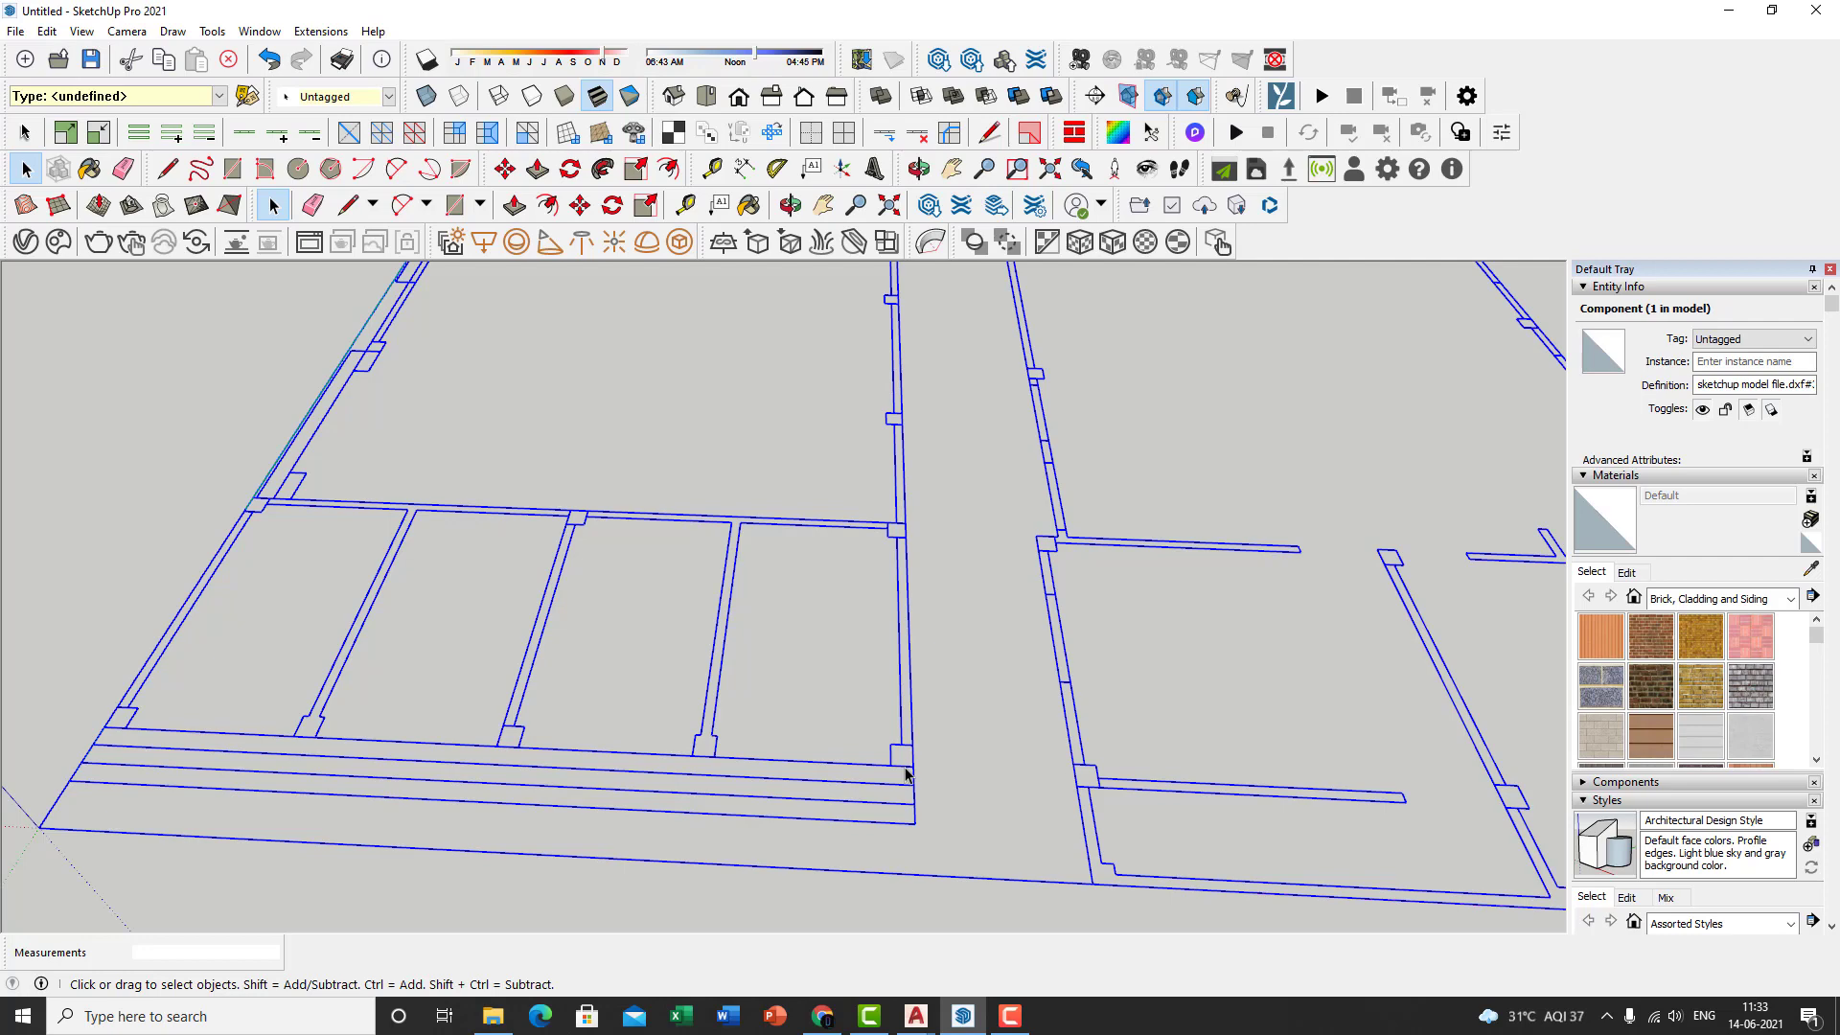
pyautogui.moveTo(926, 755)
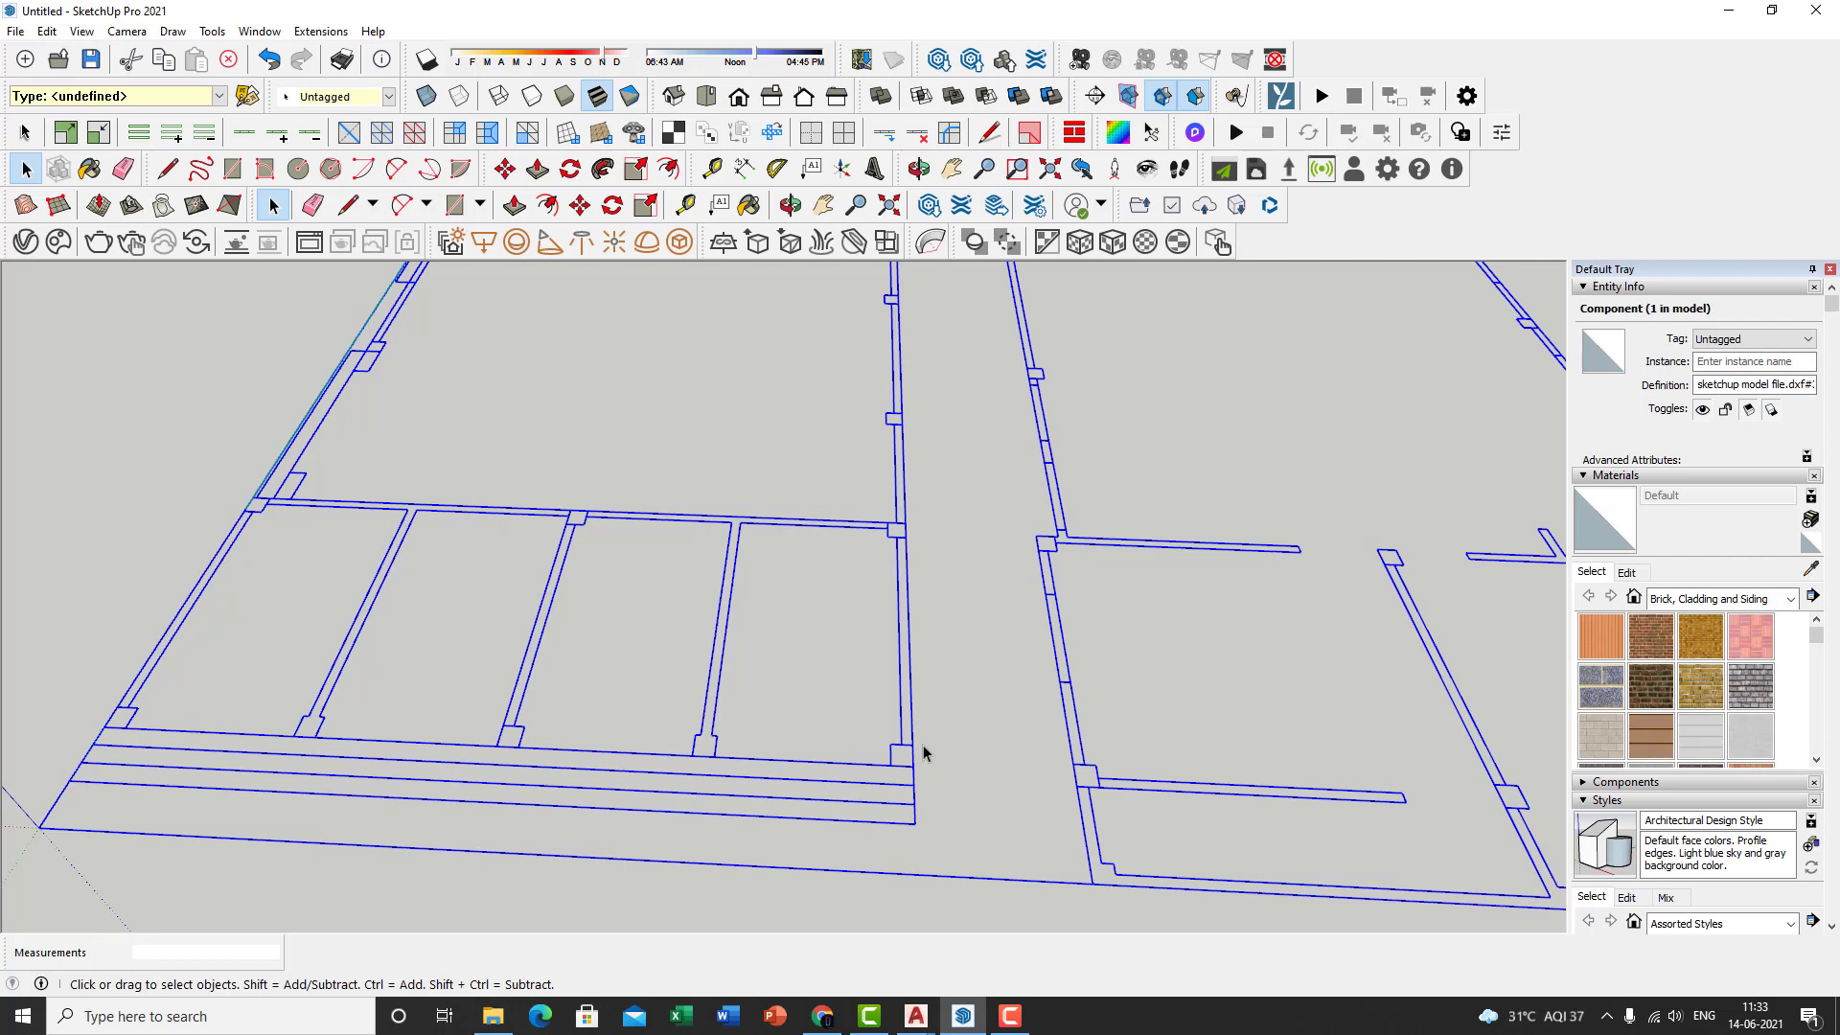
pyautogui.rightClick(924, 753)
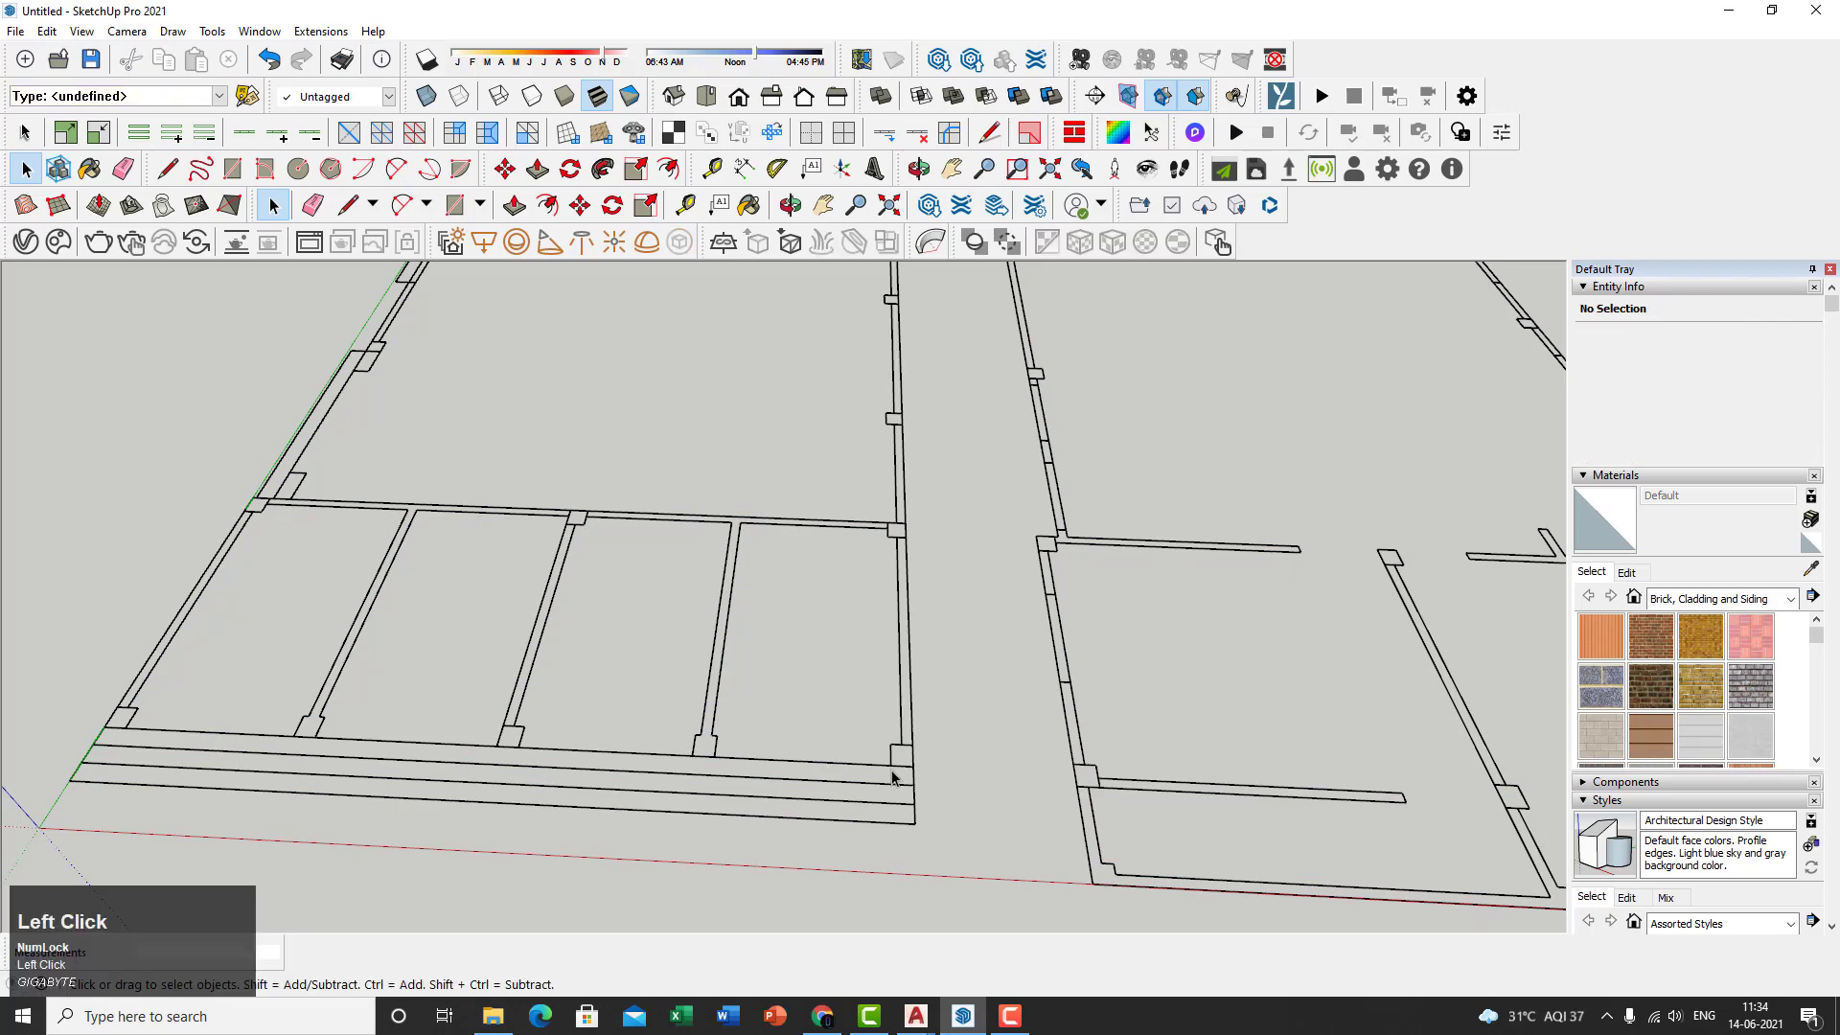
# Zoom and reposition the view over the left ground-floor block's wall outlines for tracing rectangles.
pyautogui.scroll(-3)
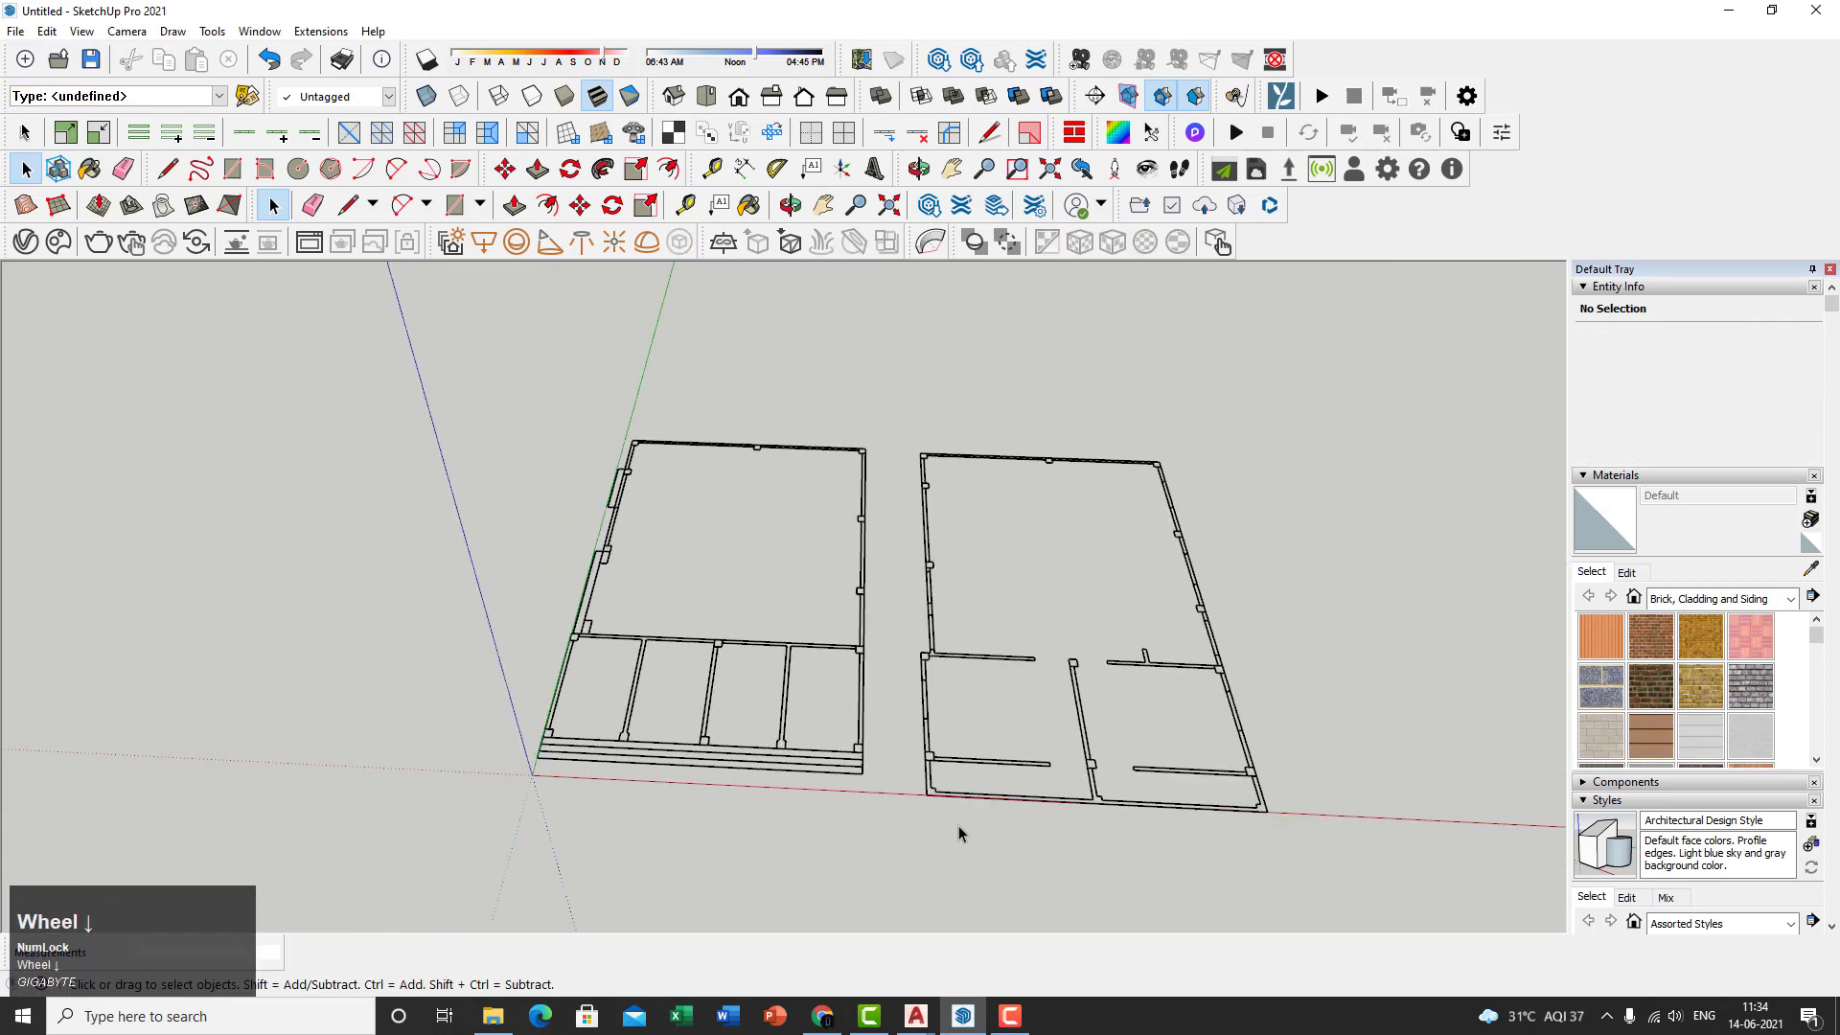
pyautogui.scroll(3)
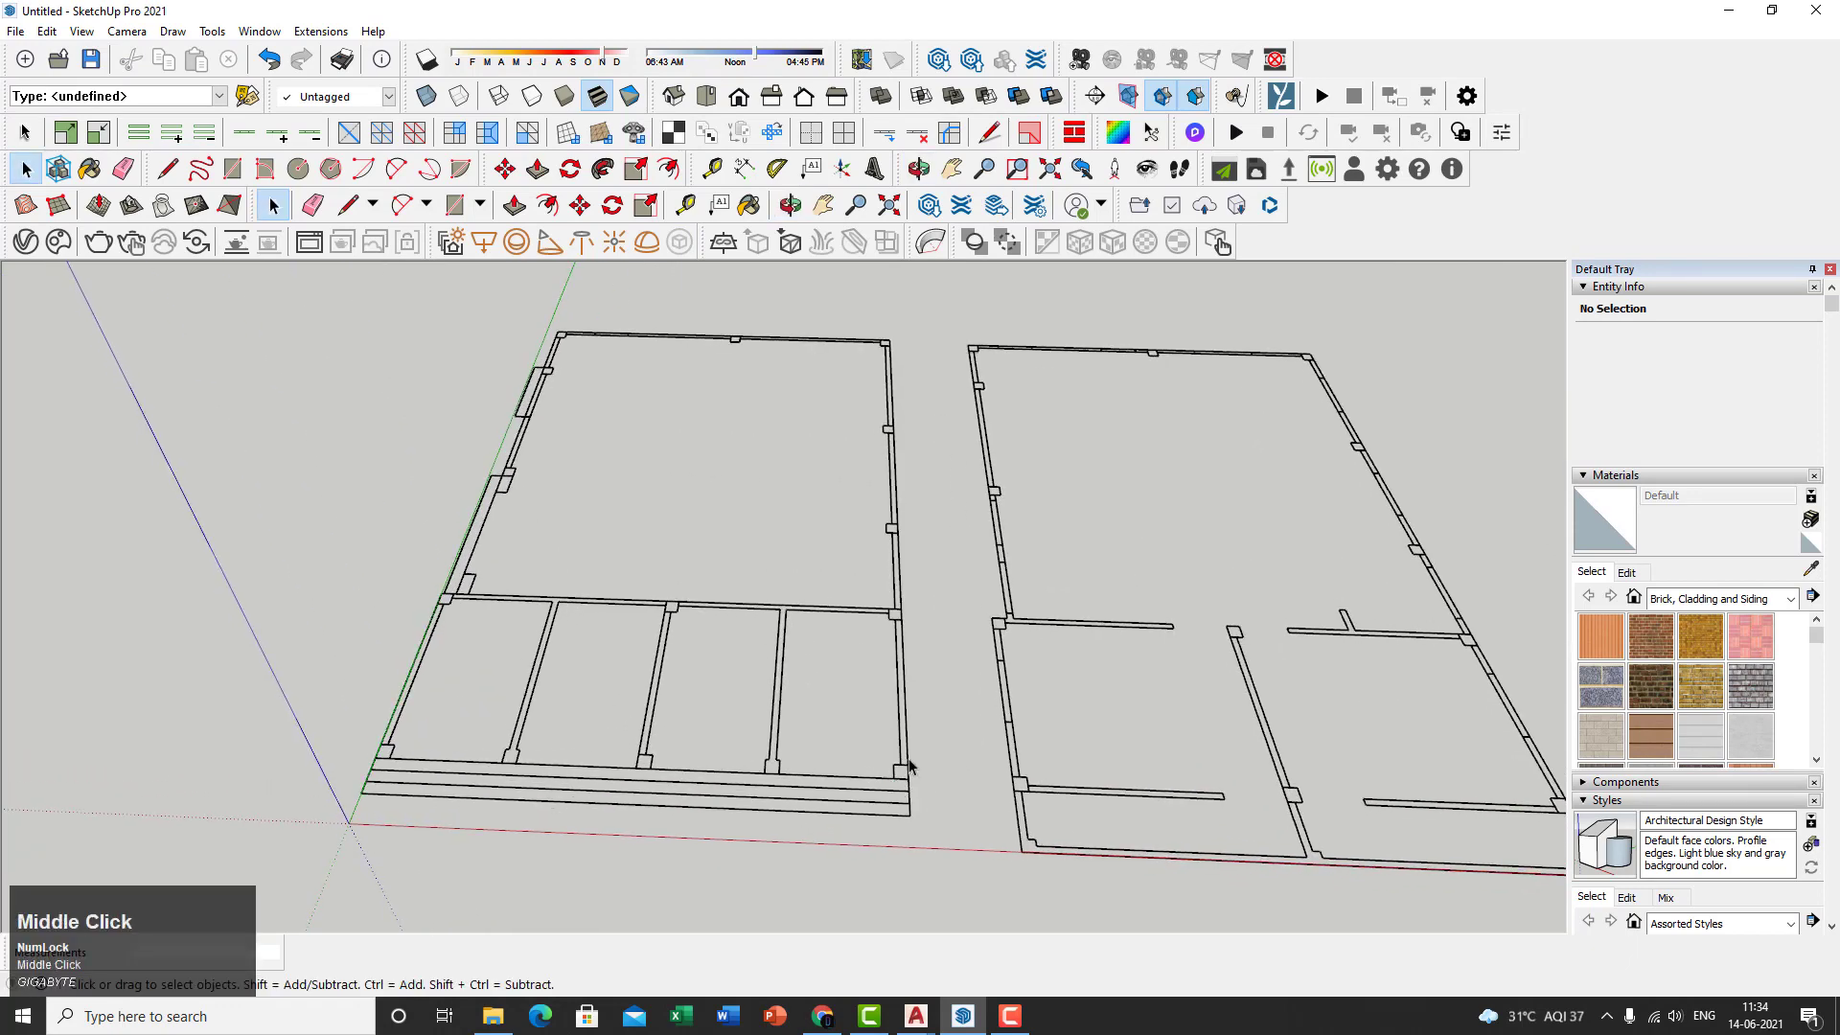
pyautogui.scroll(3)
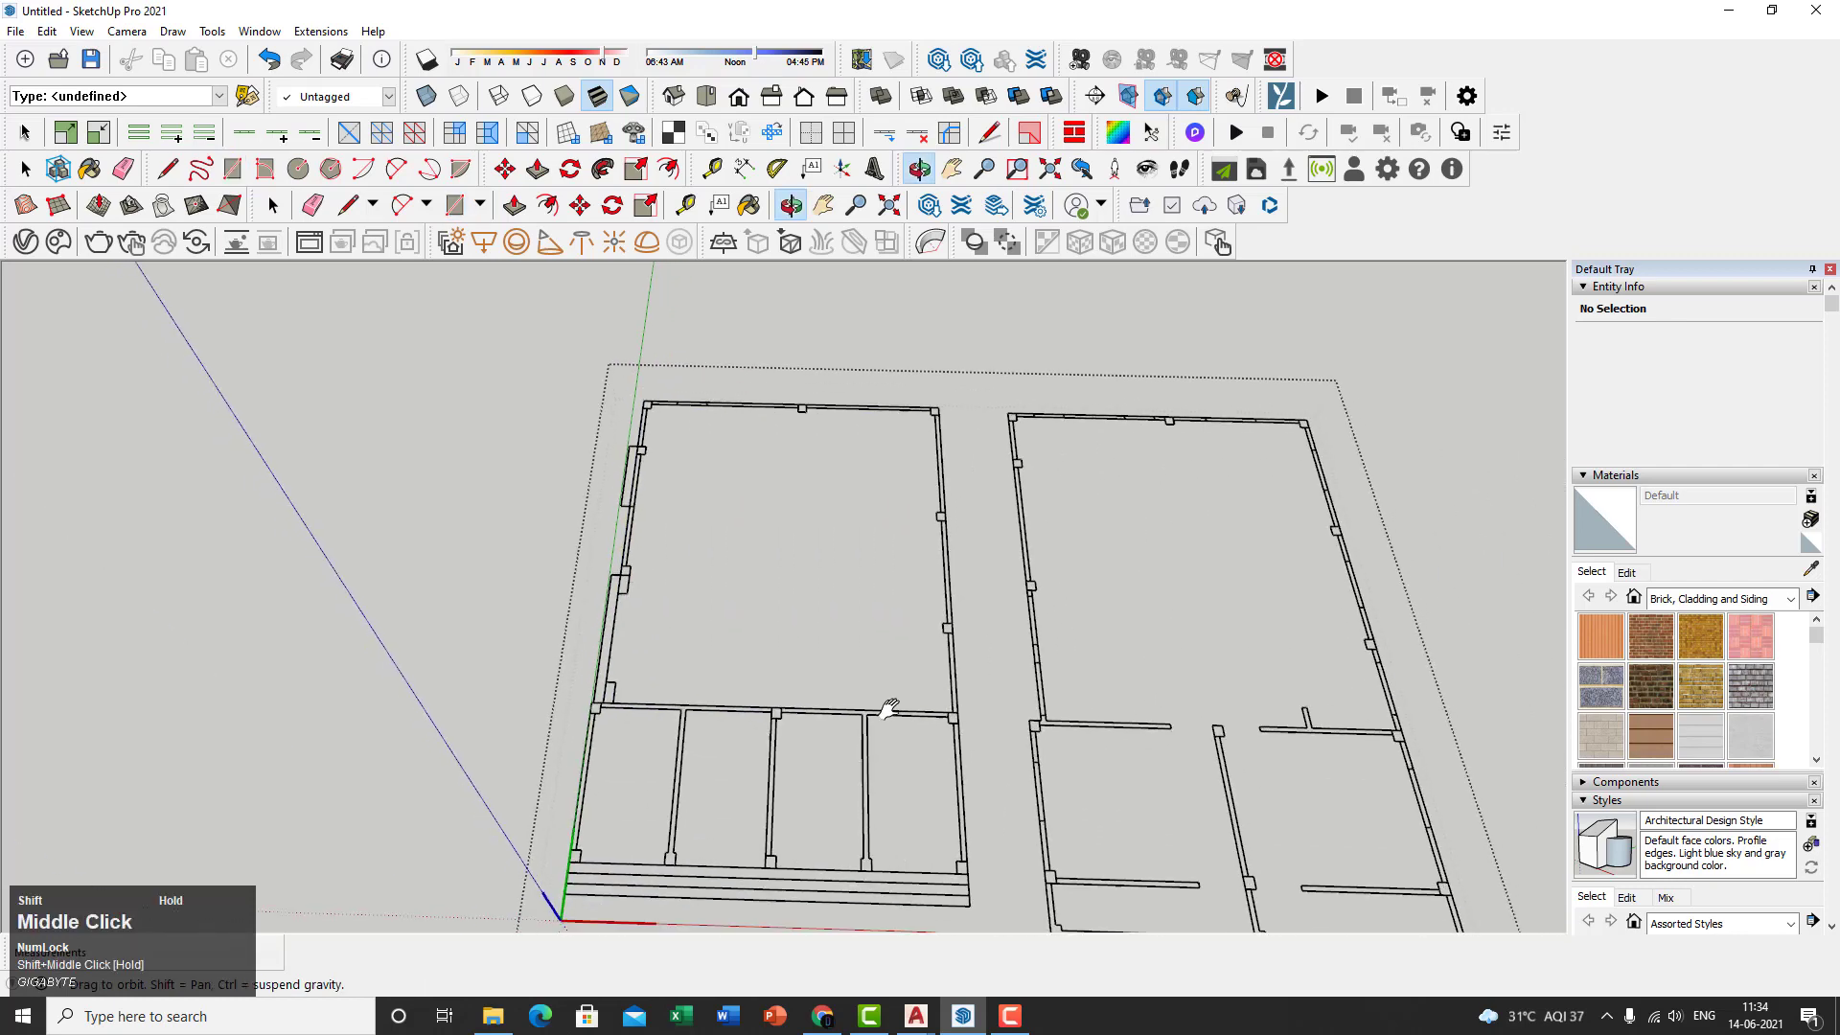
pyautogui.scroll(3)
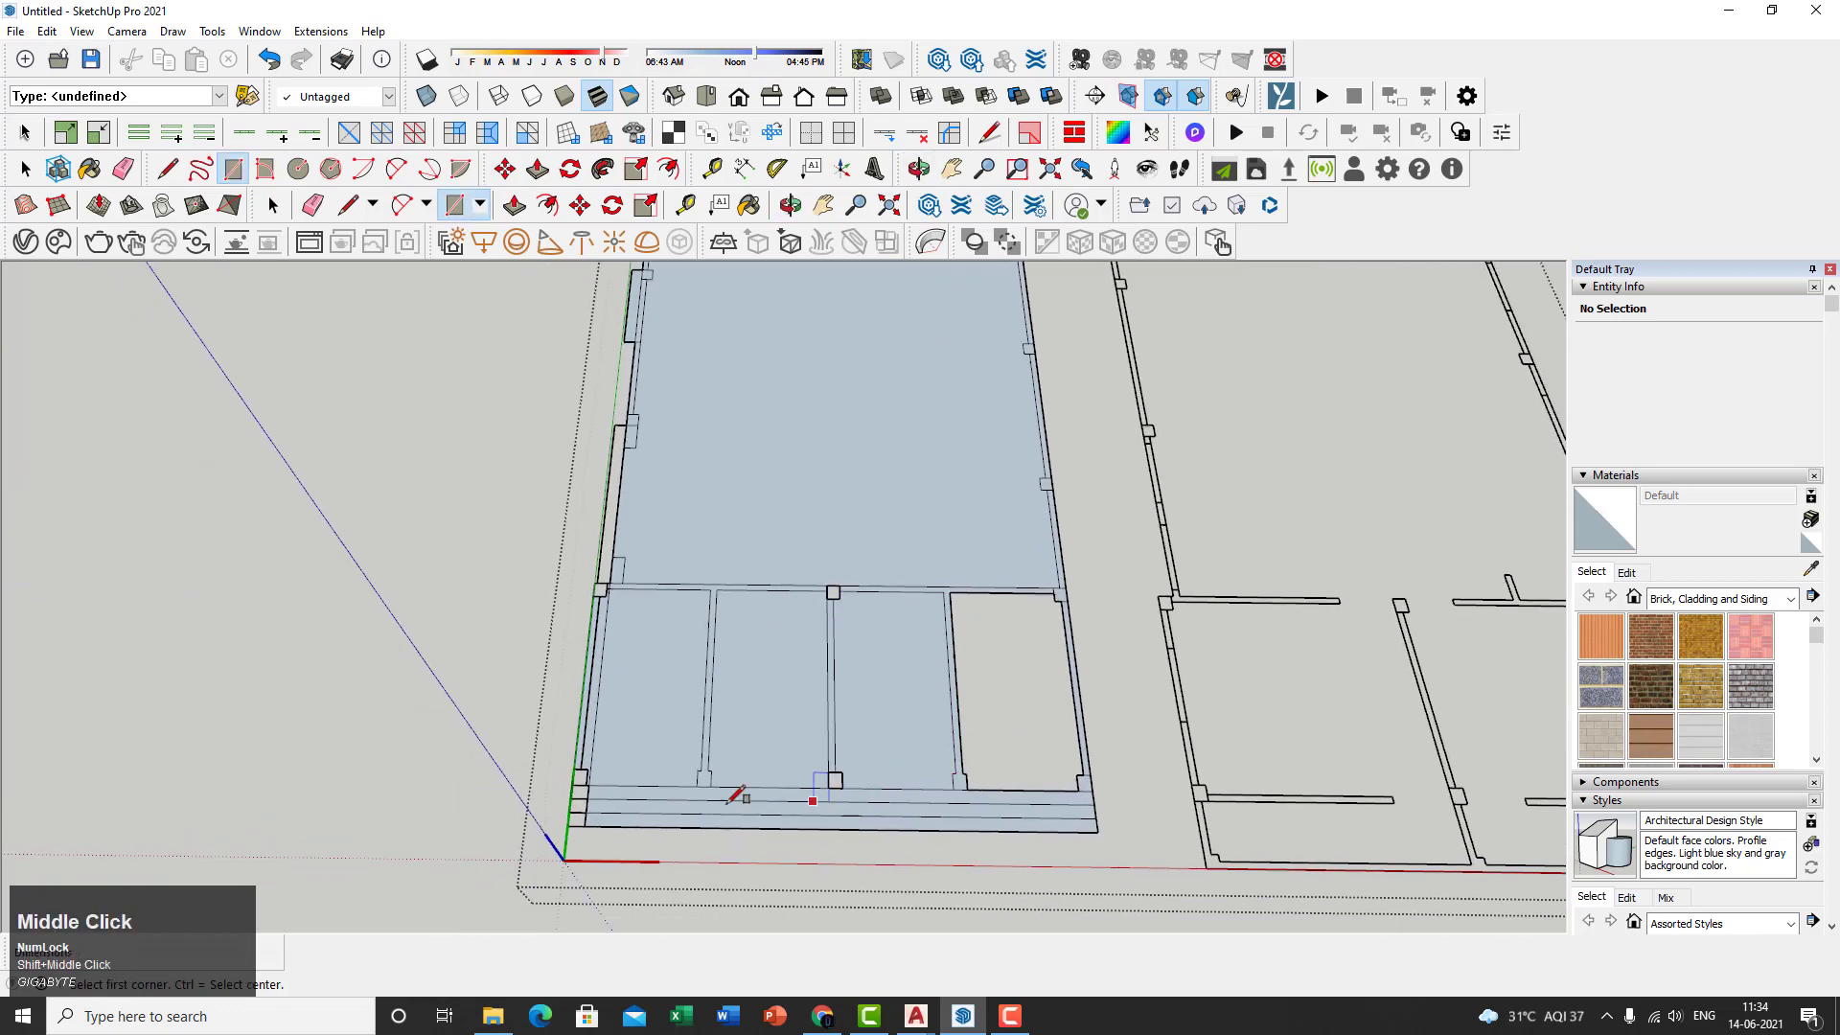
# Draw rectangle faces starting at the bottom-left wall corner and over a column square.
pyautogui.scroll(3)
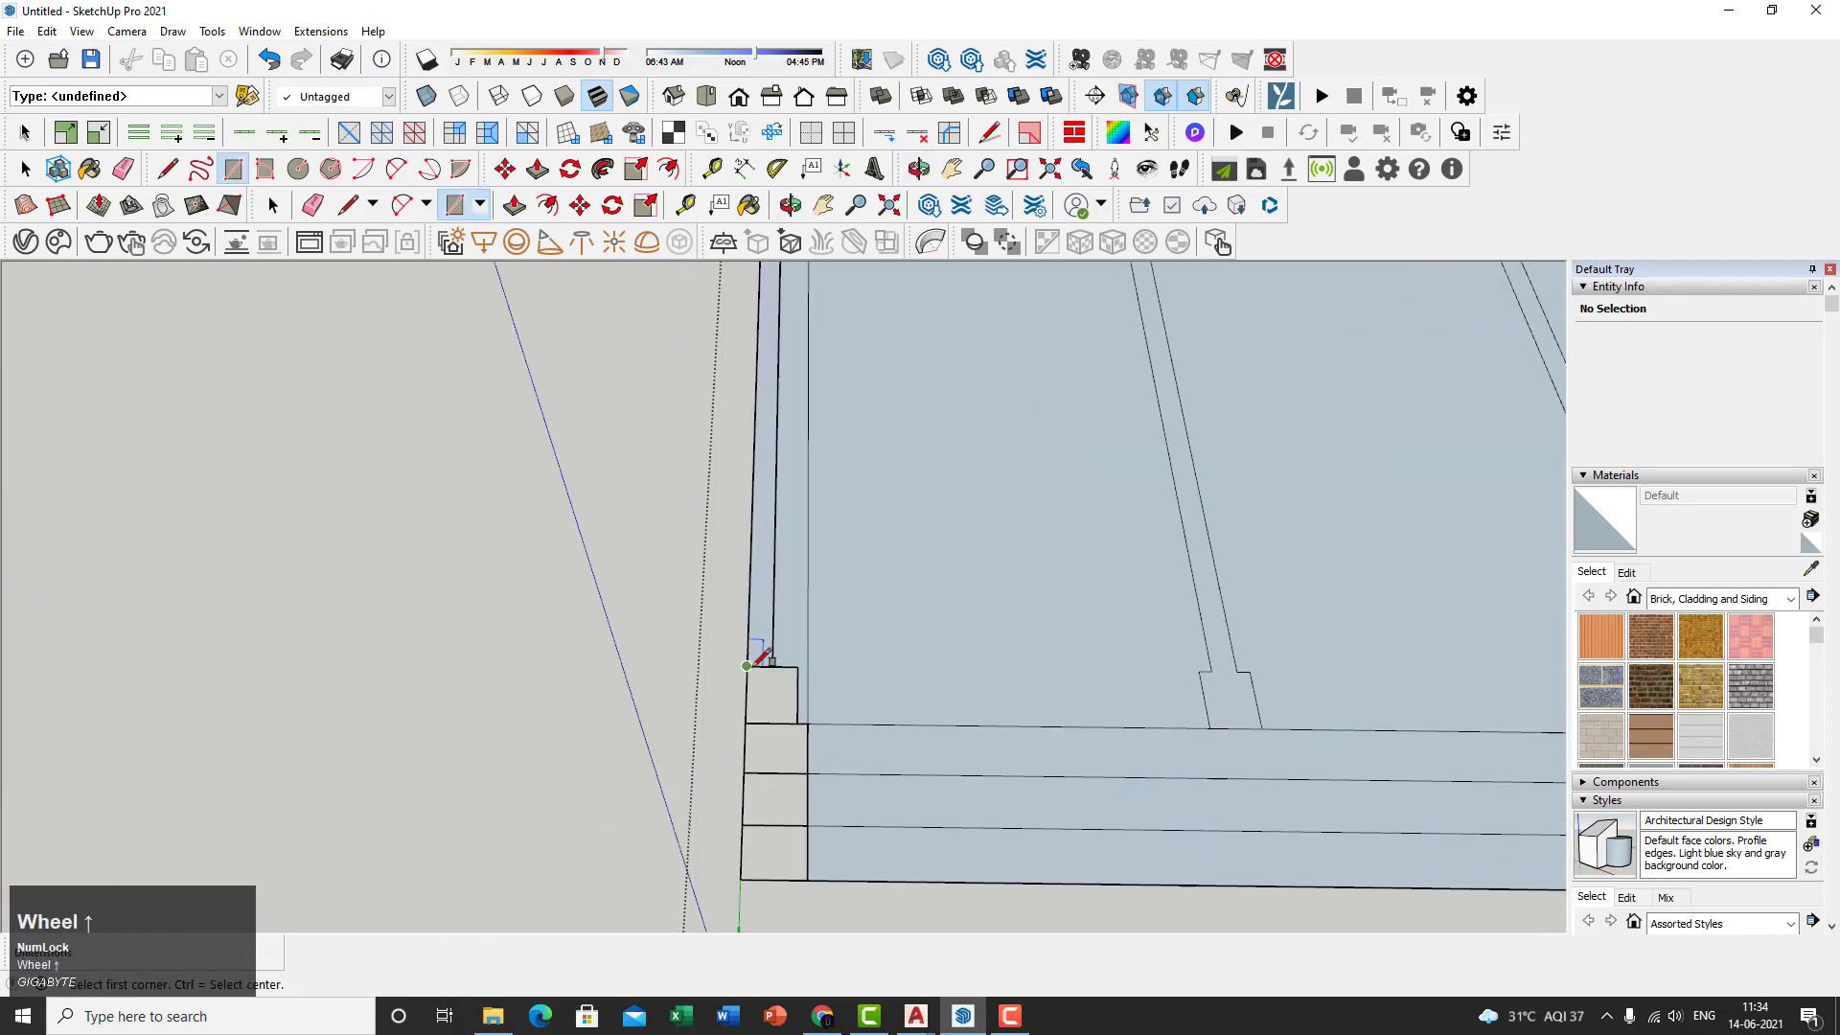
pyautogui.click(746, 665)
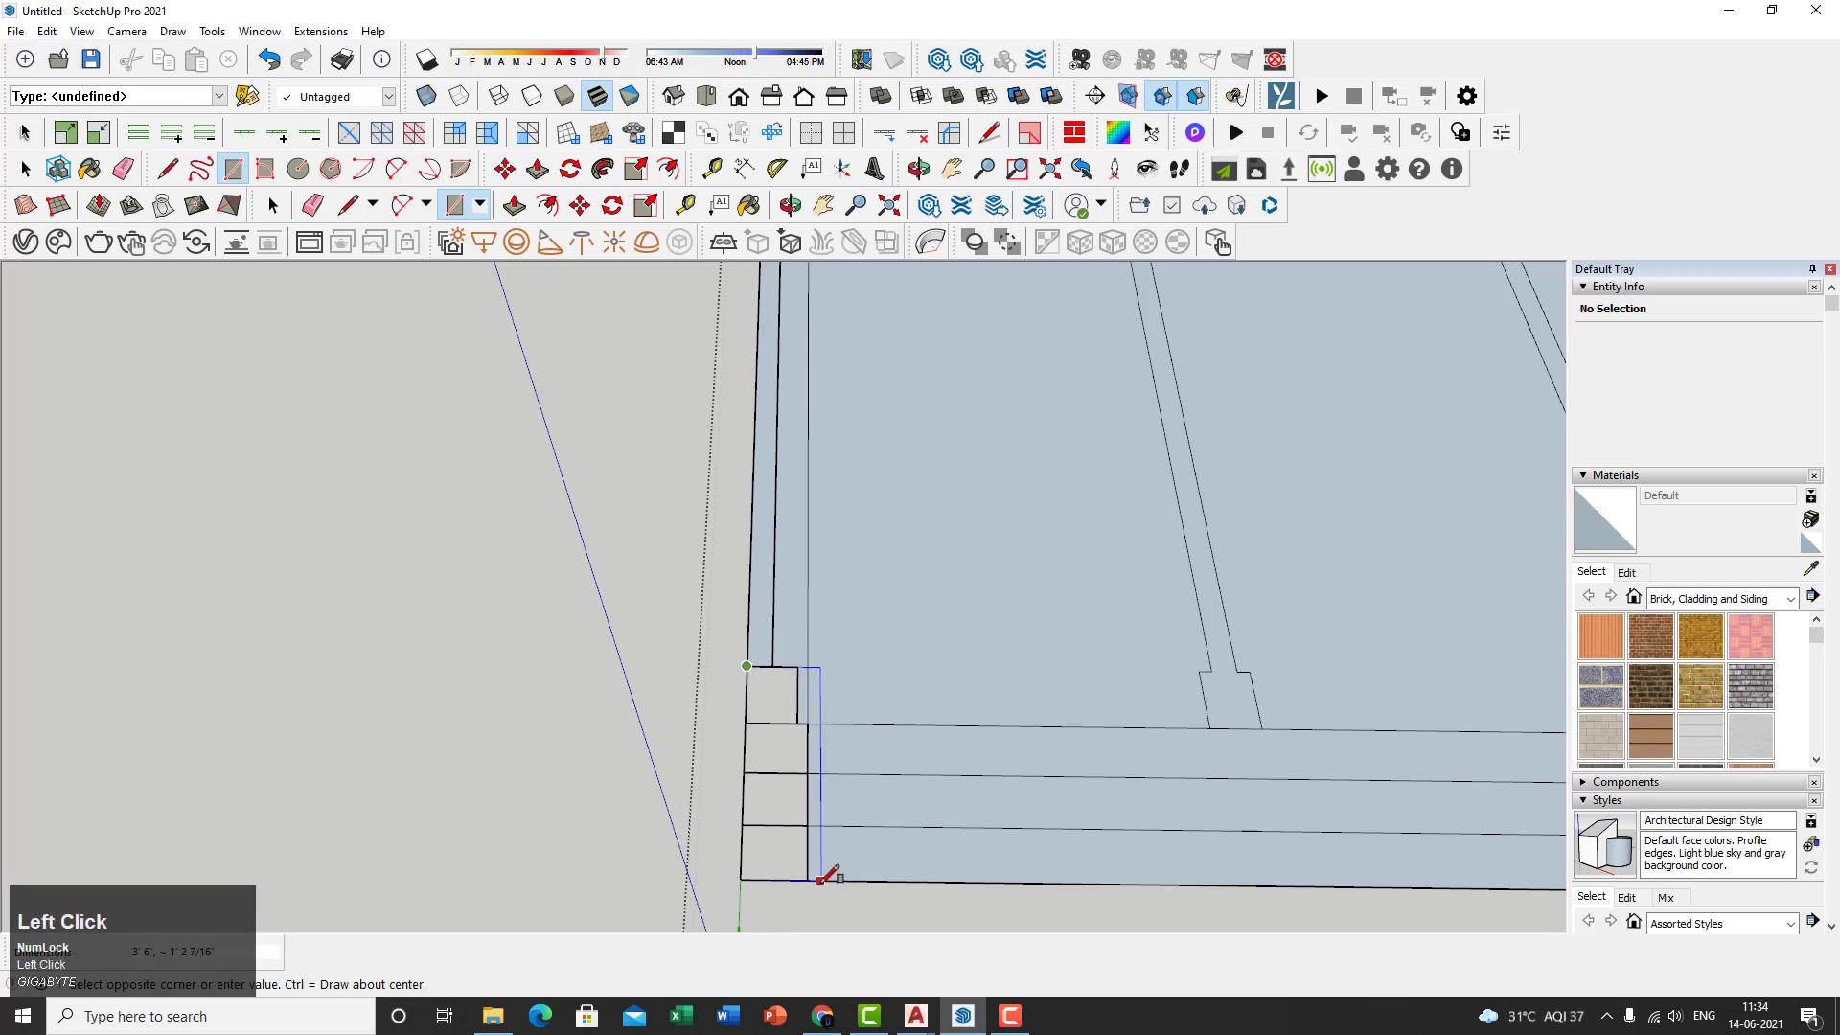
pyautogui.scroll(3)
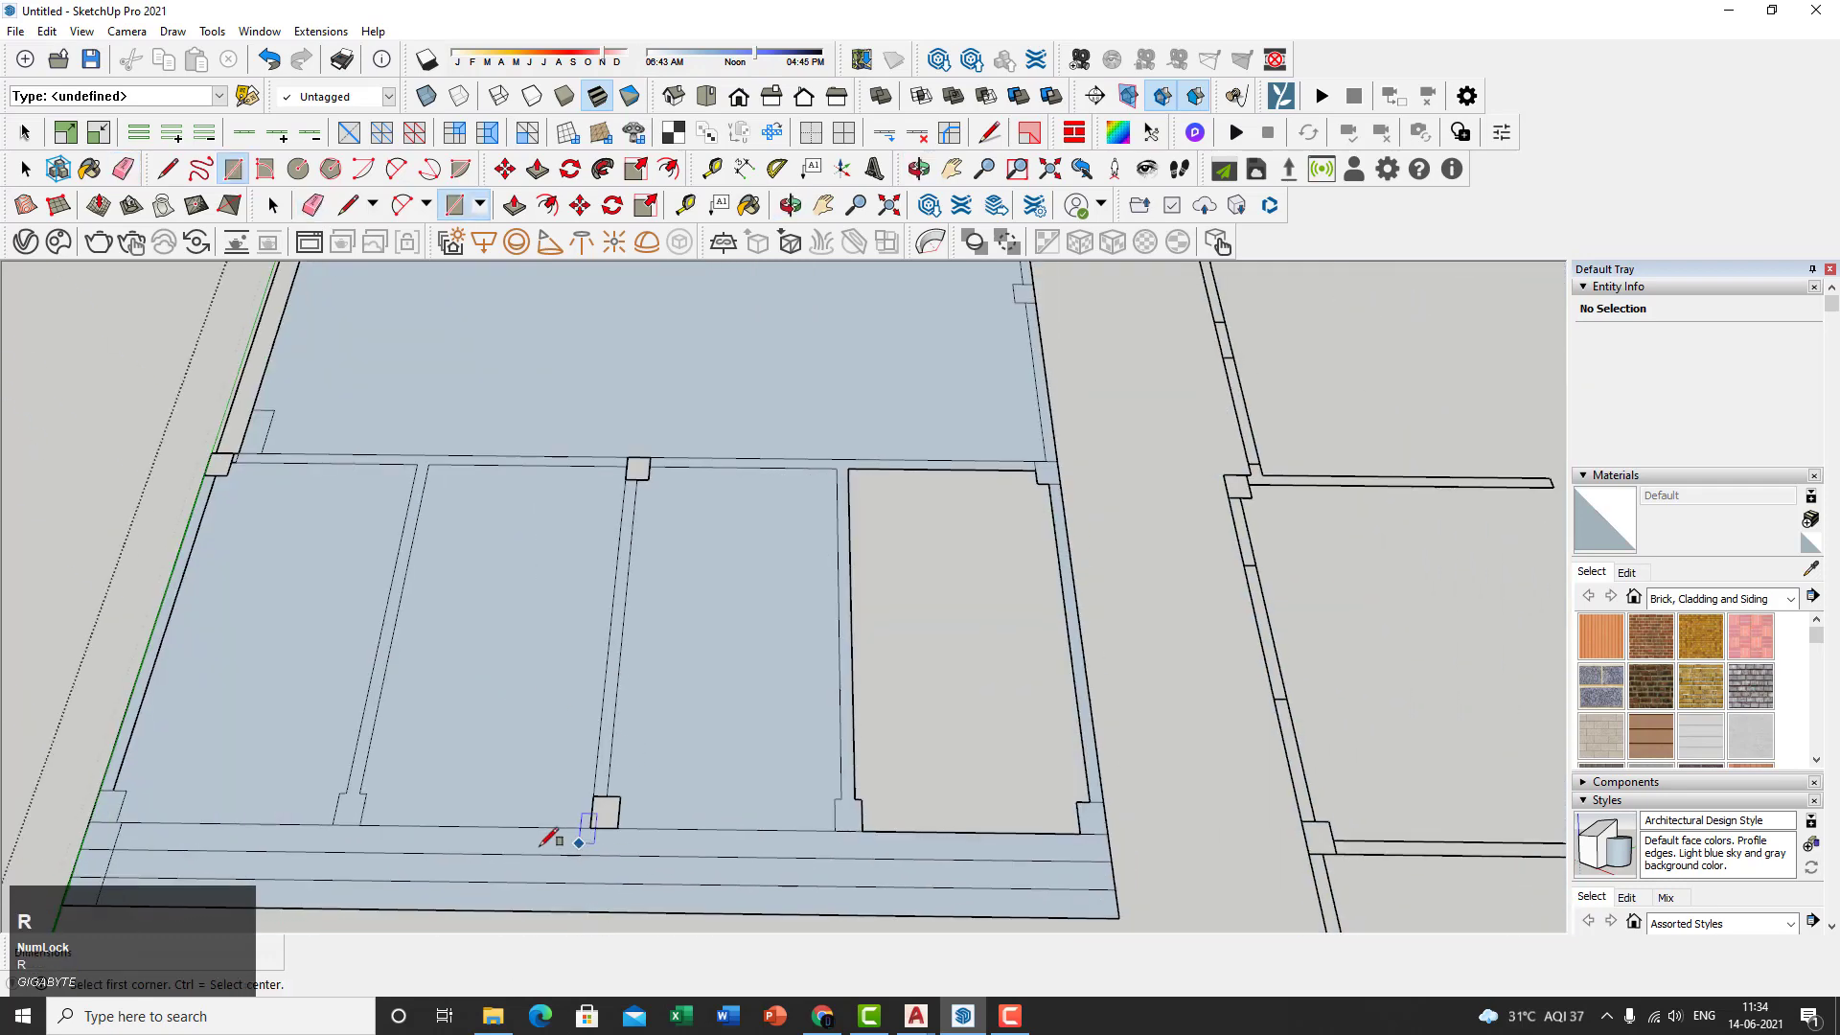
pyautogui.click(577, 843)
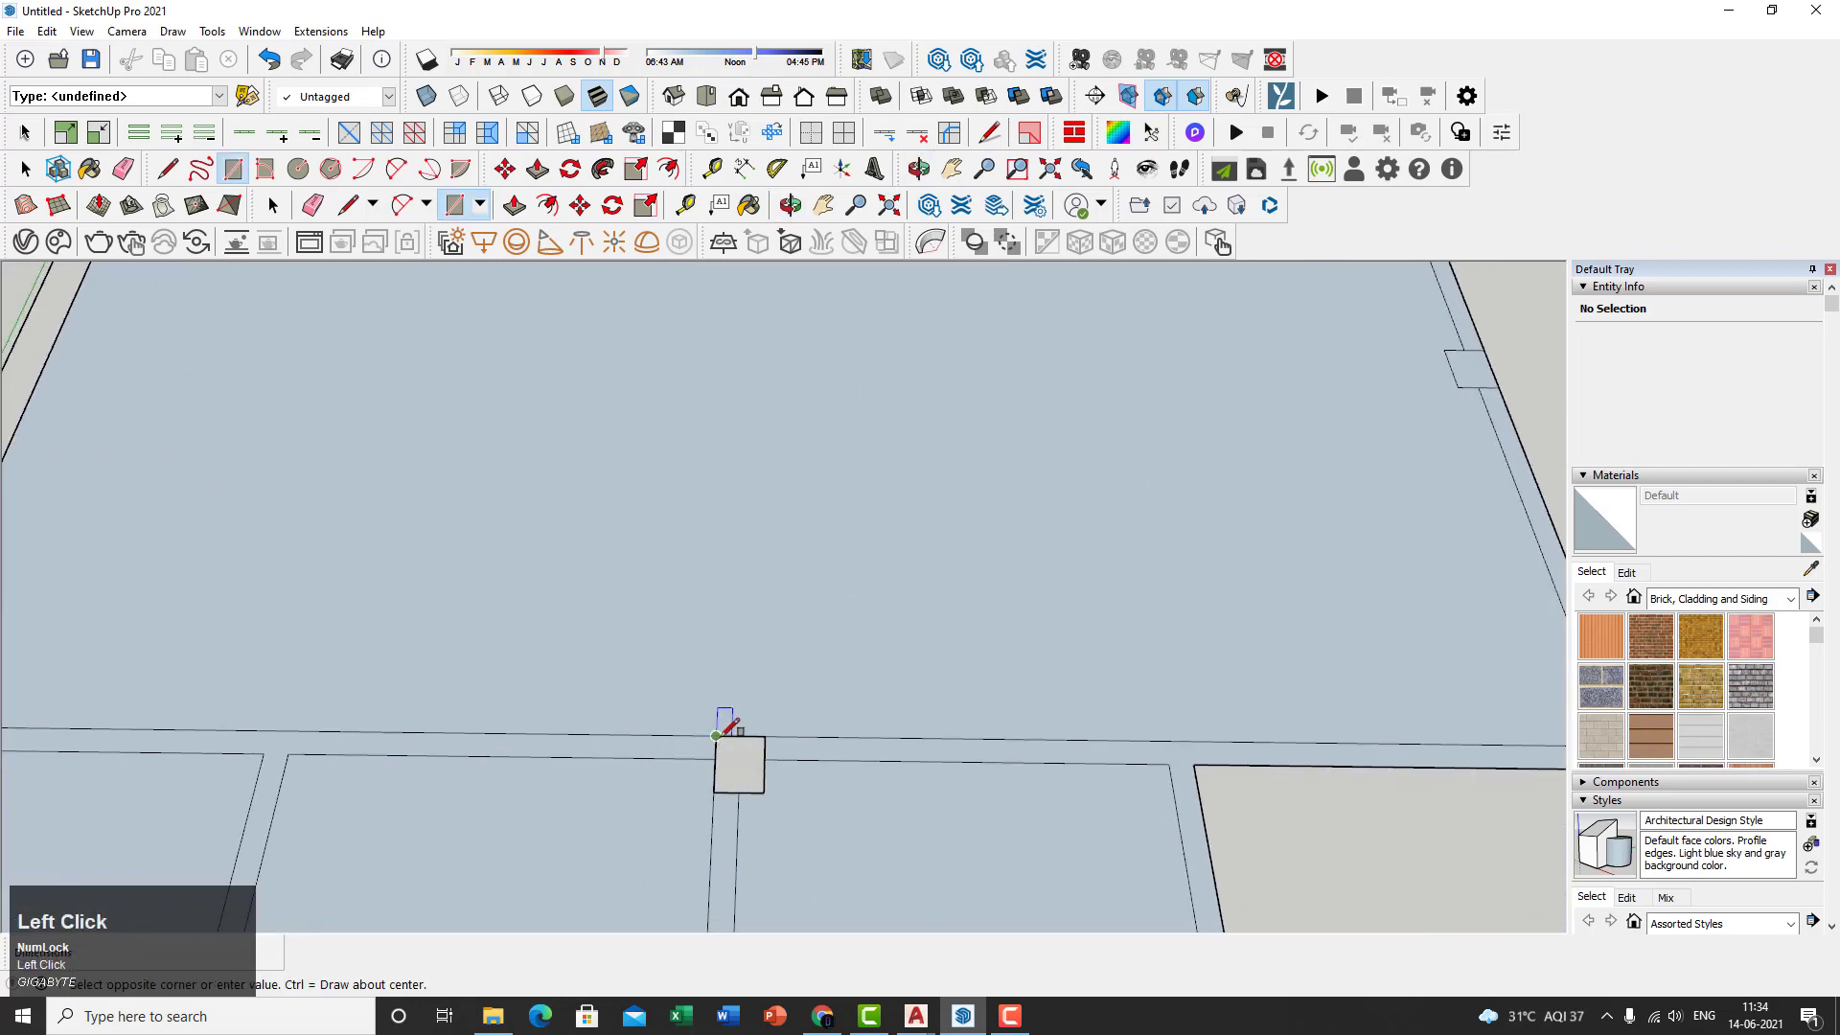
pyautogui.scroll(3)
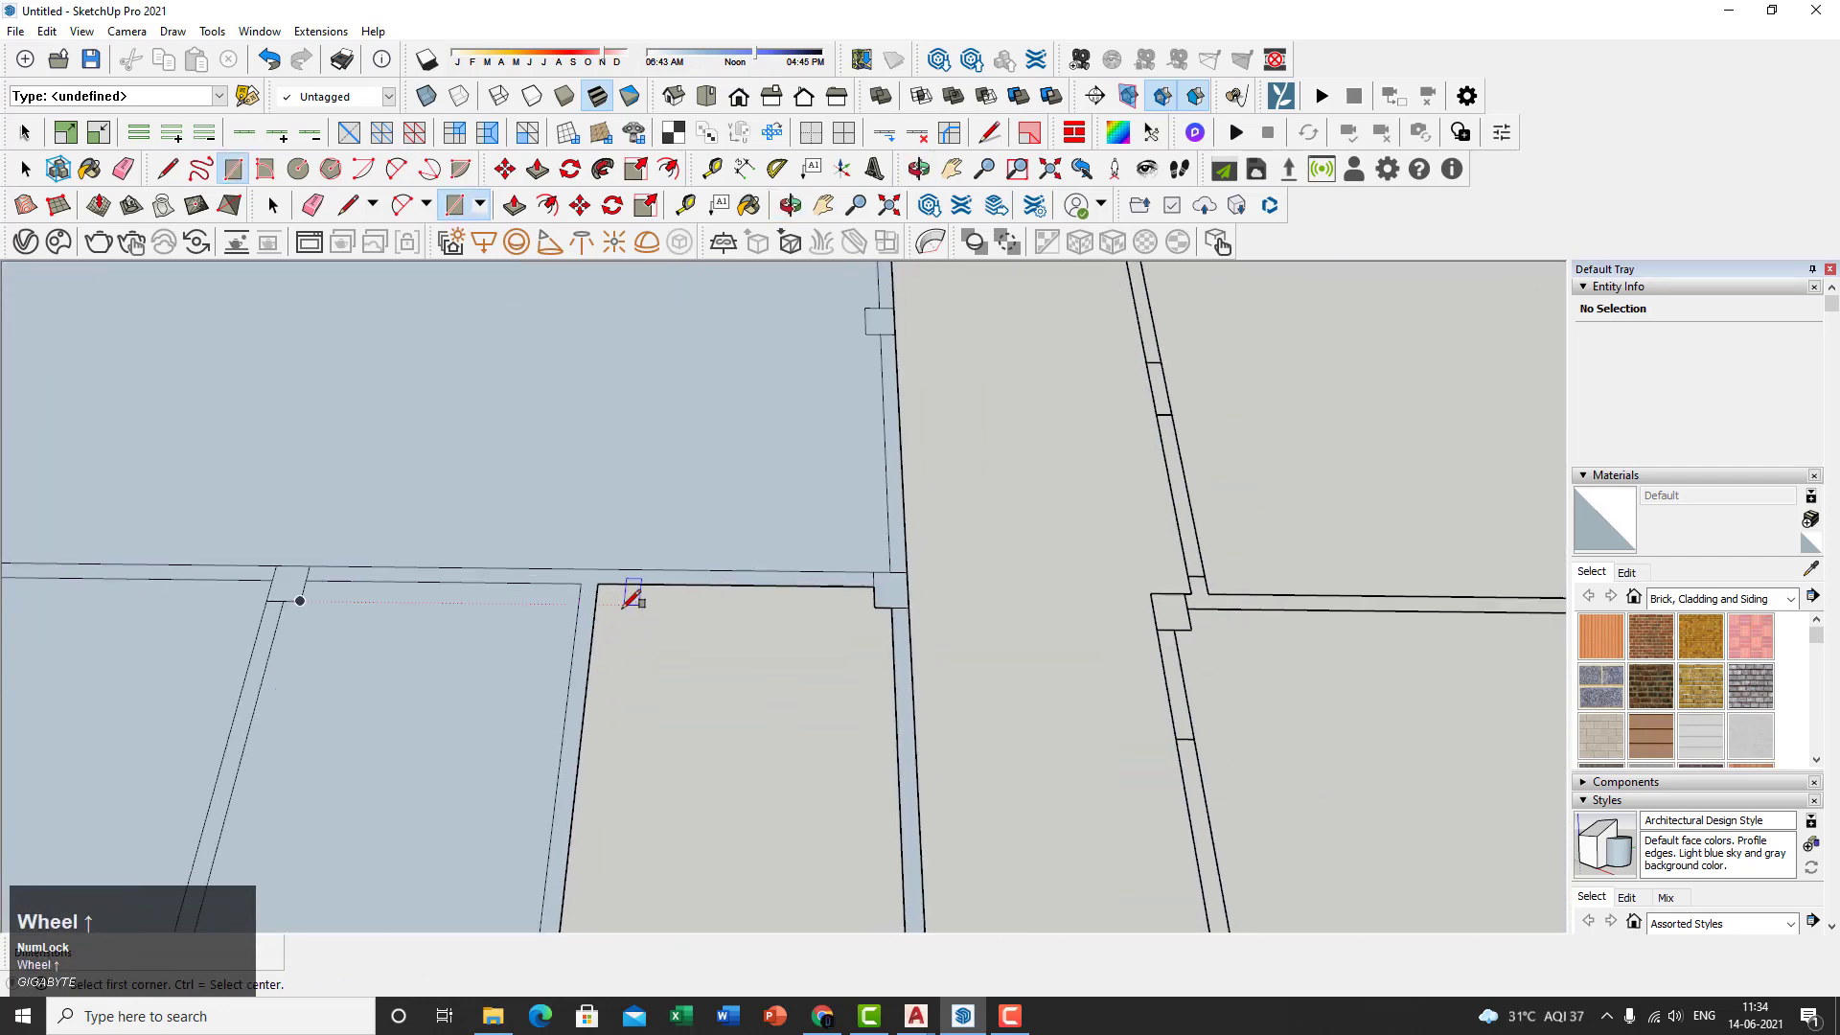